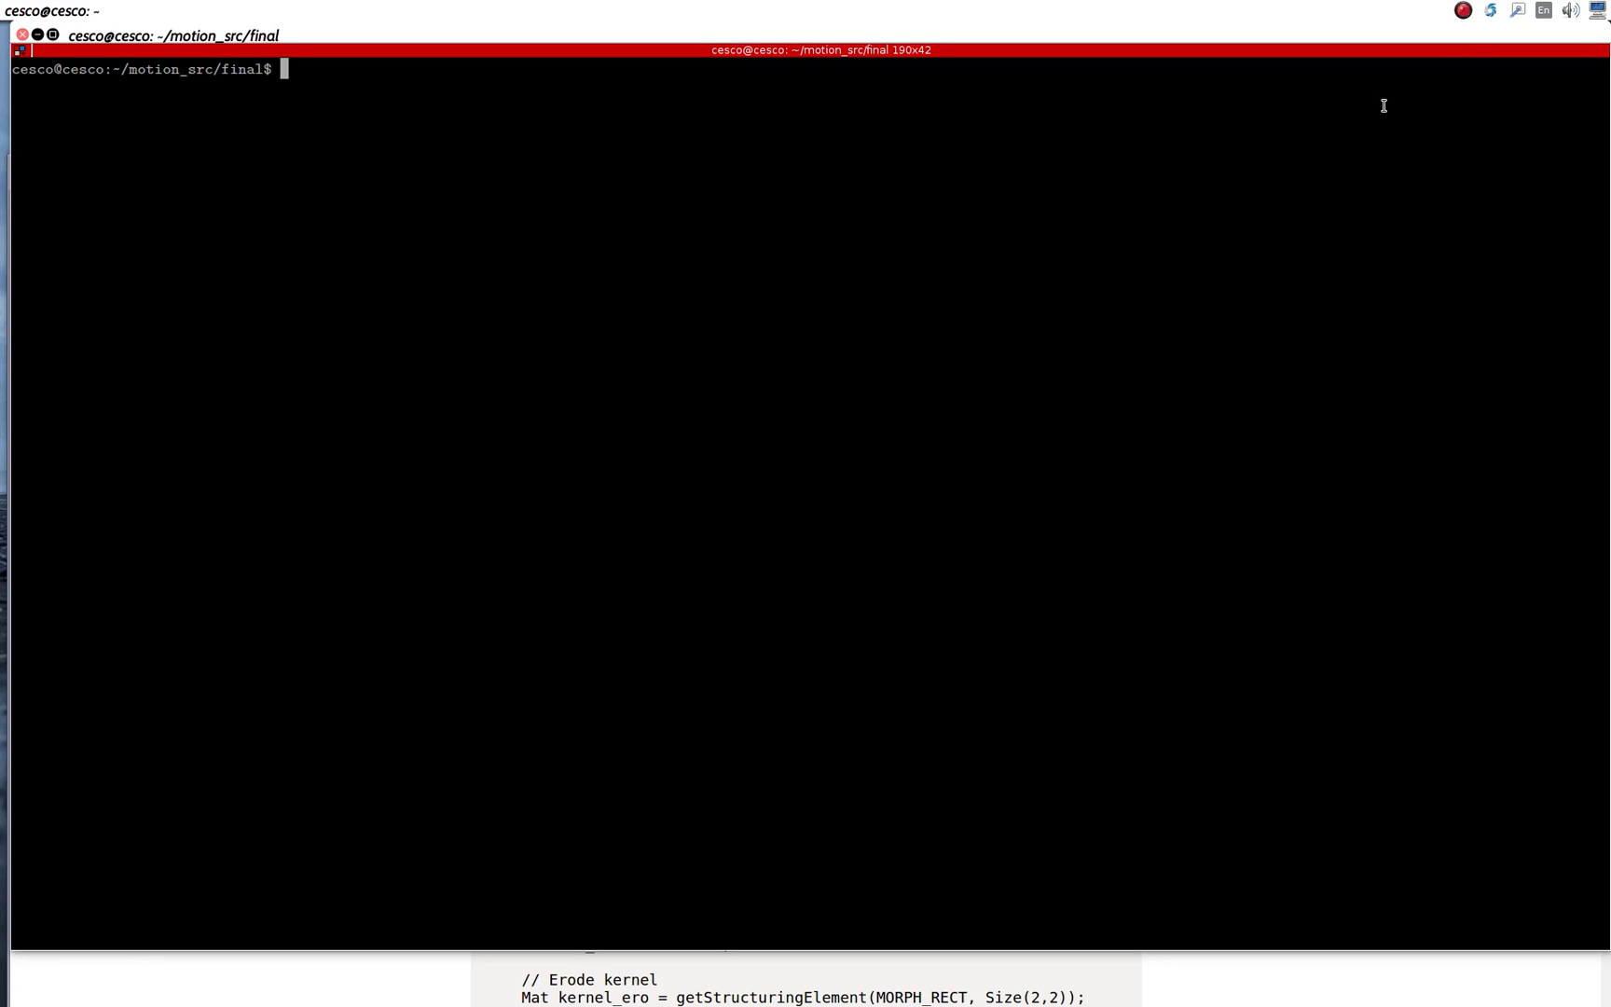
{"action": "mouse_move", "coordinate": [397, 232]}
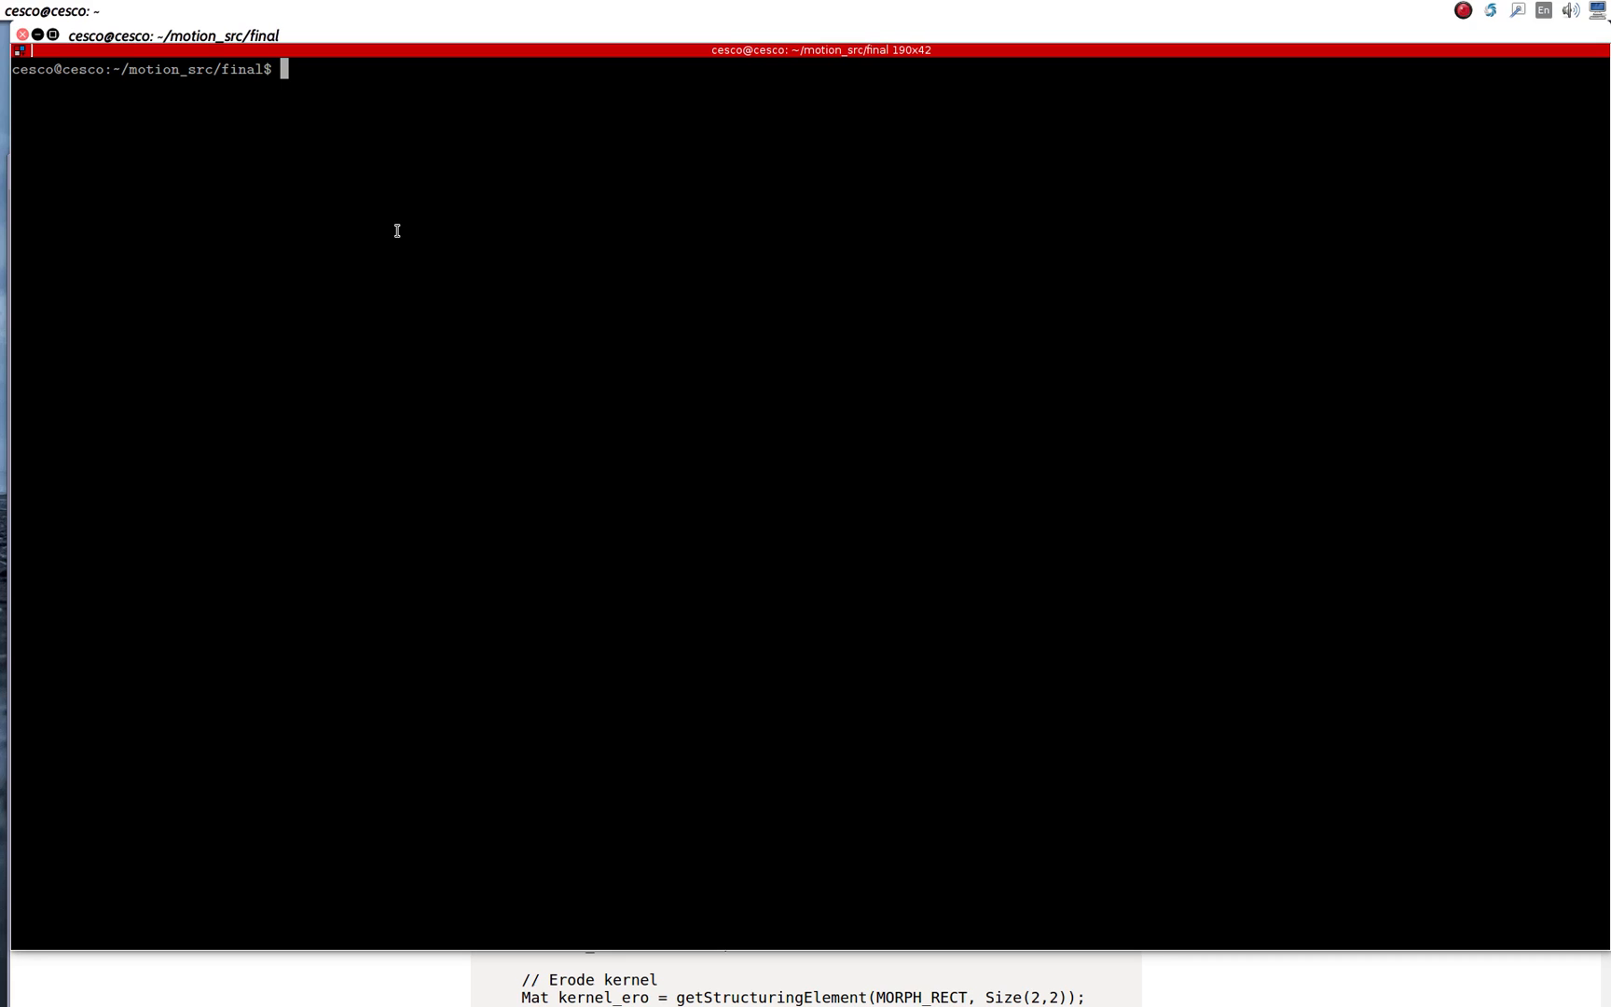
{"action": "mouse_move", "coordinate": [398, 233]}
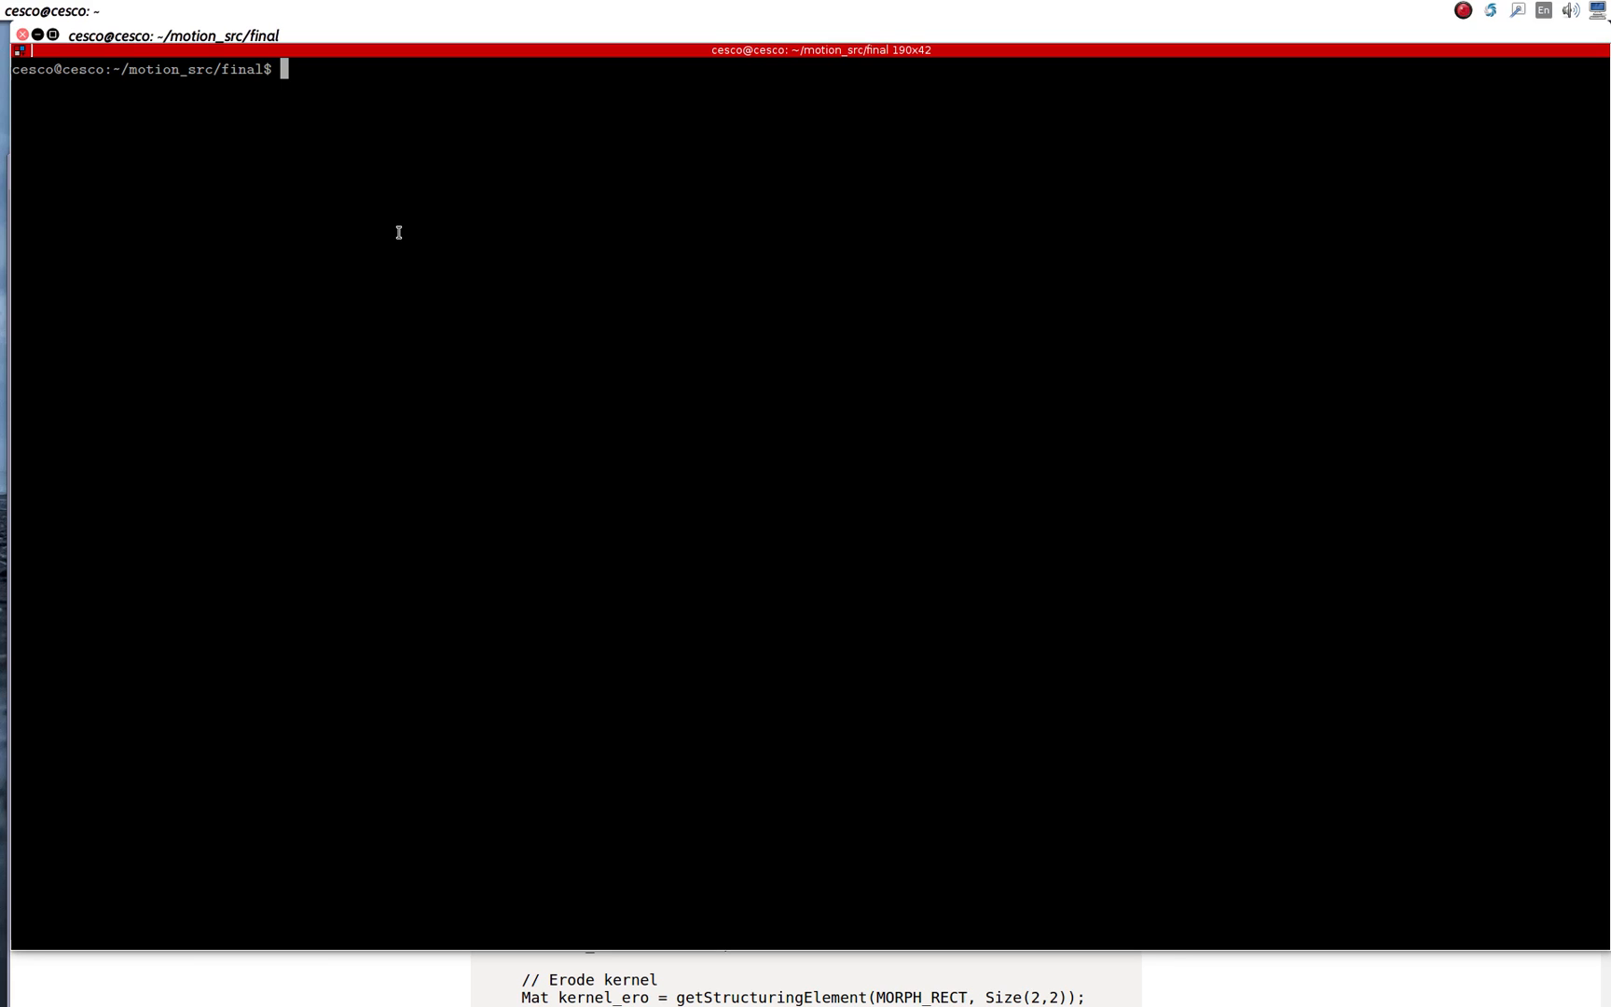
Step: Run tesseract --version to confirm 4.00.00alpha with leptonica 1.74.1
{"action": "type", "text": "tes"}
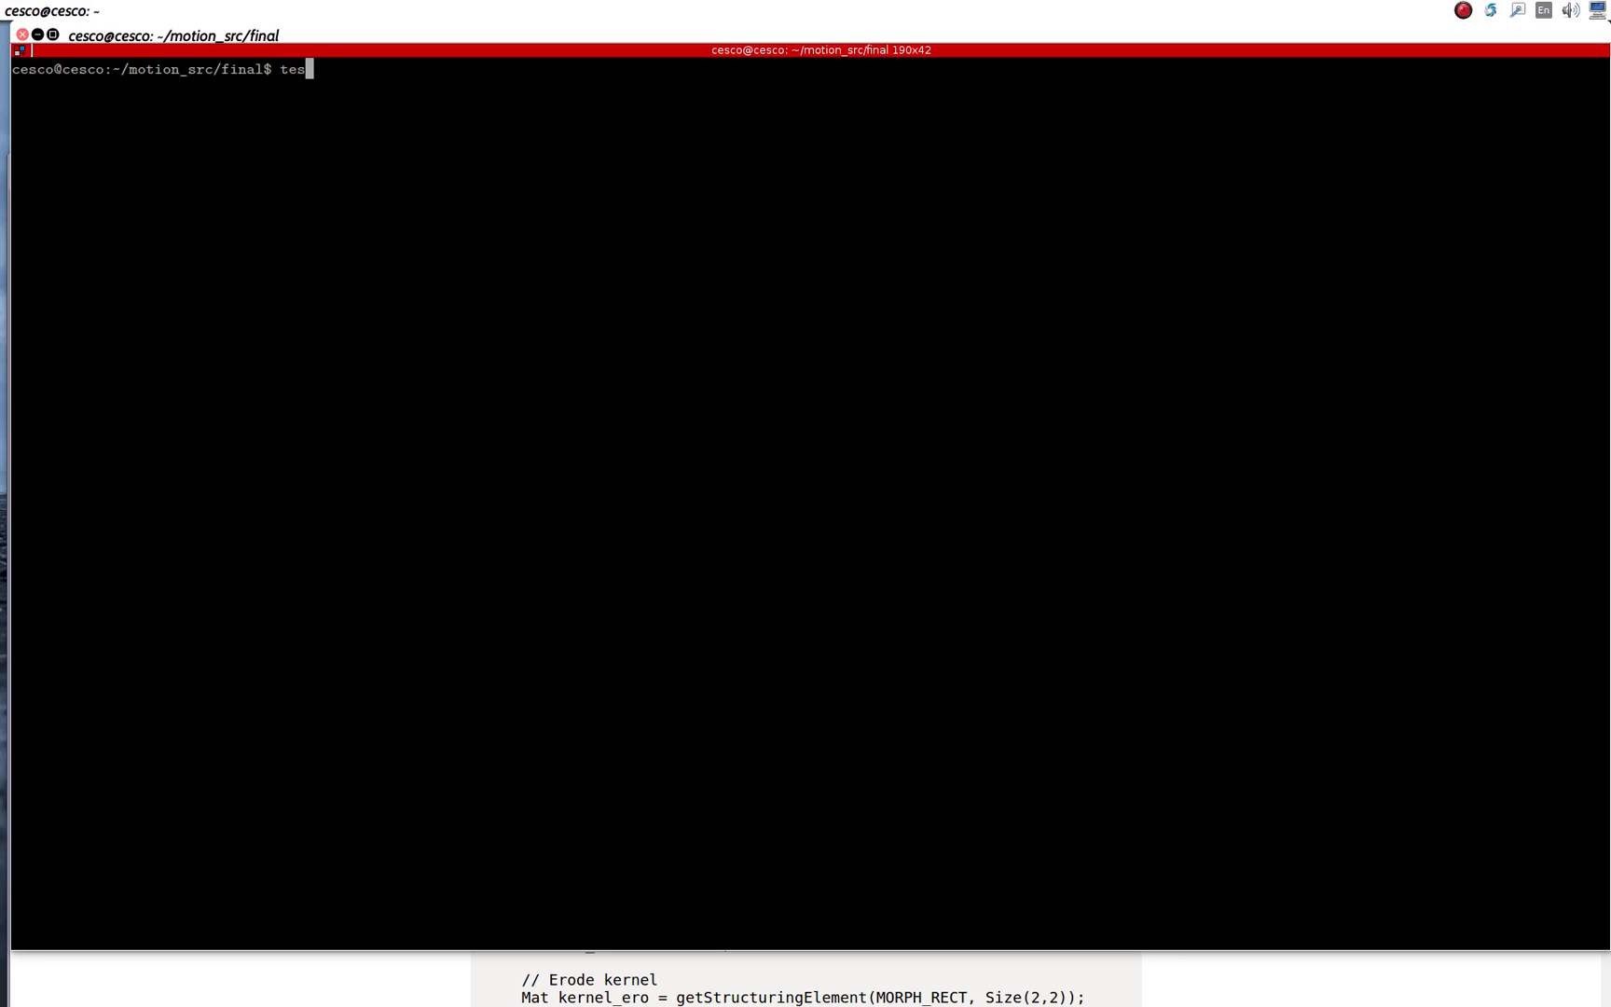
{"action": "type", "text": "sra"}
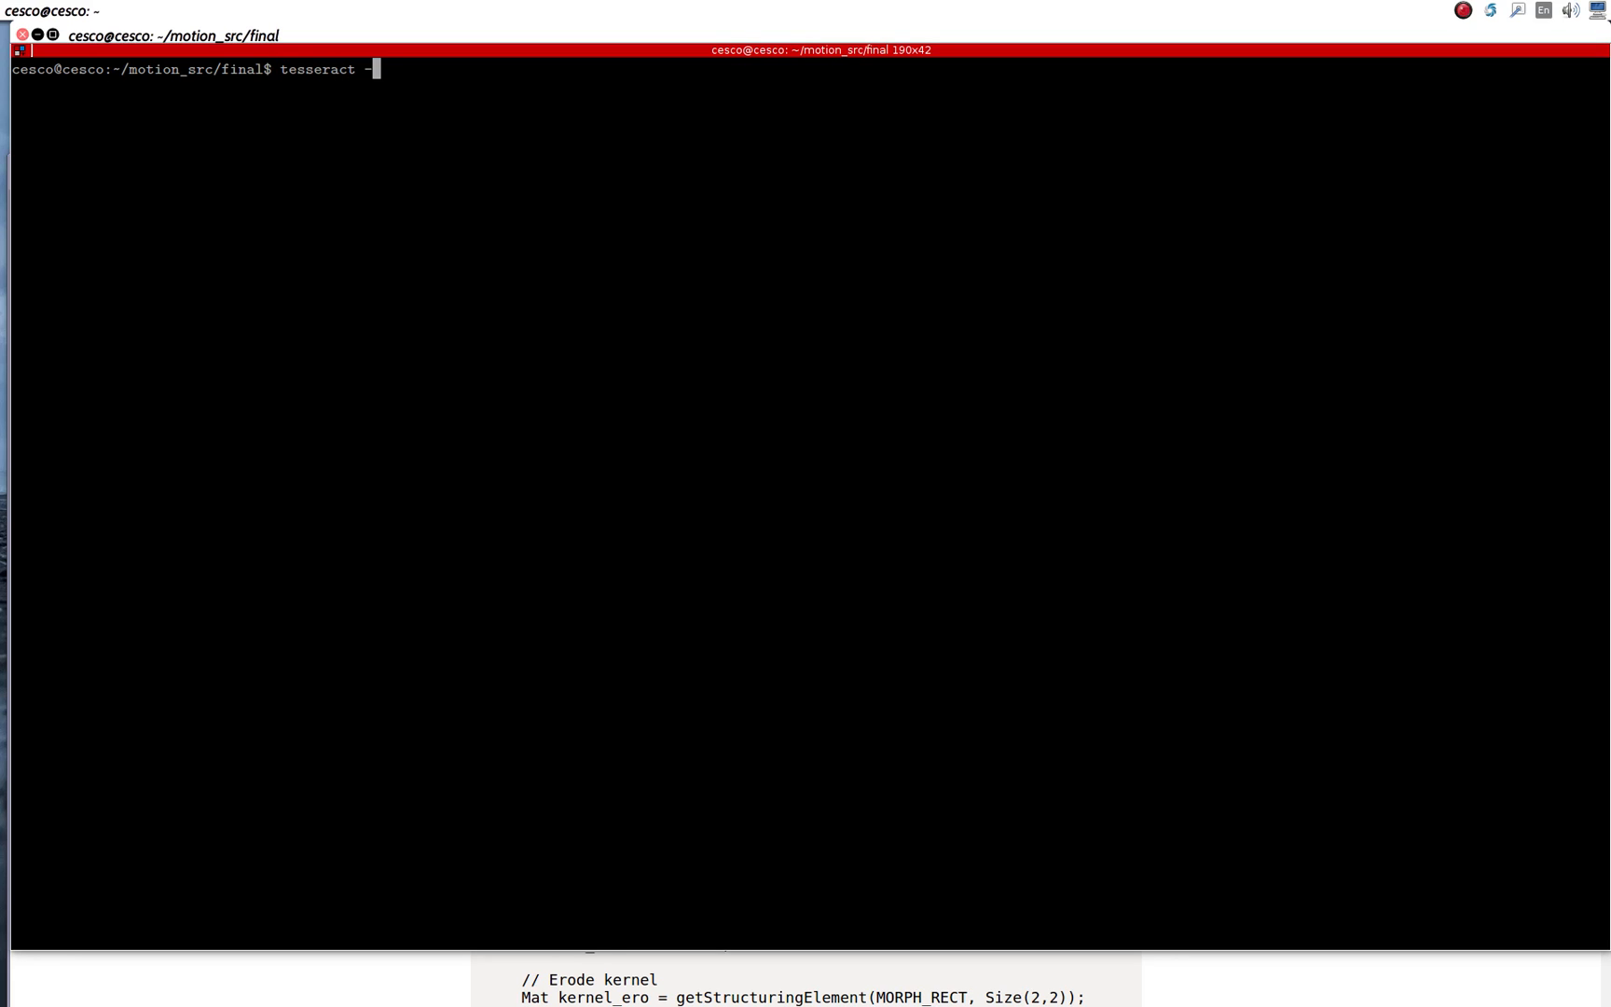
{"action": "type", "text": "-version"}
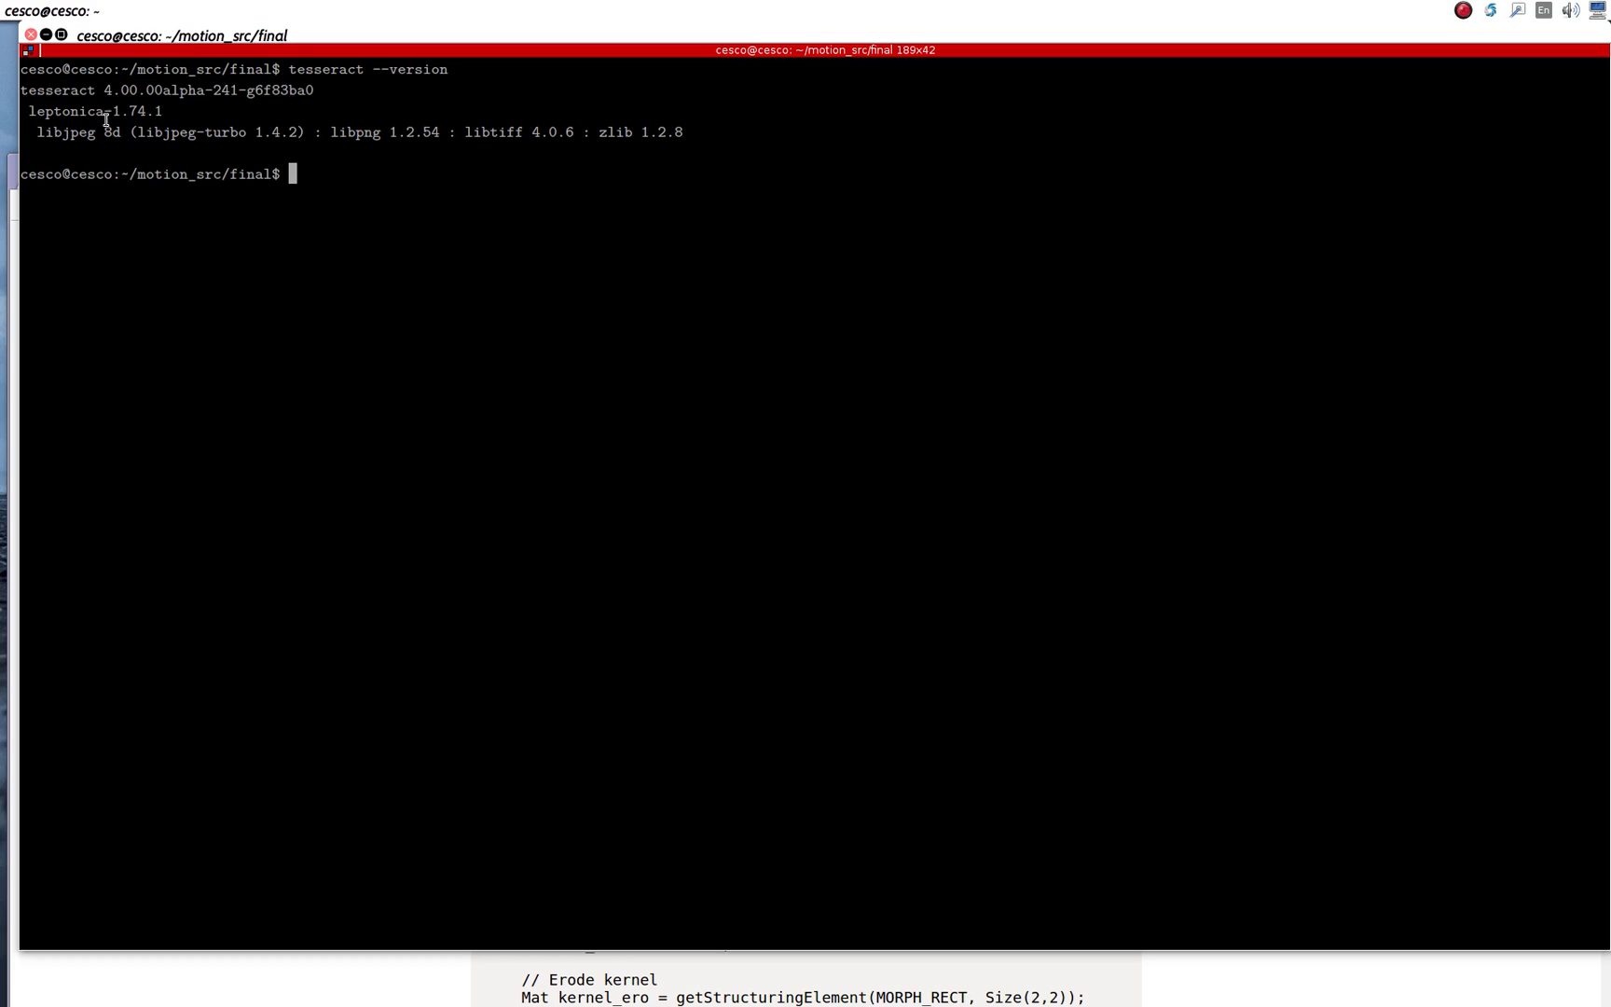
{"action": "left_click_drag", "start_coordinate": [35, 132], "coordinate": [683, 133]}
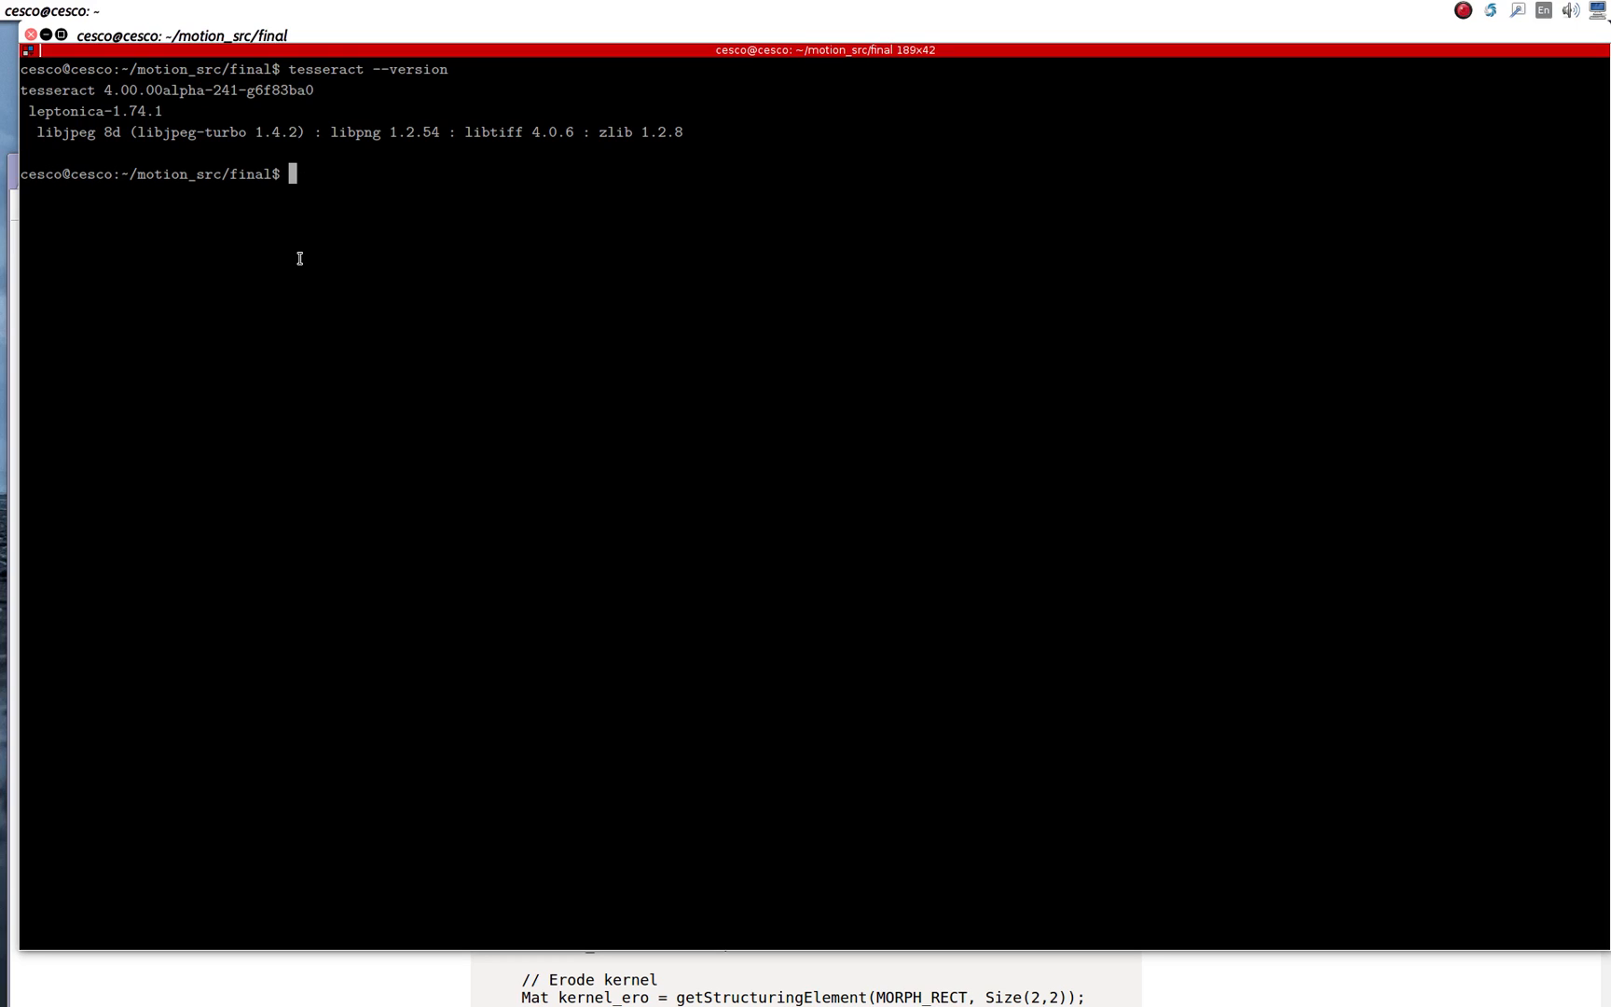
Step: Run python --version (reports 2.7.12) and leave opencv typed unrun at the prompt
{"action": "type", "text": "python"}
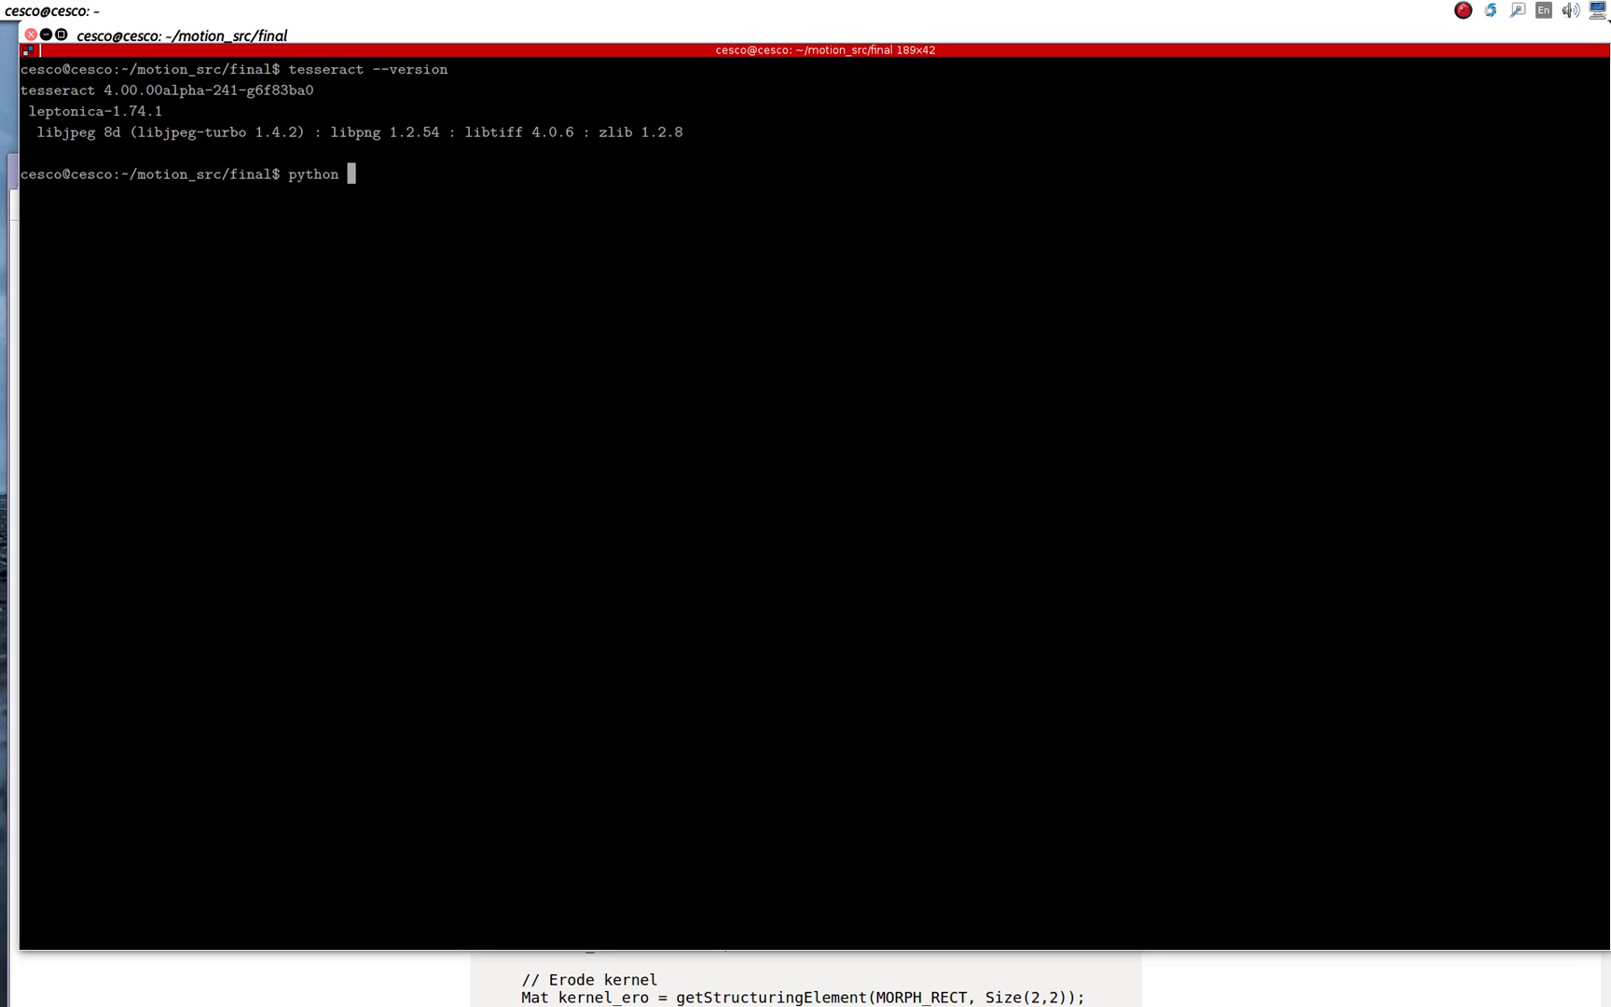
{"action": "type", "text": "--version"}
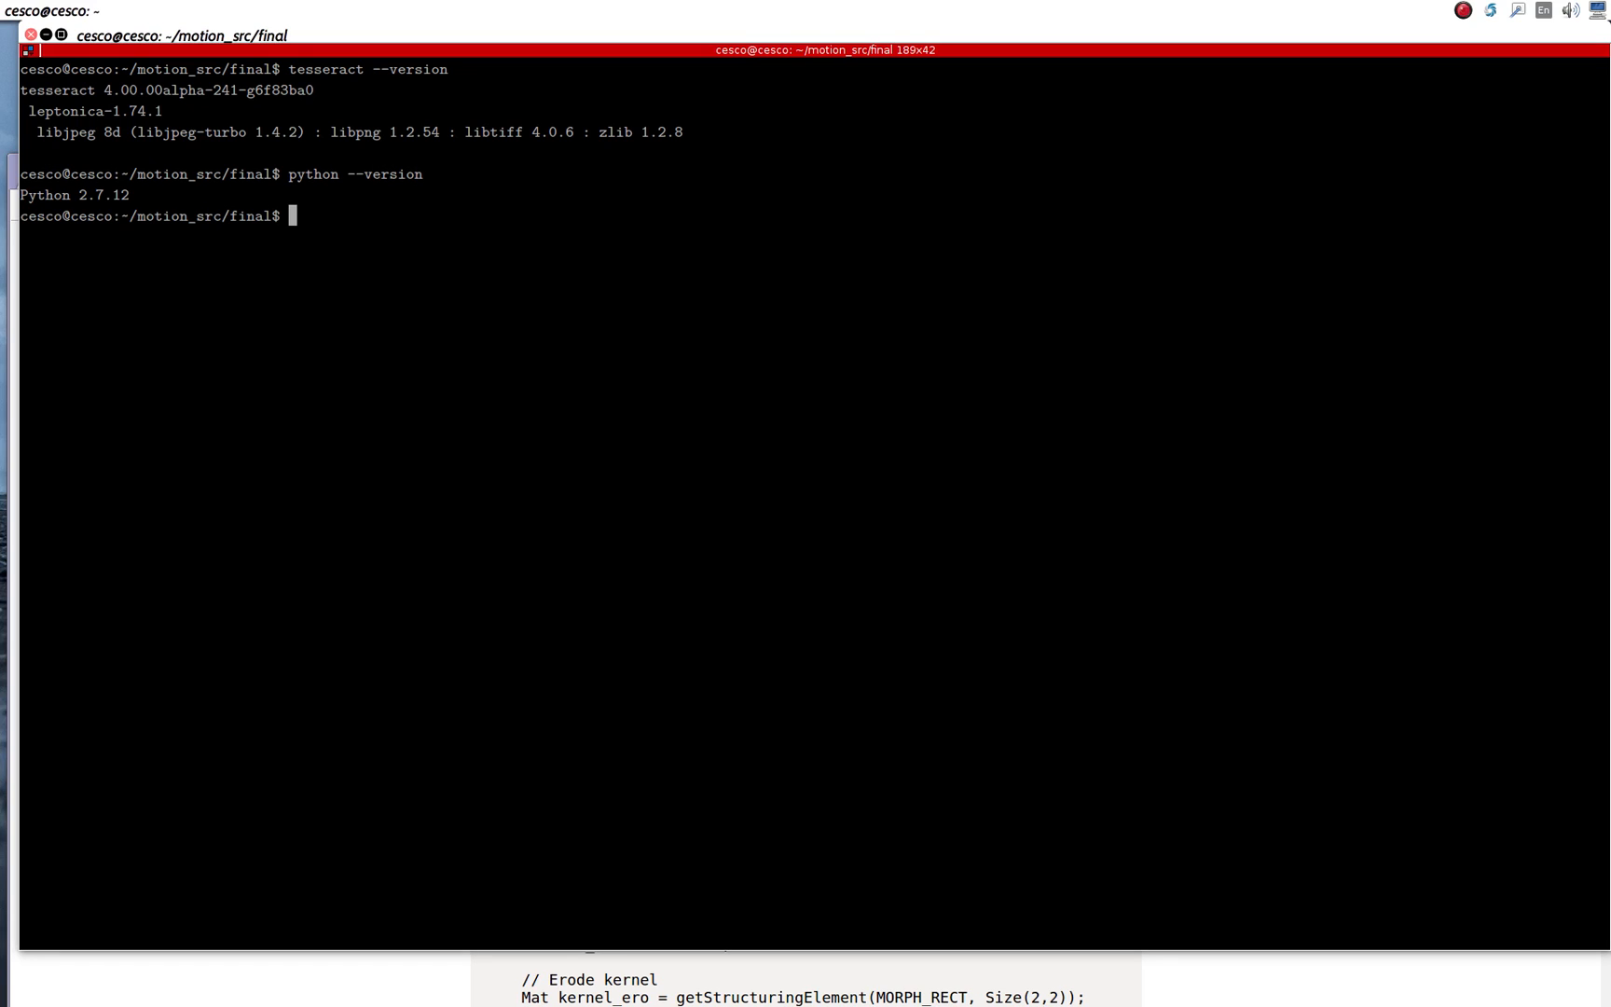
{"action": "double_click", "coordinate": [45, 195]}
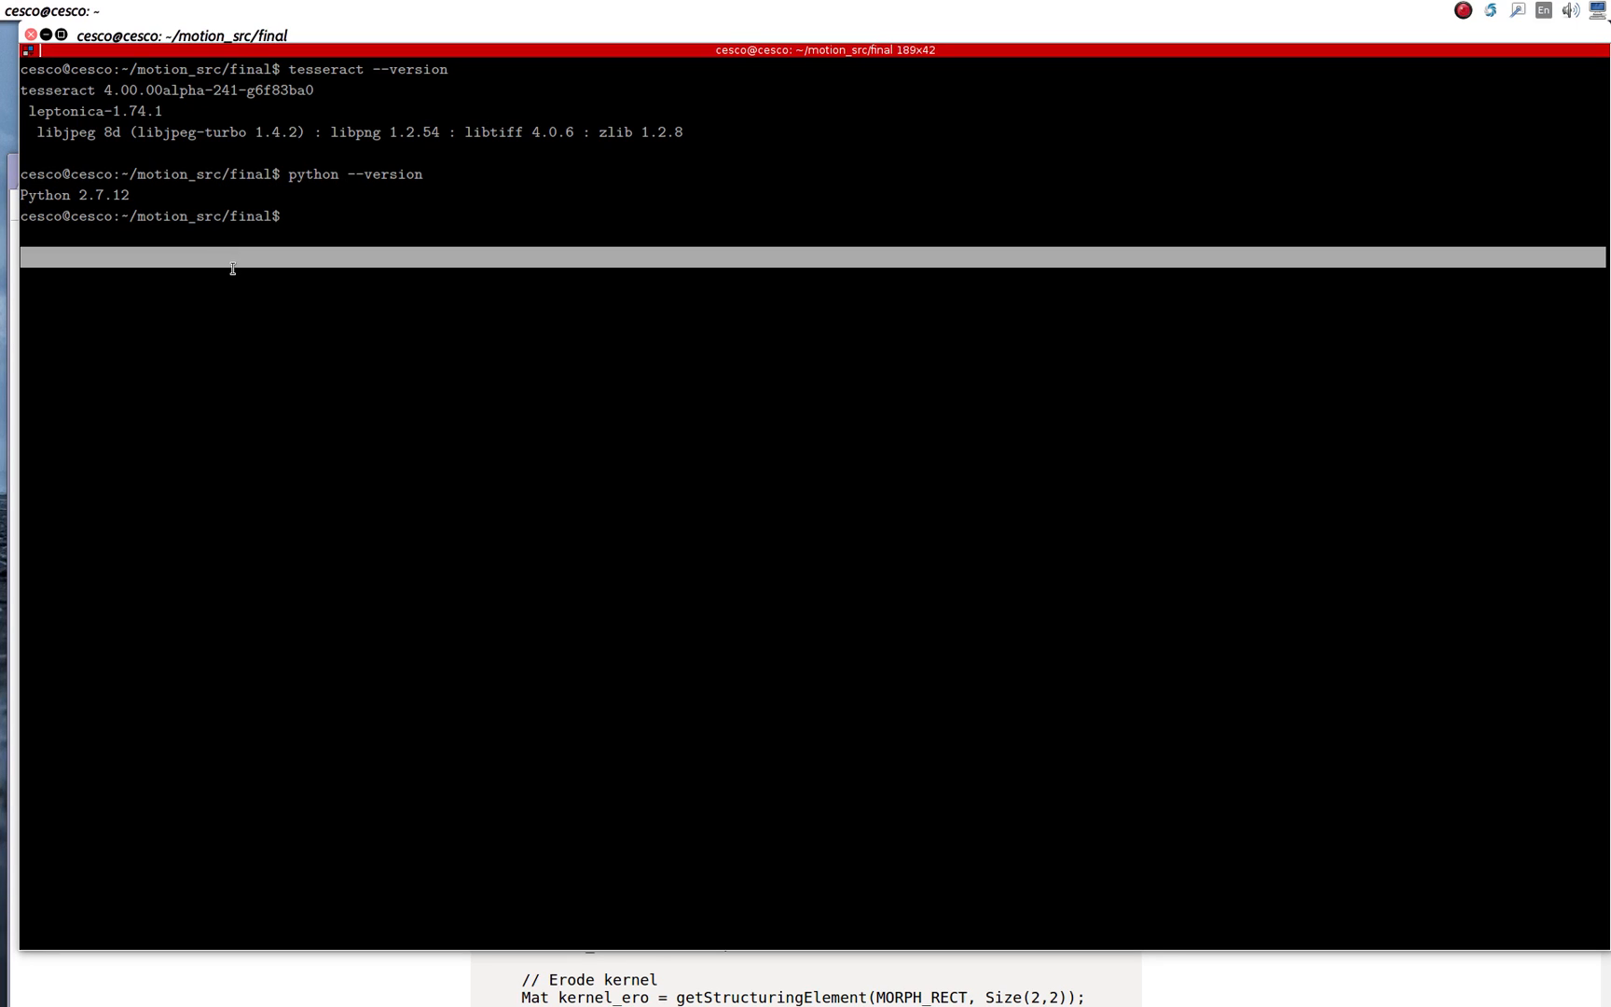
{"action": "type", "text": "ope"}
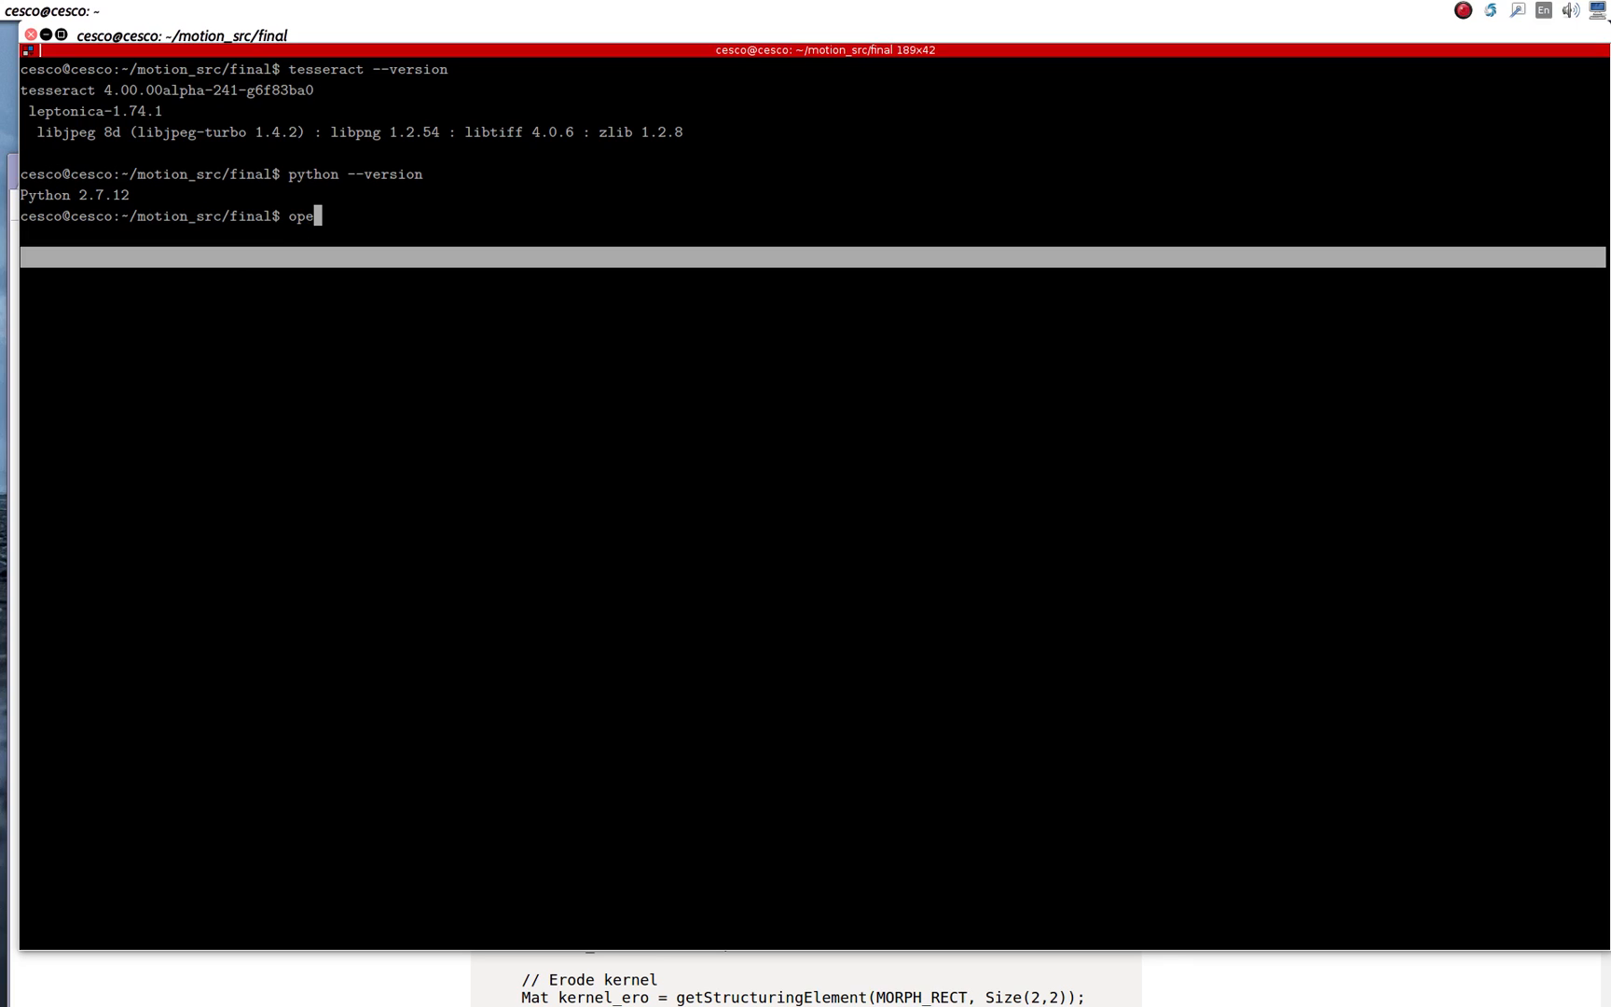
{"action": "type", "text": "ncv"}
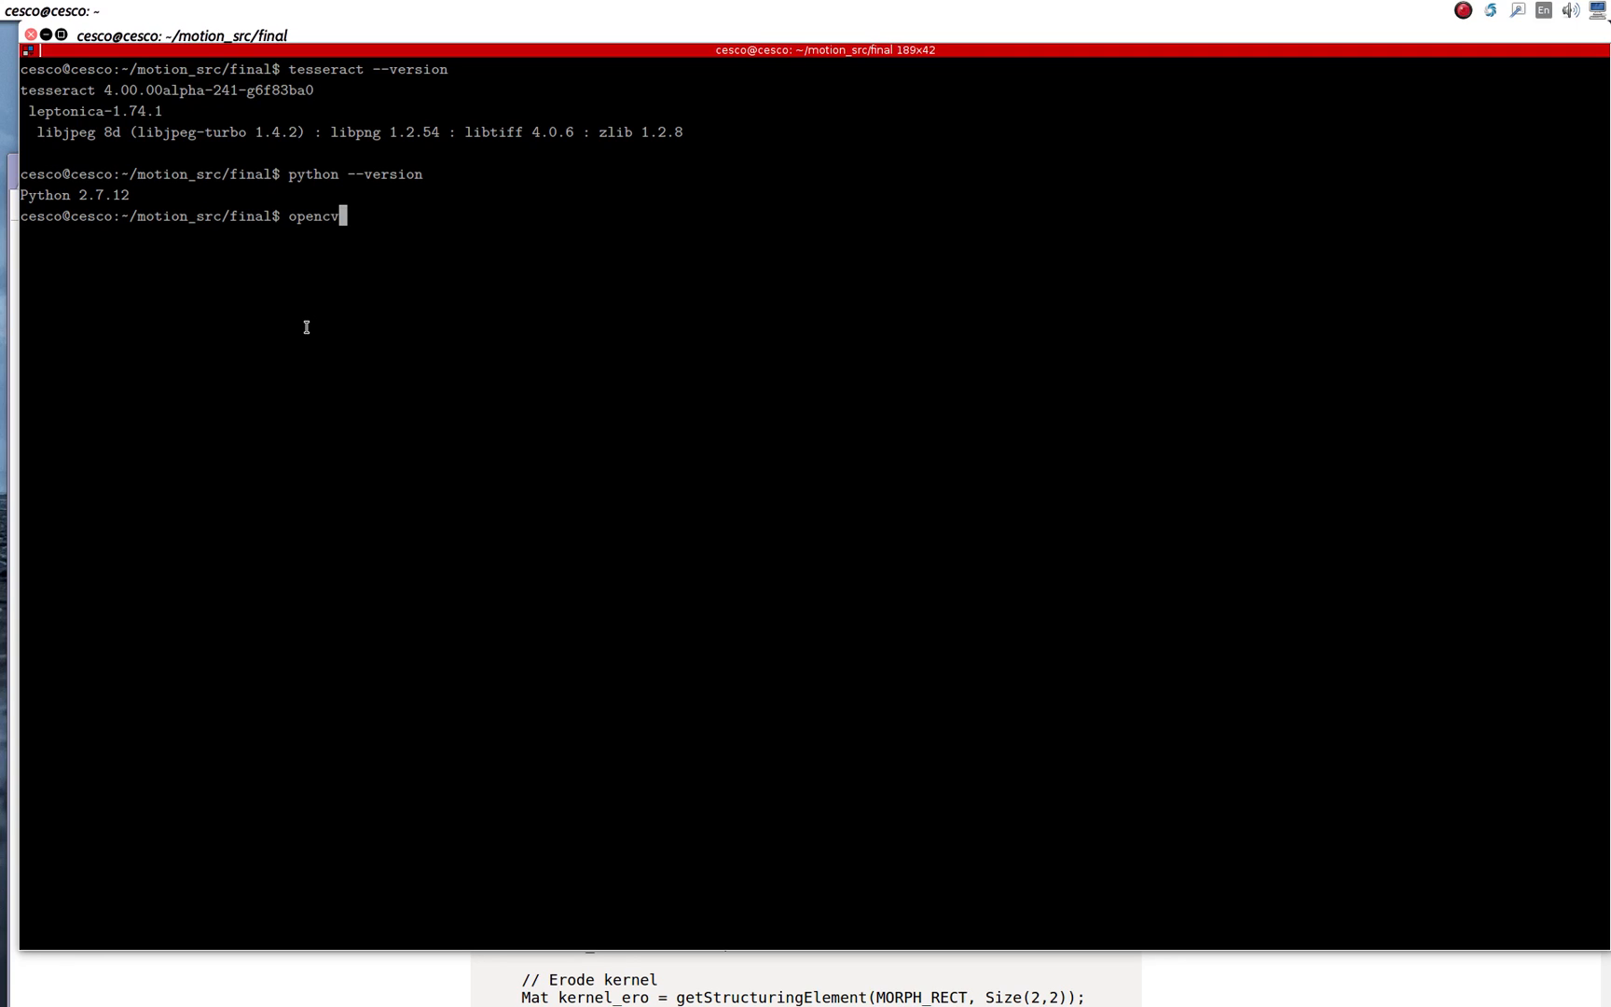
Step: Discard the opencv command, clear the screen, and begin the nano command
{"action": "key", "text": "ctrl+u"}
{"action": "type", "text": "ls"}
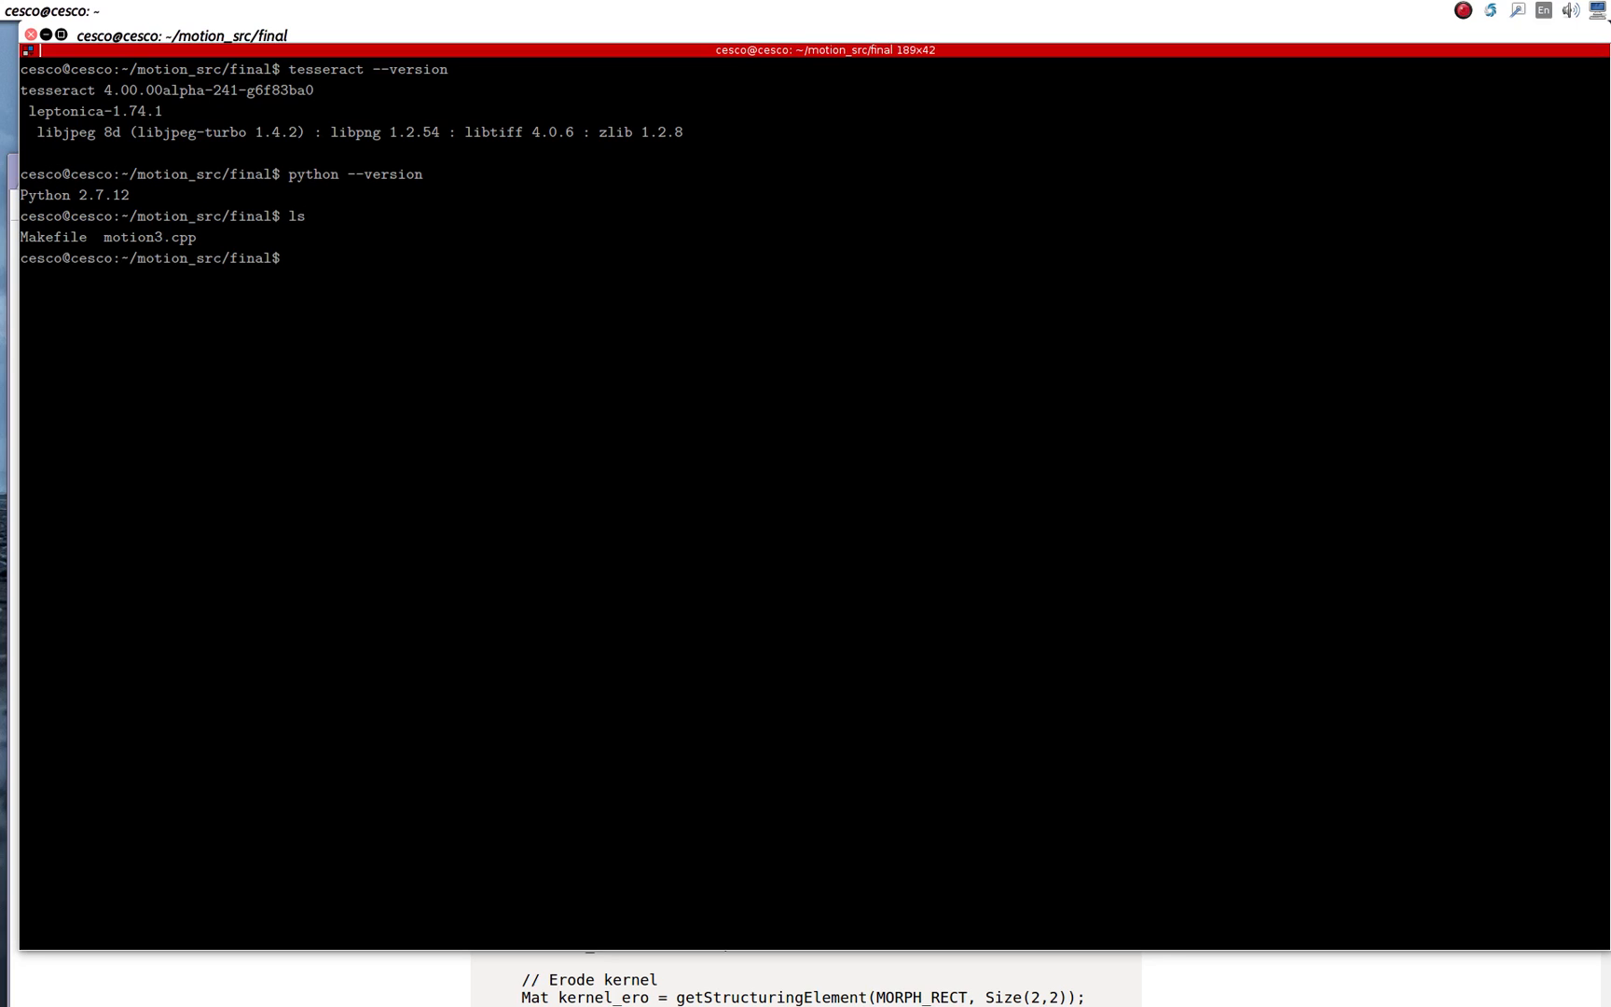
{"action": "type", "text": "clear"}
{"action": "type", "text": "ls"}
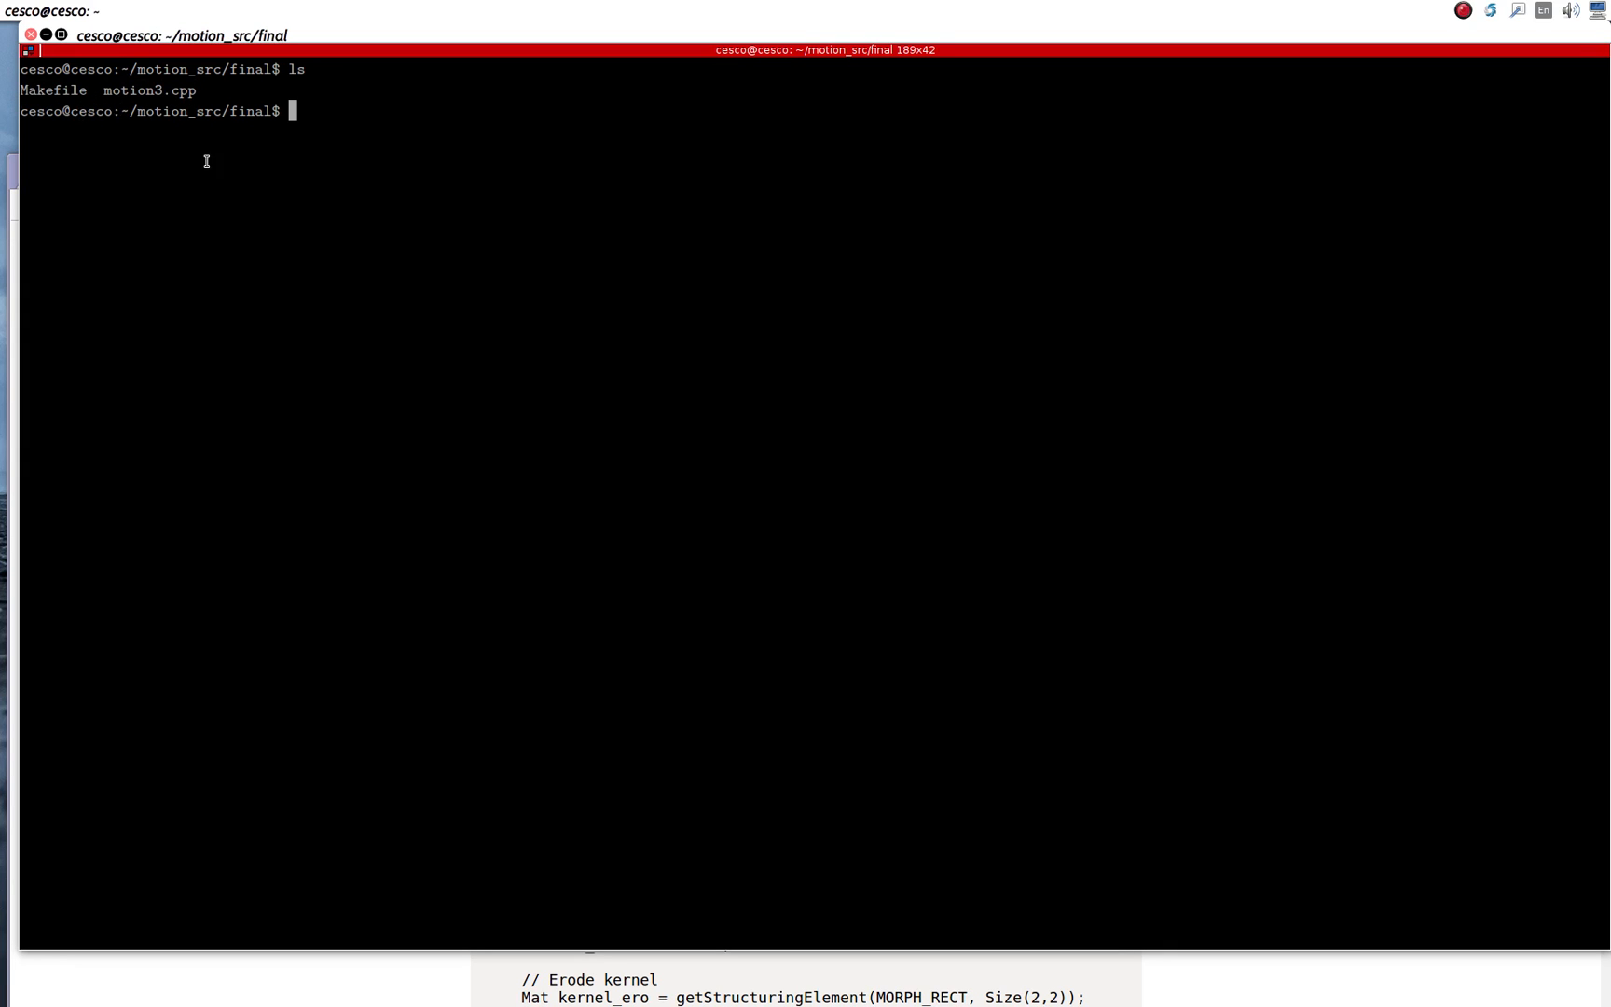
{"action": "type", "text": "nat"}
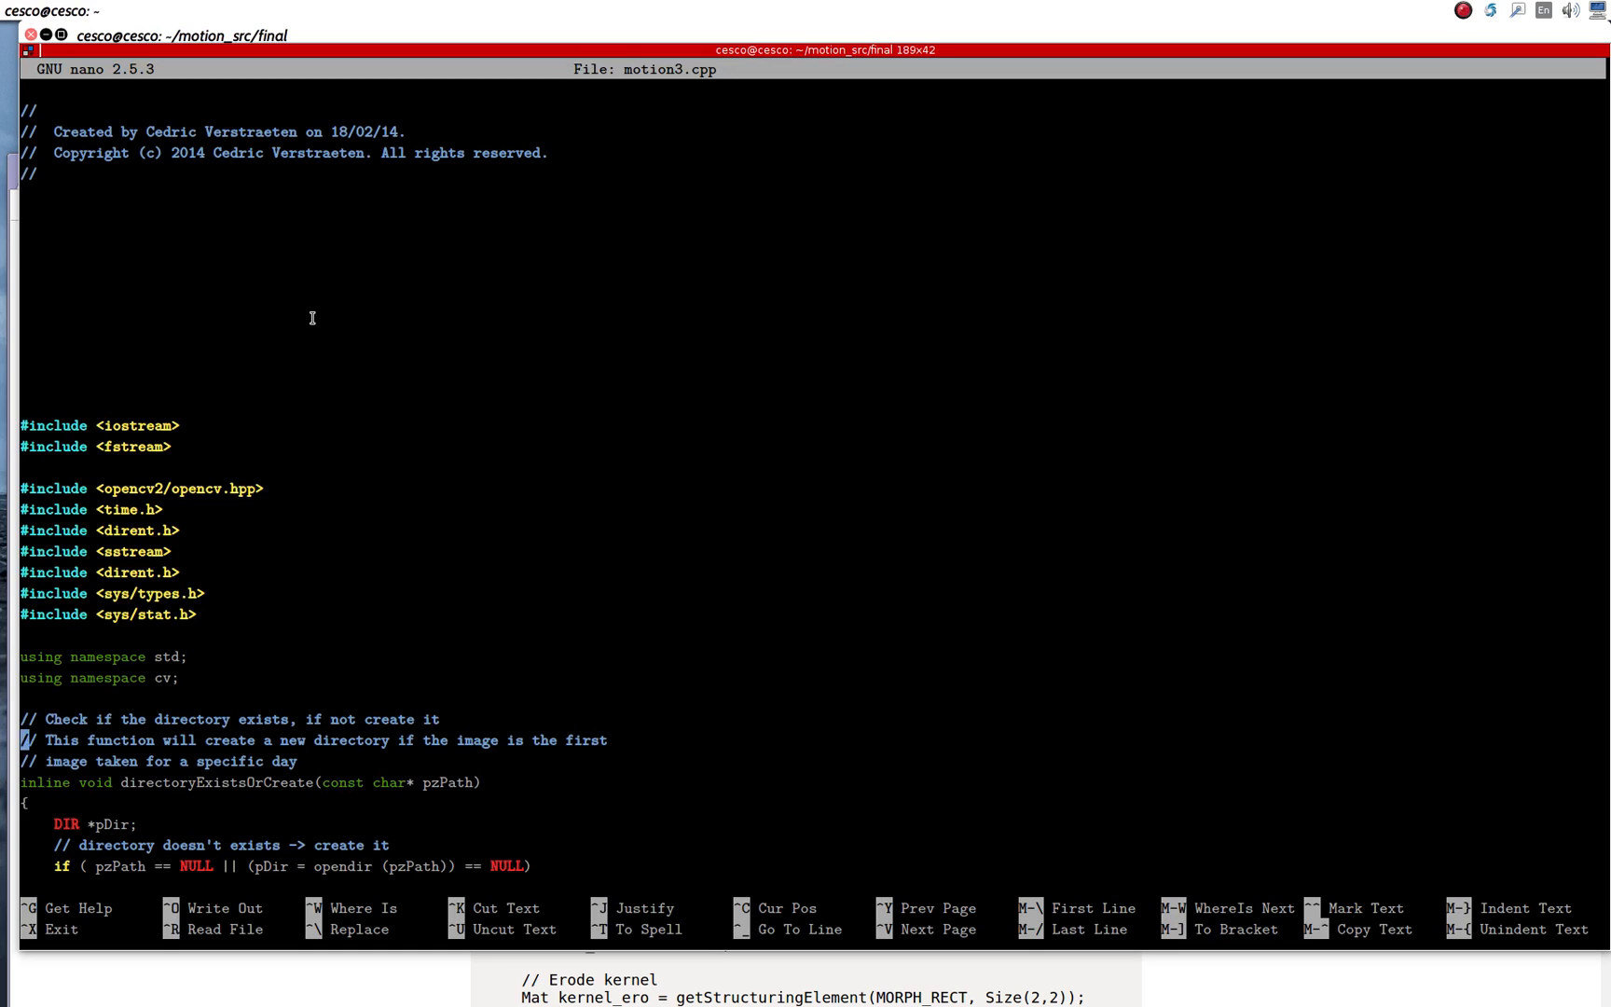
Step: Browse motion3.cpp in nano past its copyright header and include lines
{"action": "scroll", "scroll_direction": "down", "scroll_amount": 3}
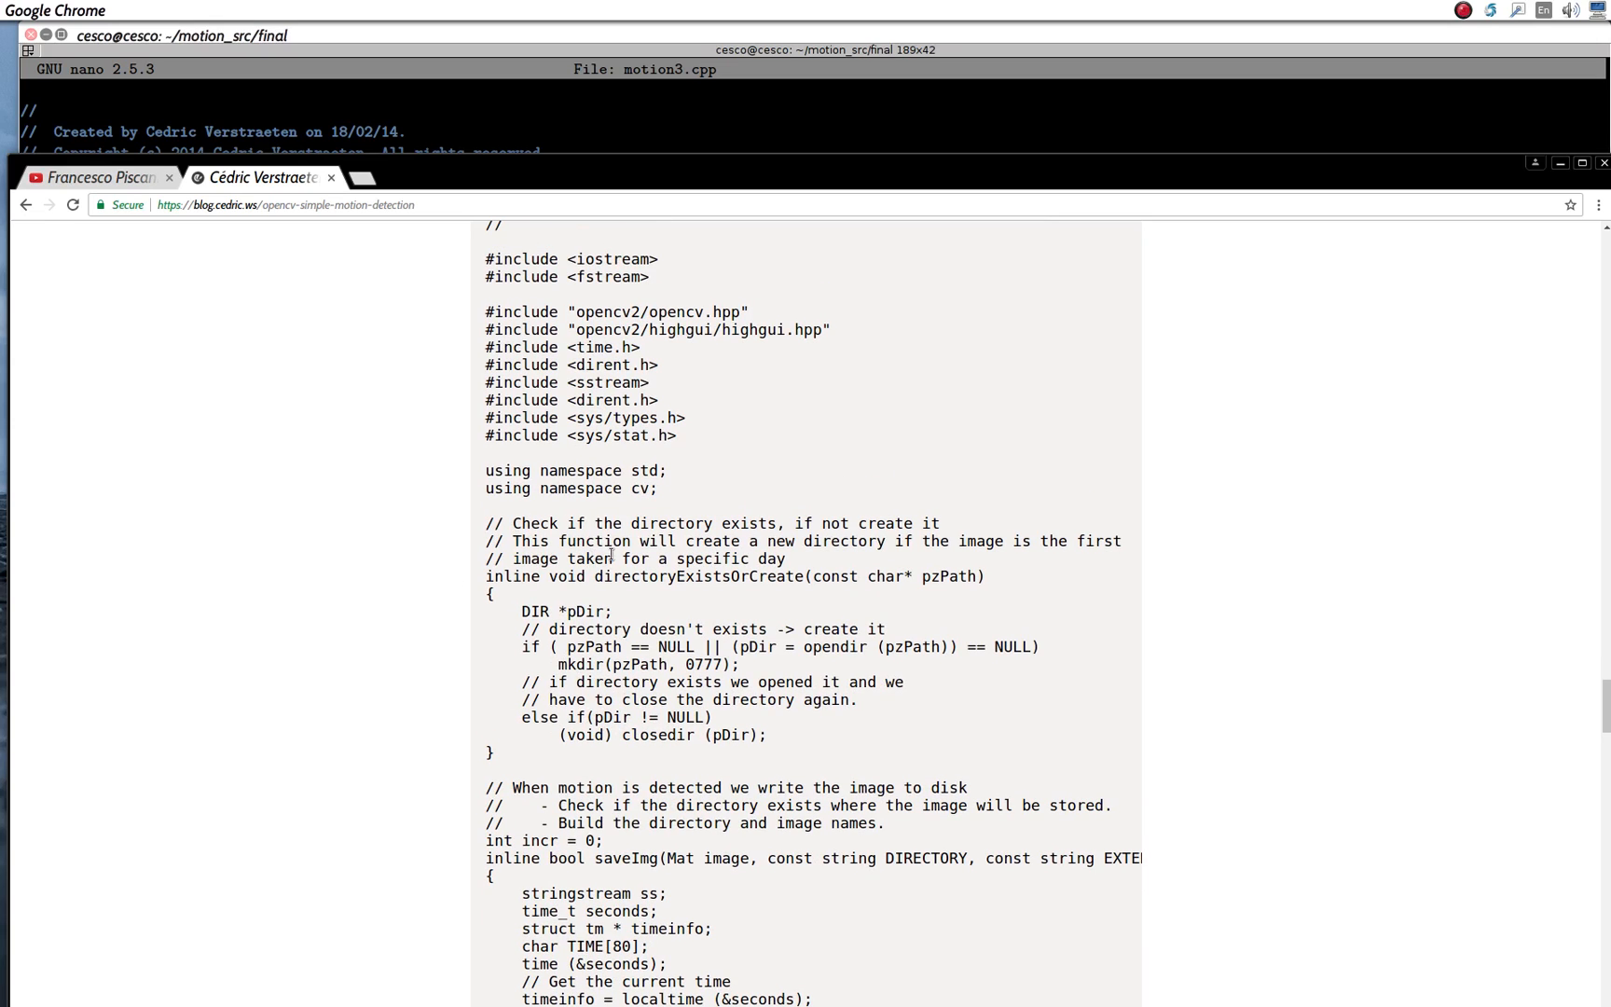
Step: Read the Chrome blog post's motion-detection code listing through to its end
{"action": "scroll", "scroll_direction": "down", "scroll_amount": 3}
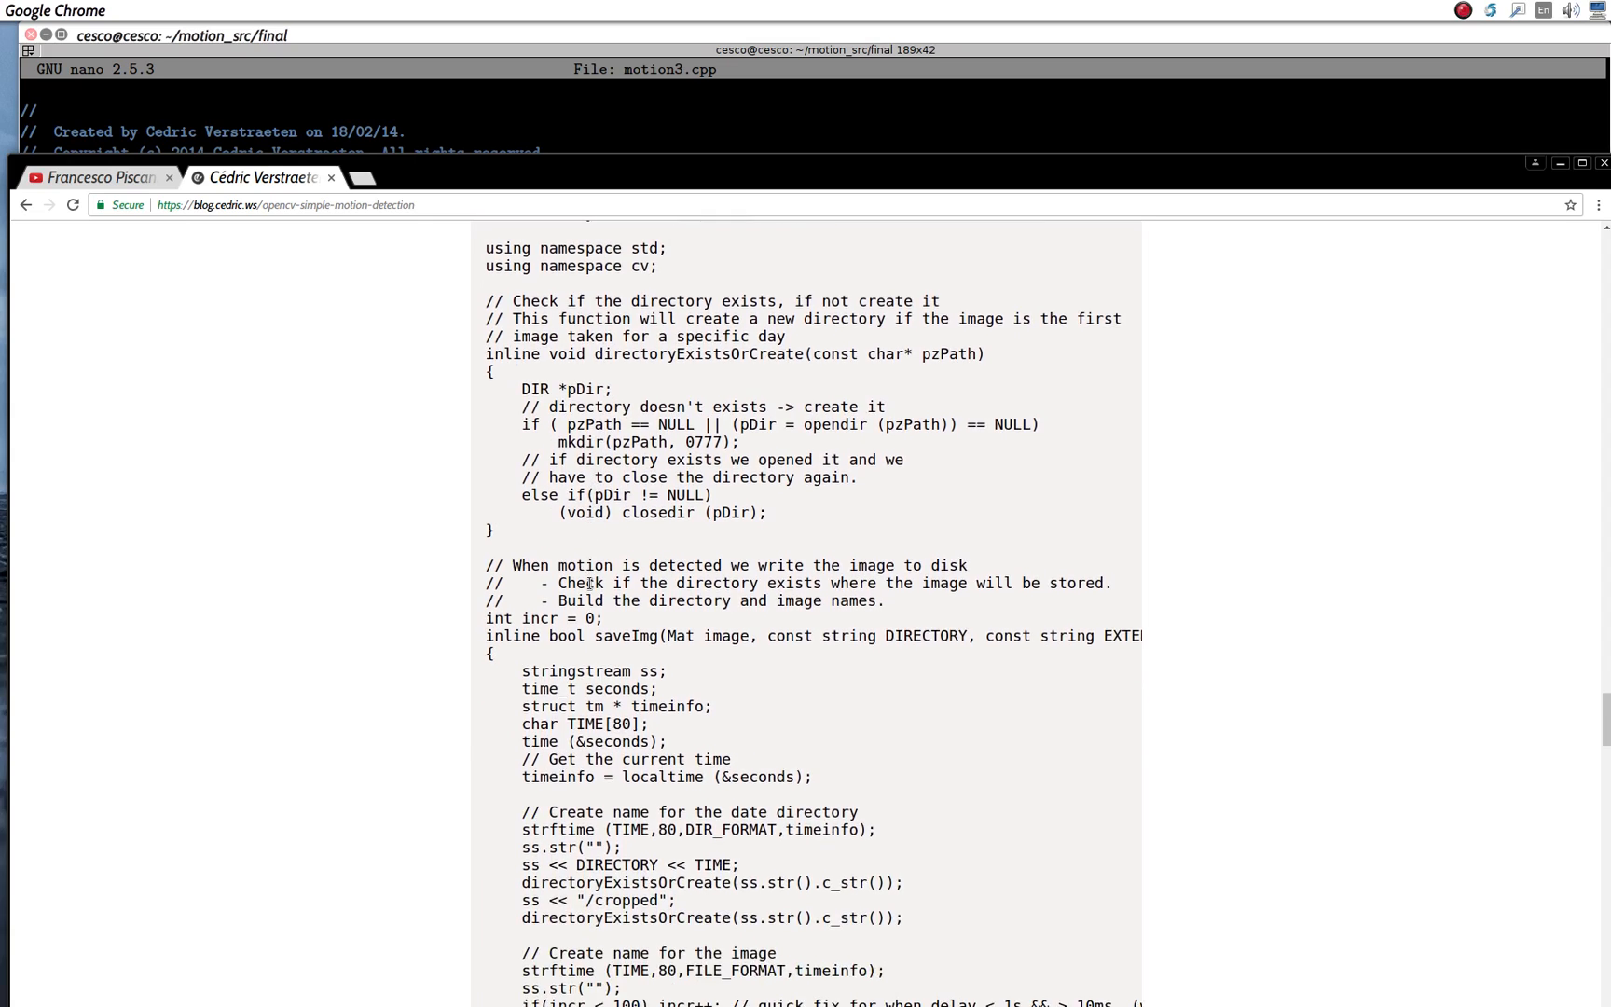
{"action": "scroll", "scroll_direction": "down", "scroll_amount": 3}
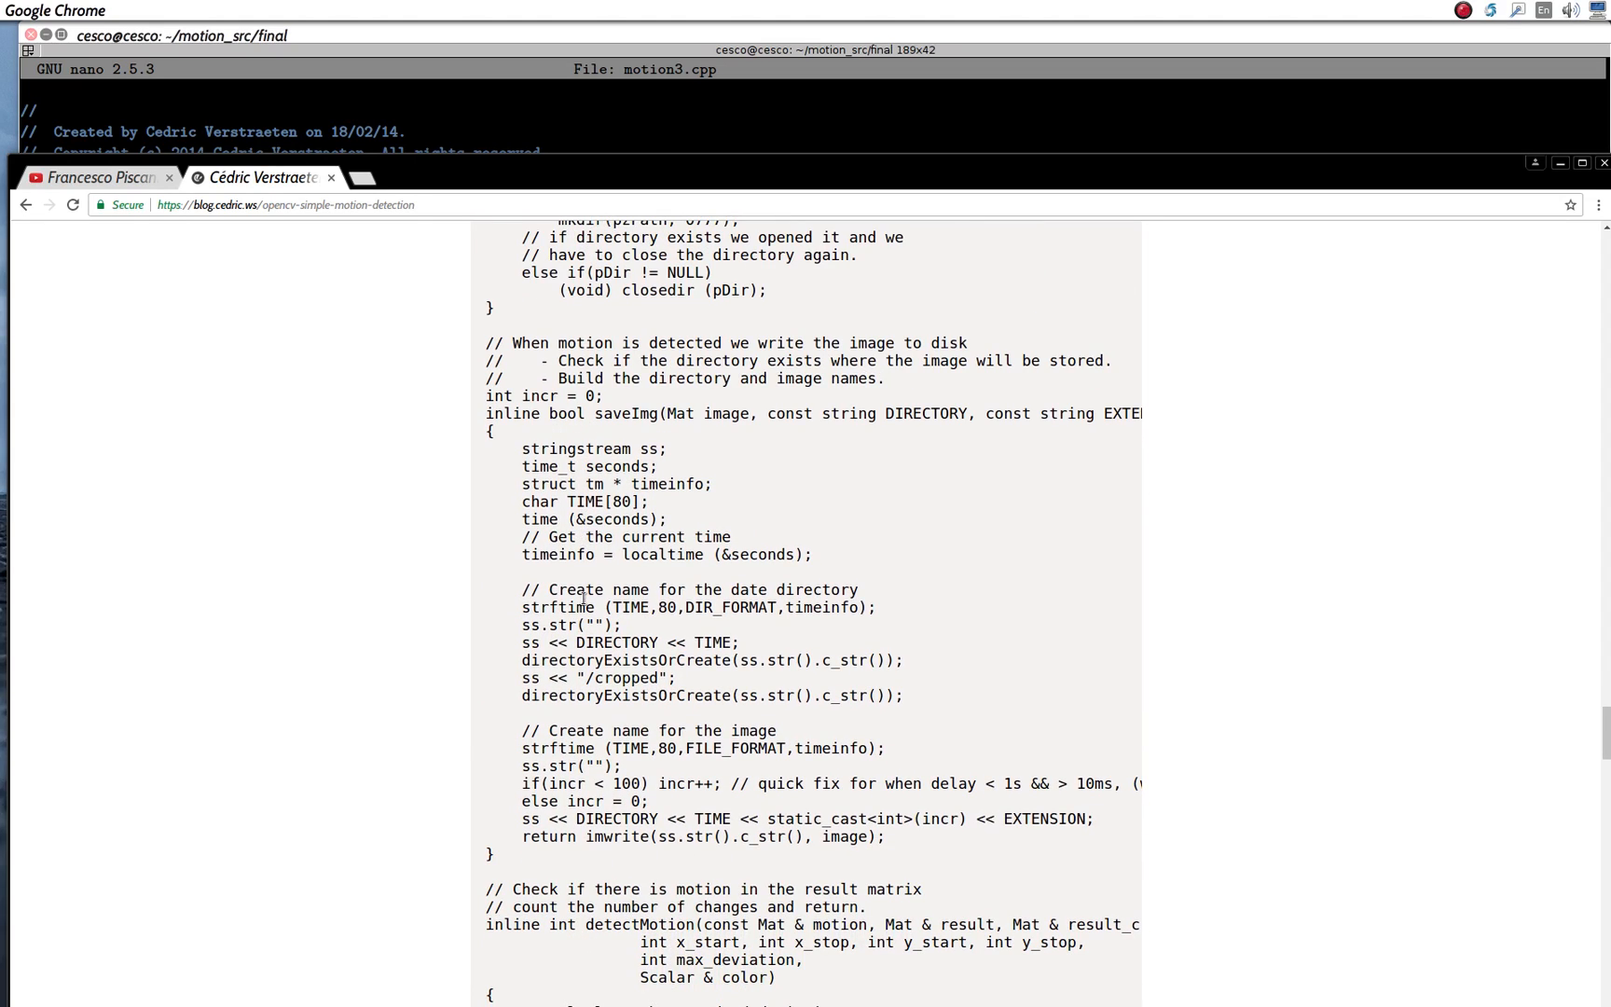
{"action": "scroll", "scroll_direction": "down", "scroll_amount": 3}
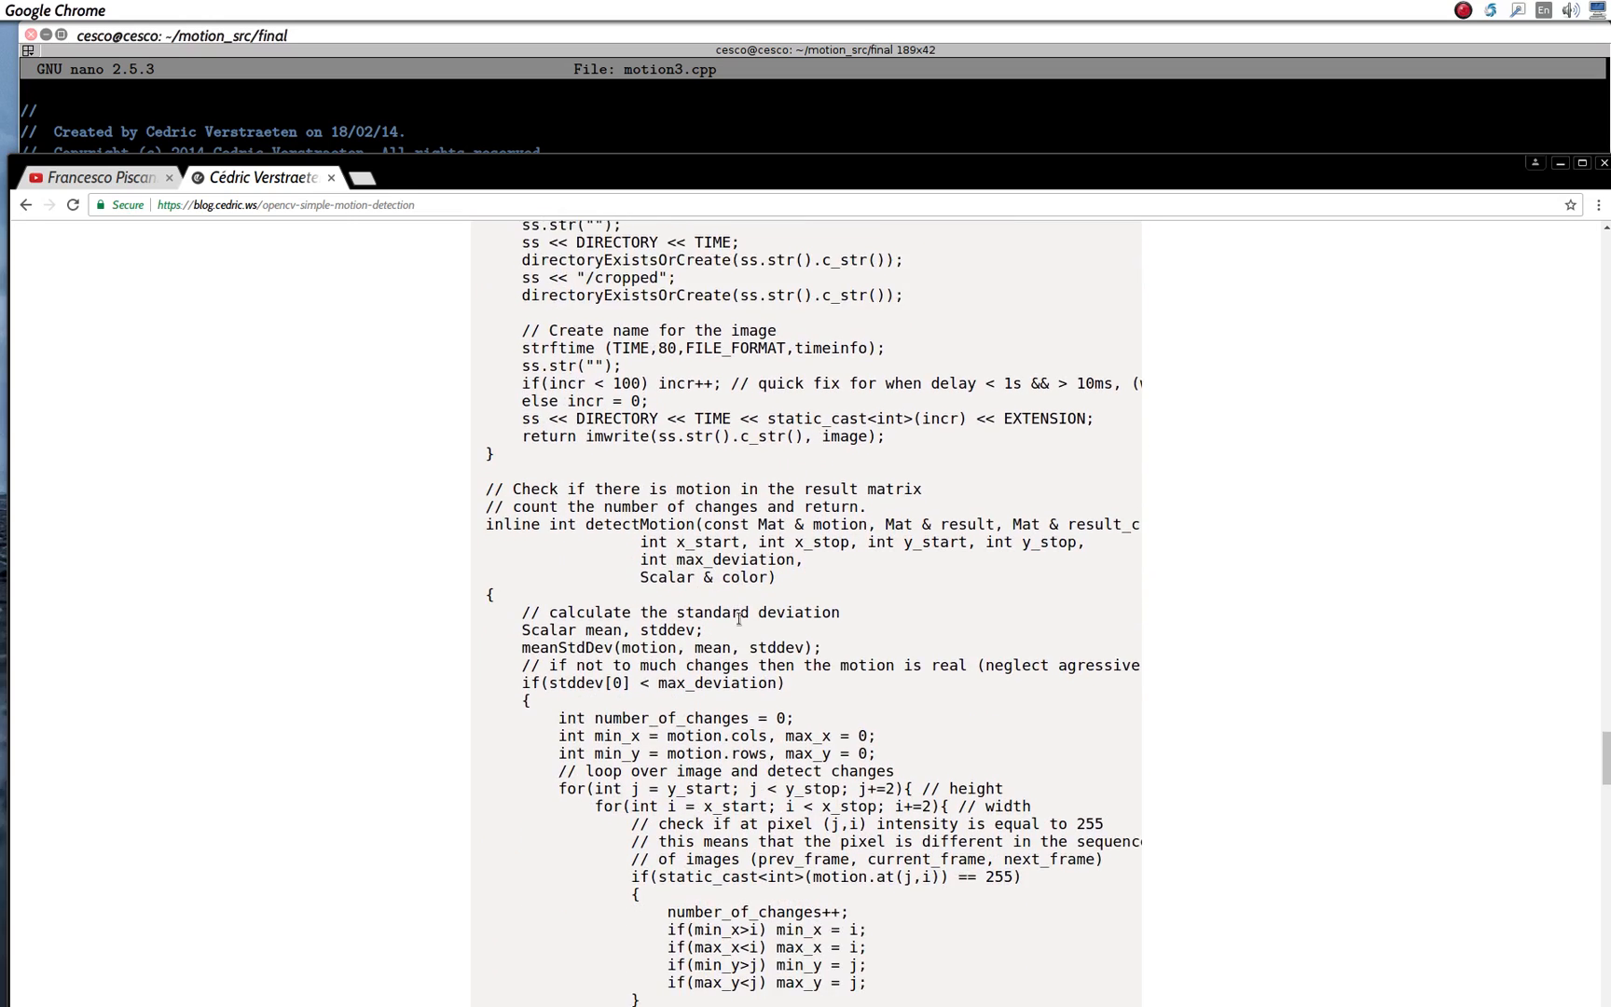
{"action": "scroll", "scroll_direction": "down", "scroll_amount": 3}
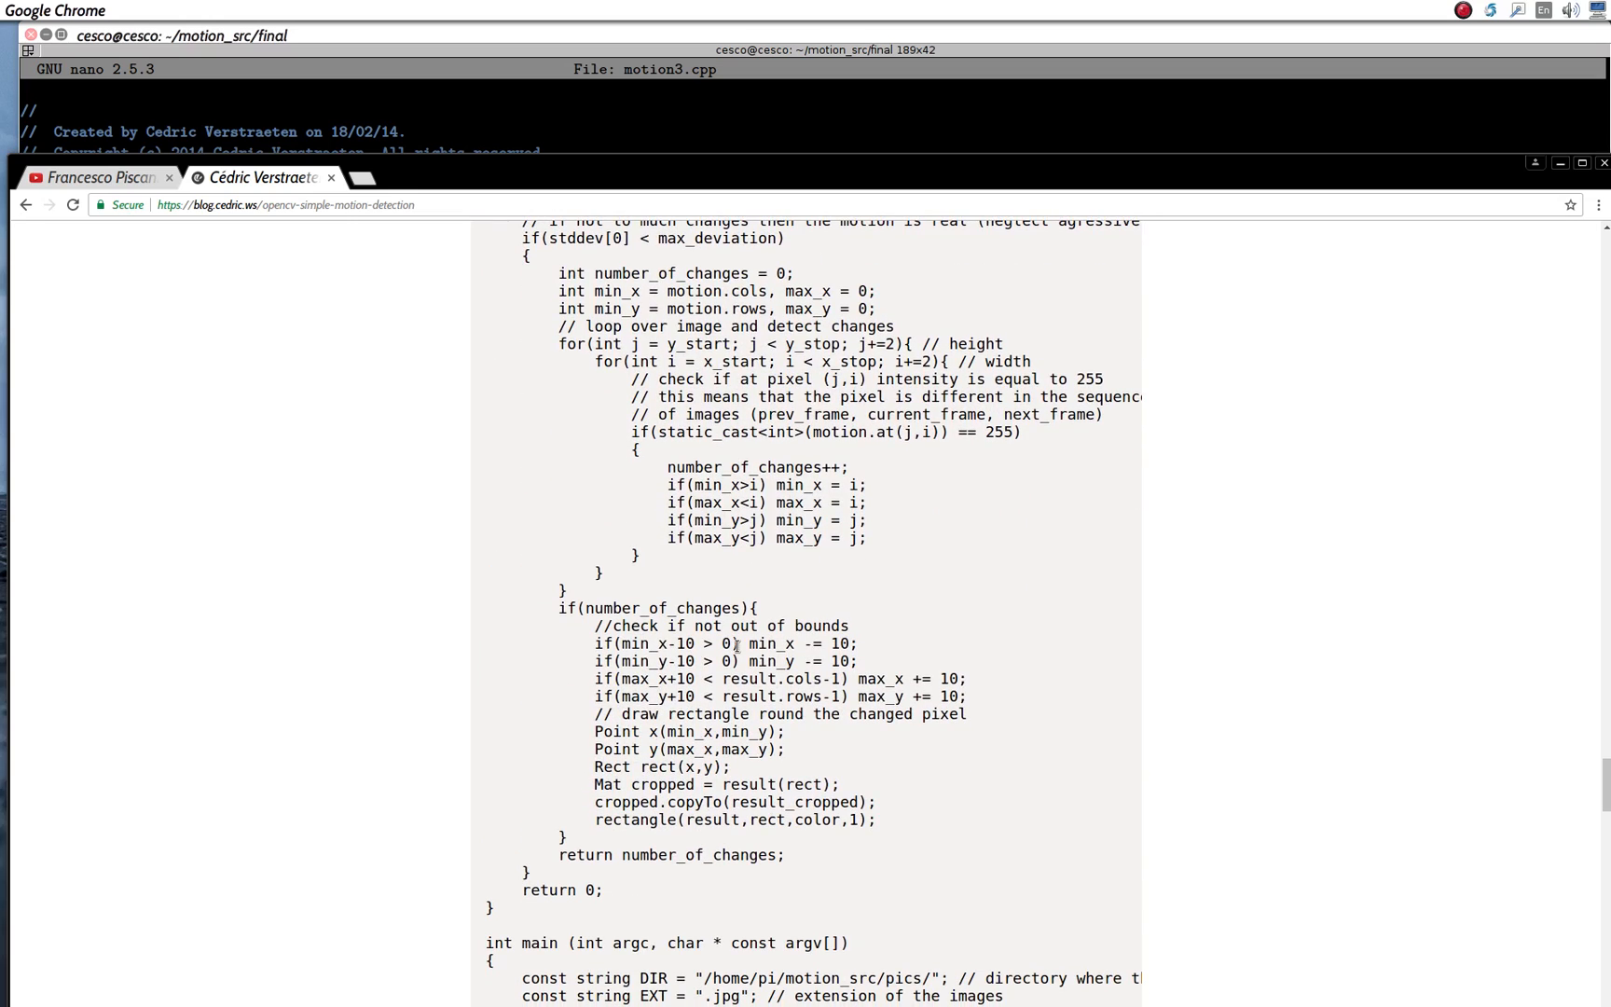
{"action": "scroll", "scroll_direction": "down", "scroll_amount": 3}
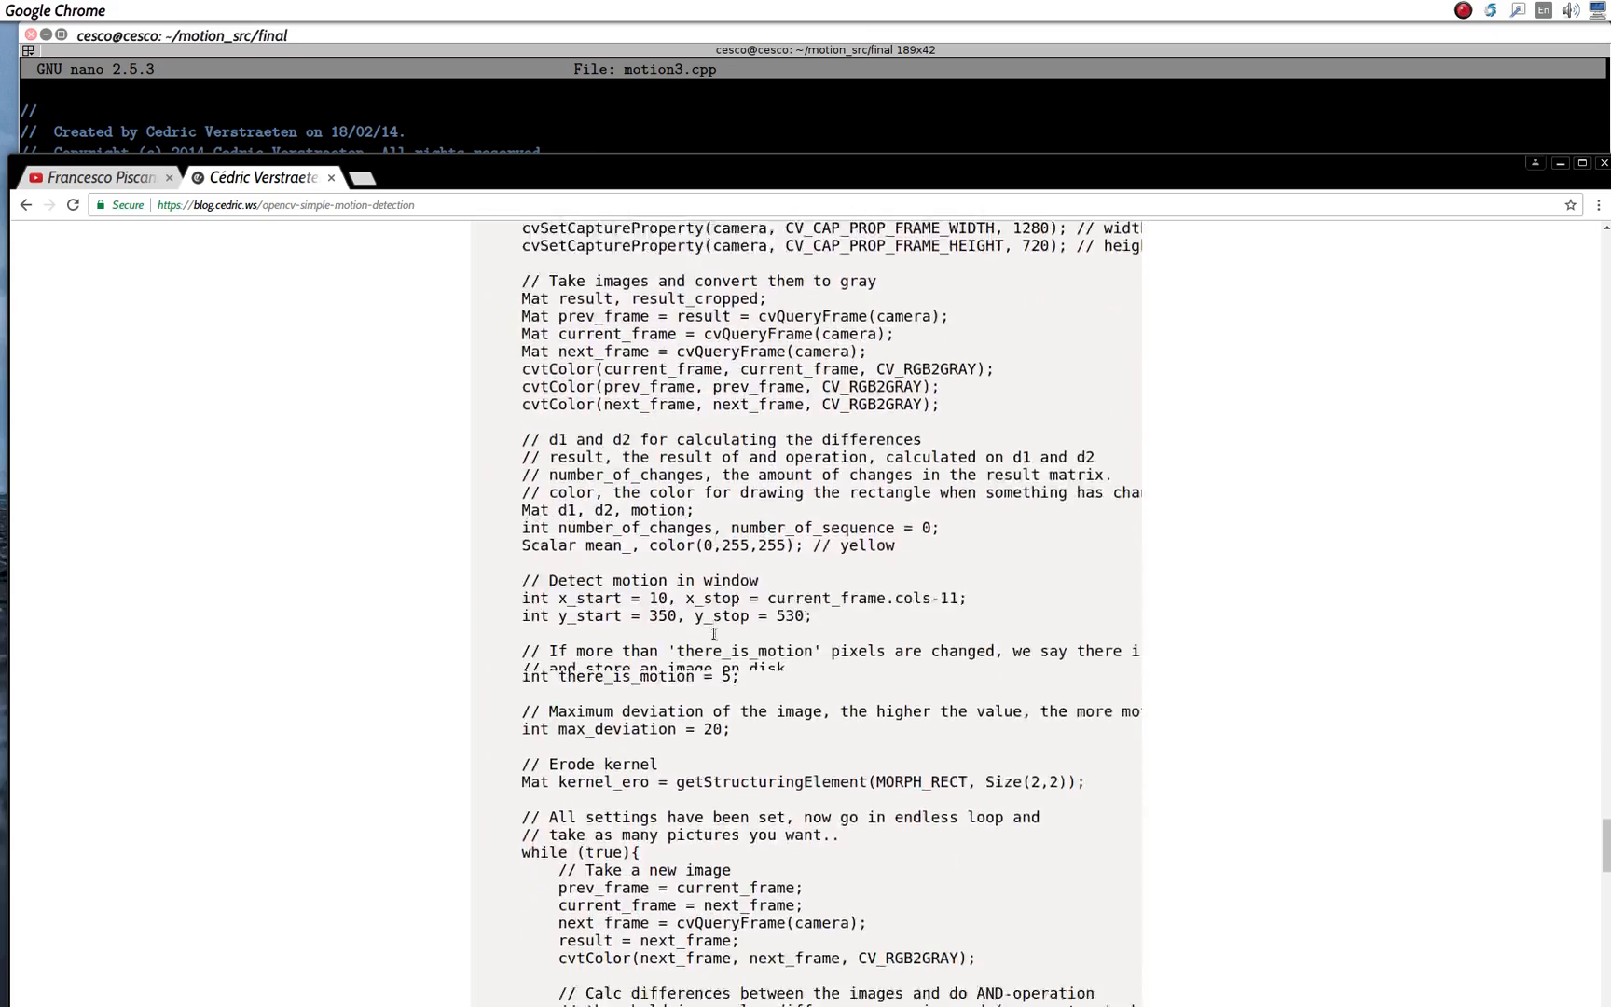
{"action": "scroll", "scroll_direction": "down", "scroll_amount": 3}
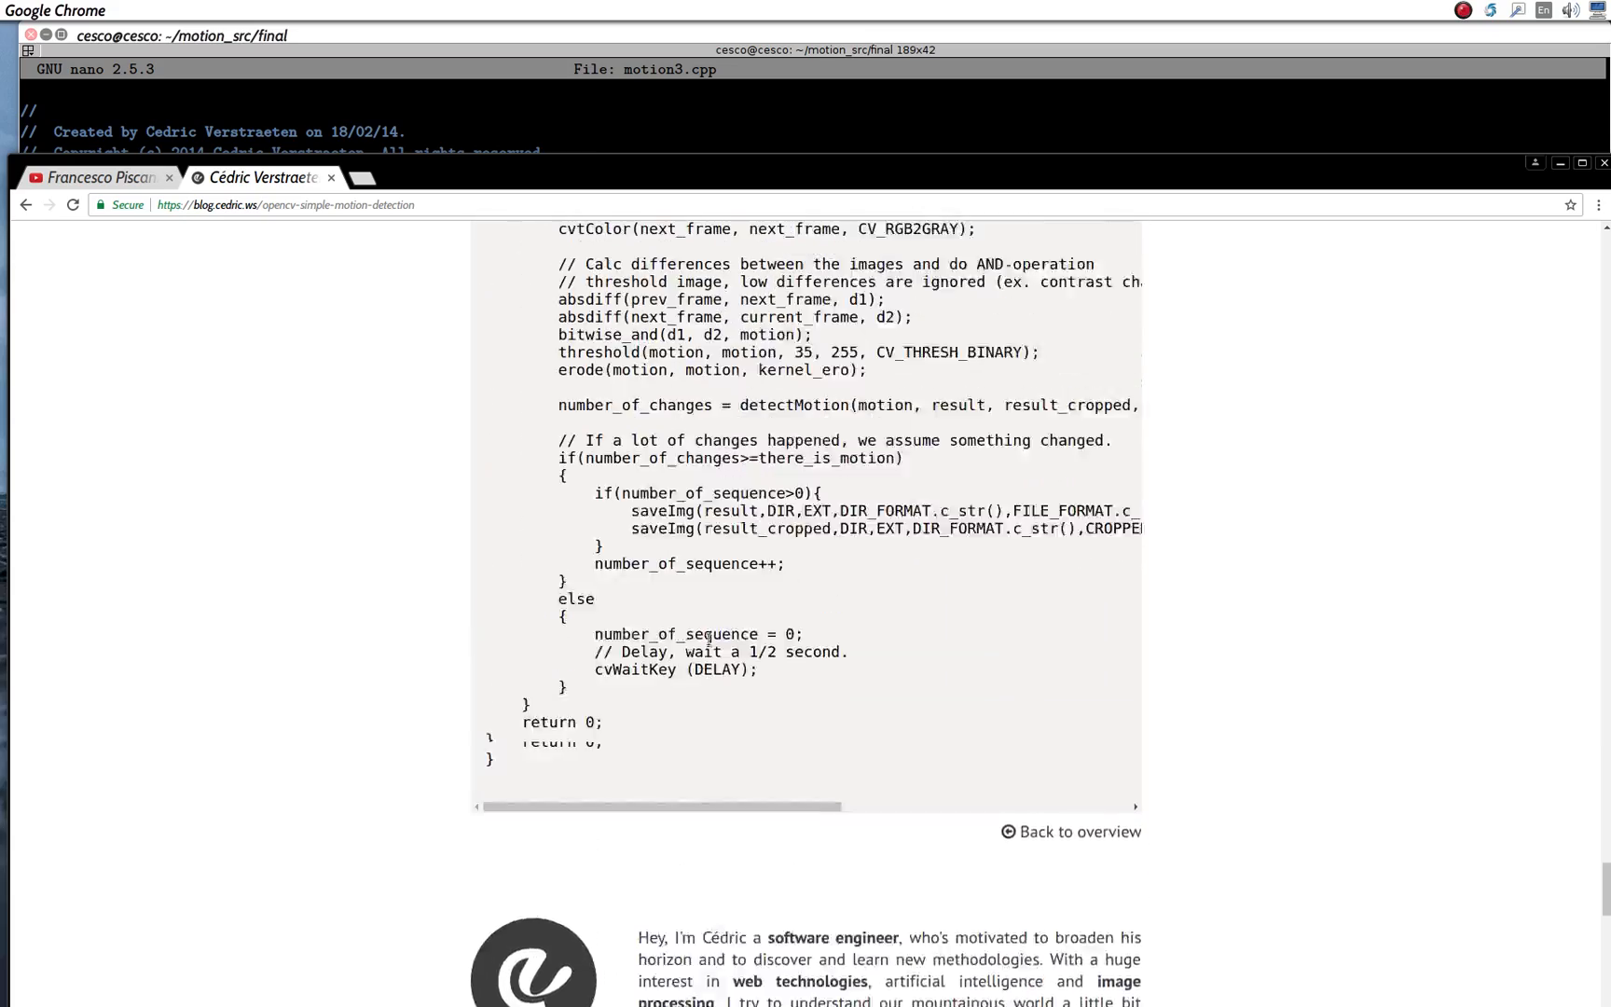
{"action": "scroll", "scroll_direction": "up", "scroll_amount": 3}
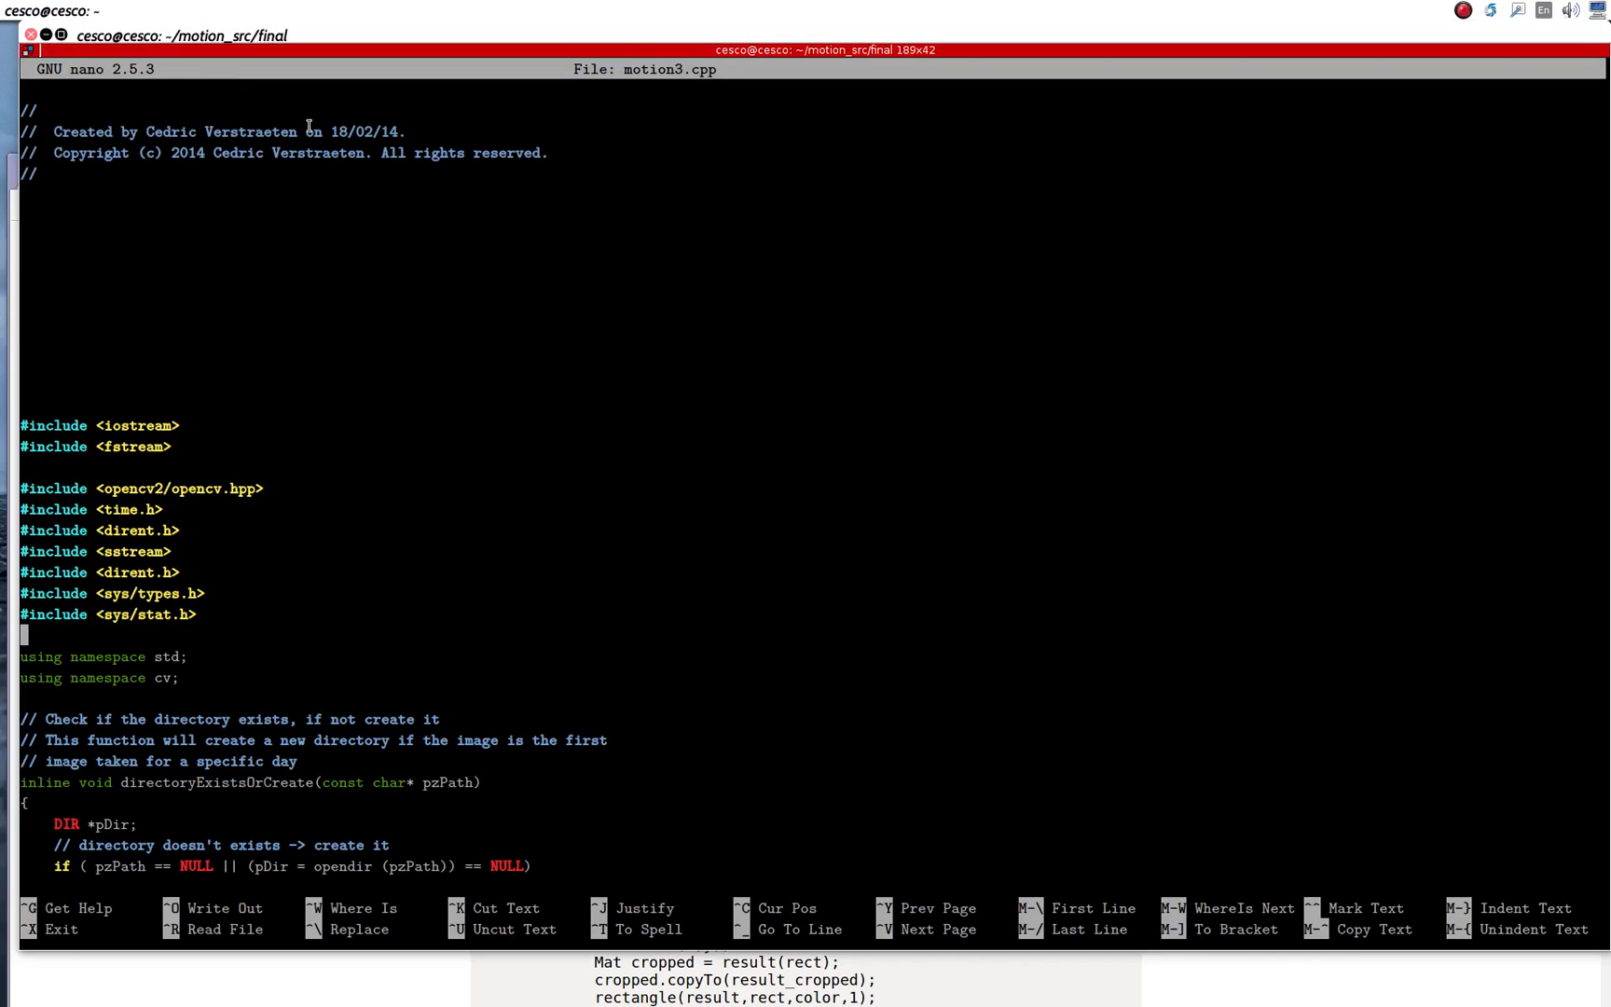
Step: Scroll motion3.cpp in nano down to directoryExistsOrCreate and the start of saveImg
{"action": "scroll", "scroll_direction": "down", "scroll_amount": 3}
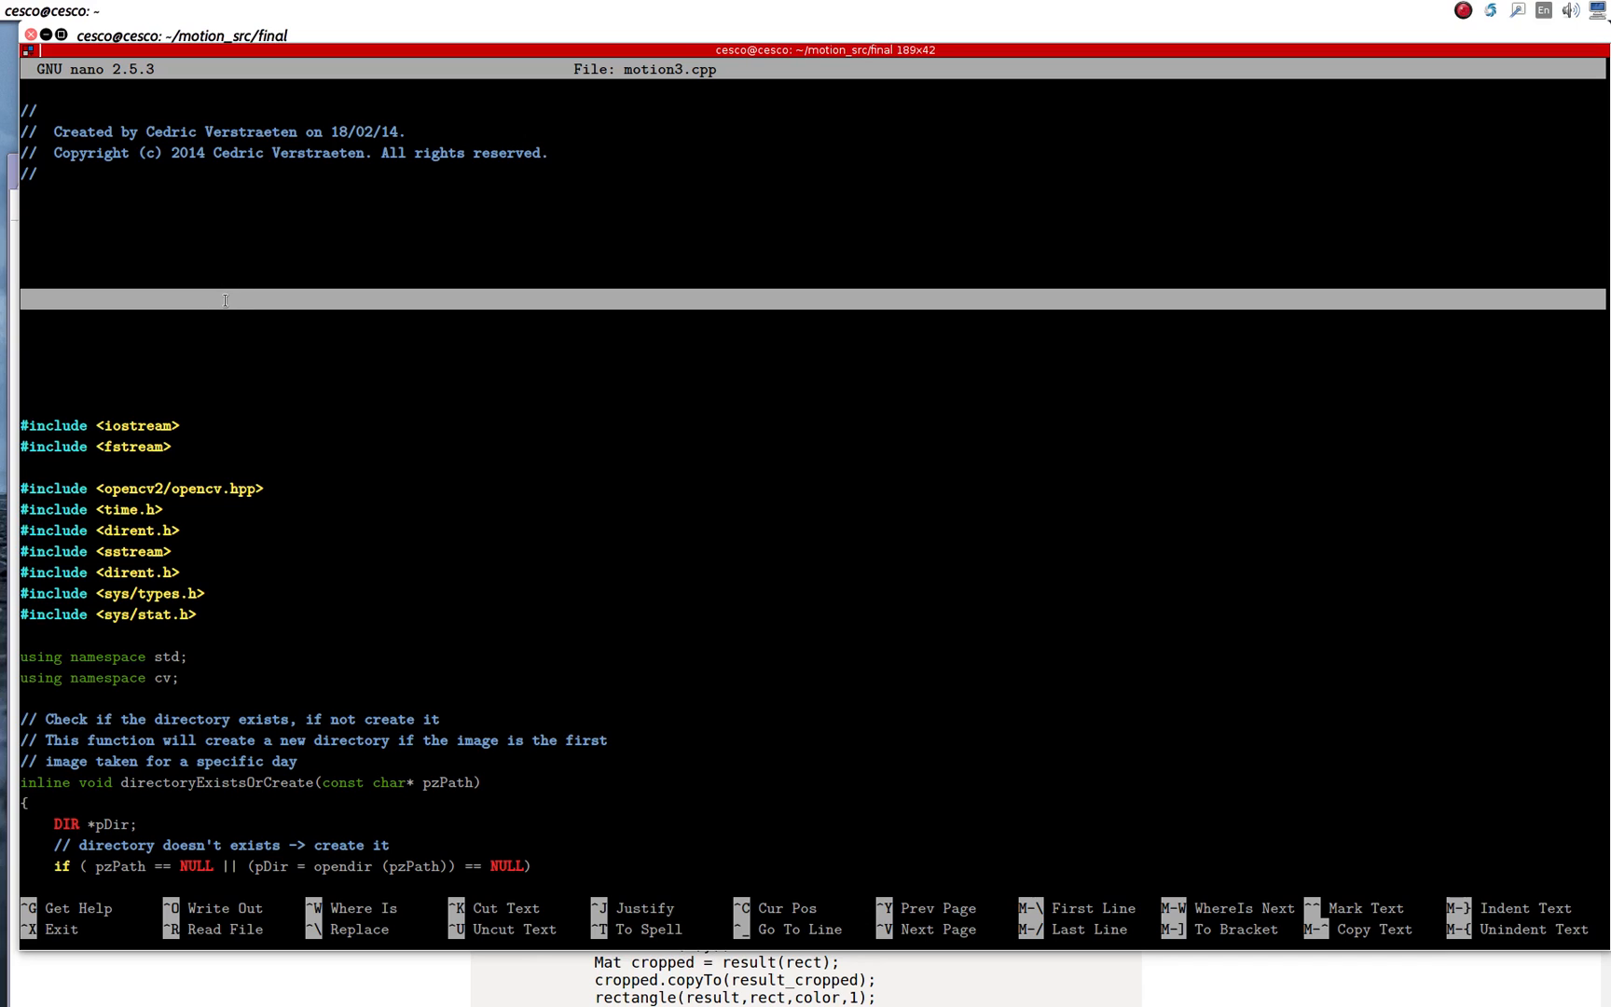
{"action": "scroll", "scroll_direction": "down", "scroll_amount": 3}
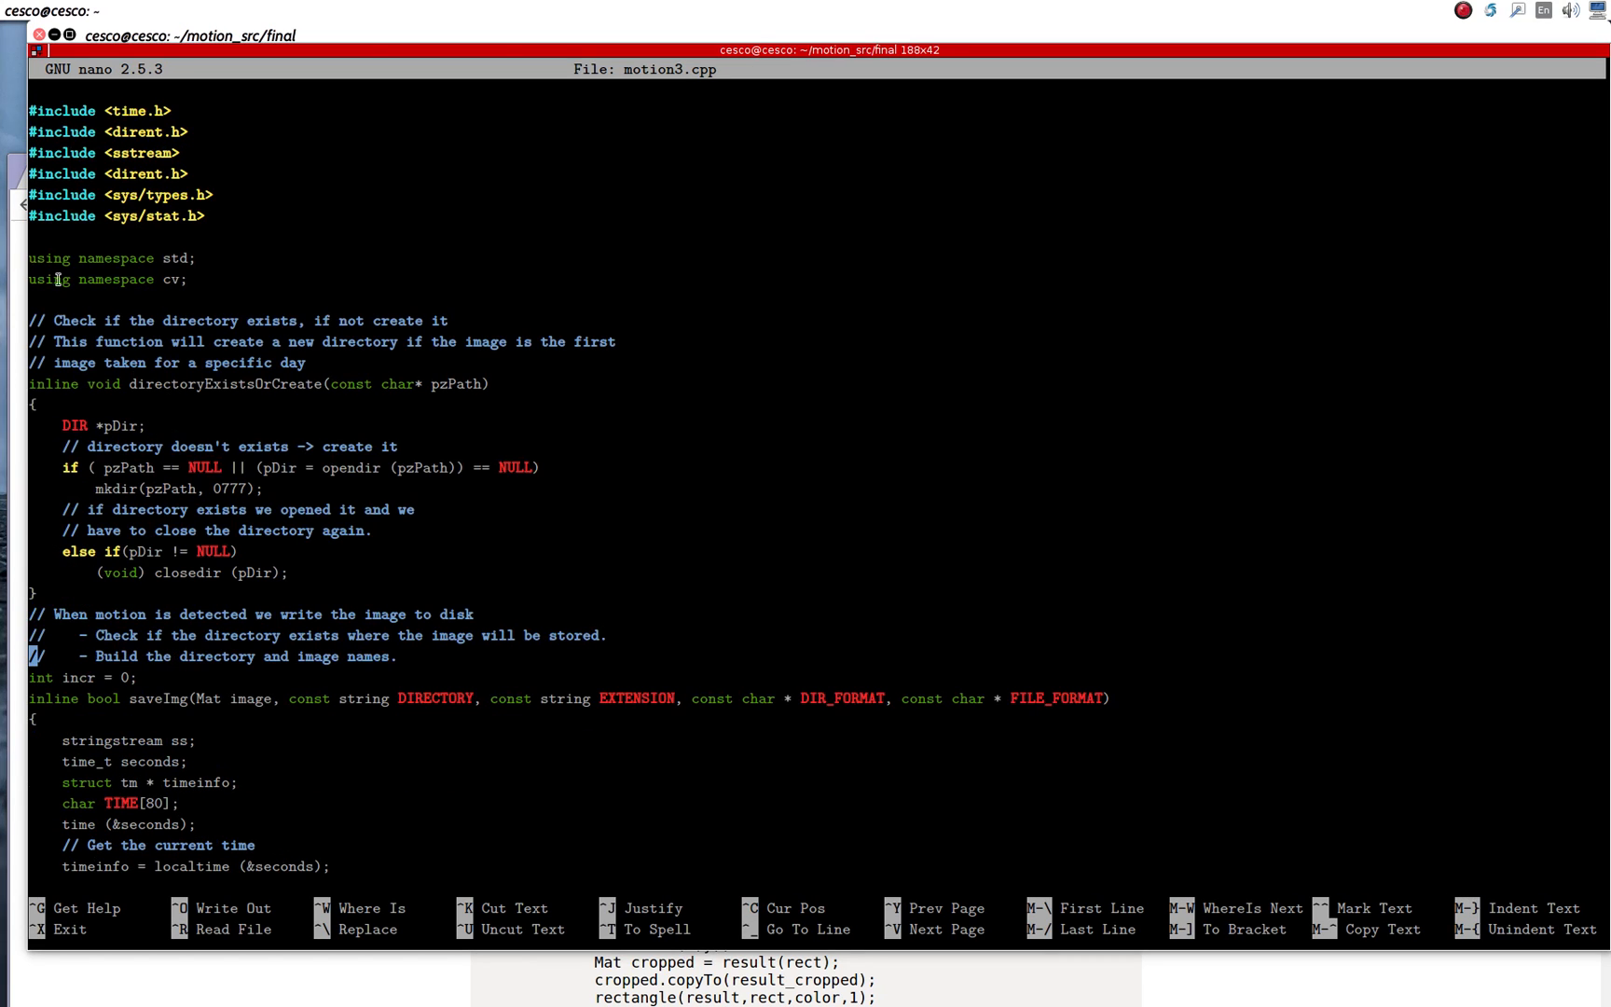
{"action": "double_click", "coordinate": [173, 278]}
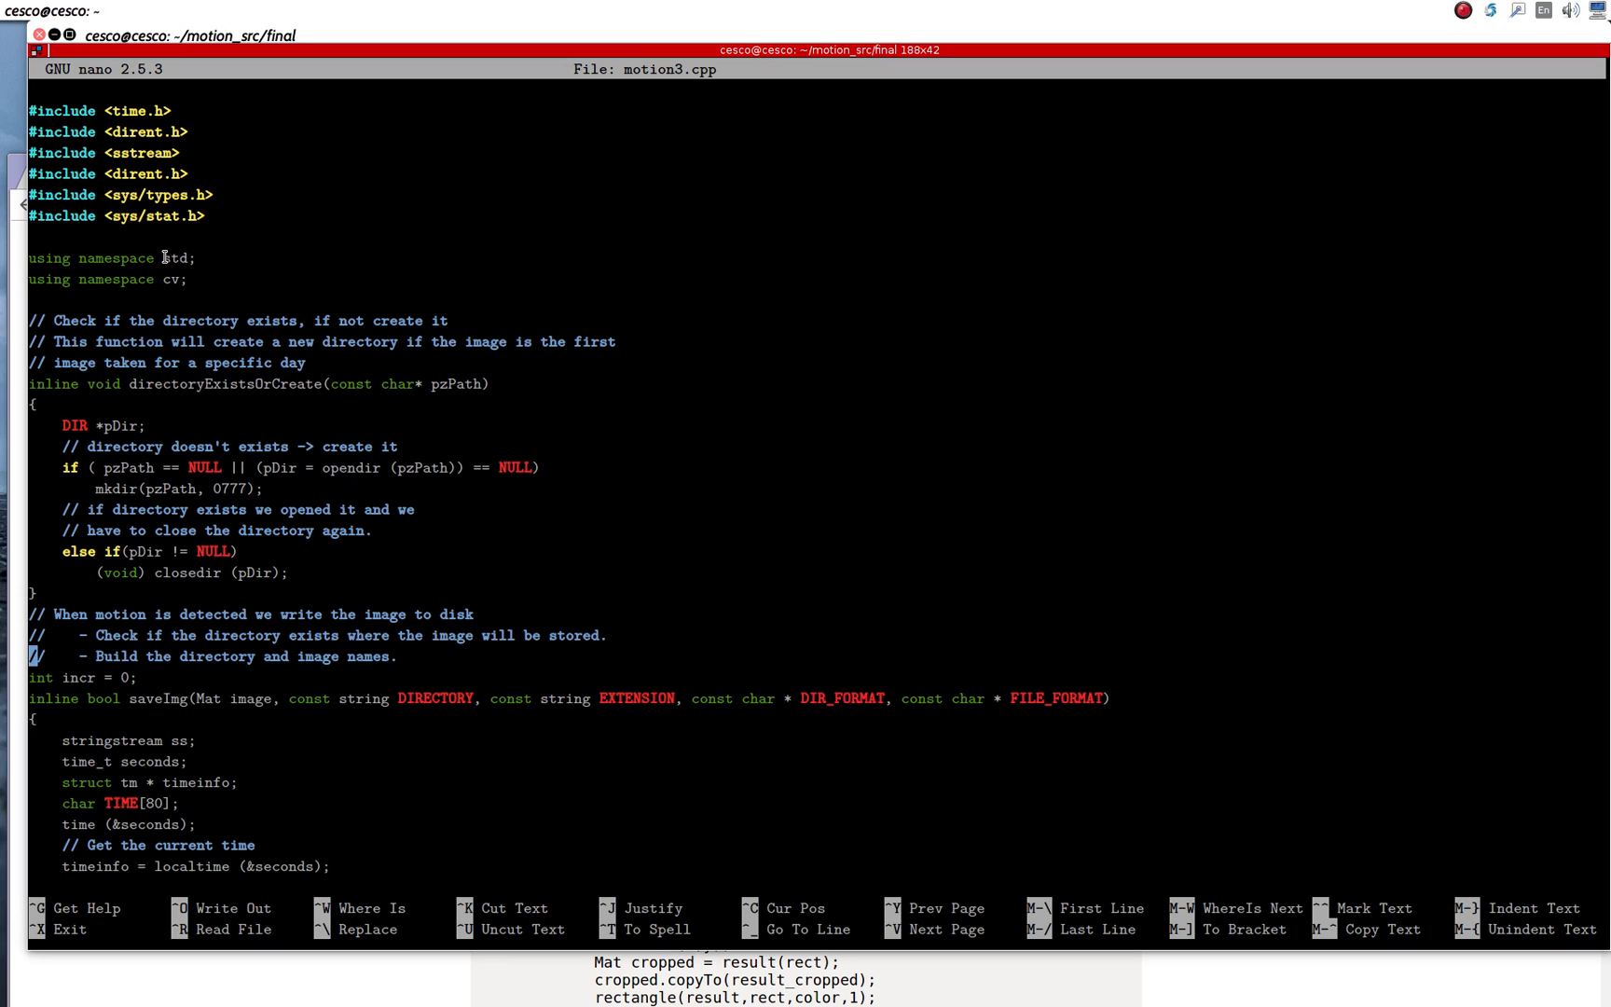
{"action": "double_click", "coordinate": [175, 258]}
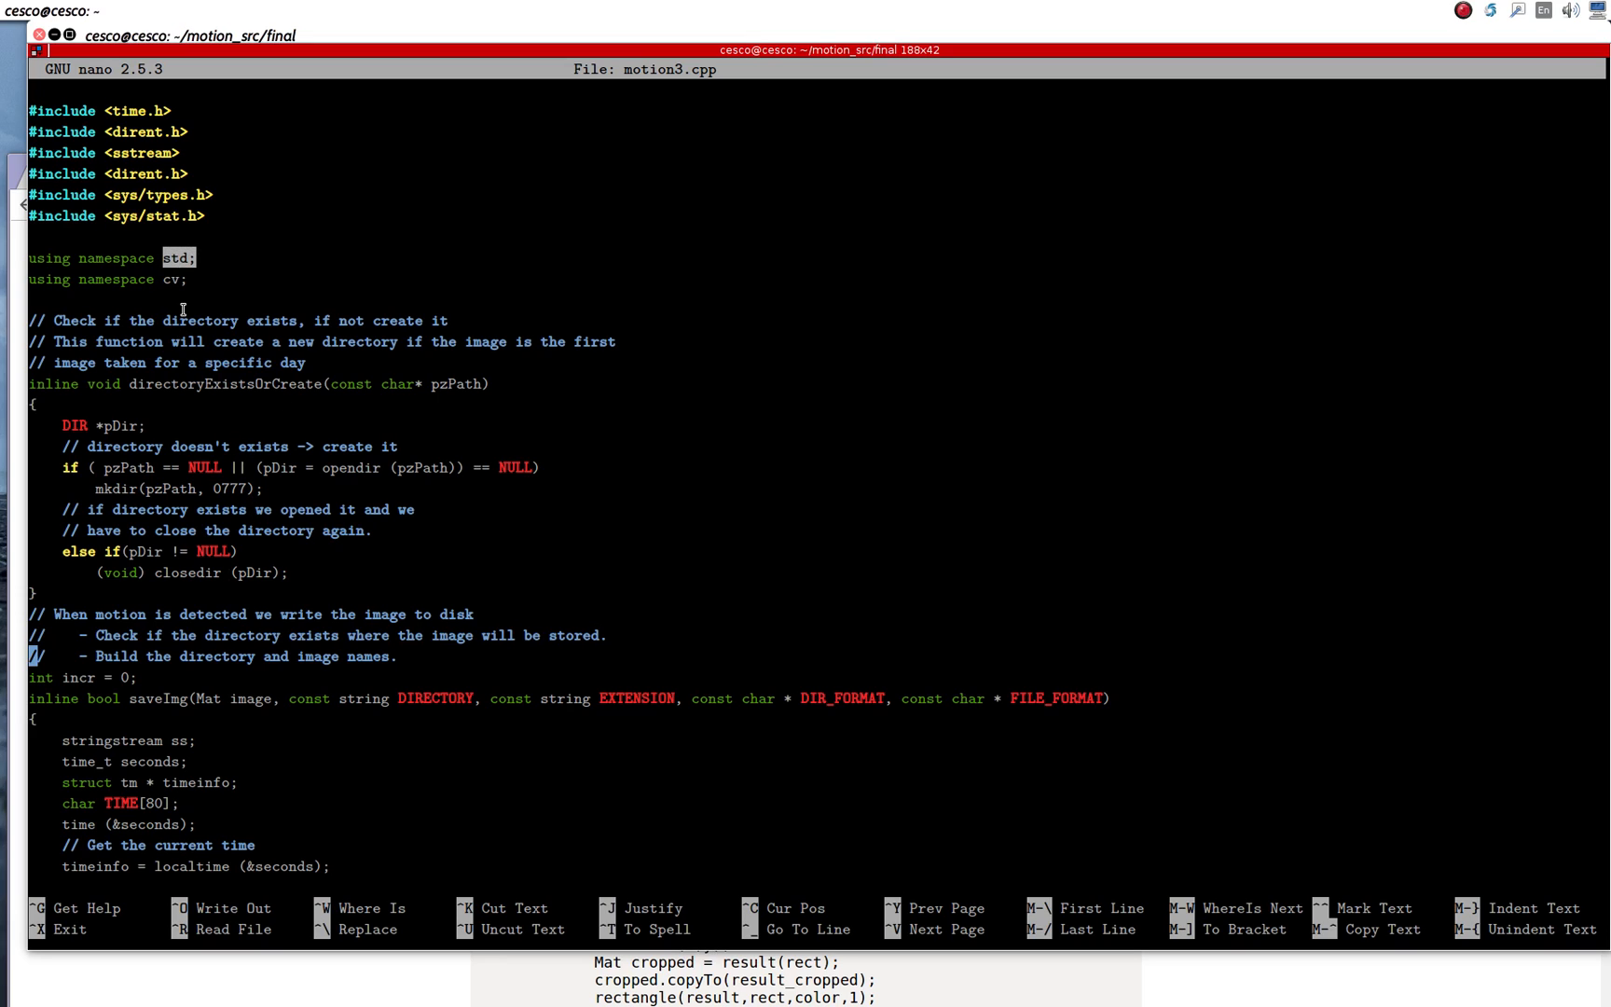
{"action": "mouse_move", "coordinate": [181, 287]}
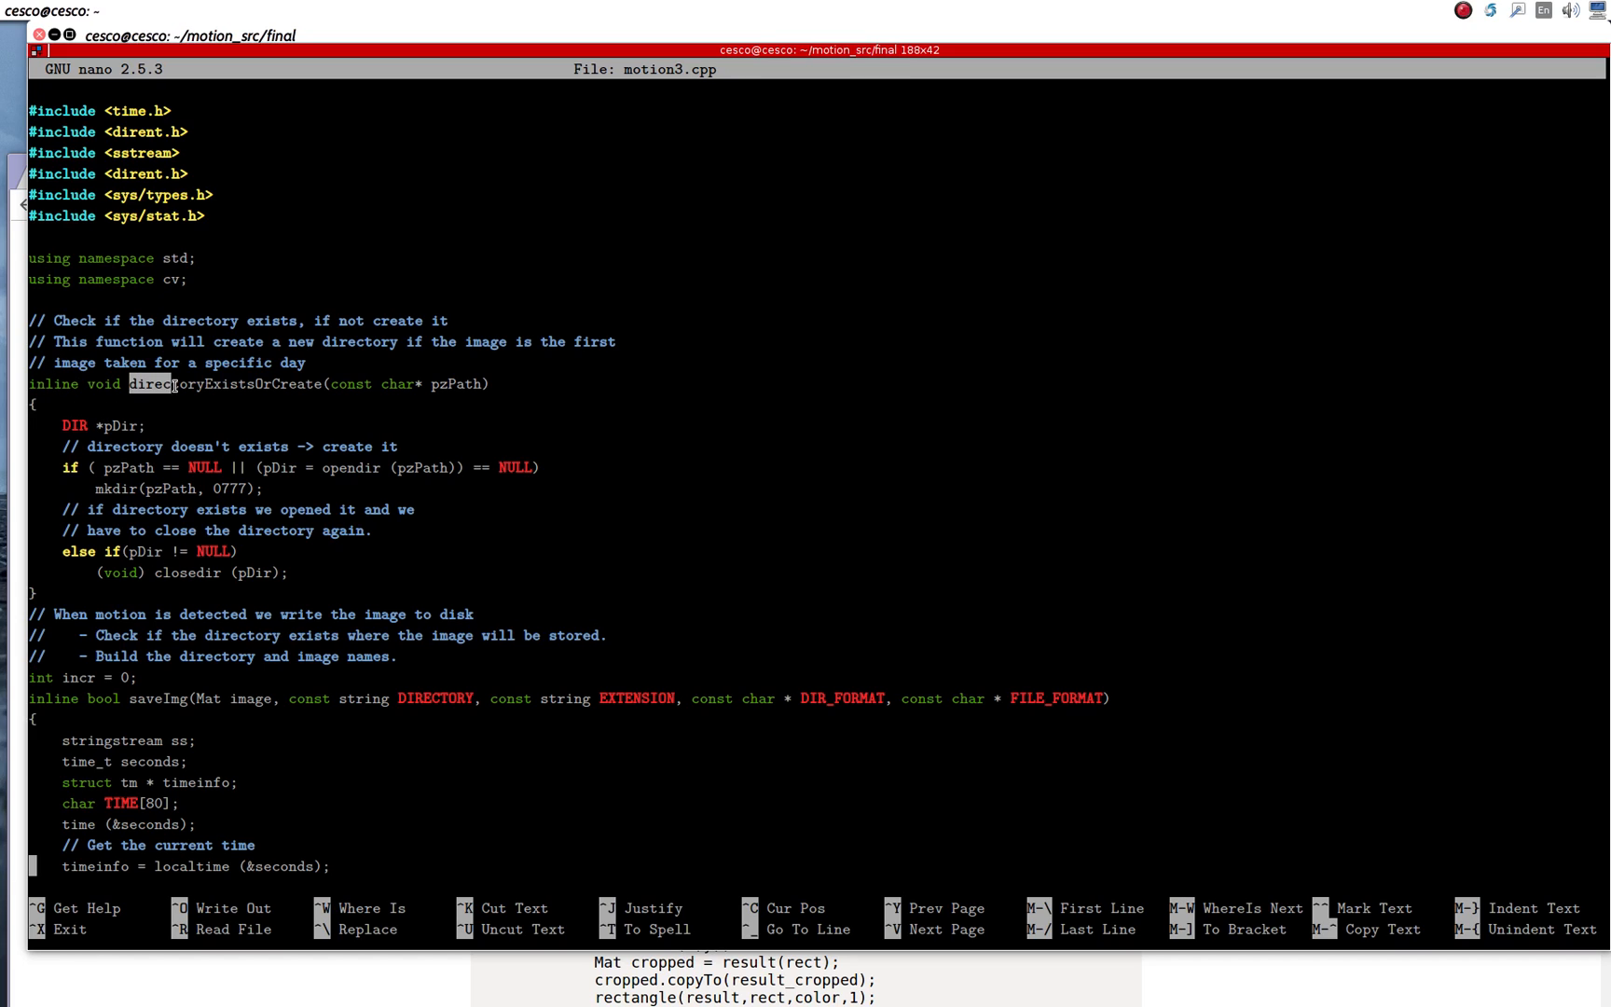
{"action": "left_click_drag", "start_coordinate": [129, 385], "coordinate": [451, 503]}
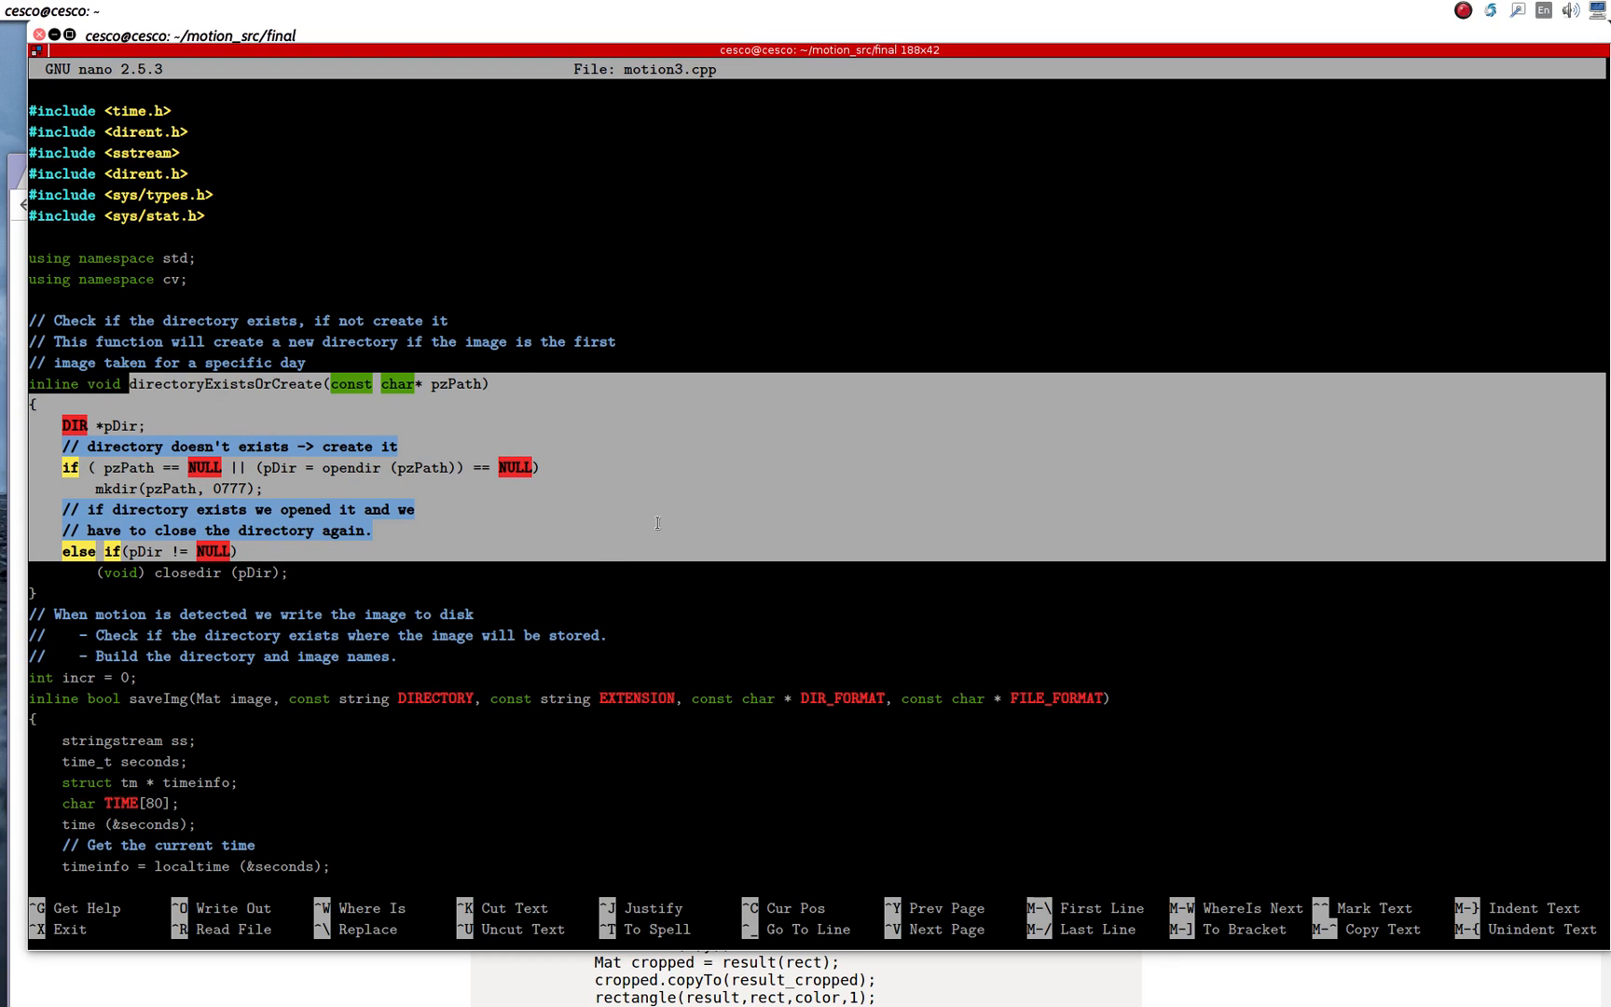
{"action": "scroll", "scroll_direction": "down", "scroll_amount": 3}
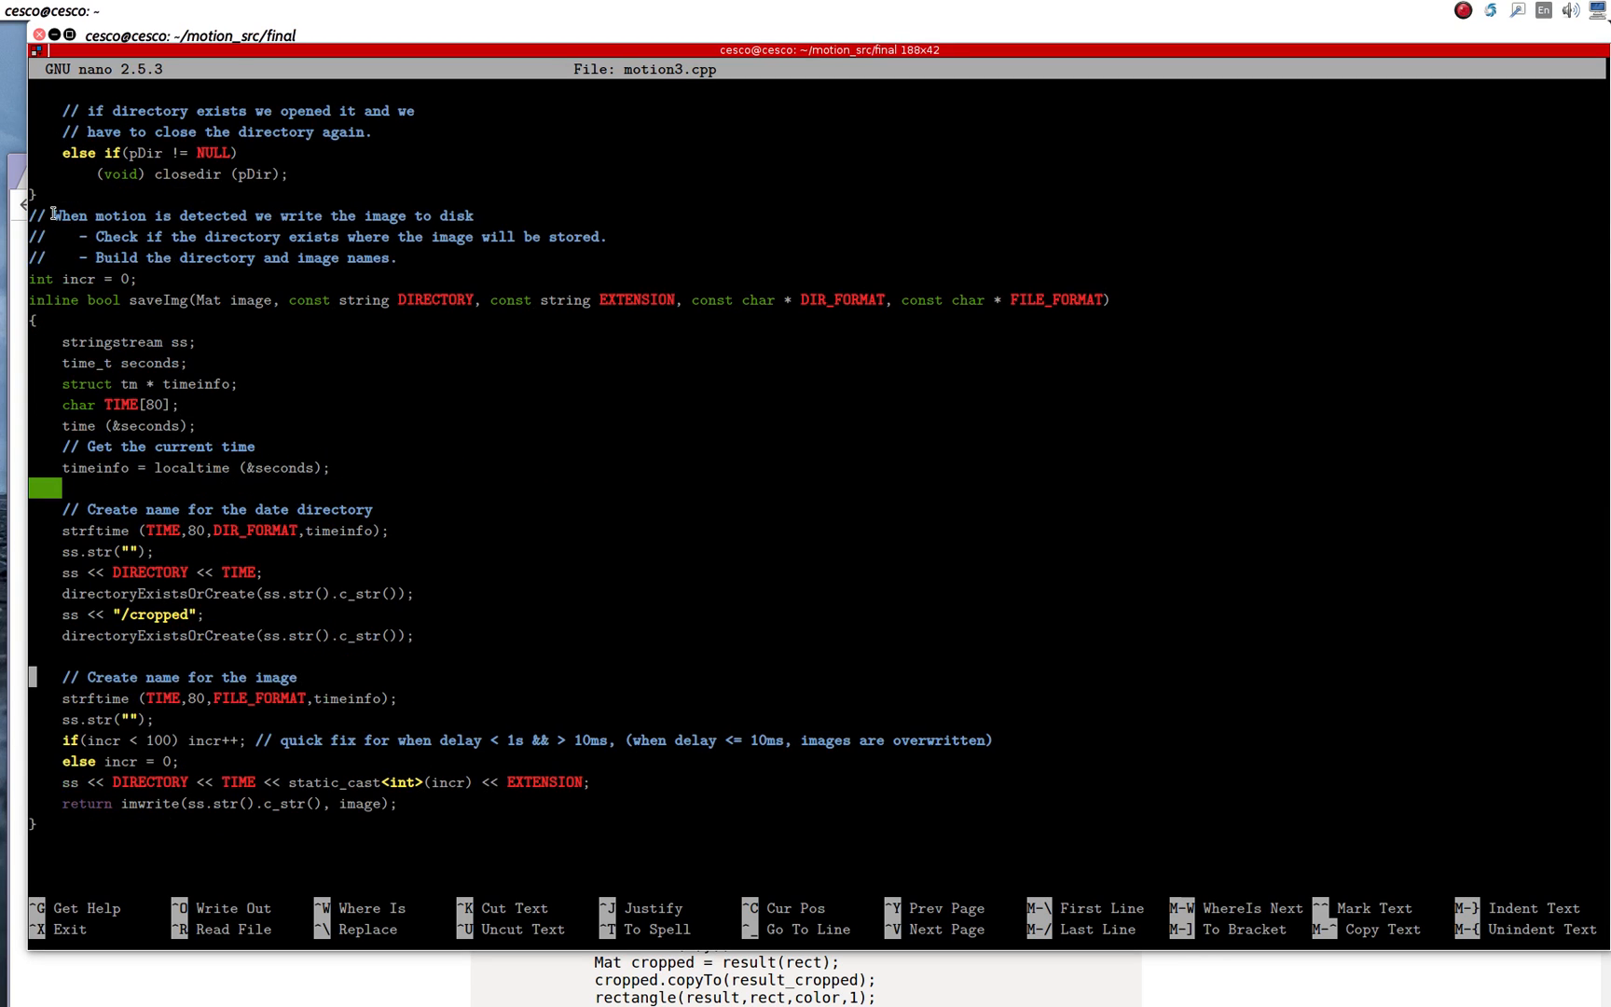
{"action": "left_click_drag", "start_coordinate": [55, 216], "coordinate": [360, 718]}
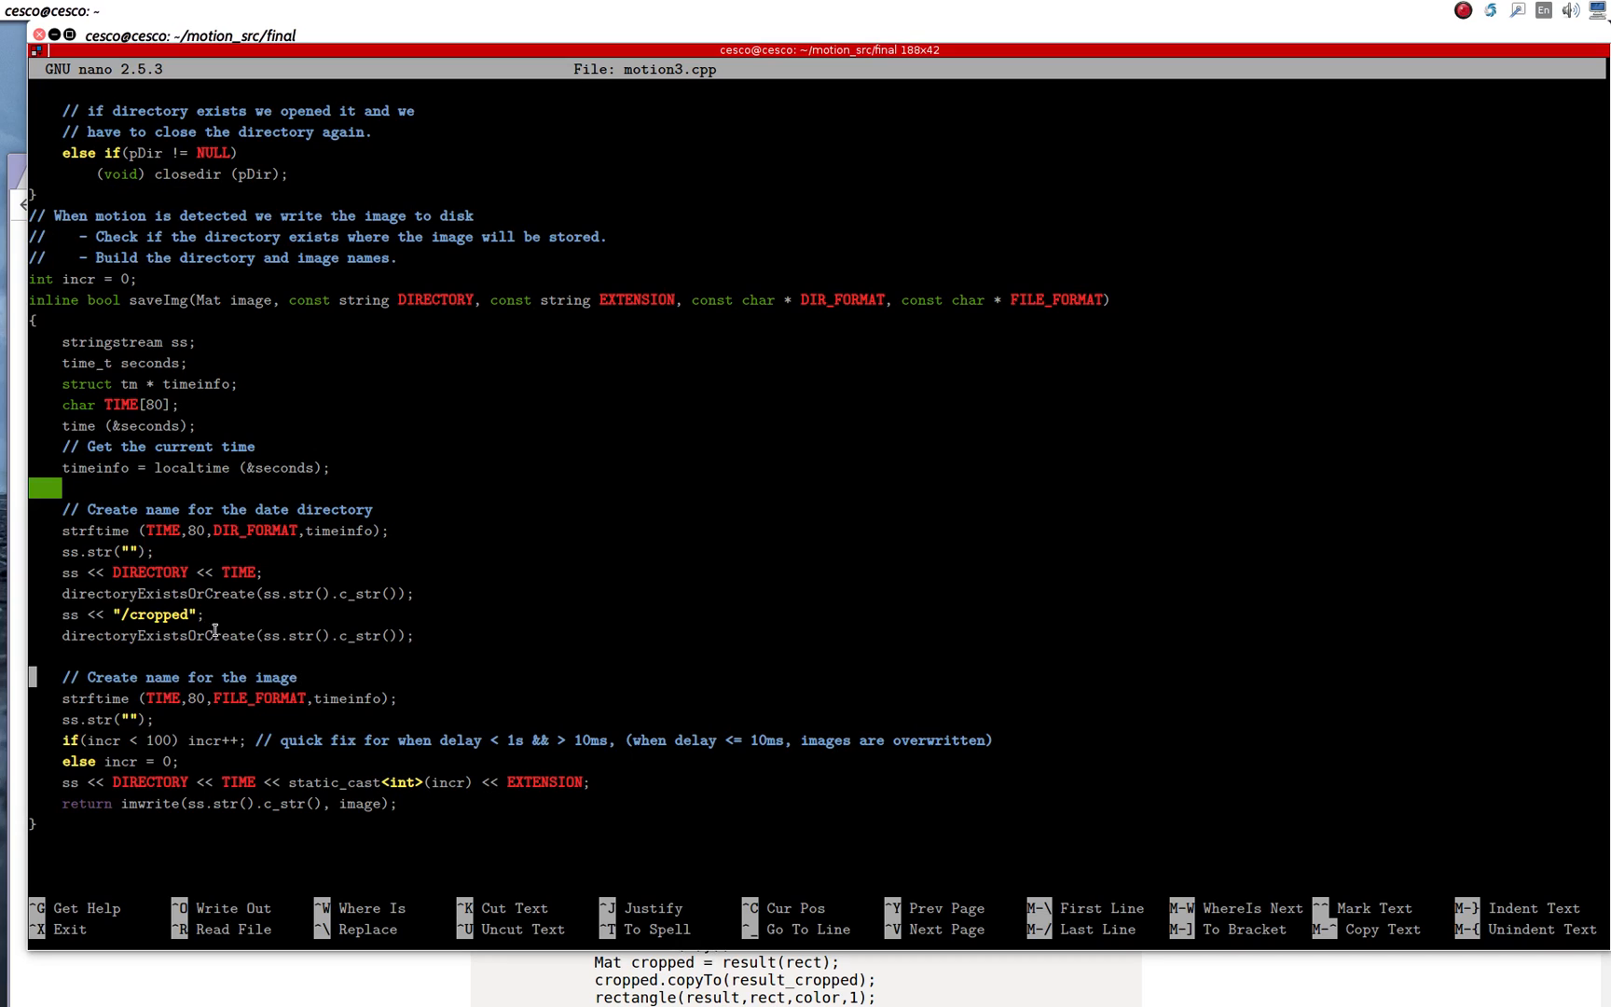
{"action": "double_click", "coordinate": [154, 615]}
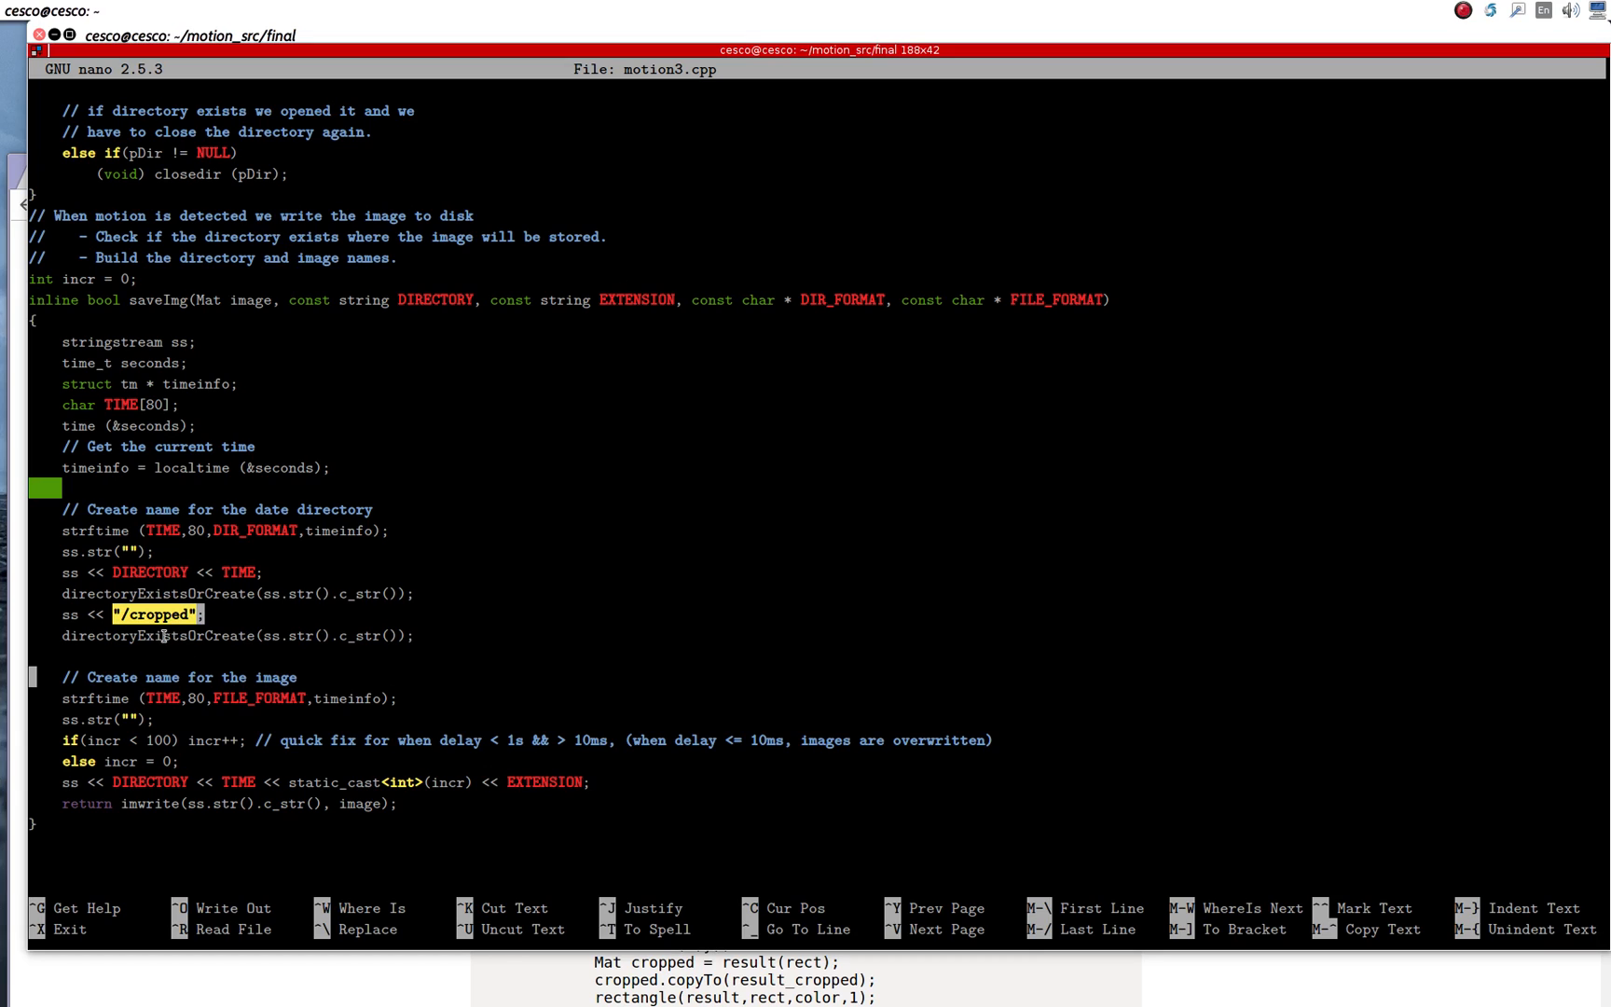
{"action": "mouse_move", "coordinate": [128, 463]}
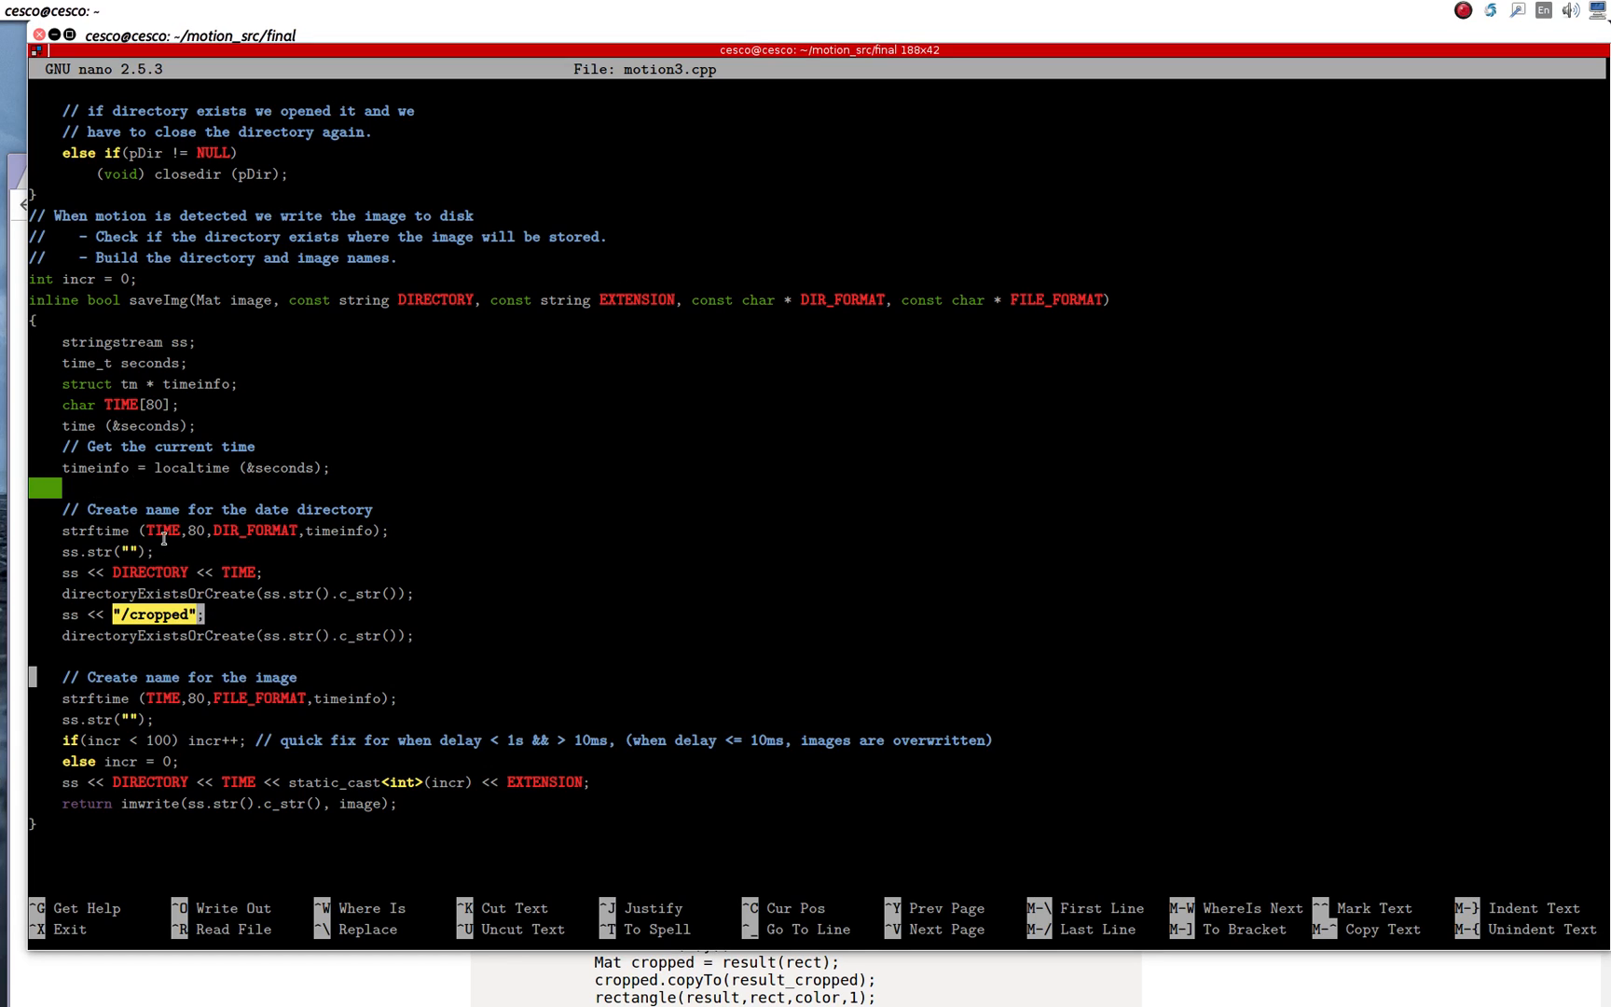
{"action": "mouse_move", "coordinate": [151, 642]}
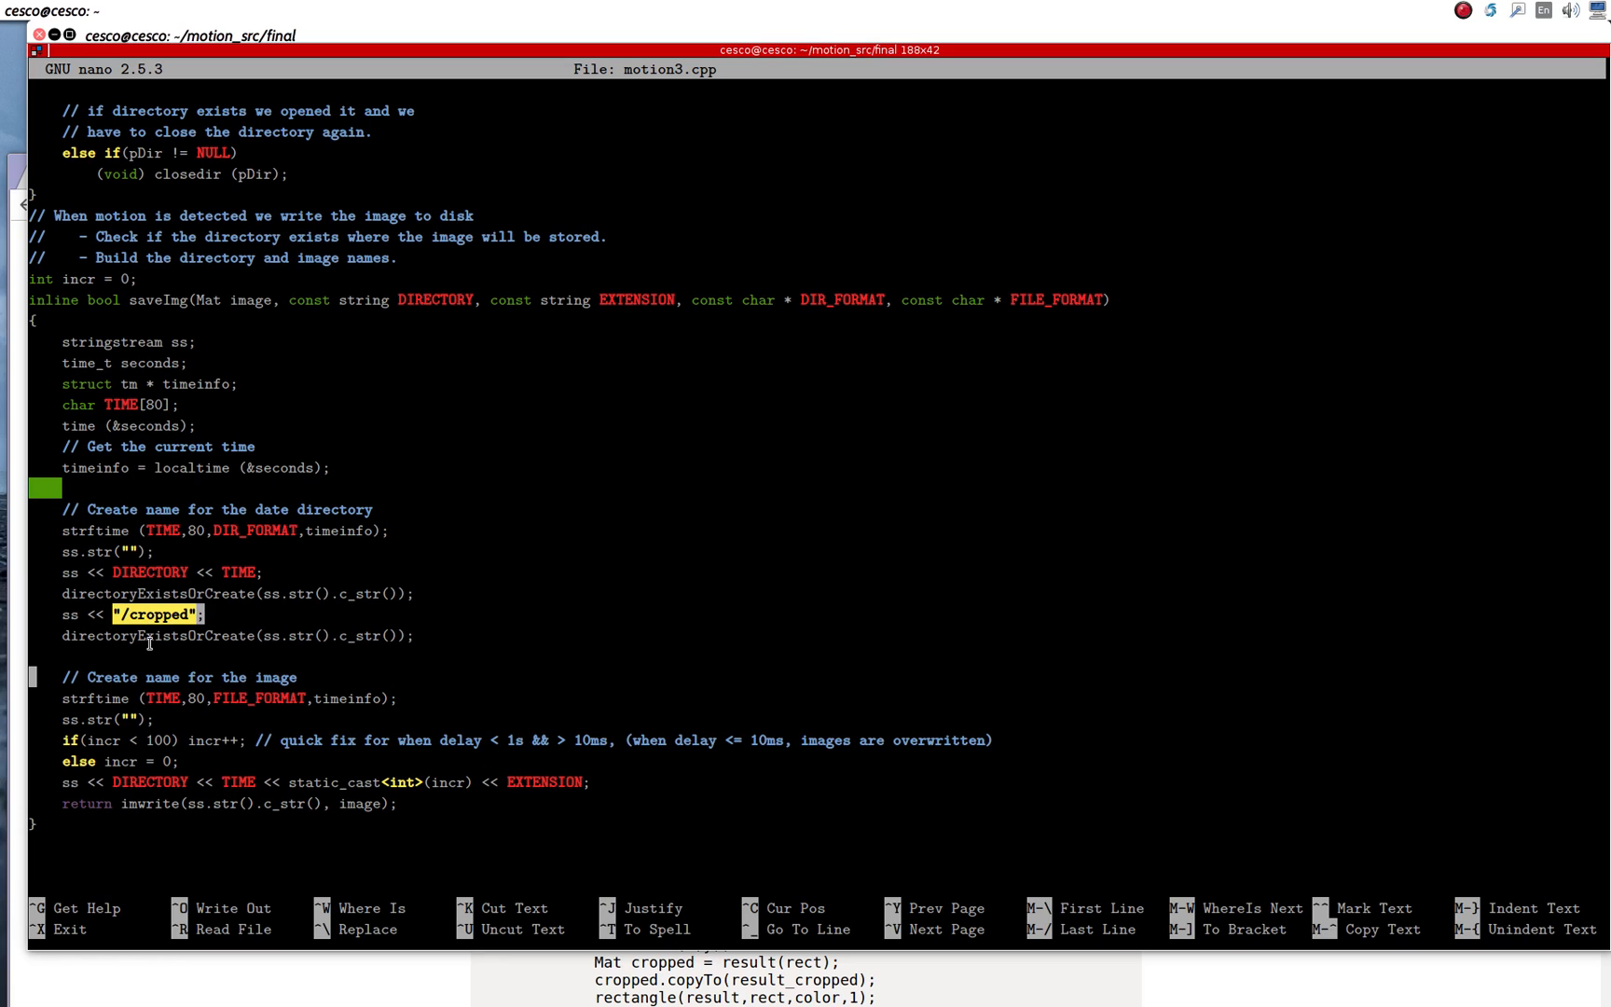
{"action": "mouse_move", "coordinate": [199, 651]}
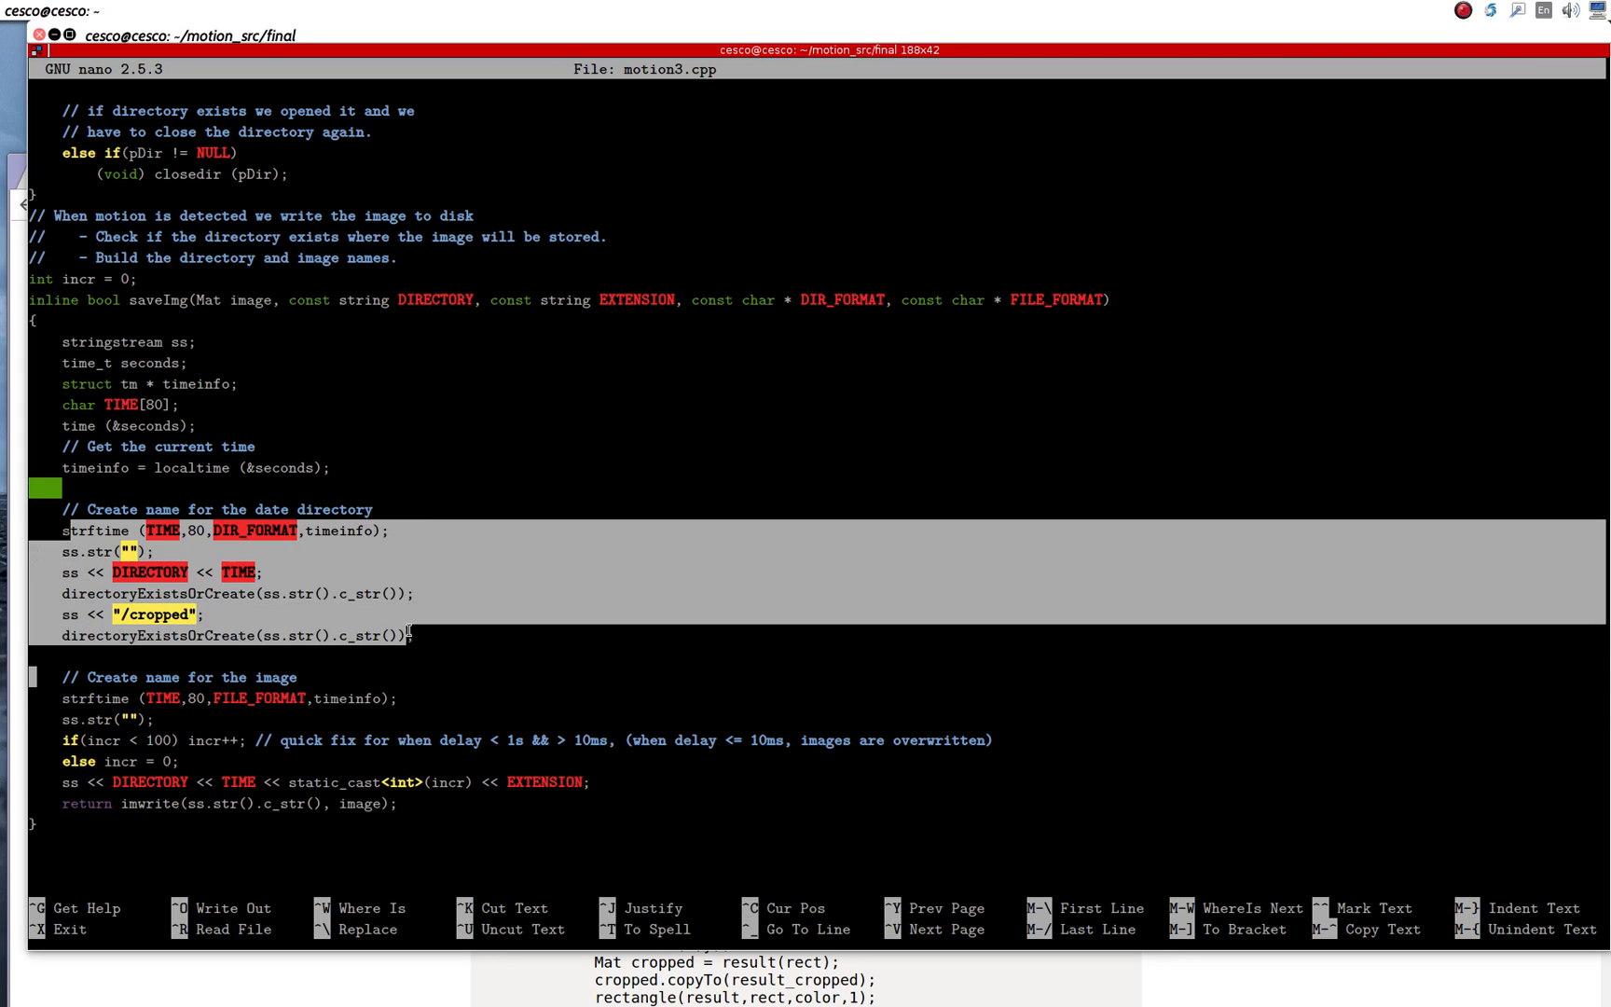
{"action": "scroll", "scroll_direction": "down", "scroll_amount": 3}
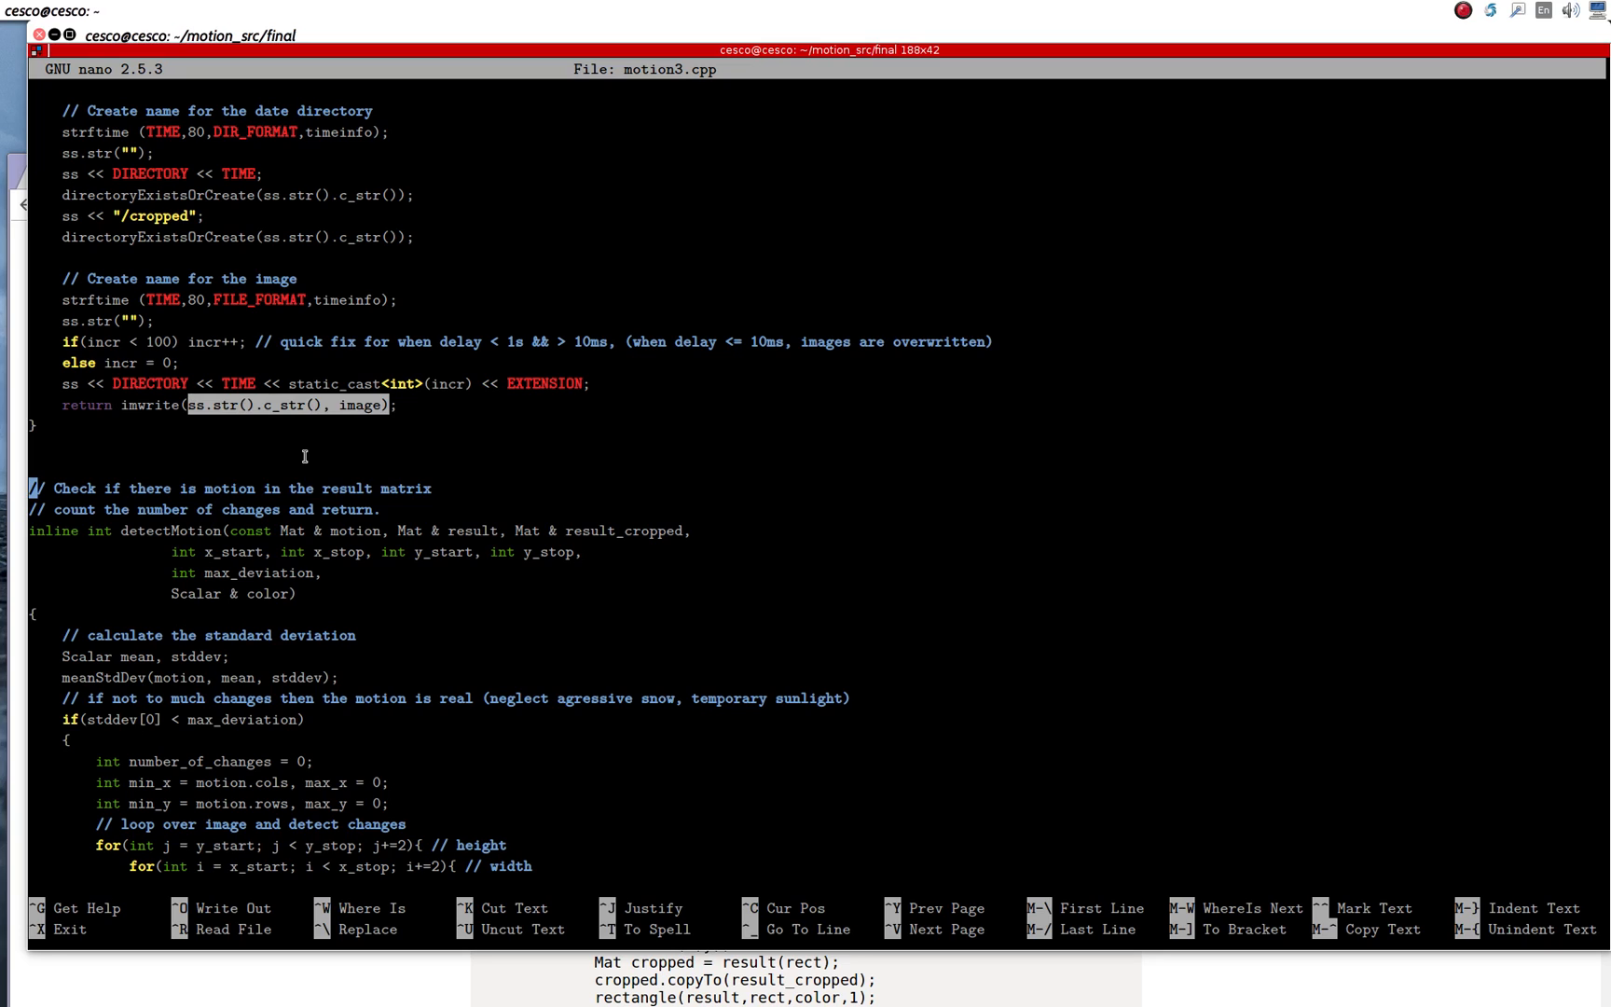
{"action": "mouse_move", "coordinate": [216, 531]}
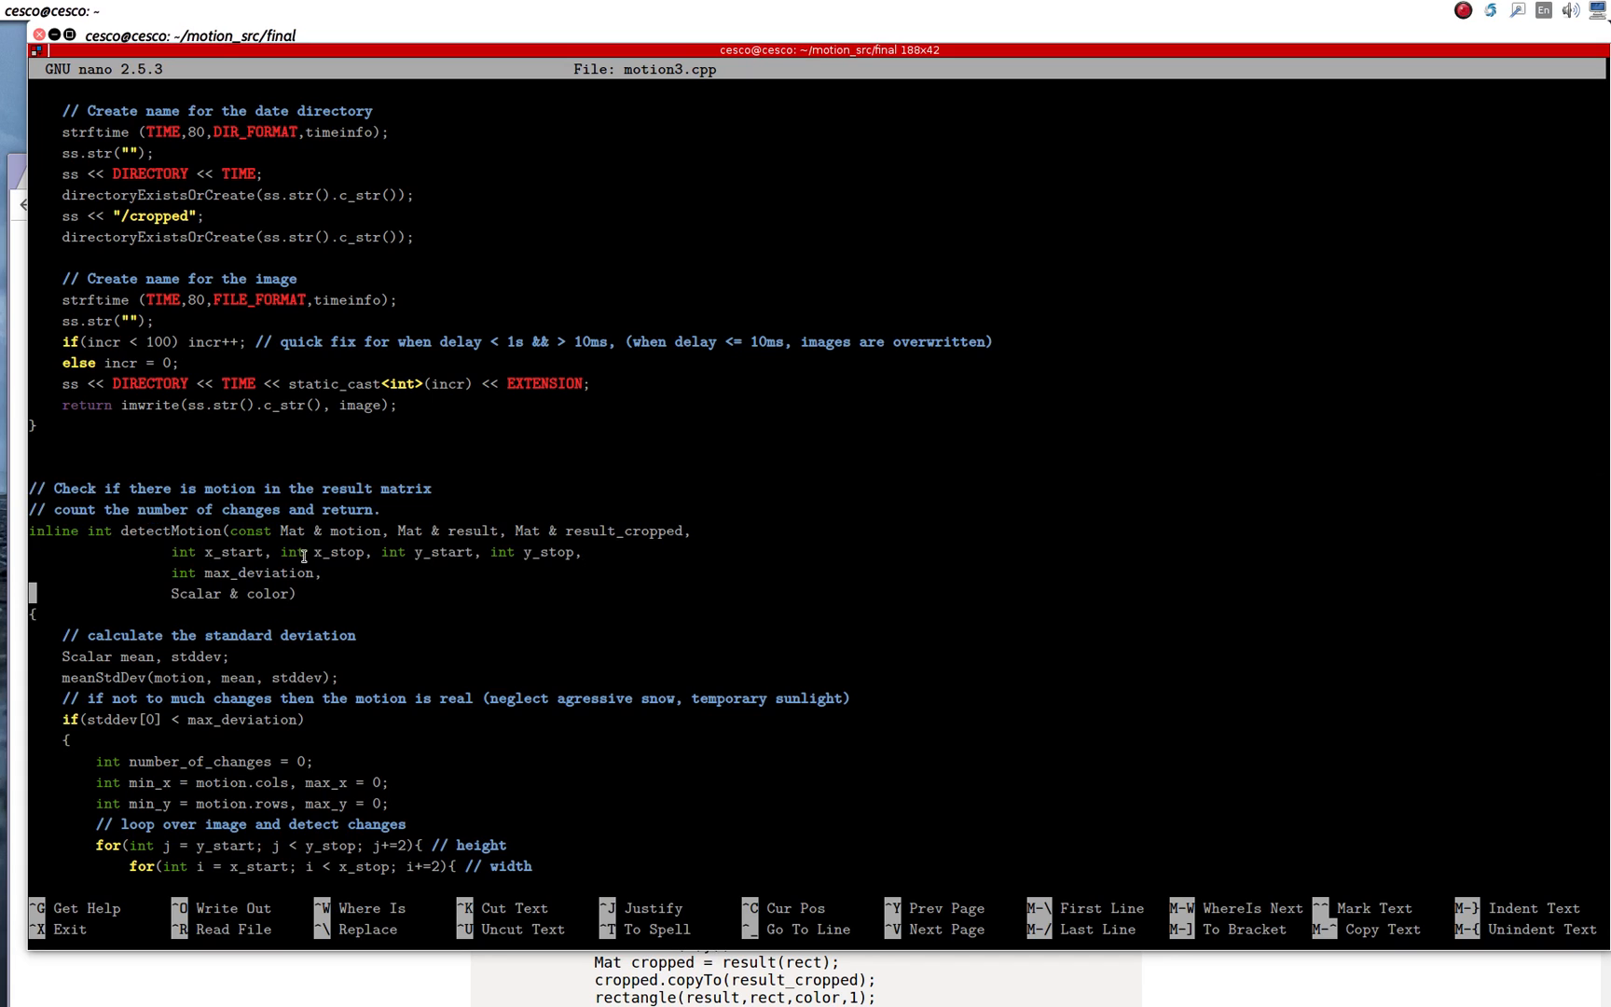
{"action": "double_click", "coordinate": [166, 530]}
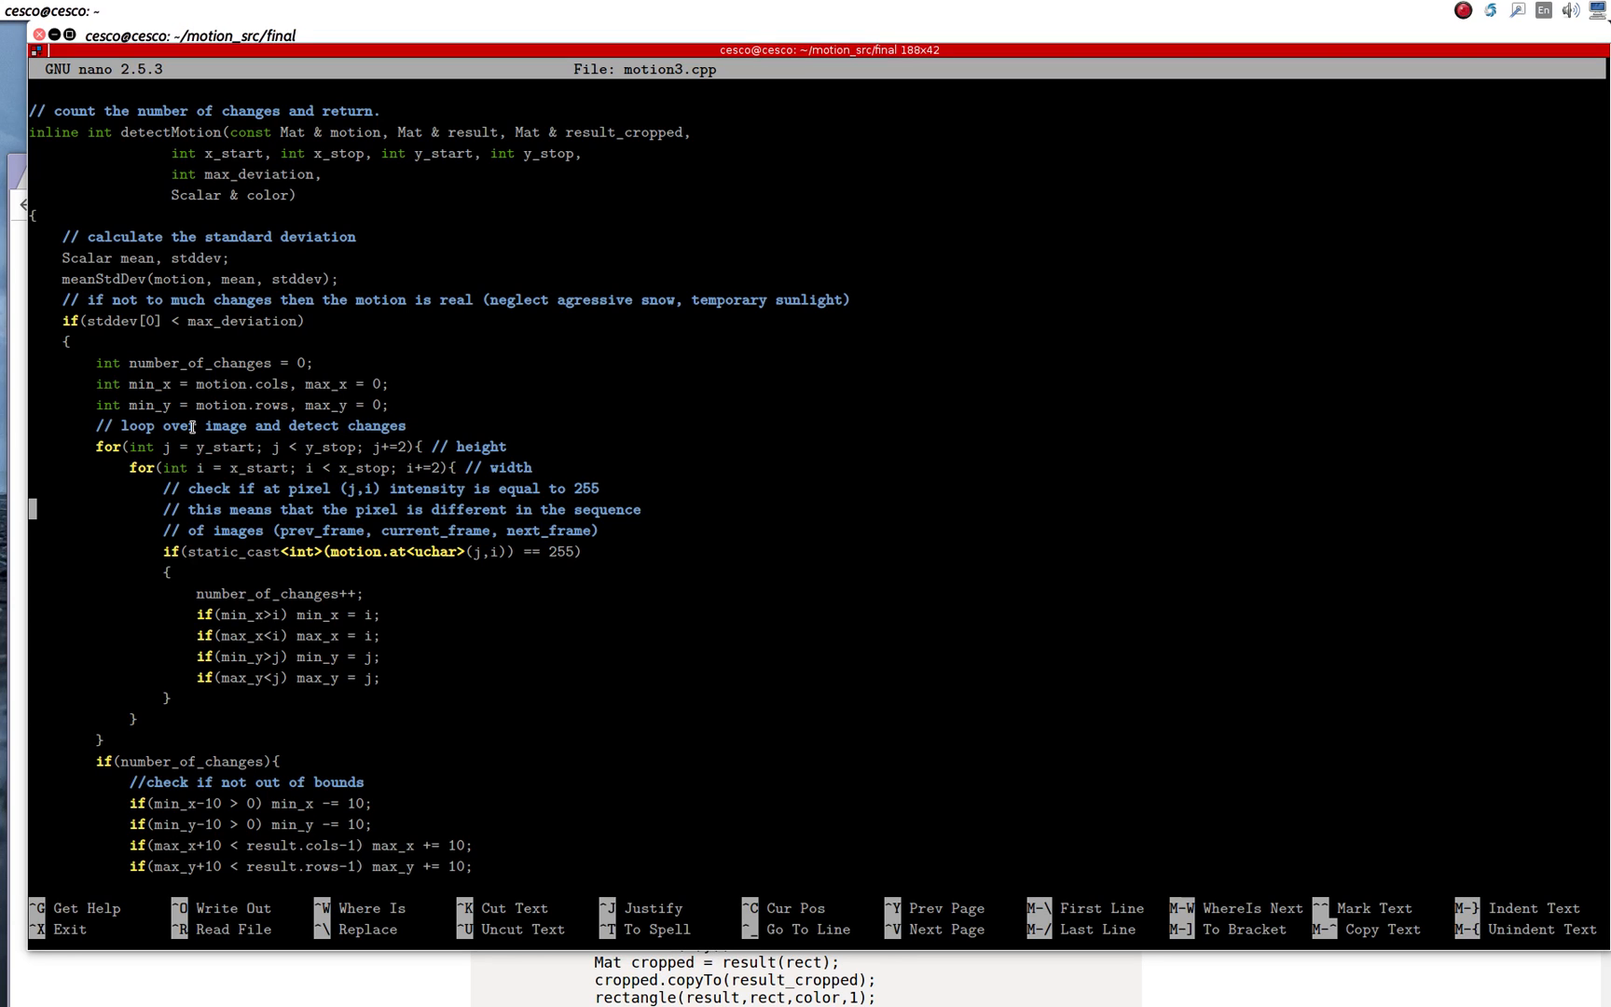
{"action": "mouse_move", "coordinate": [228, 437]}
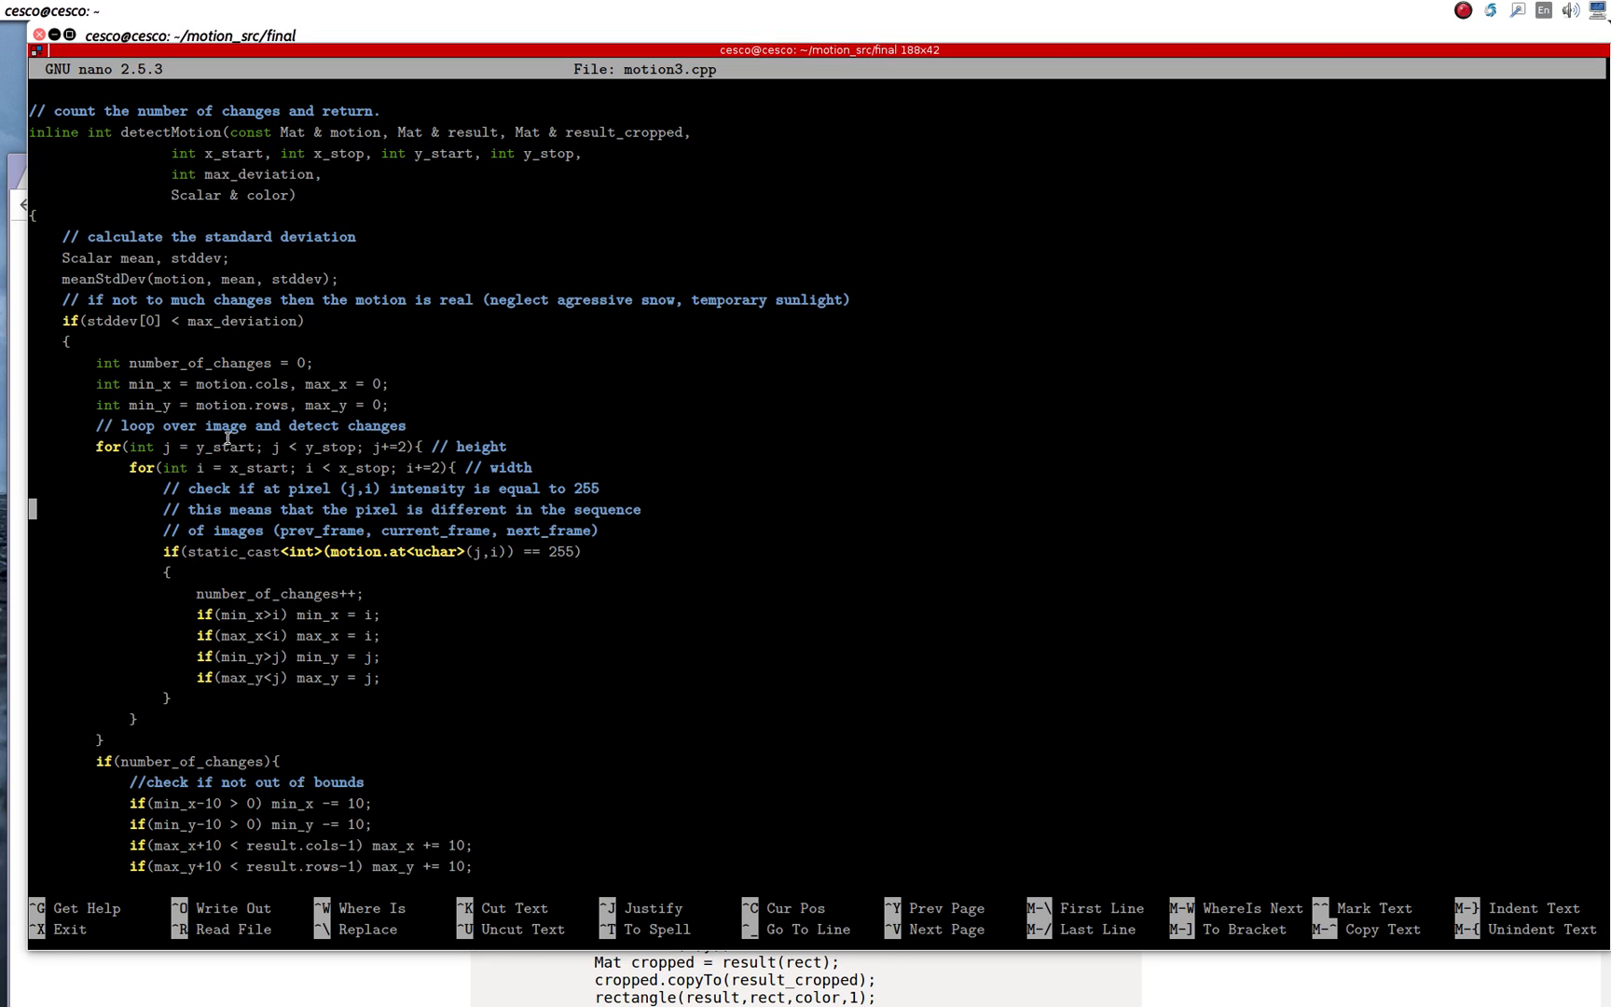
{"action": "scroll", "scroll_direction": "down", "scroll_amount": 3}
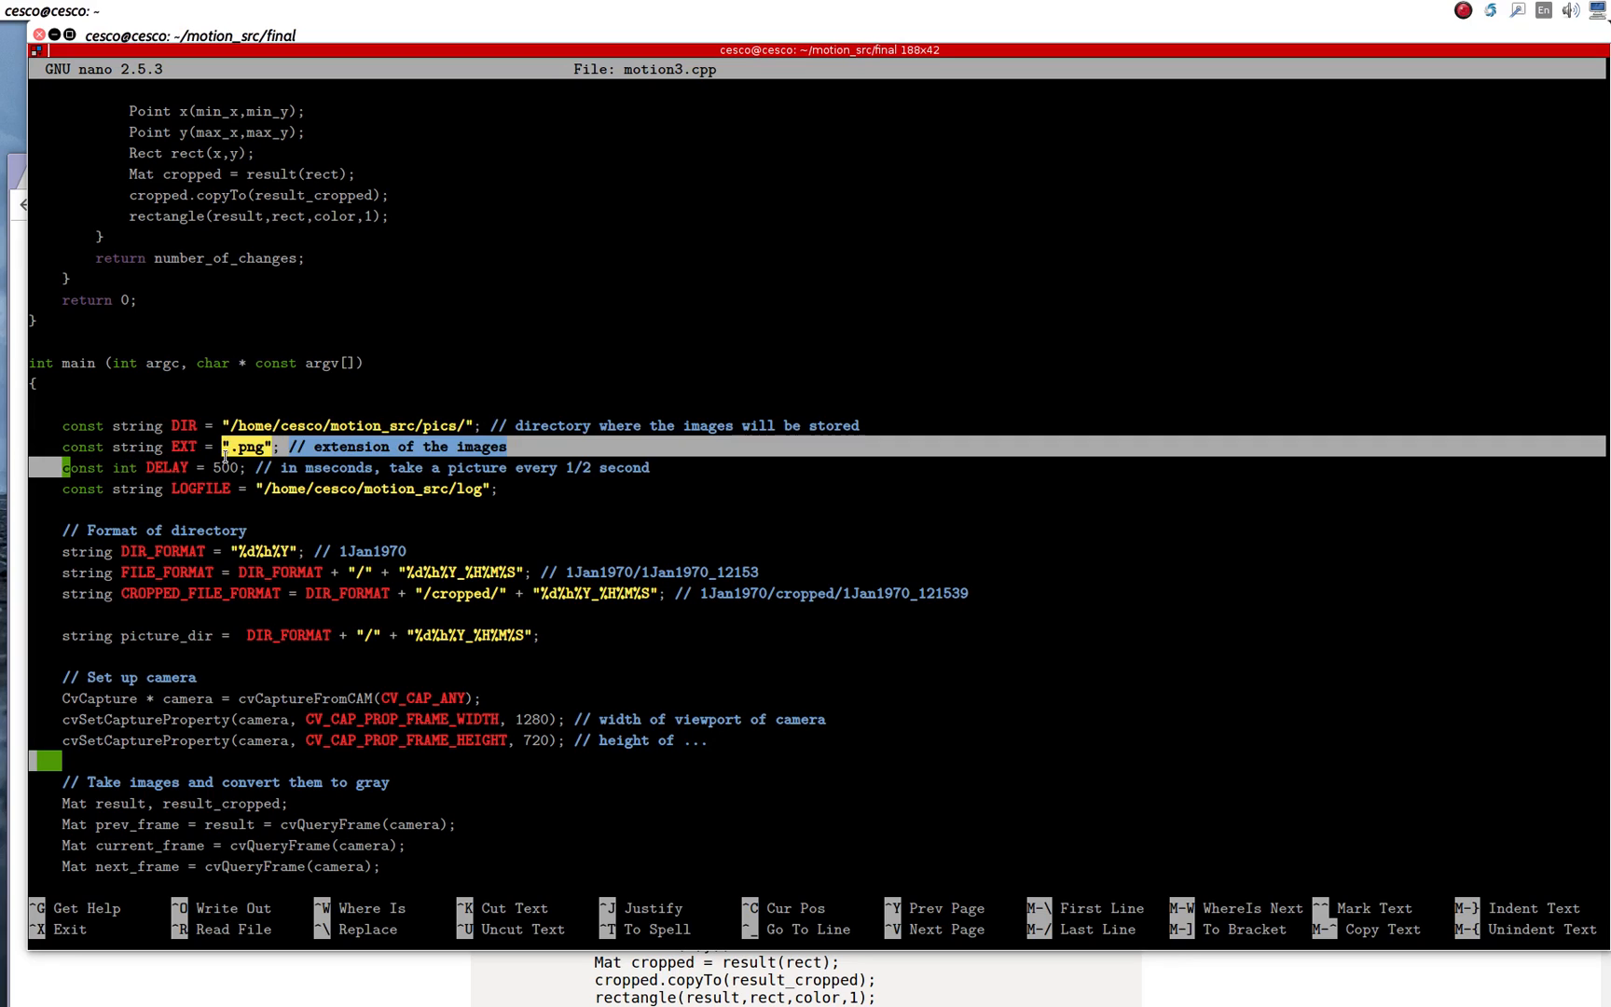
{"action": "left_click", "coordinate": [69, 490]}
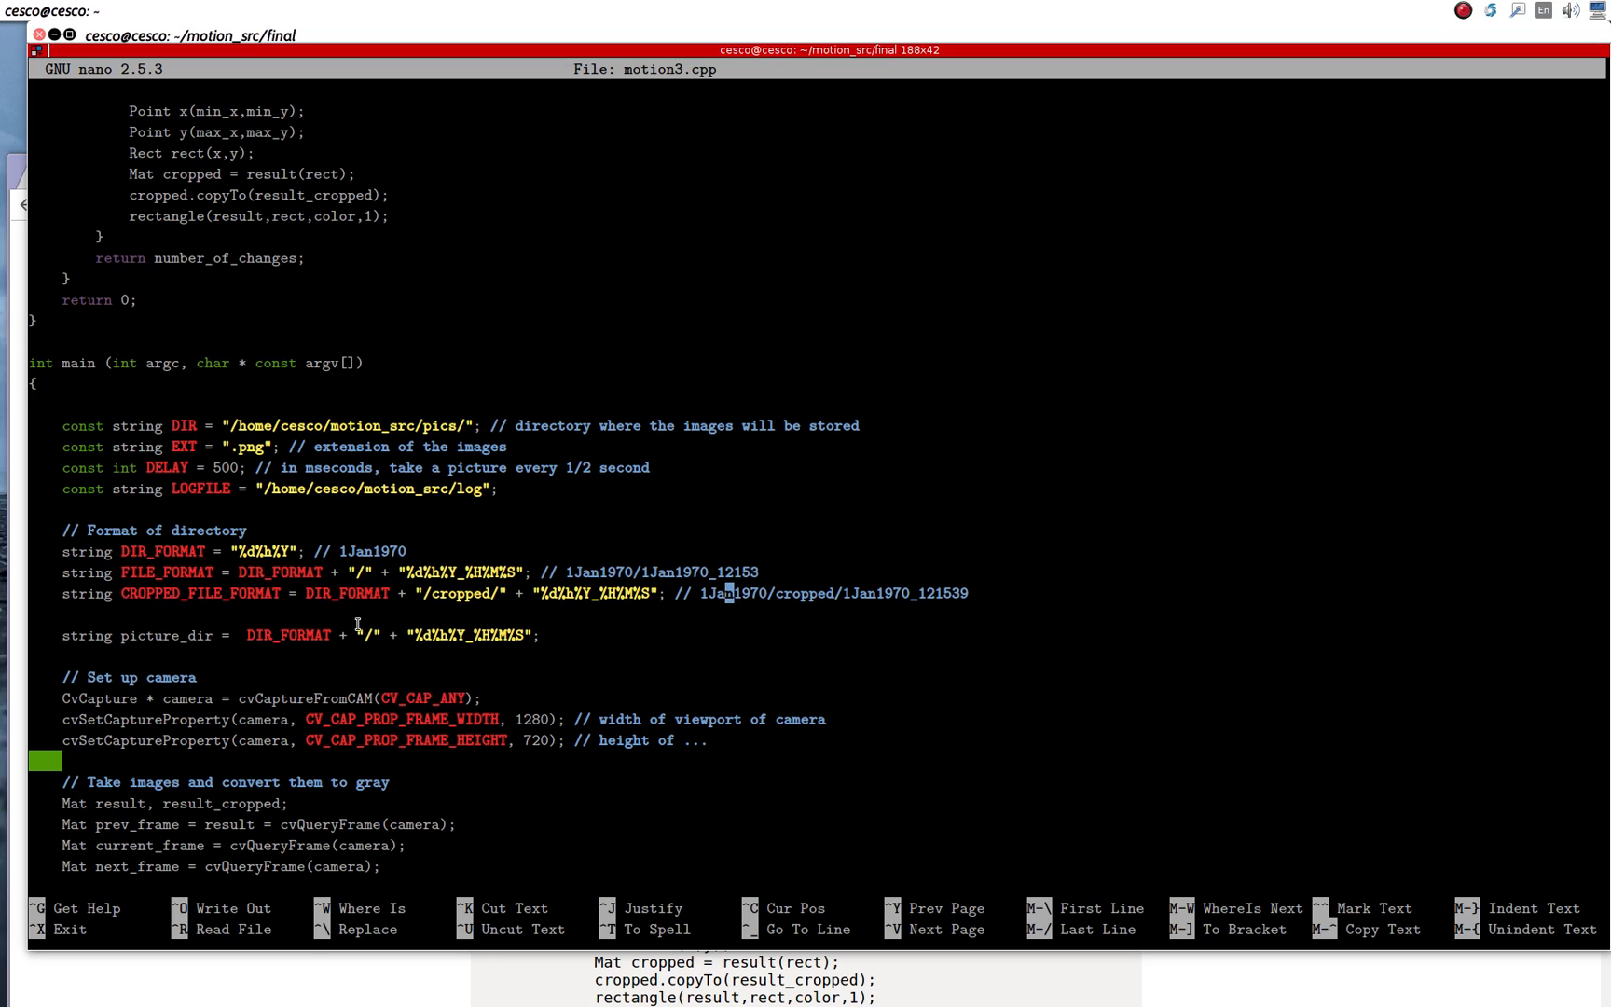
{"action": "scroll", "scroll_direction": "down", "scroll_amount": 3}
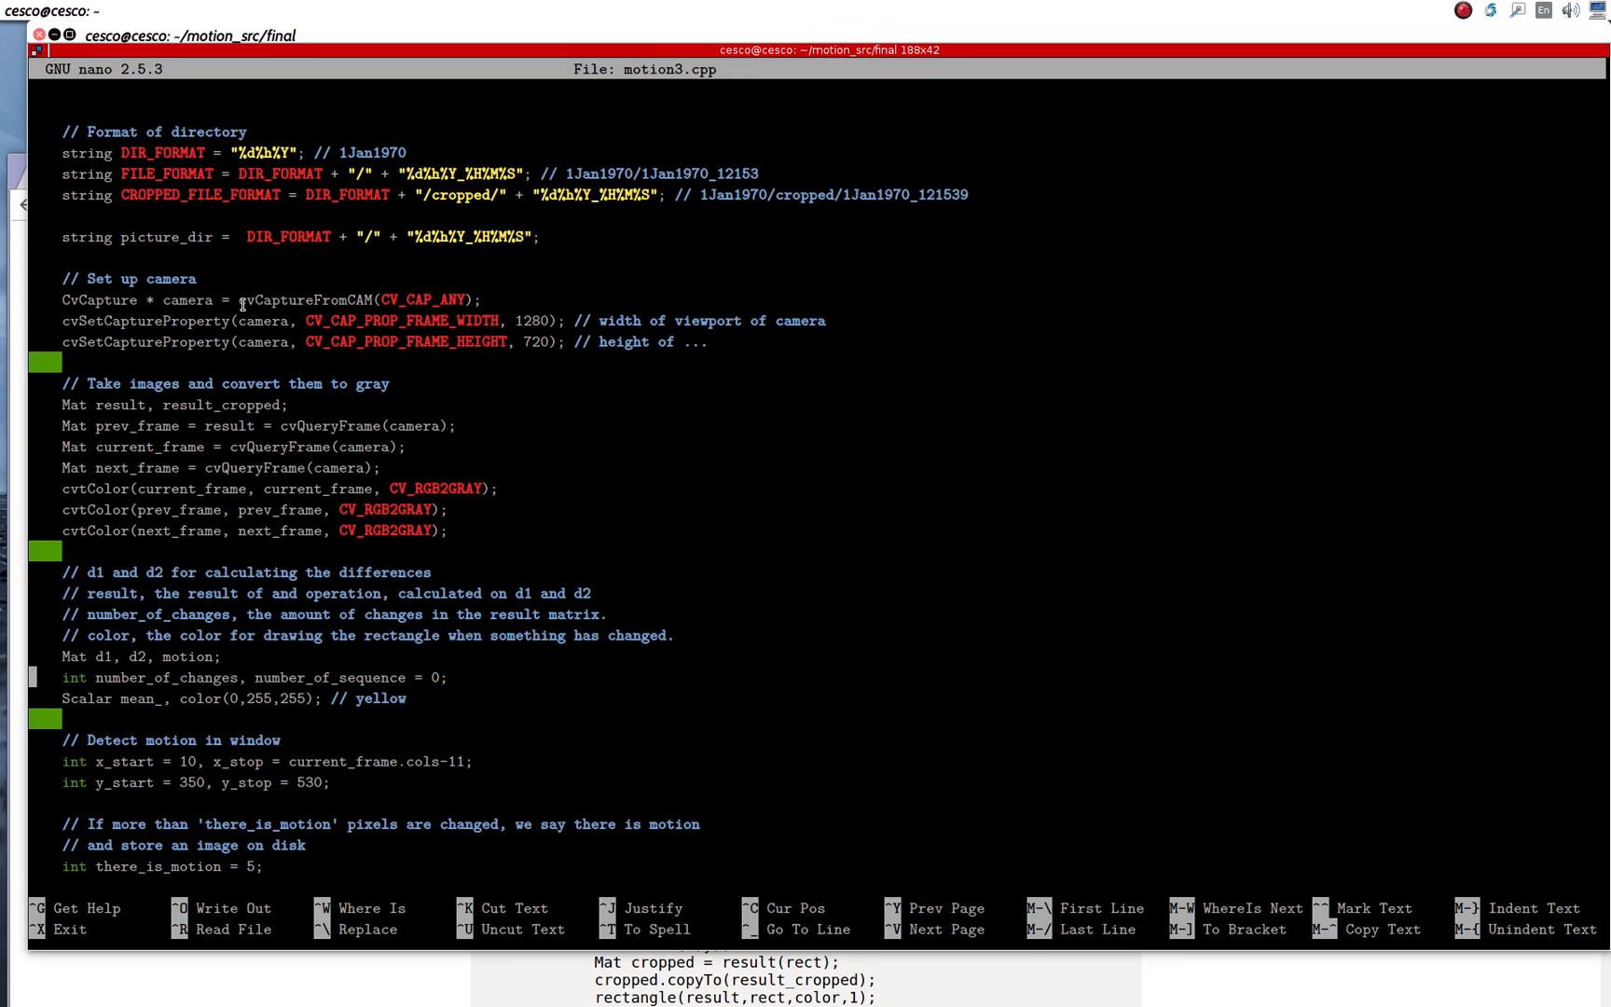
{"action": "double_click", "coordinate": [311, 298]}
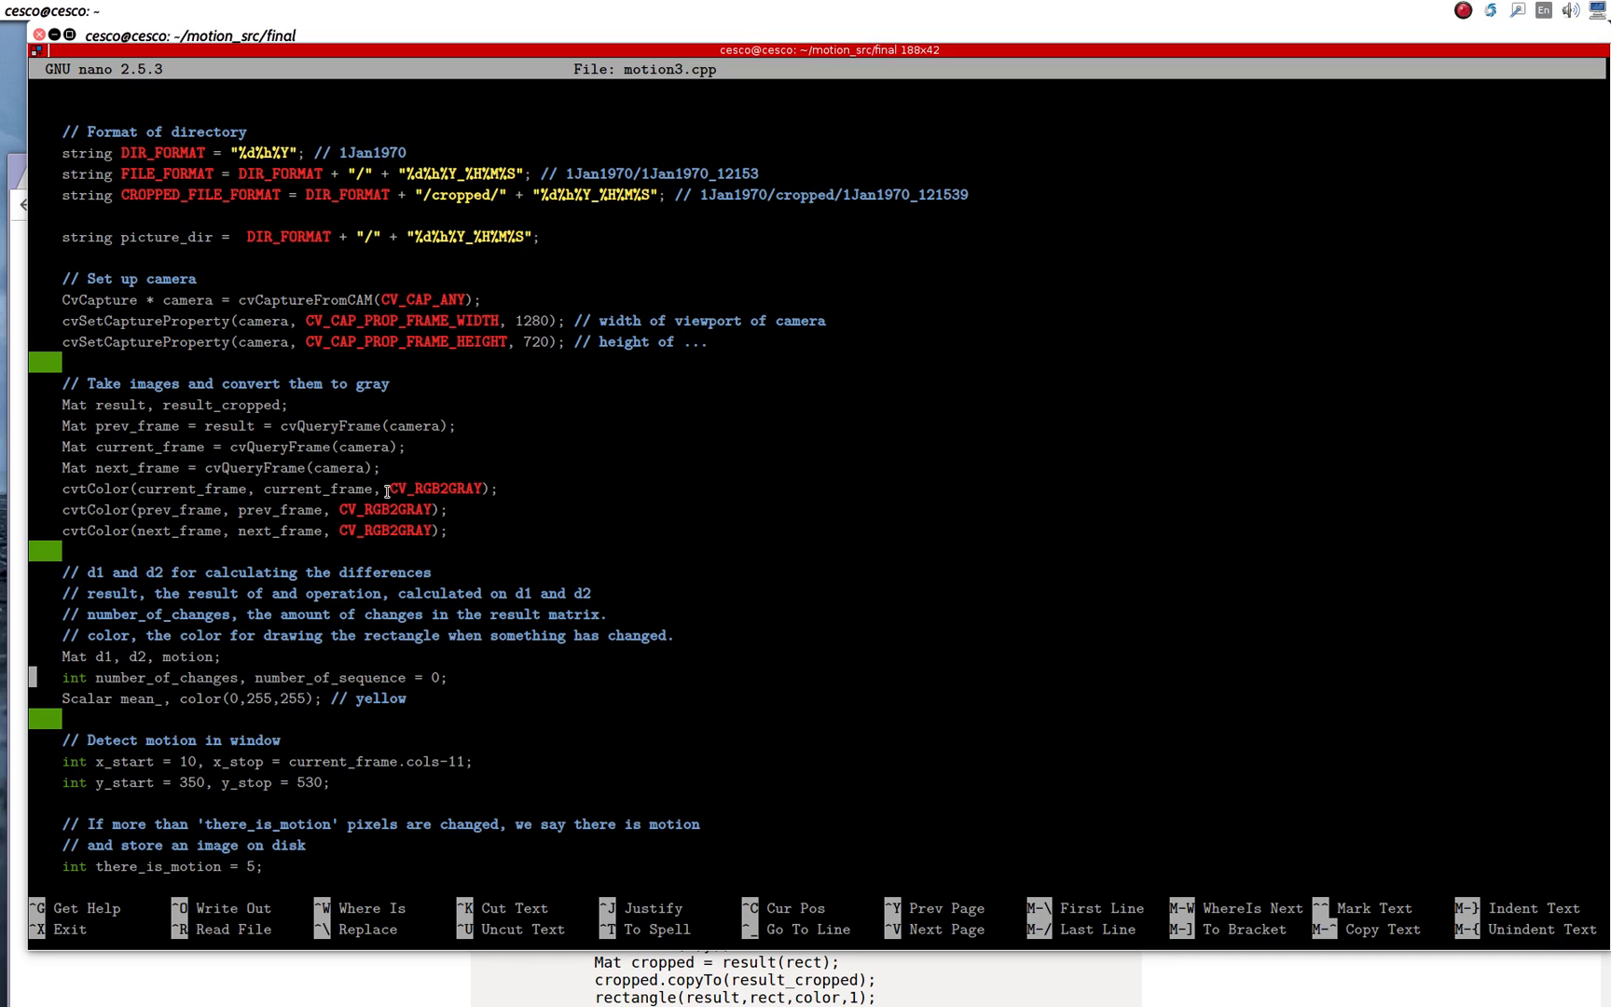
{"action": "double_click", "coordinate": [434, 489]}
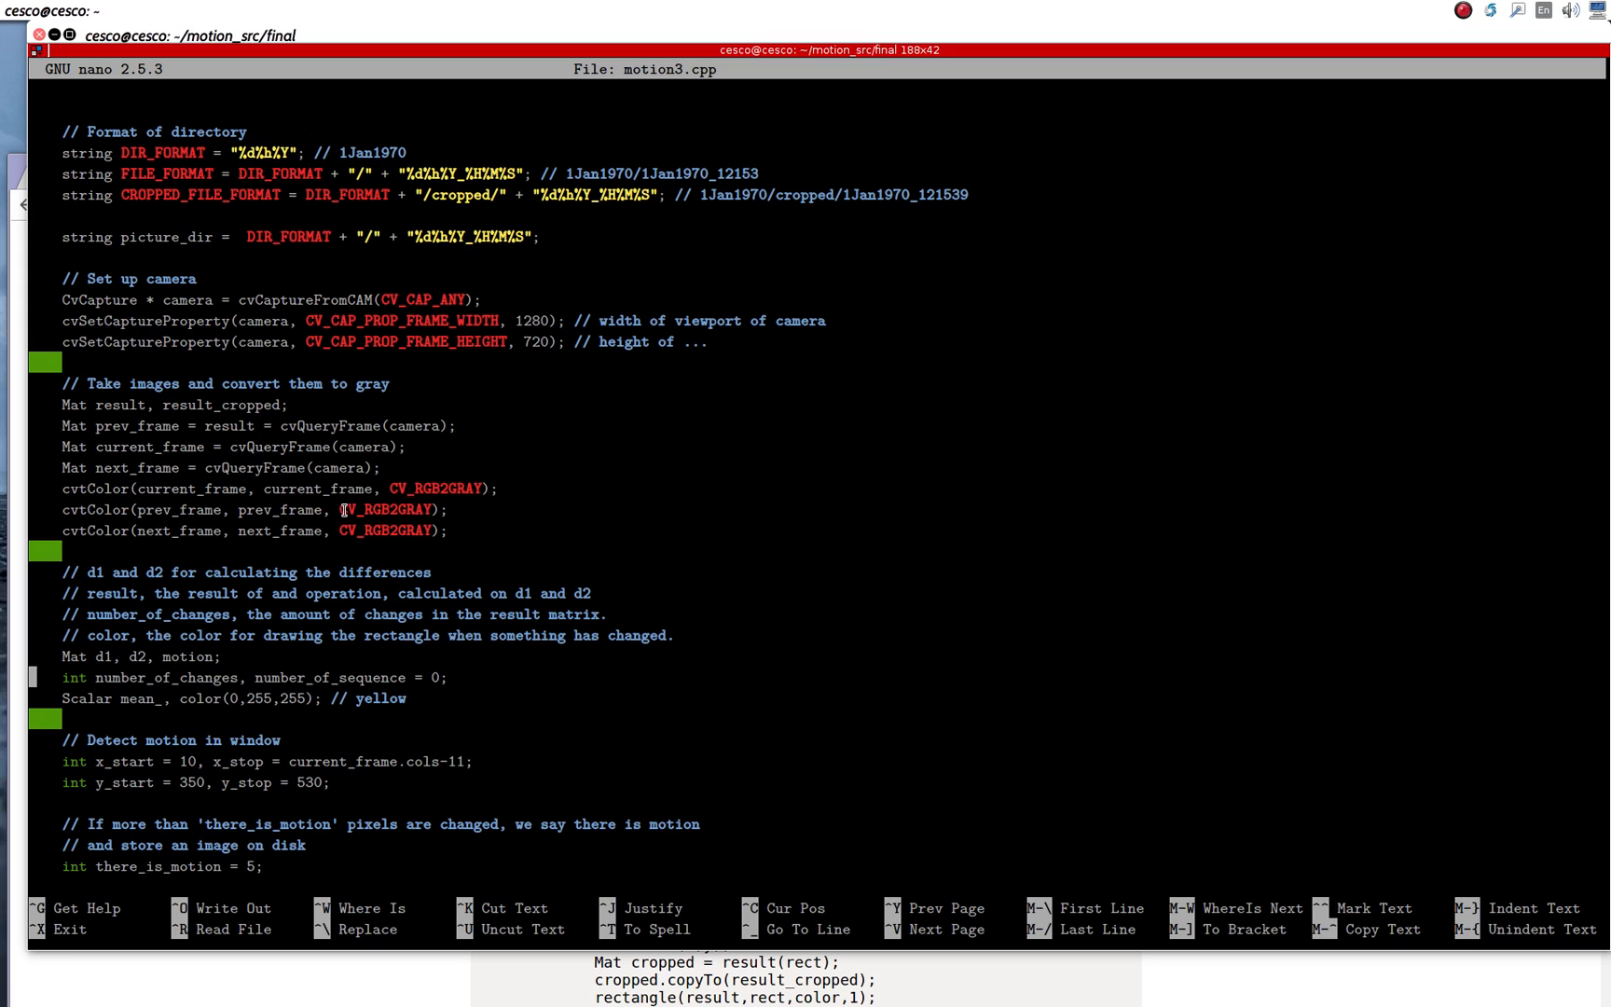
{"action": "double_click", "coordinate": [386, 509]}
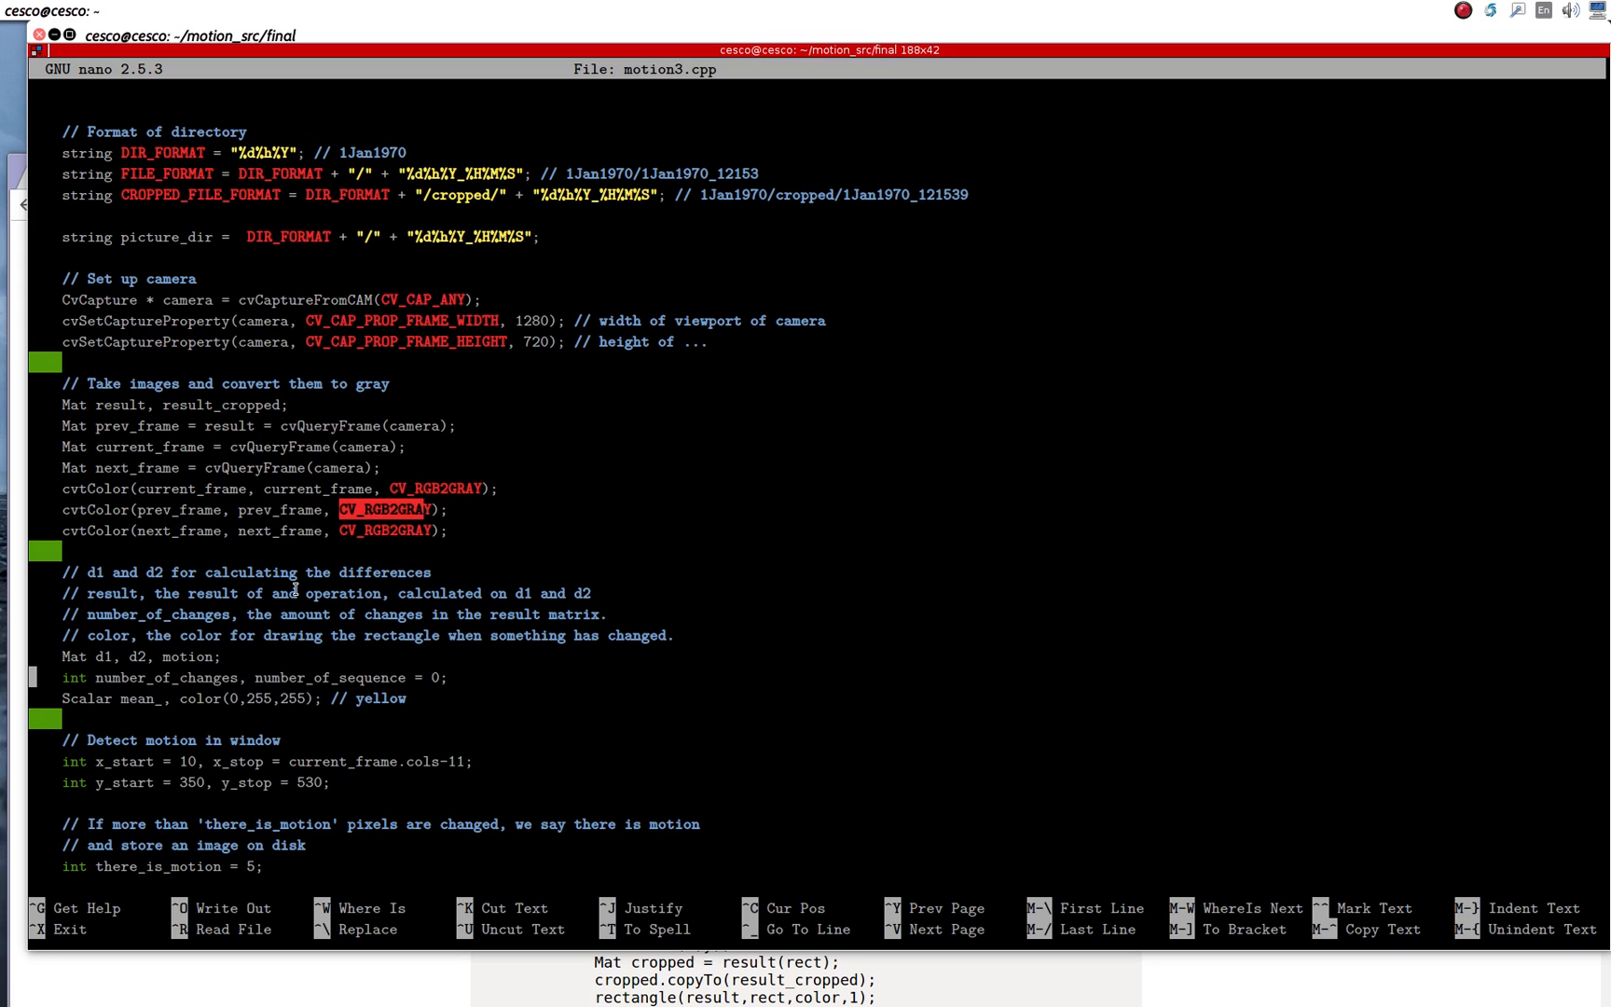
{"action": "scroll", "scroll_direction": "down", "scroll_amount": 3}
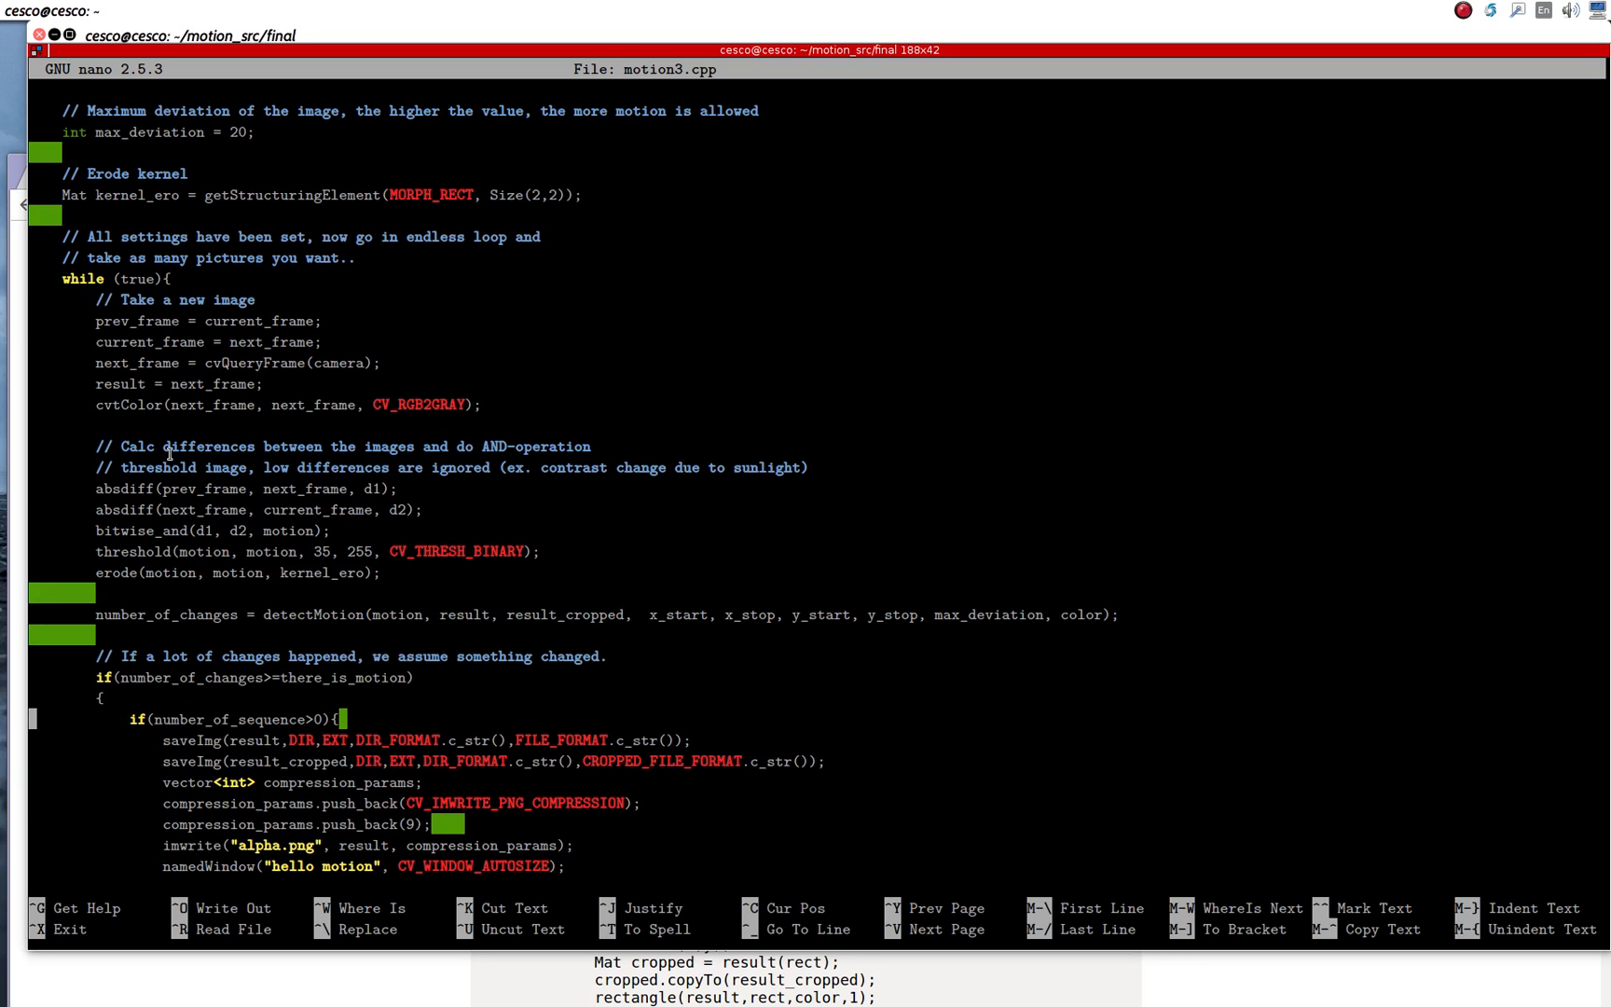
{"action": "mouse_move", "coordinate": [153, 714]}
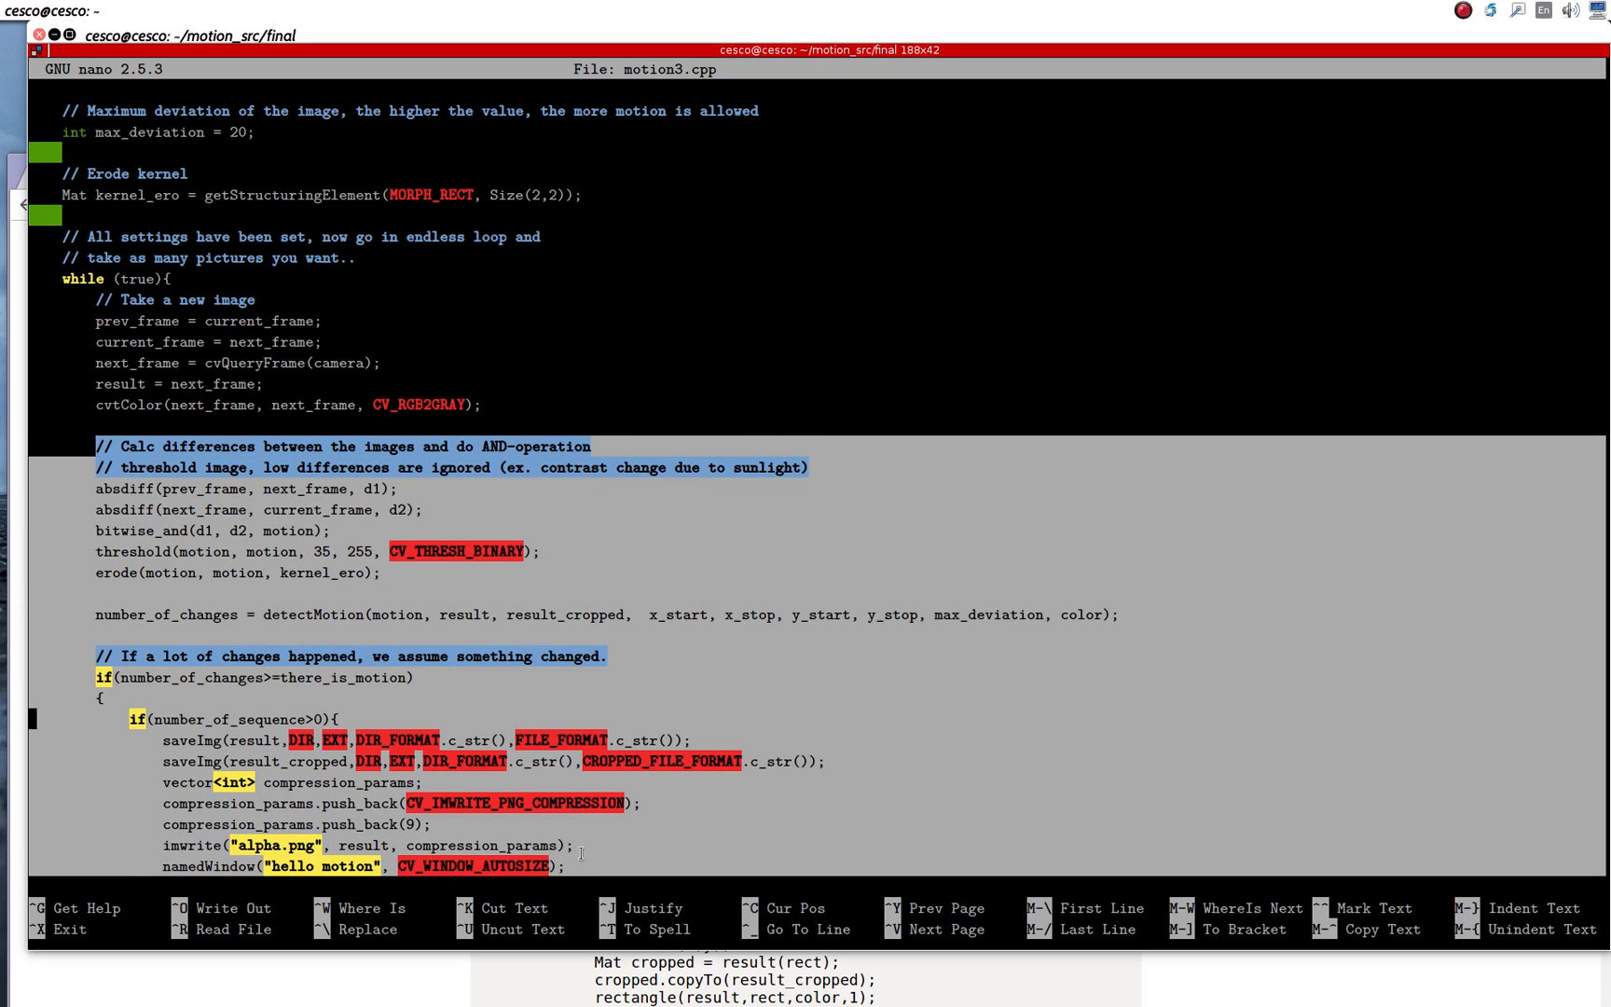
Step: Scroll motion3.cpp to the main while loop's motion-detection block
{"action": "scroll", "scroll_direction": "down", "scroll_amount": 3}
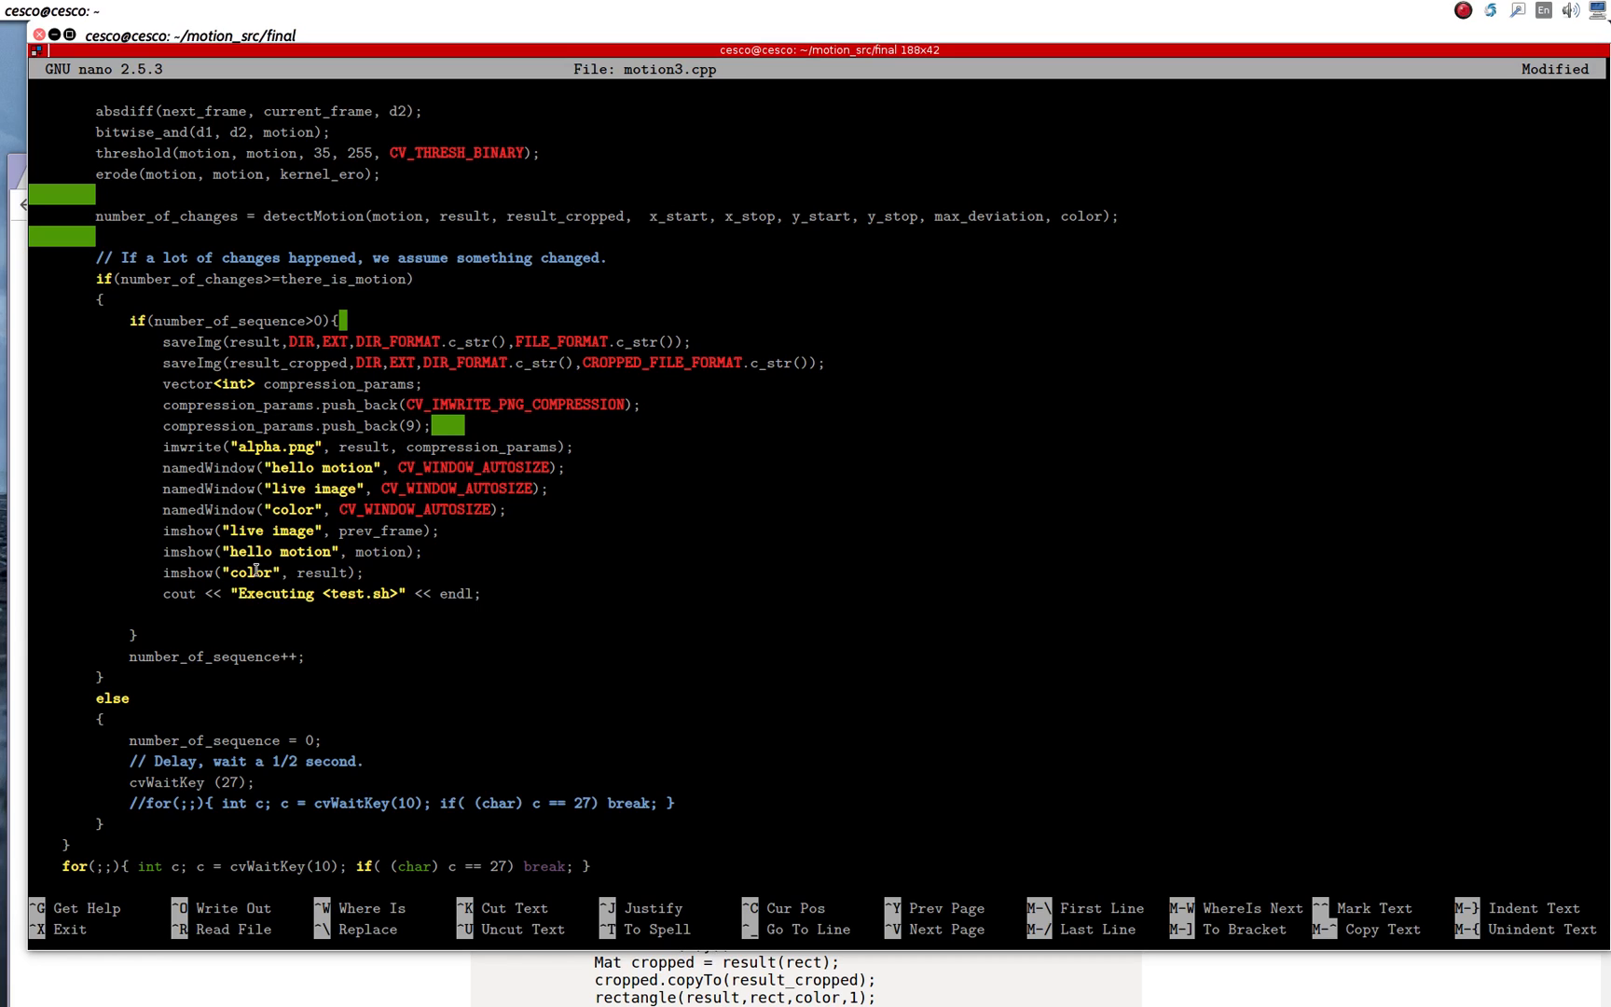
{"action": "mouse_move", "coordinate": [256, 496]}
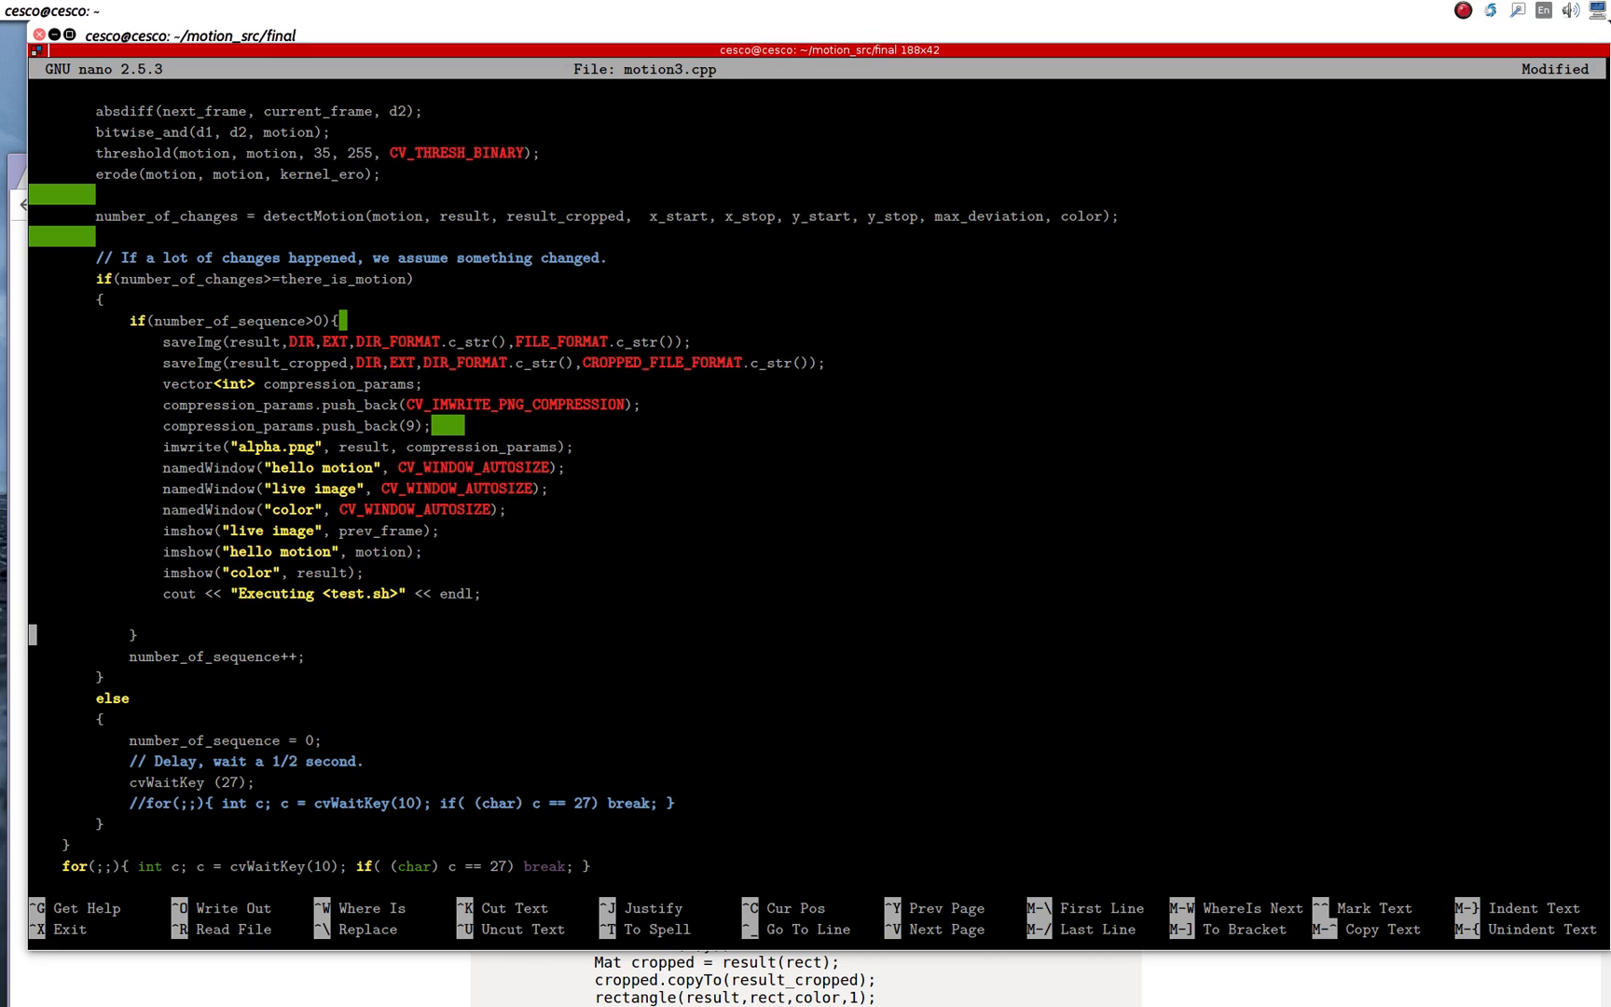
{"action": "mouse_move", "coordinate": [223, 492]}
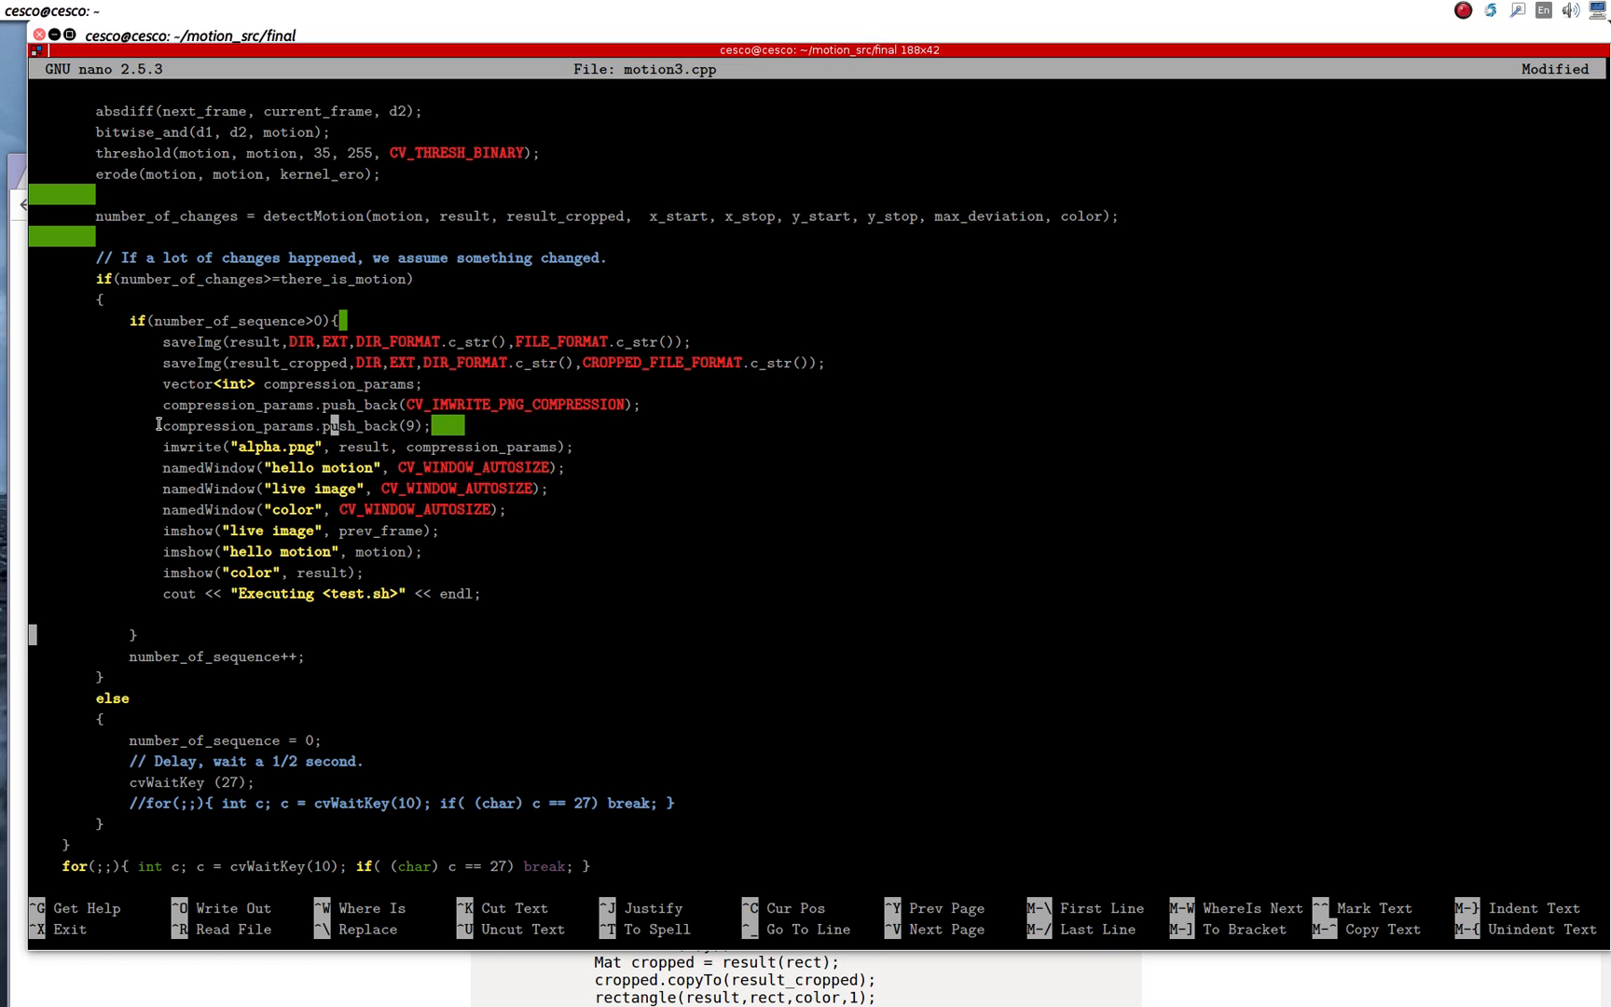
Step: Remove the commented-out cvWaitKey(10) for loop from the else branch of the main loop
{"action": "double_click", "coordinate": [314, 385]}
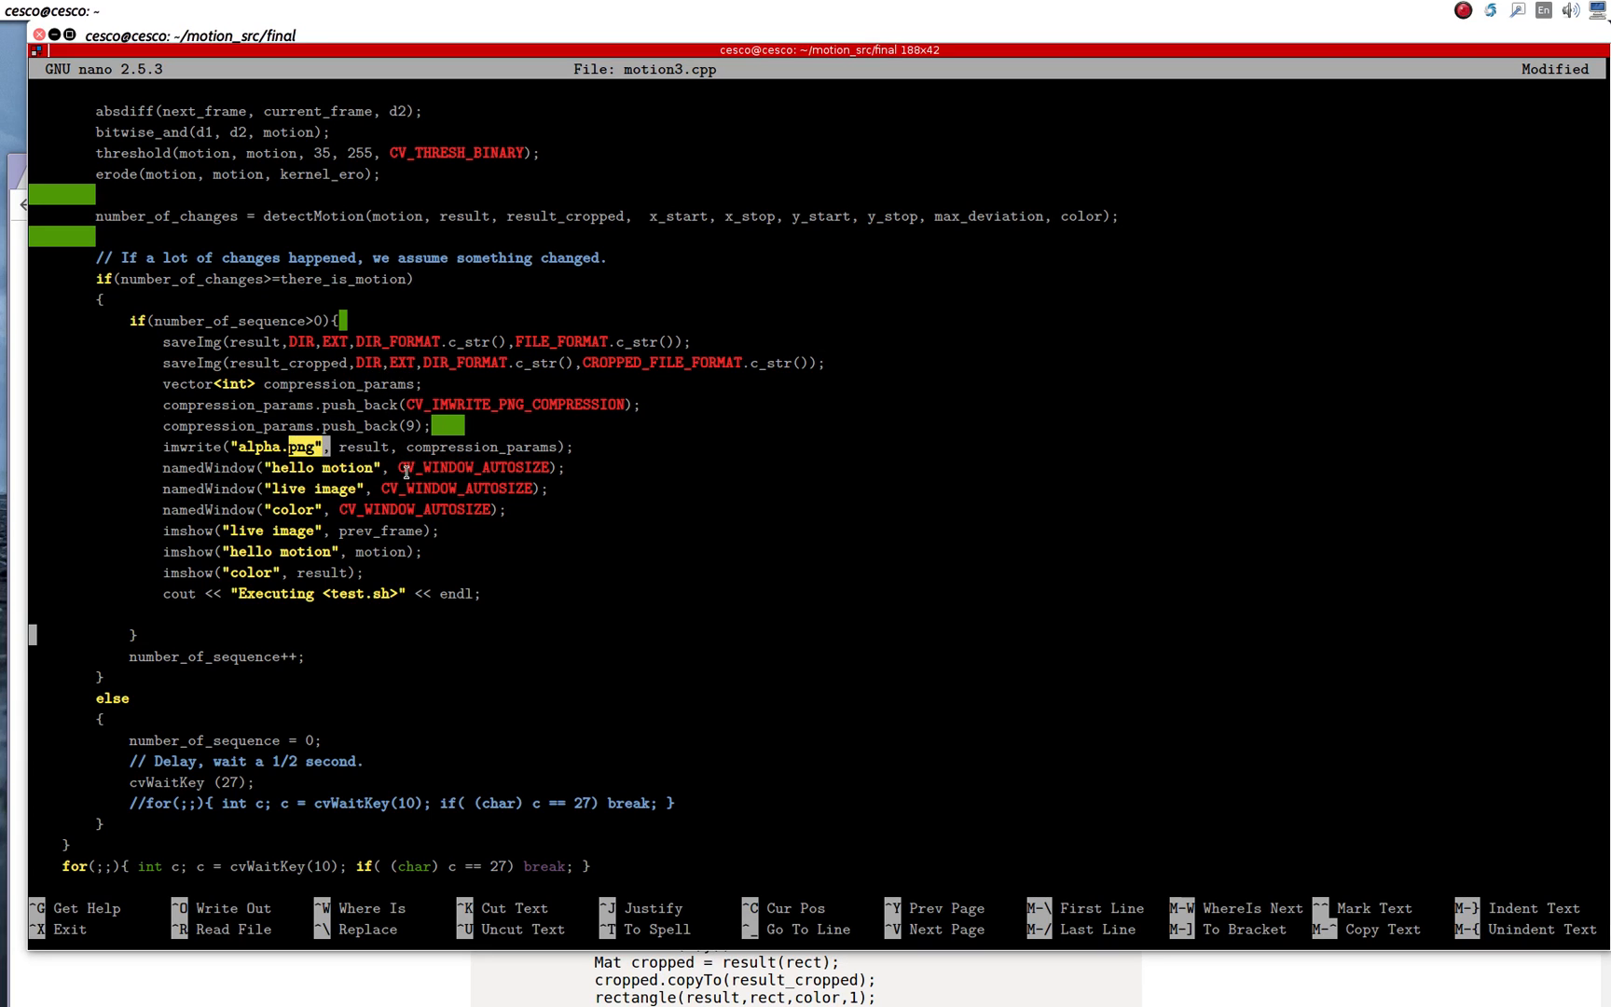
{"action": "double_click", "coordinate": [480, 446]}
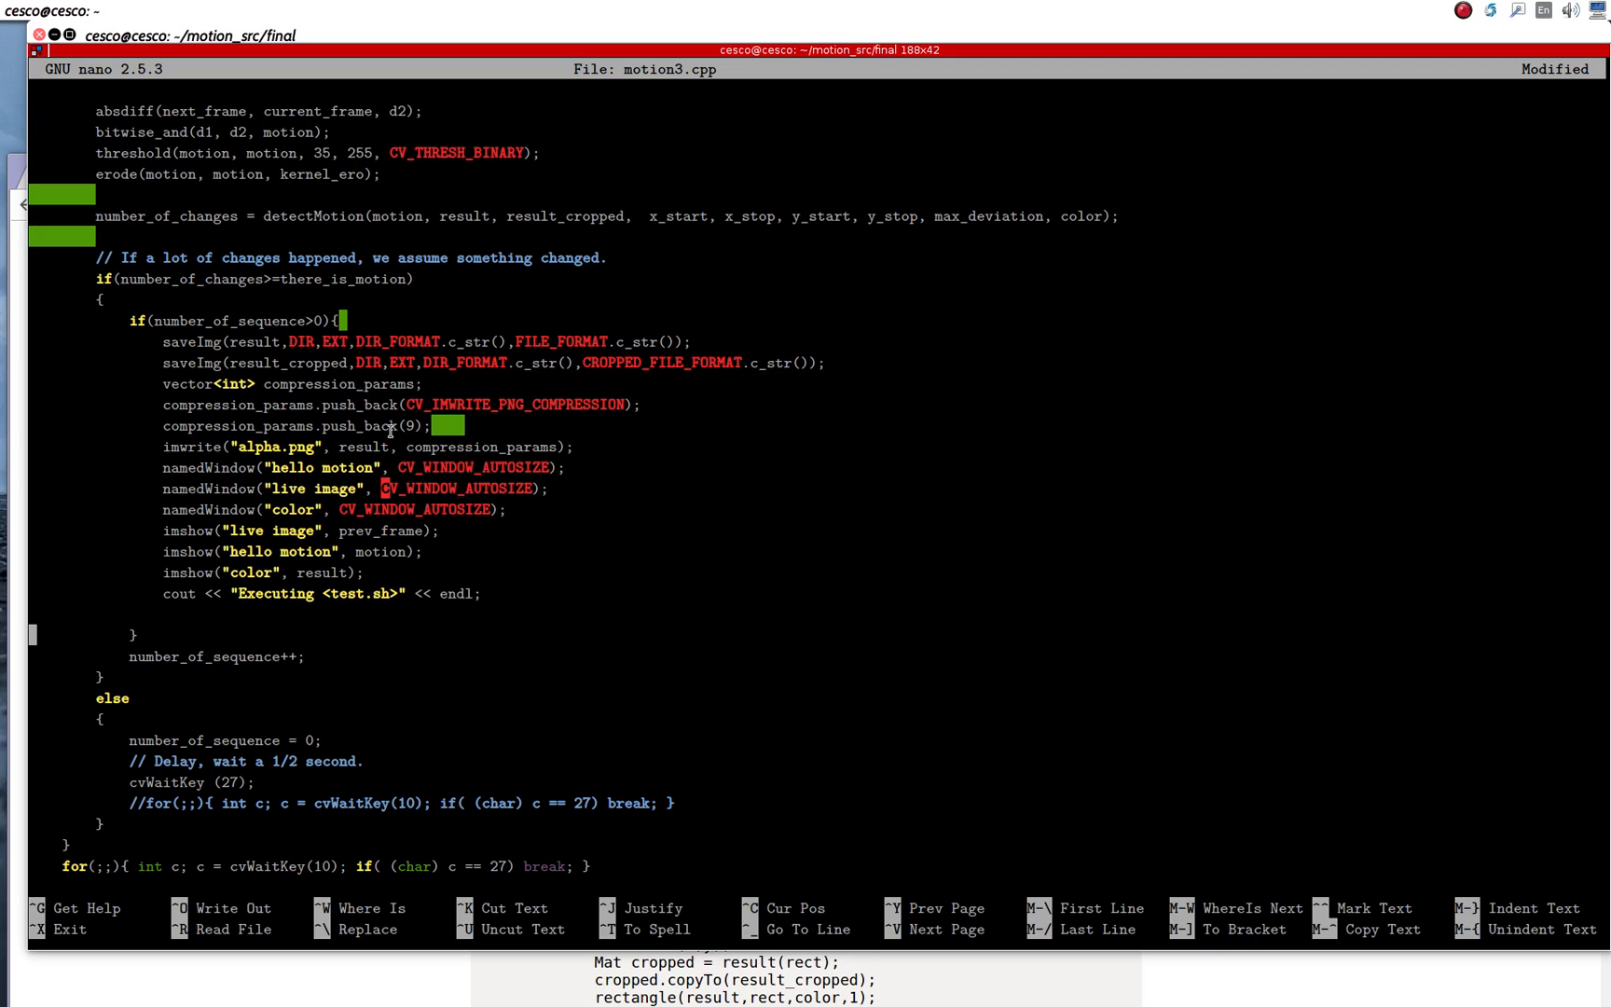
{"action": "double_click", "coordinate": [515, 405]}
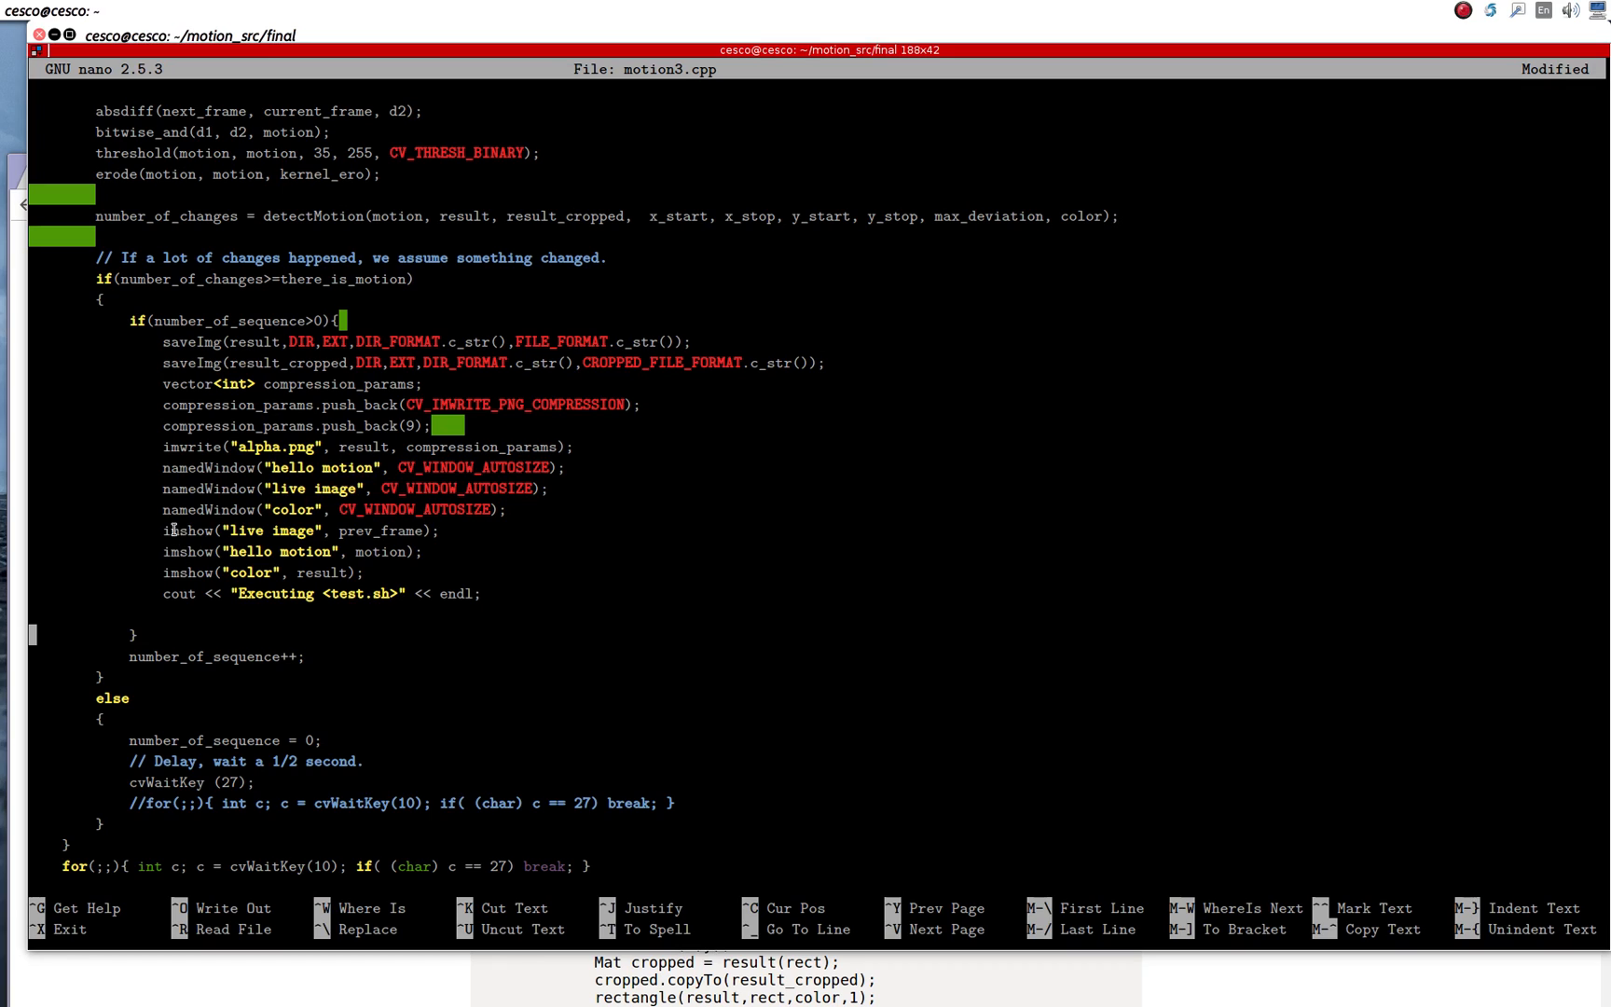
{"action": "mouse_move", "coordinate": [185, 593]}
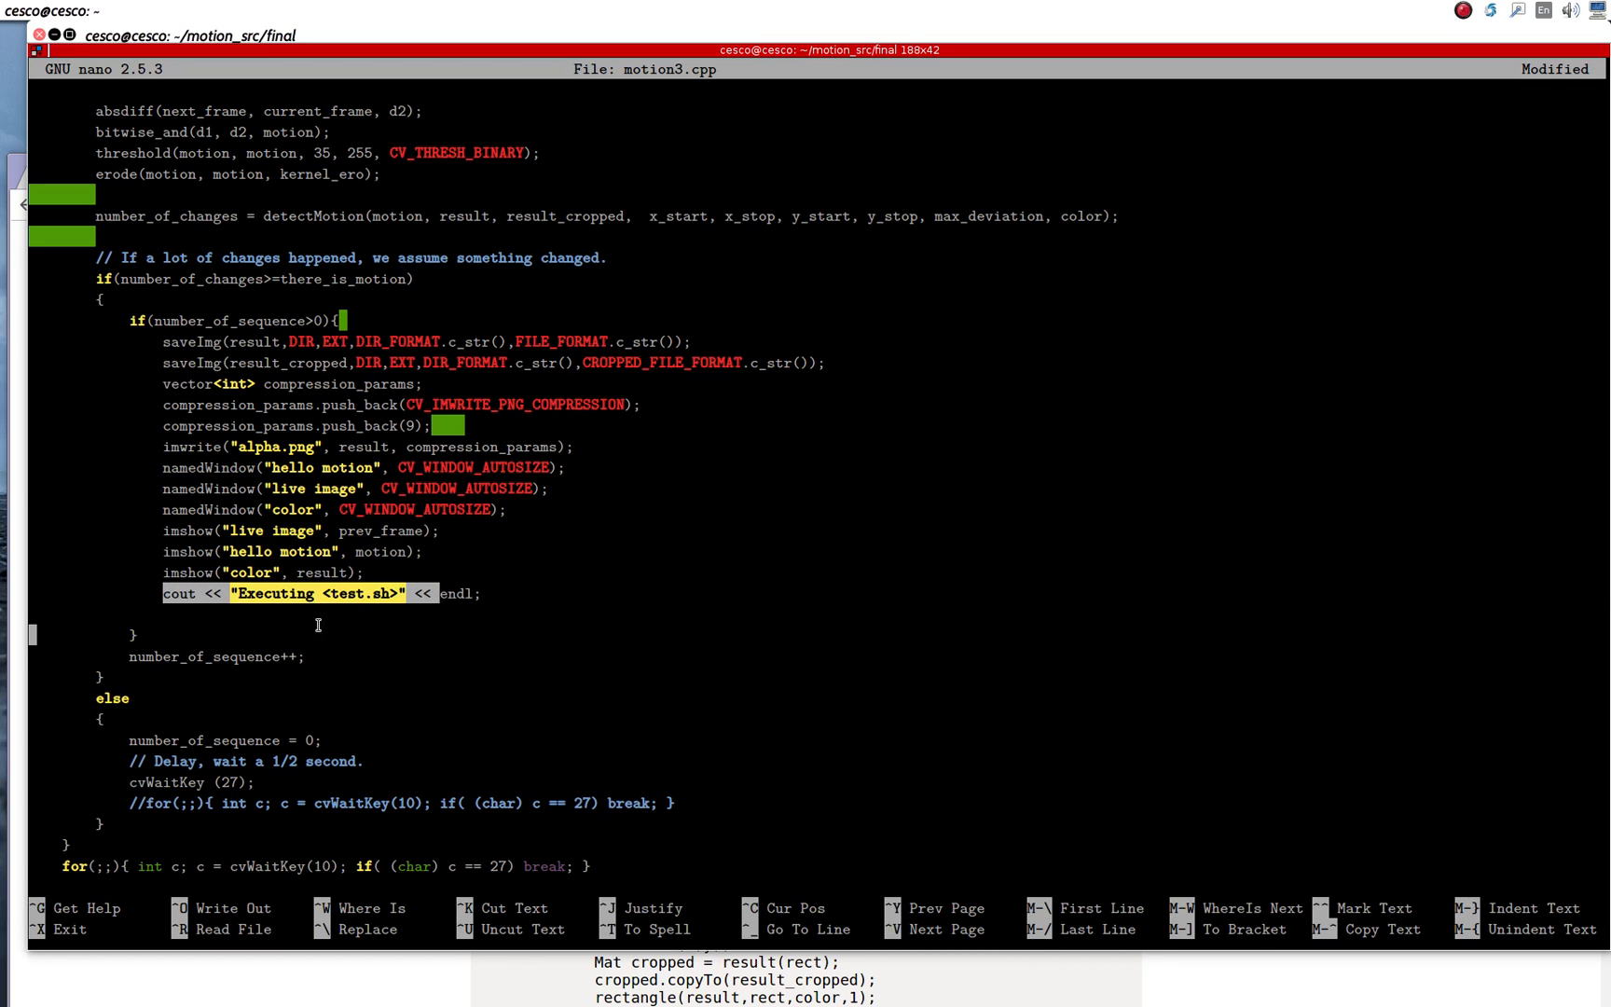
{"action": "mouse_move", "coordinate": [181, 631]}
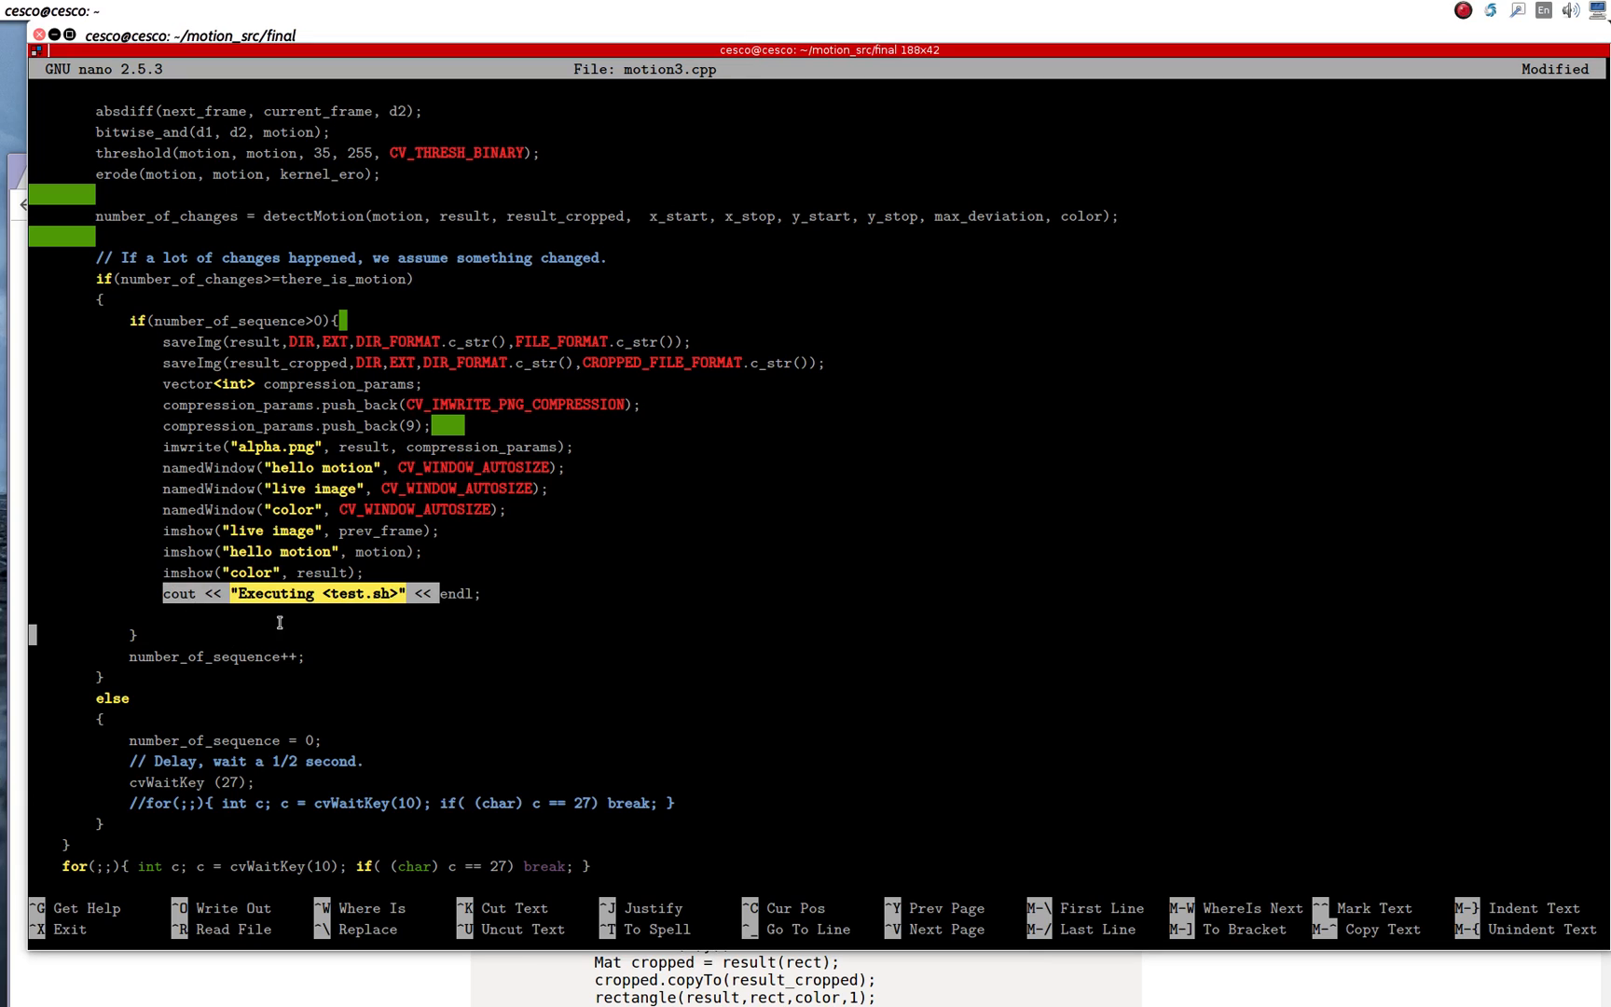
{"action": "mouse_move", "coordinate": [172, 648]}
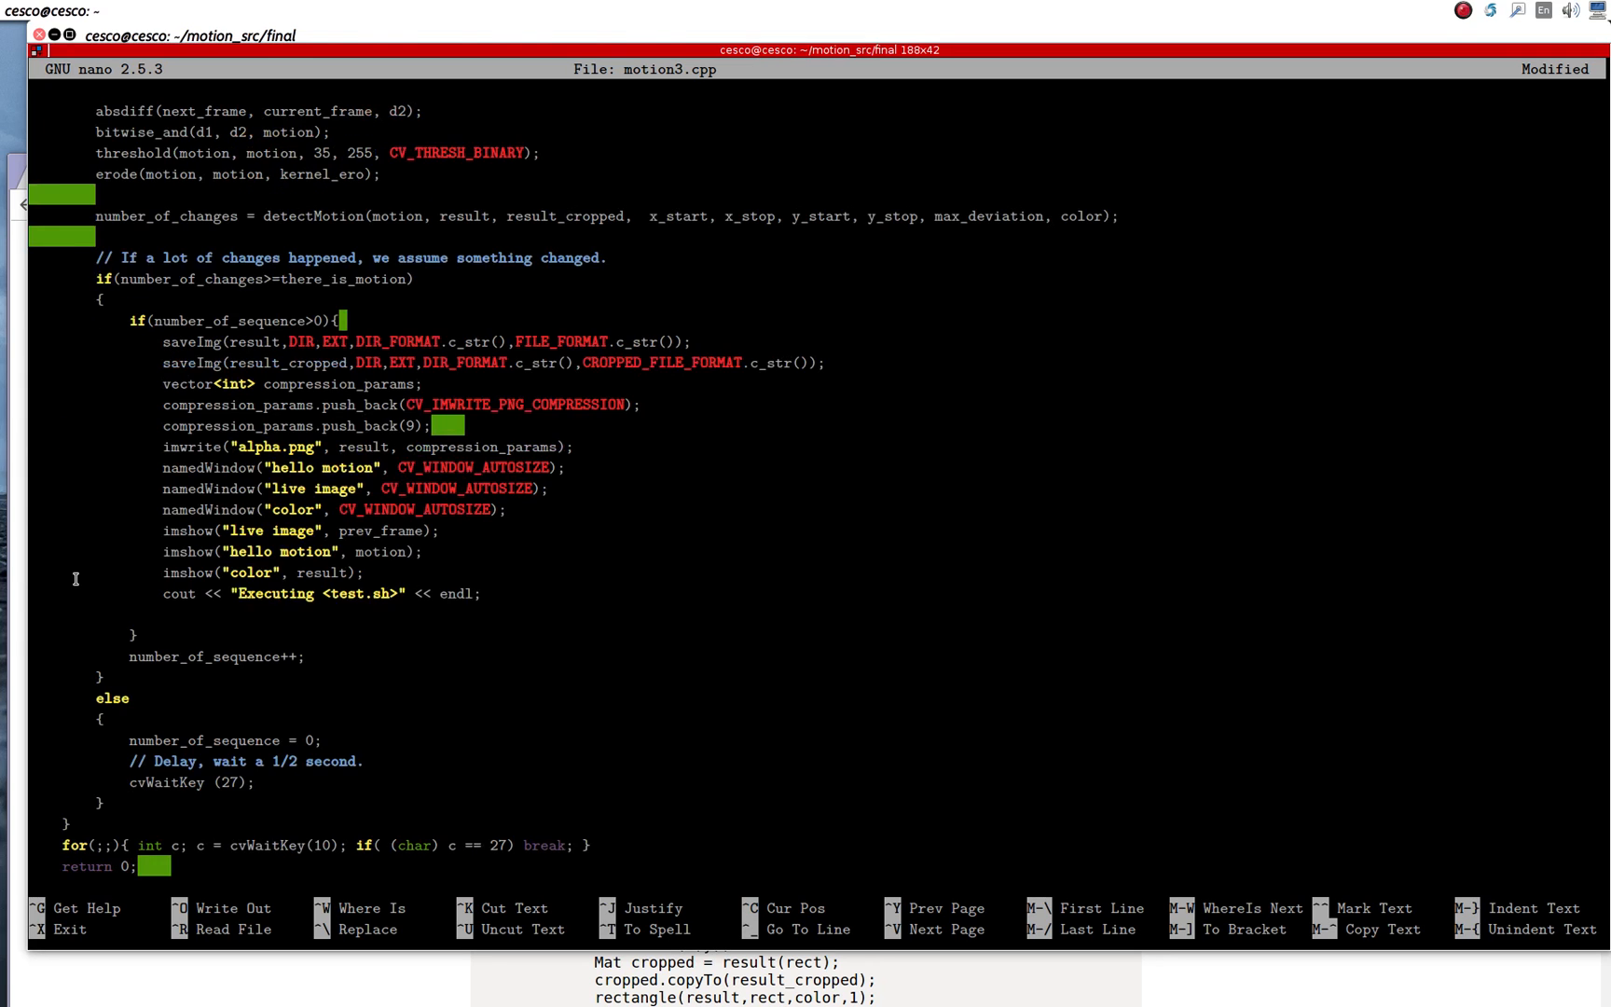
Step: Review the rest of motion3.cpp and exit nano back to the ~/motion_src/final prompt
{"action": "scroll", "scroll_direction": "down", "scroll_amount": 3}
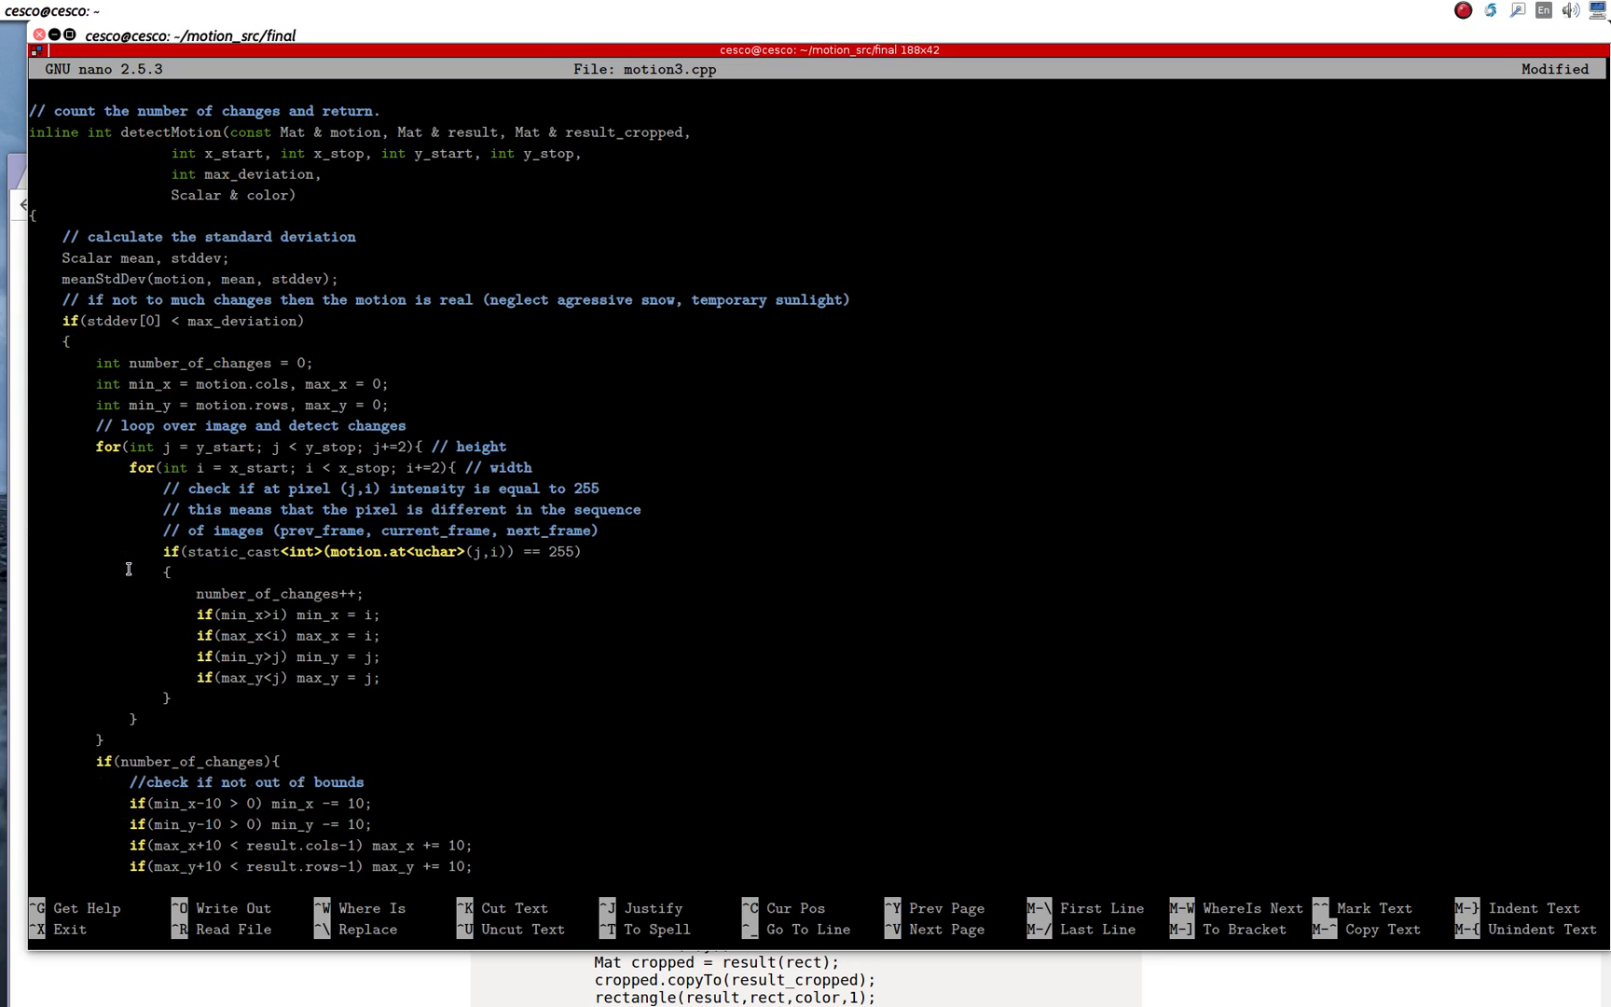
{"action": "scroll", "scroll_direction": "down", "scroll_amount": 3}
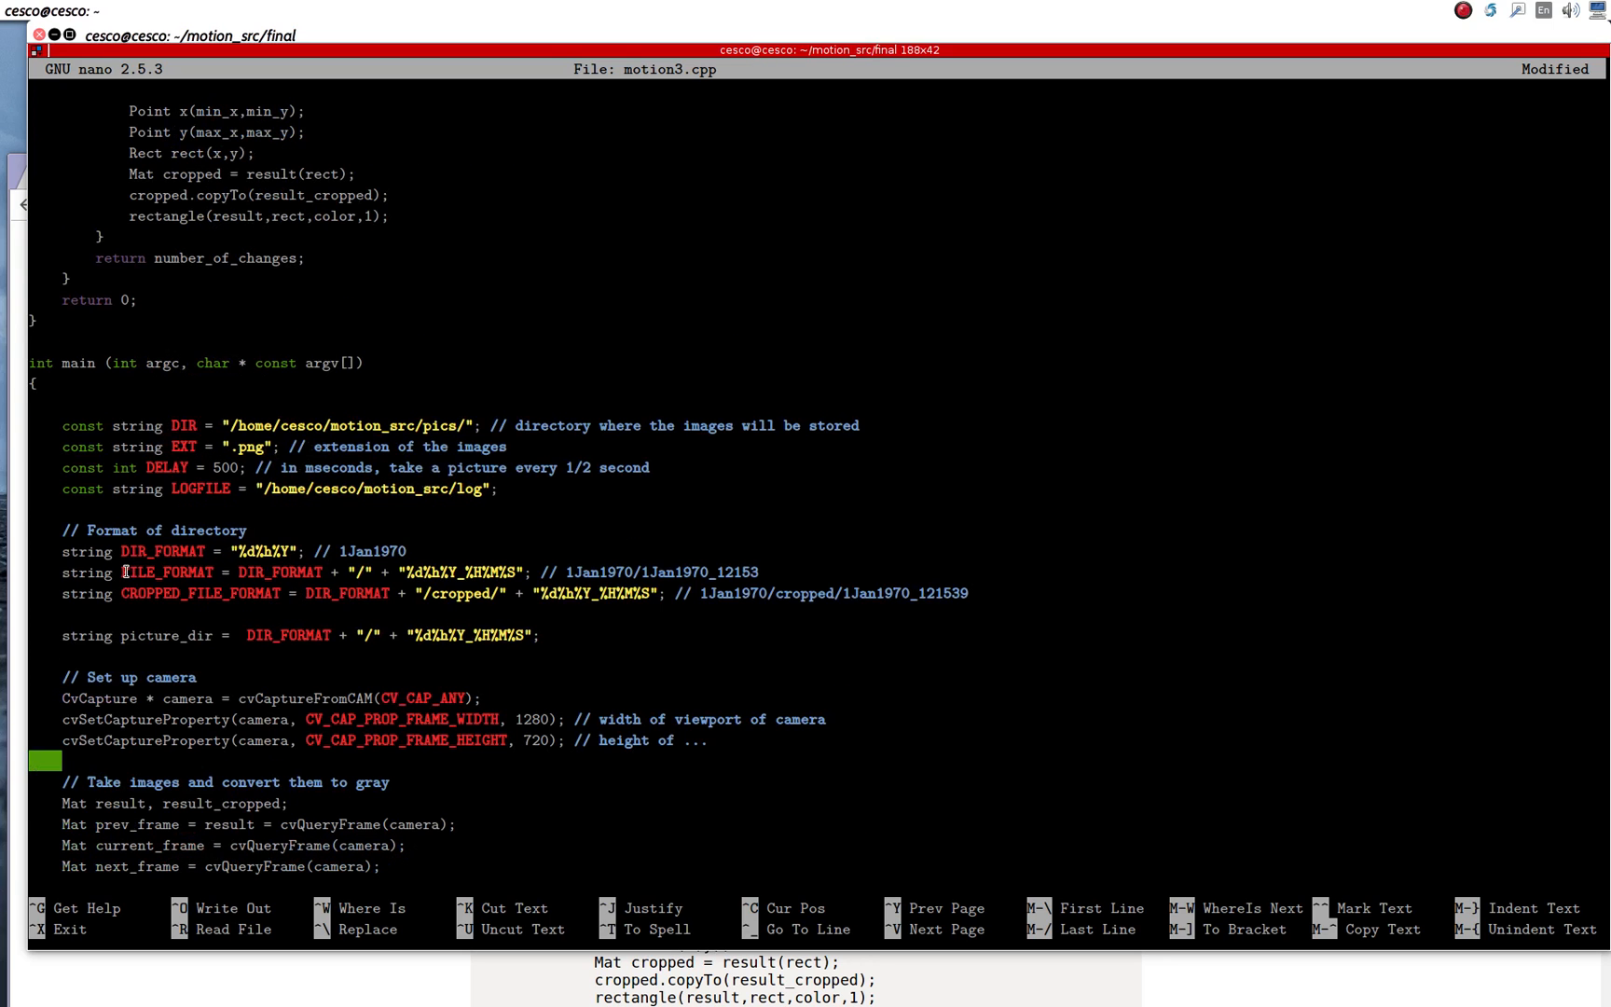
{"action": "scroll", "scroll_direction": "down", "scroll_amount": 3}
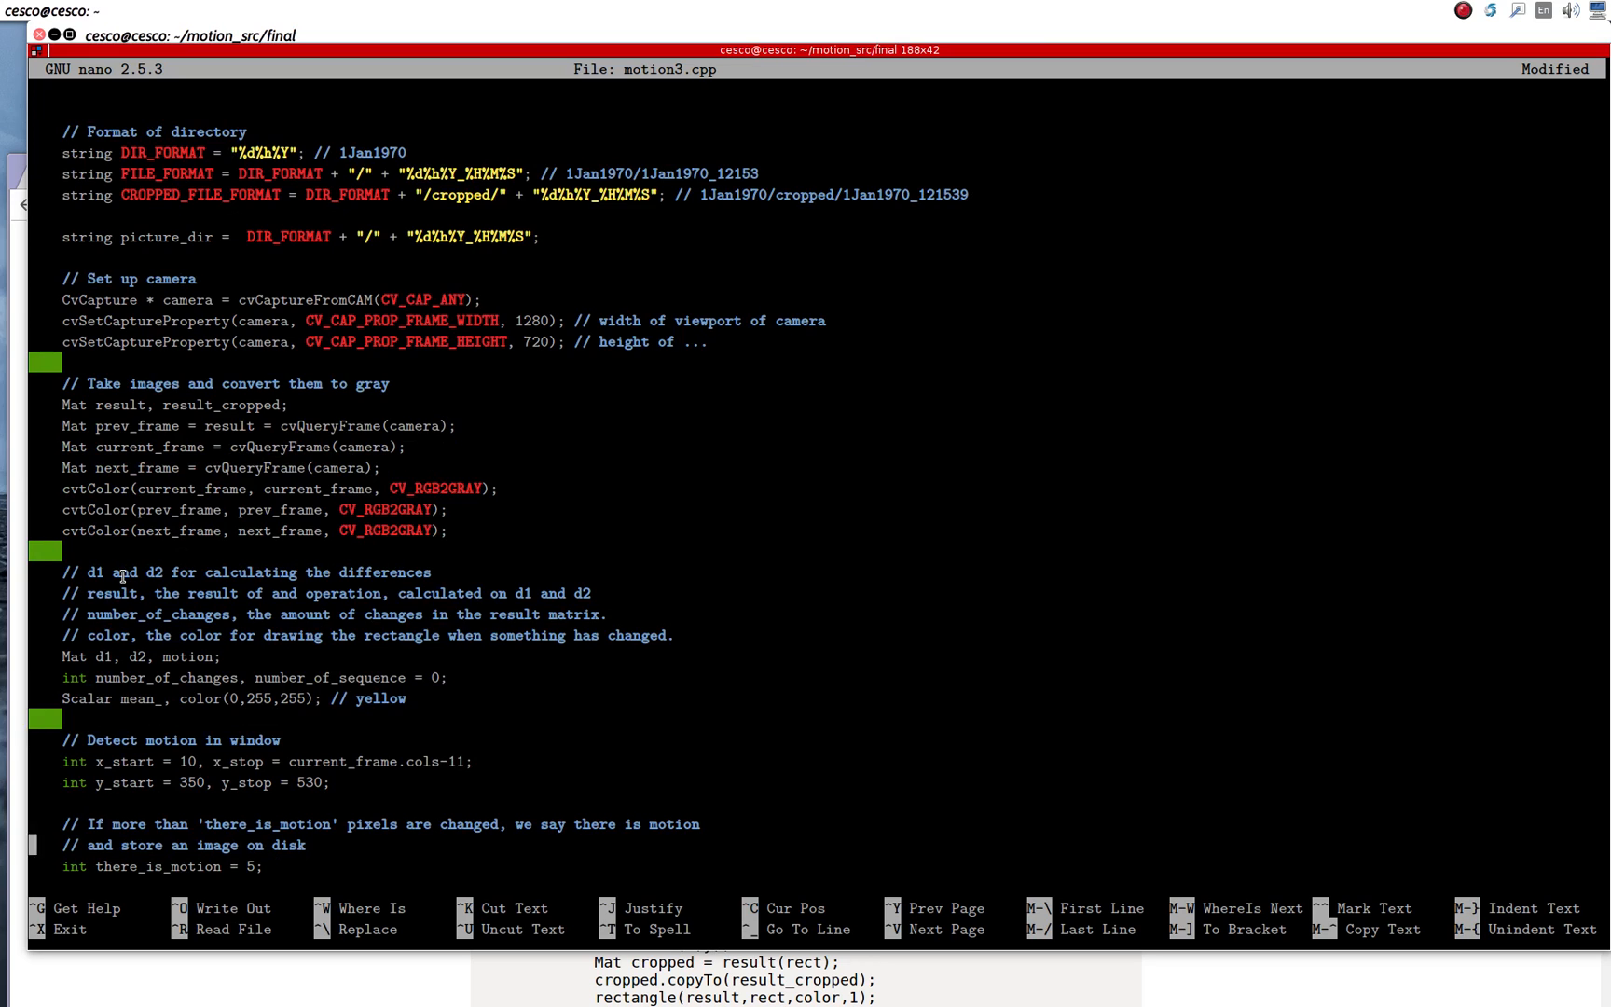
{"action": "scroll", "scroll_direction": "down", "scroll_amount": 3}
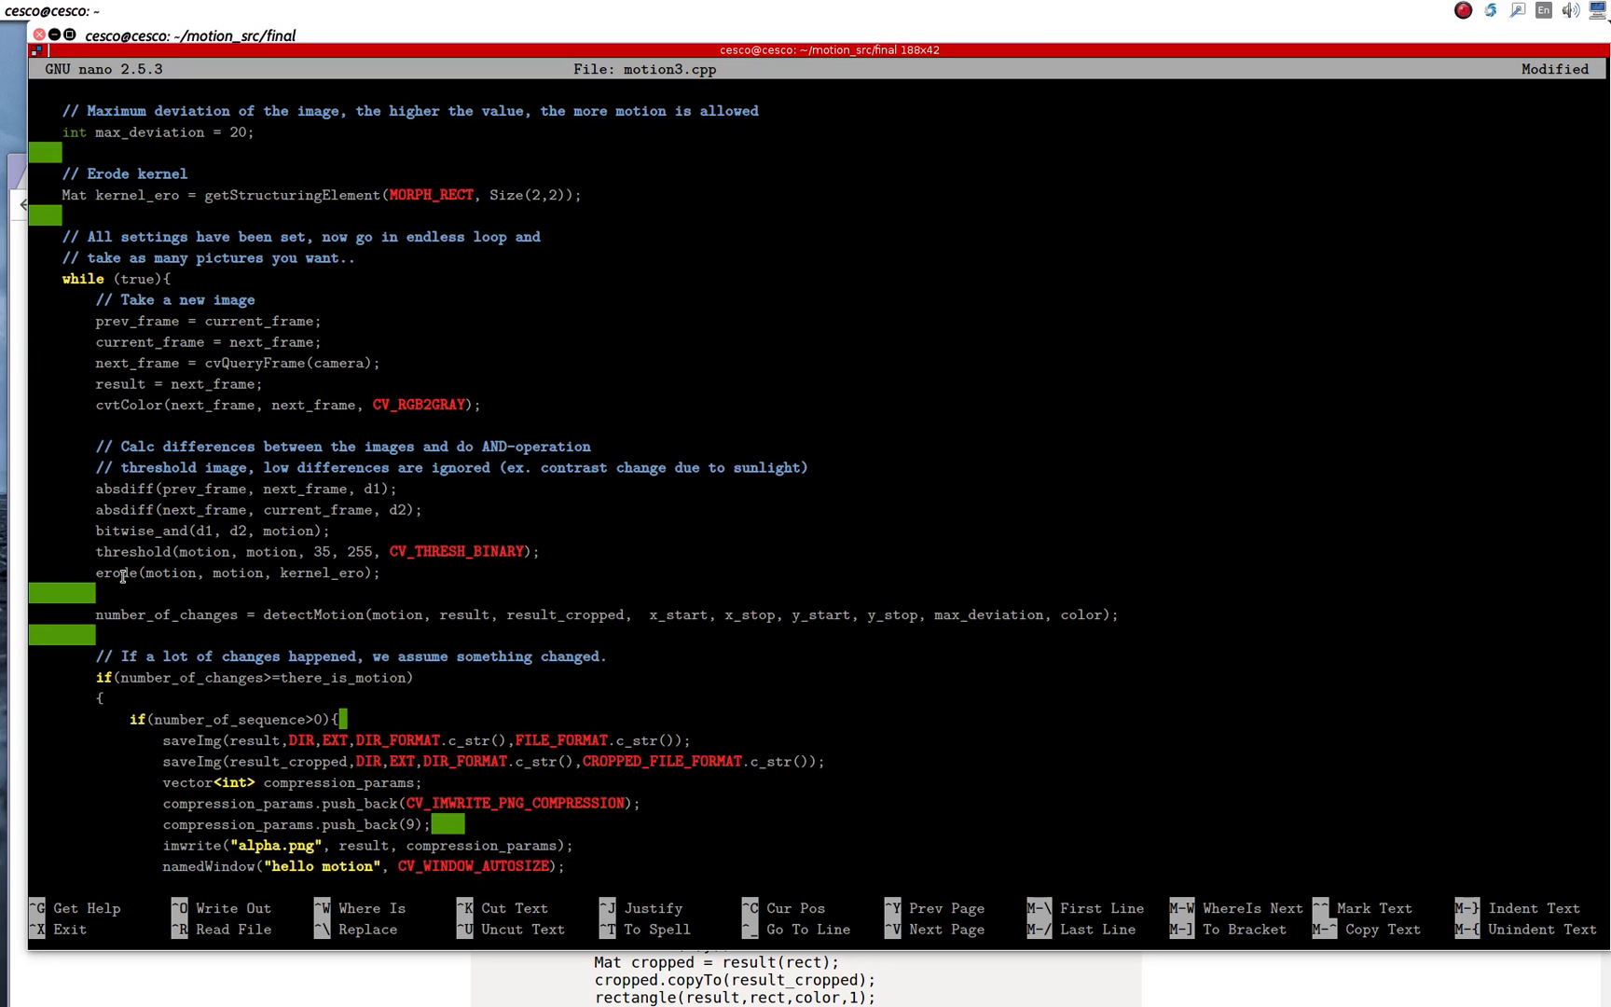
{"action": "scroll", "scroll_direction": "down", "scroll_amount": 3}
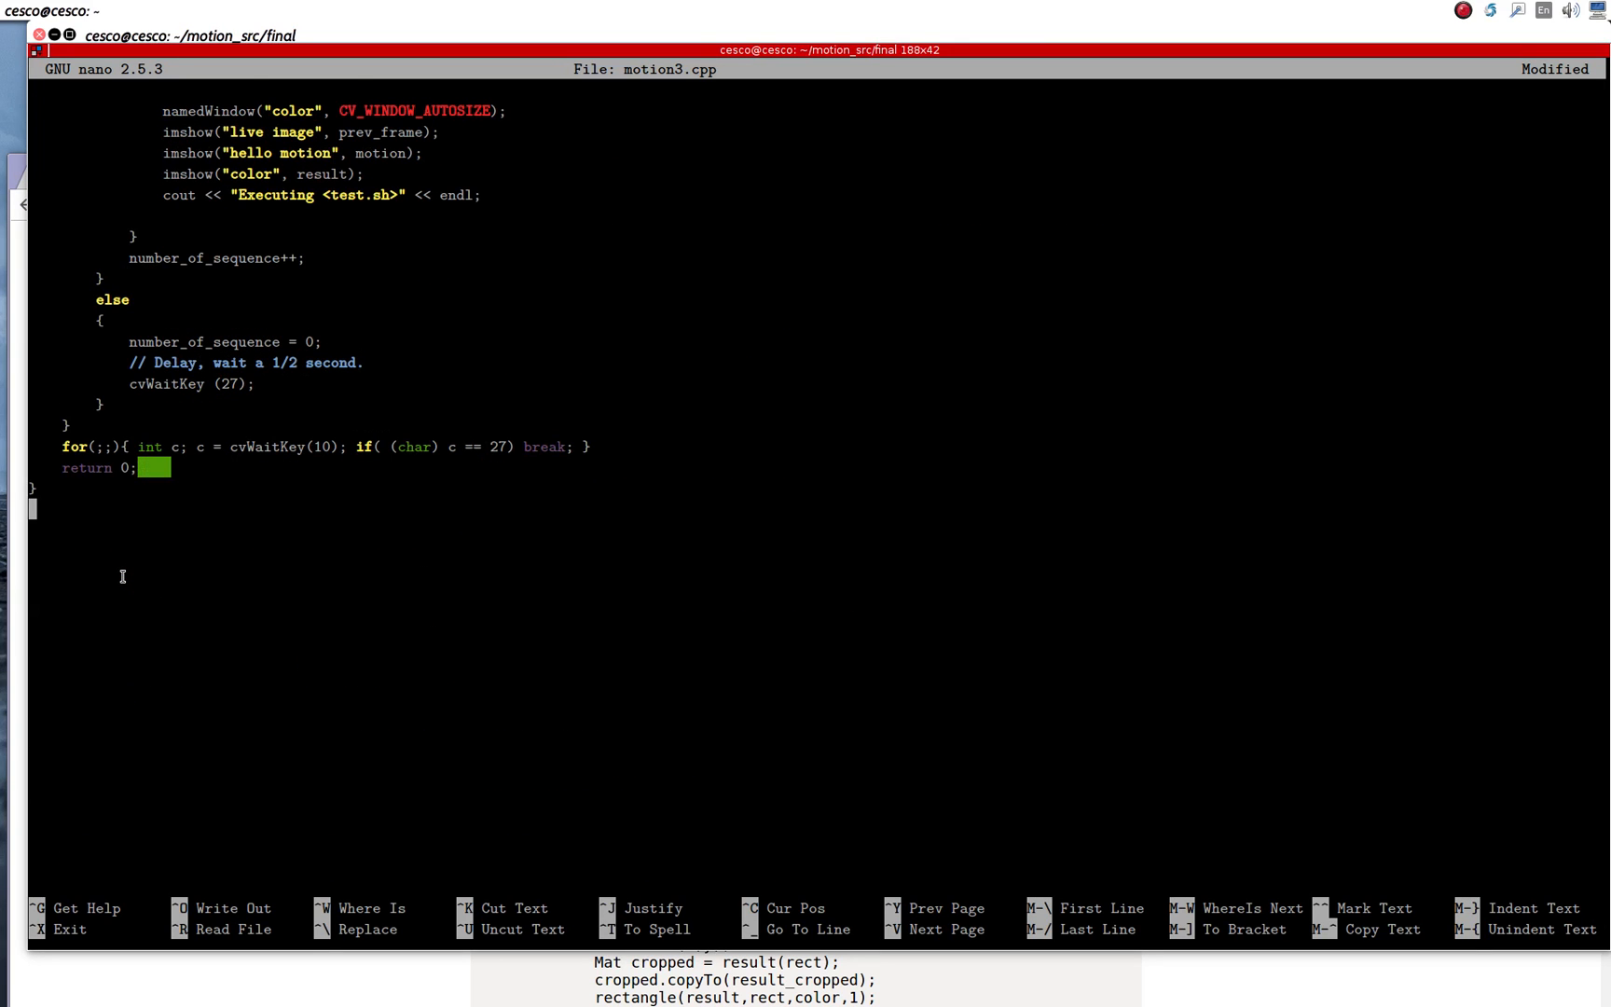
{"action": "key", "text": "ctrl+x"}
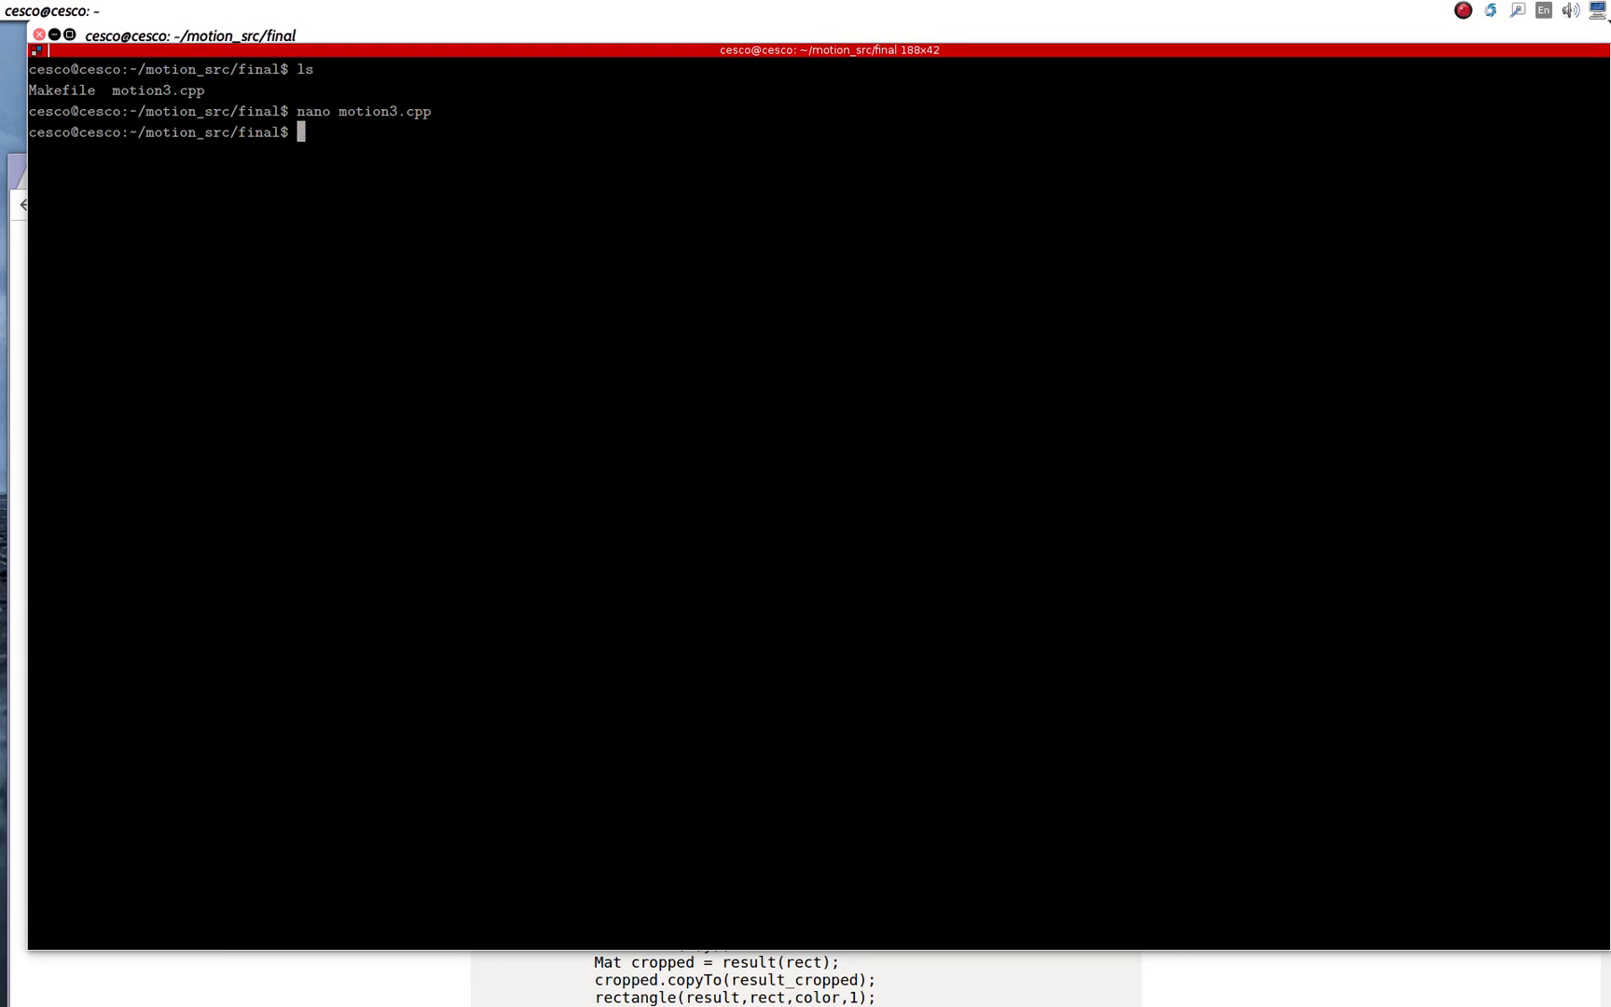
Step: Open the Makefile in nano with nano Makefile
{"action": "type", "text": "nan"}
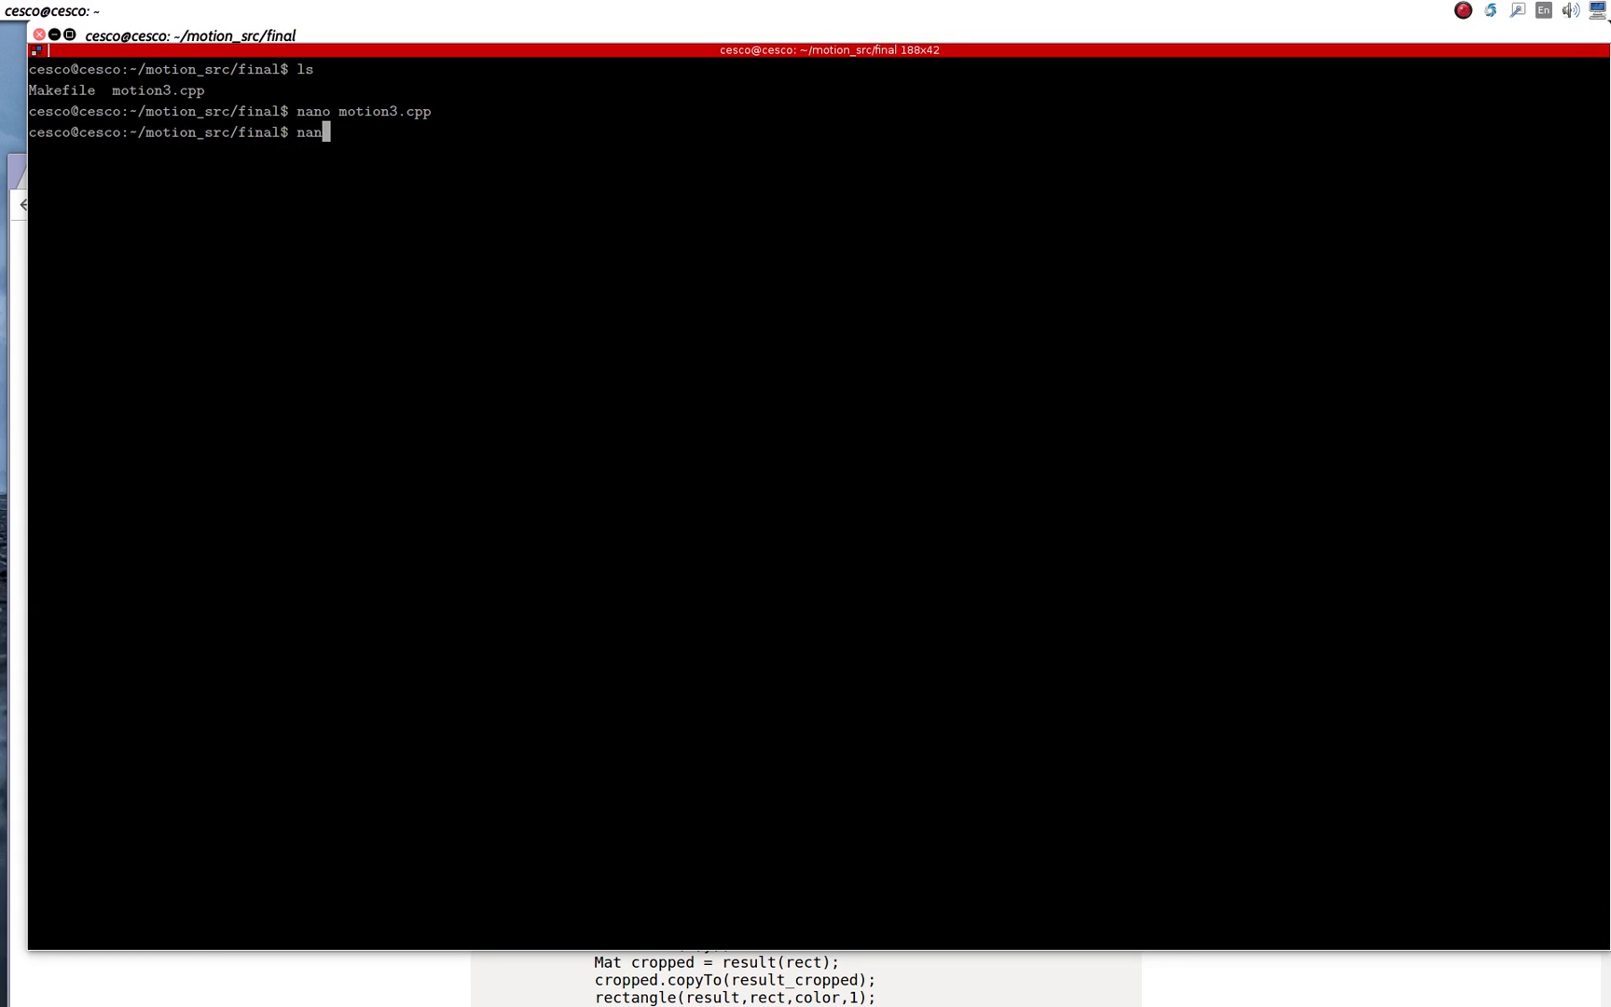
{"action": "type", "text": "M"}
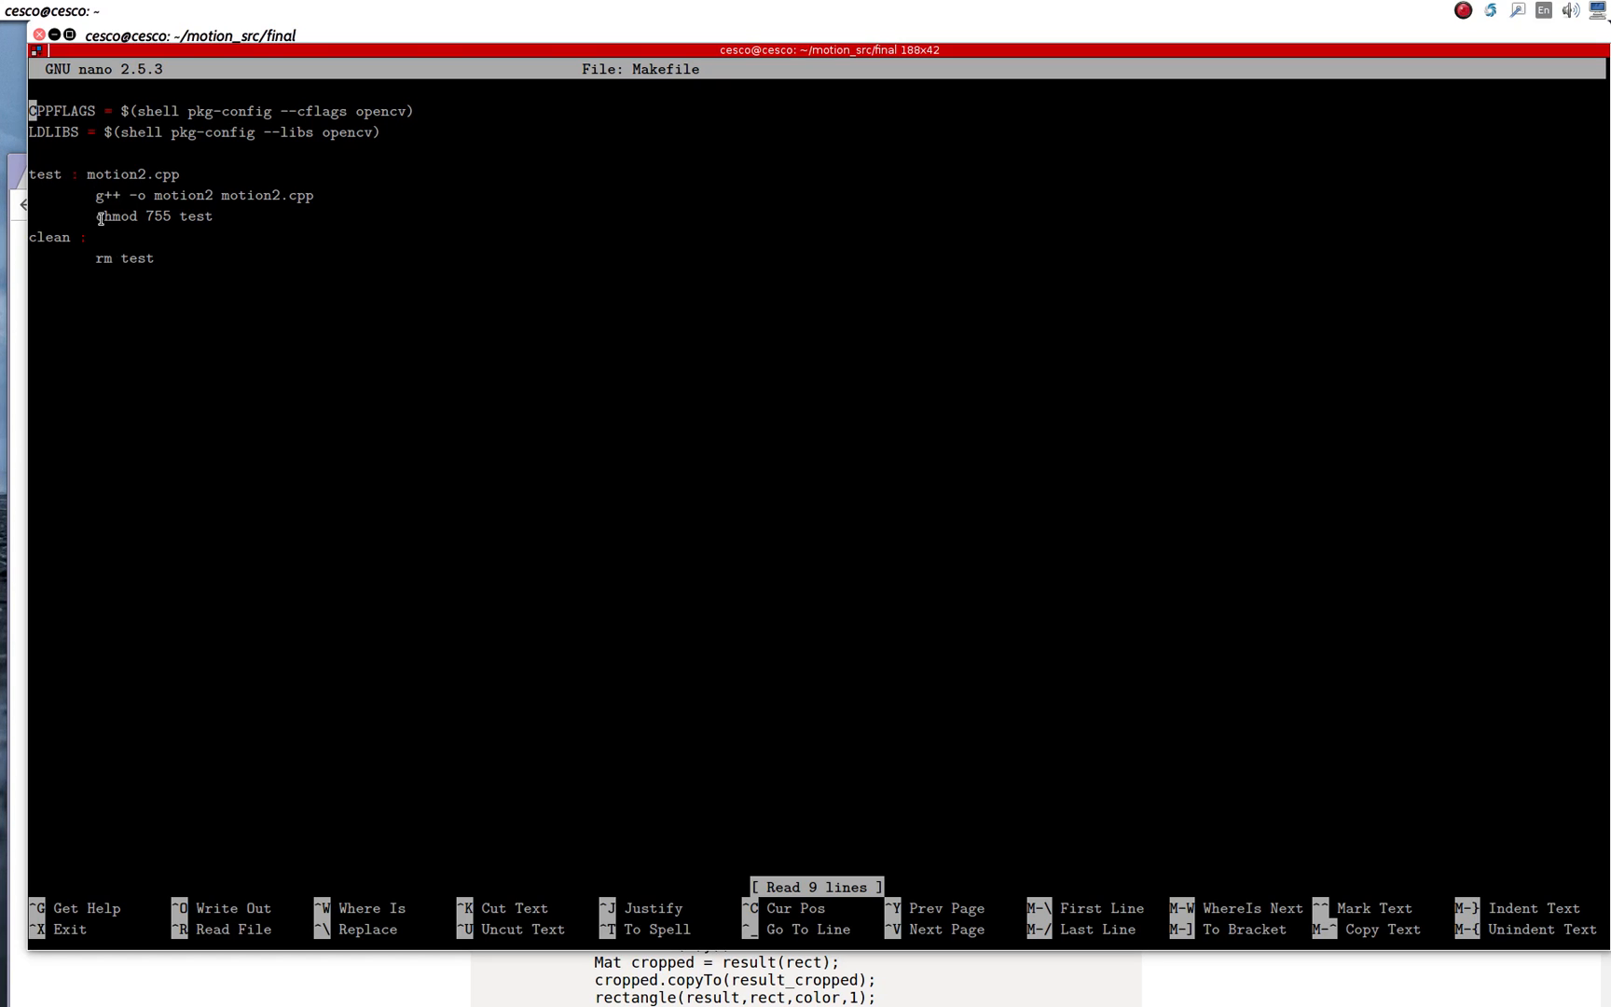
{"action": "mouse_move", "coordinate": [110, 237]}
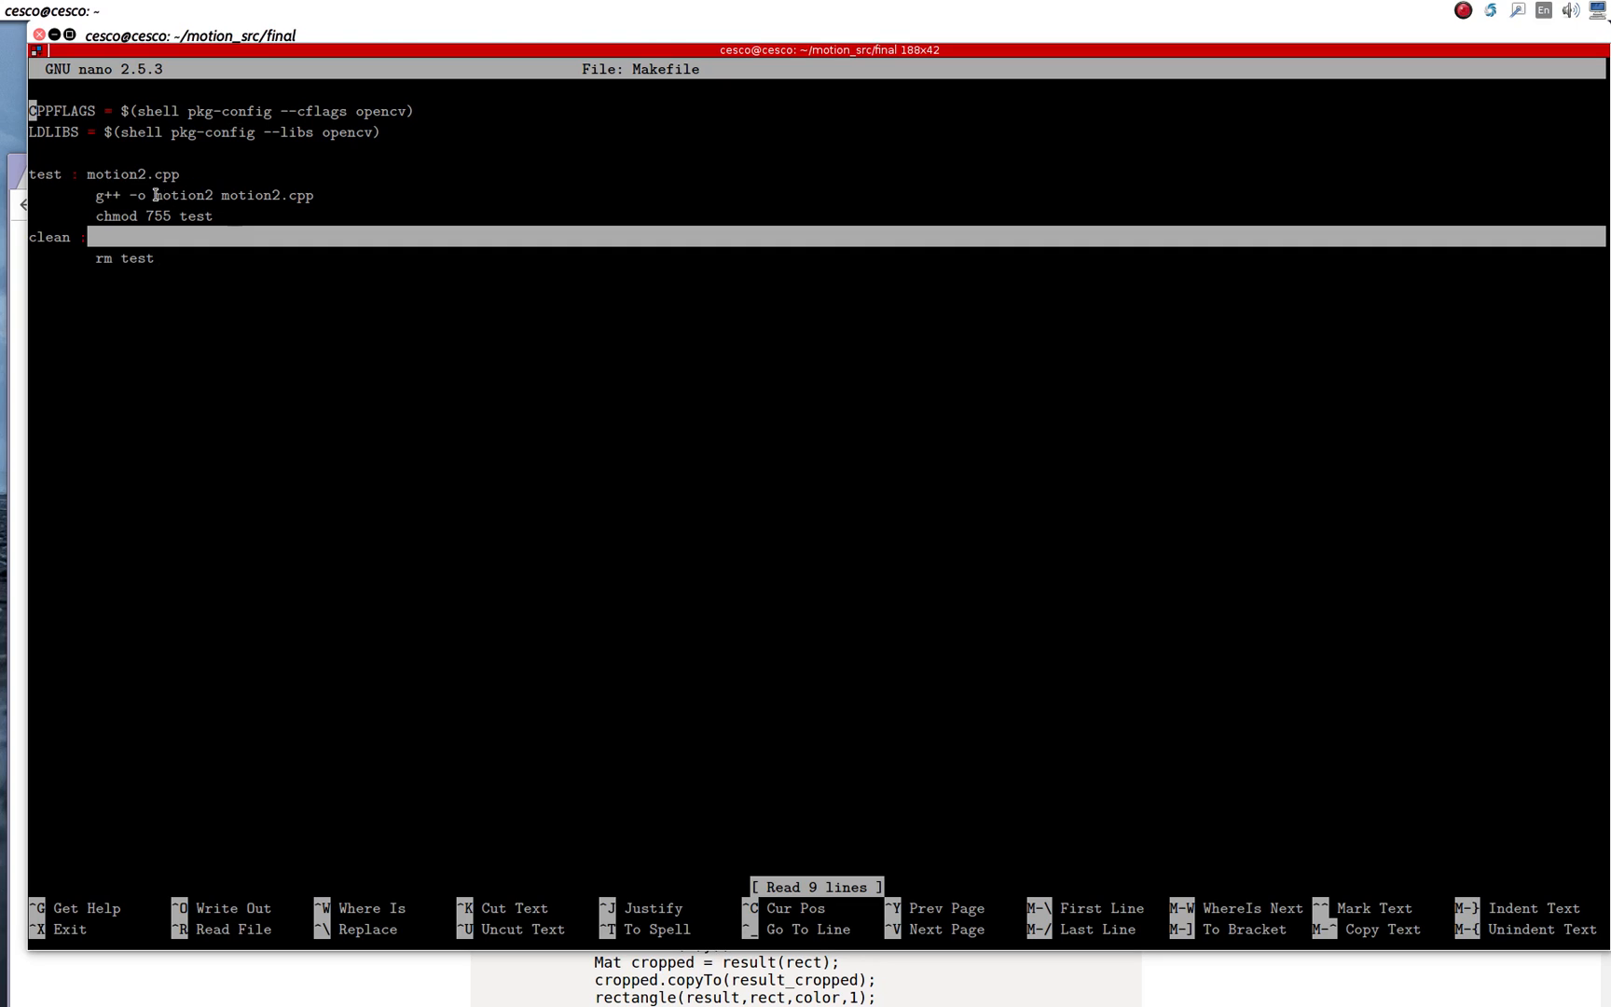
Step: Change the Makefile's motion2 references to motion3, then save and exit nano
{"action": "double_click", "coordinate": [242, 194]}
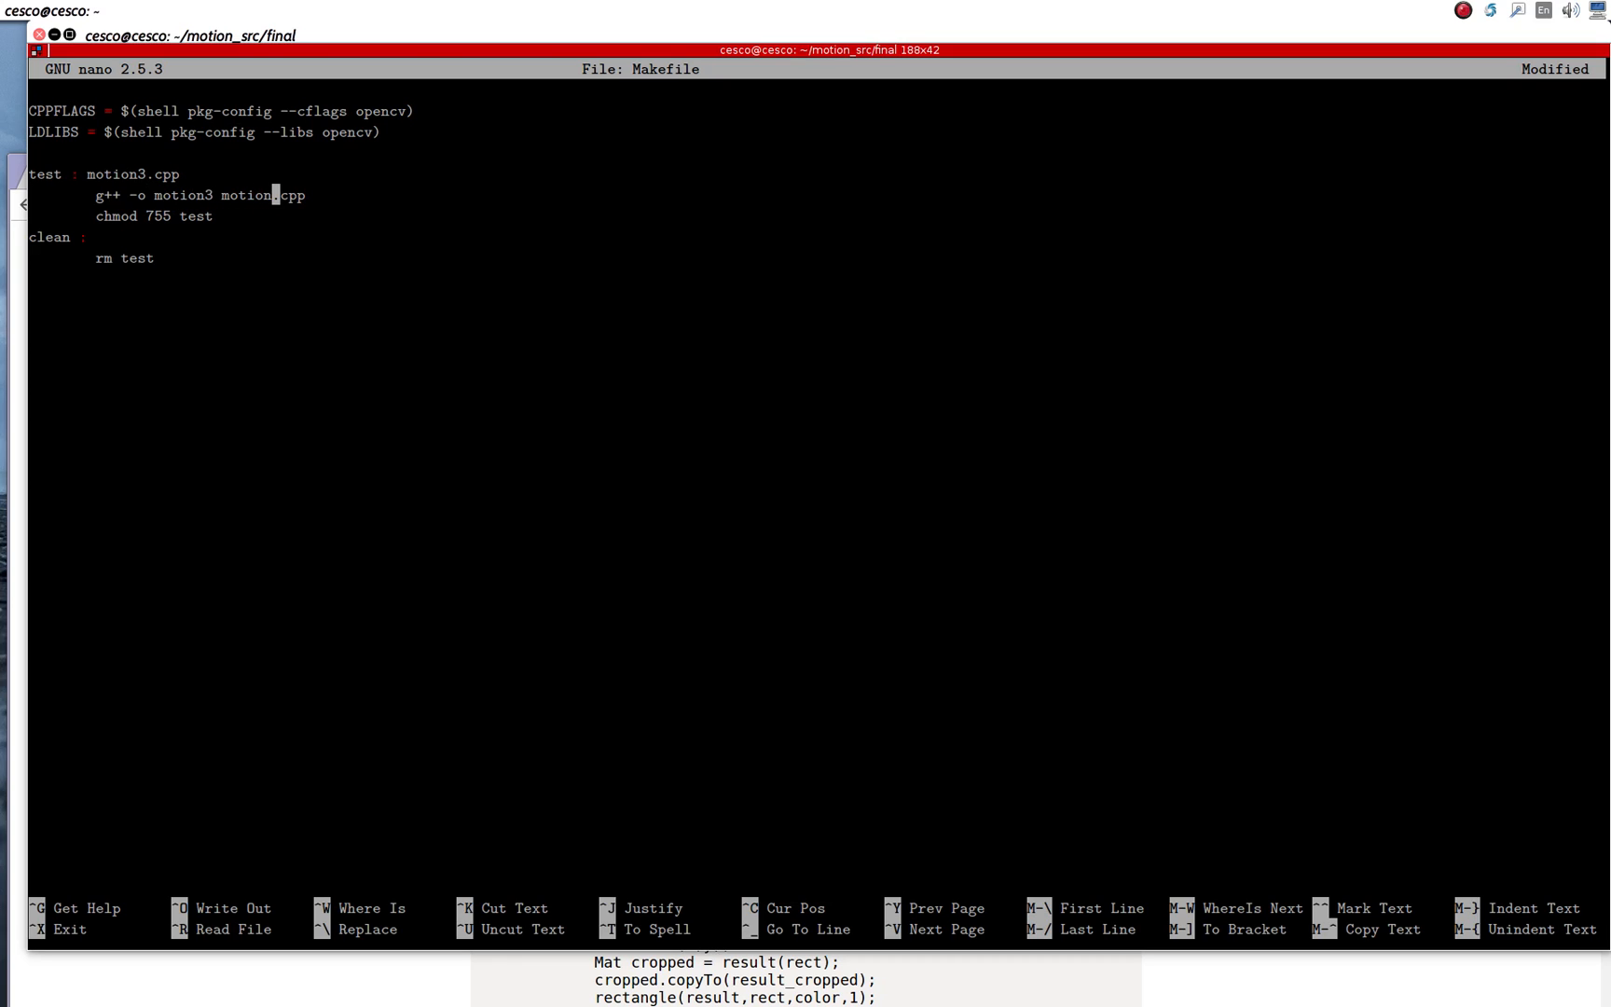
{"action": "type", "text": "3"}
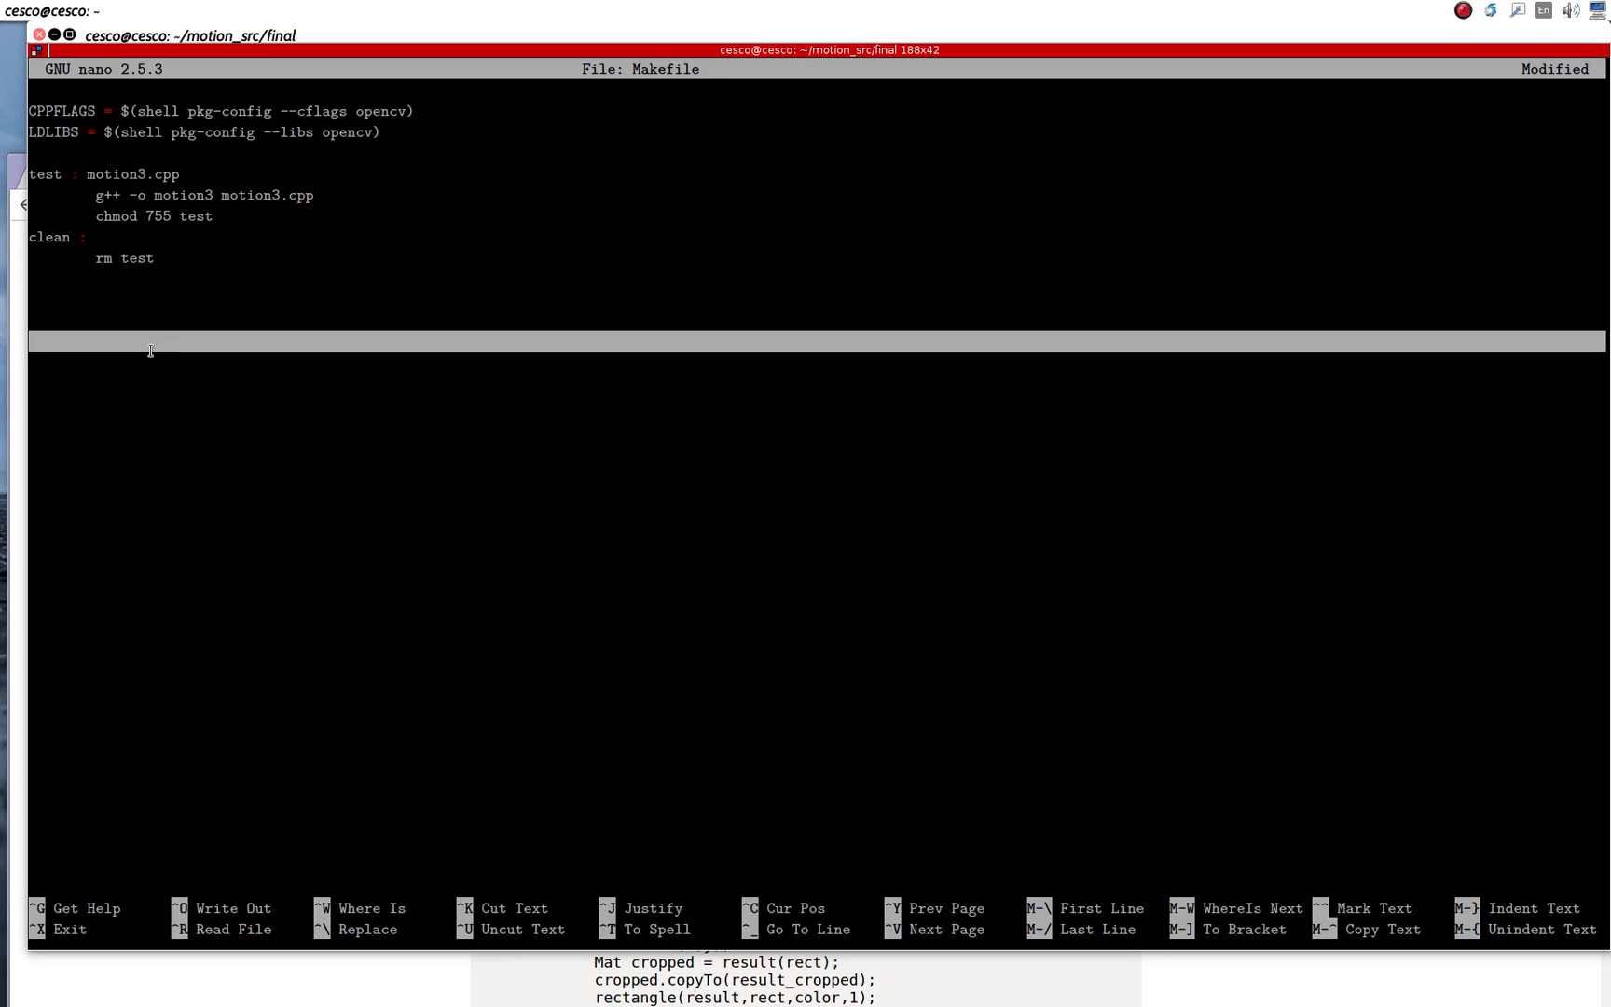
{"action": "key", "text": "ctrl+x"}
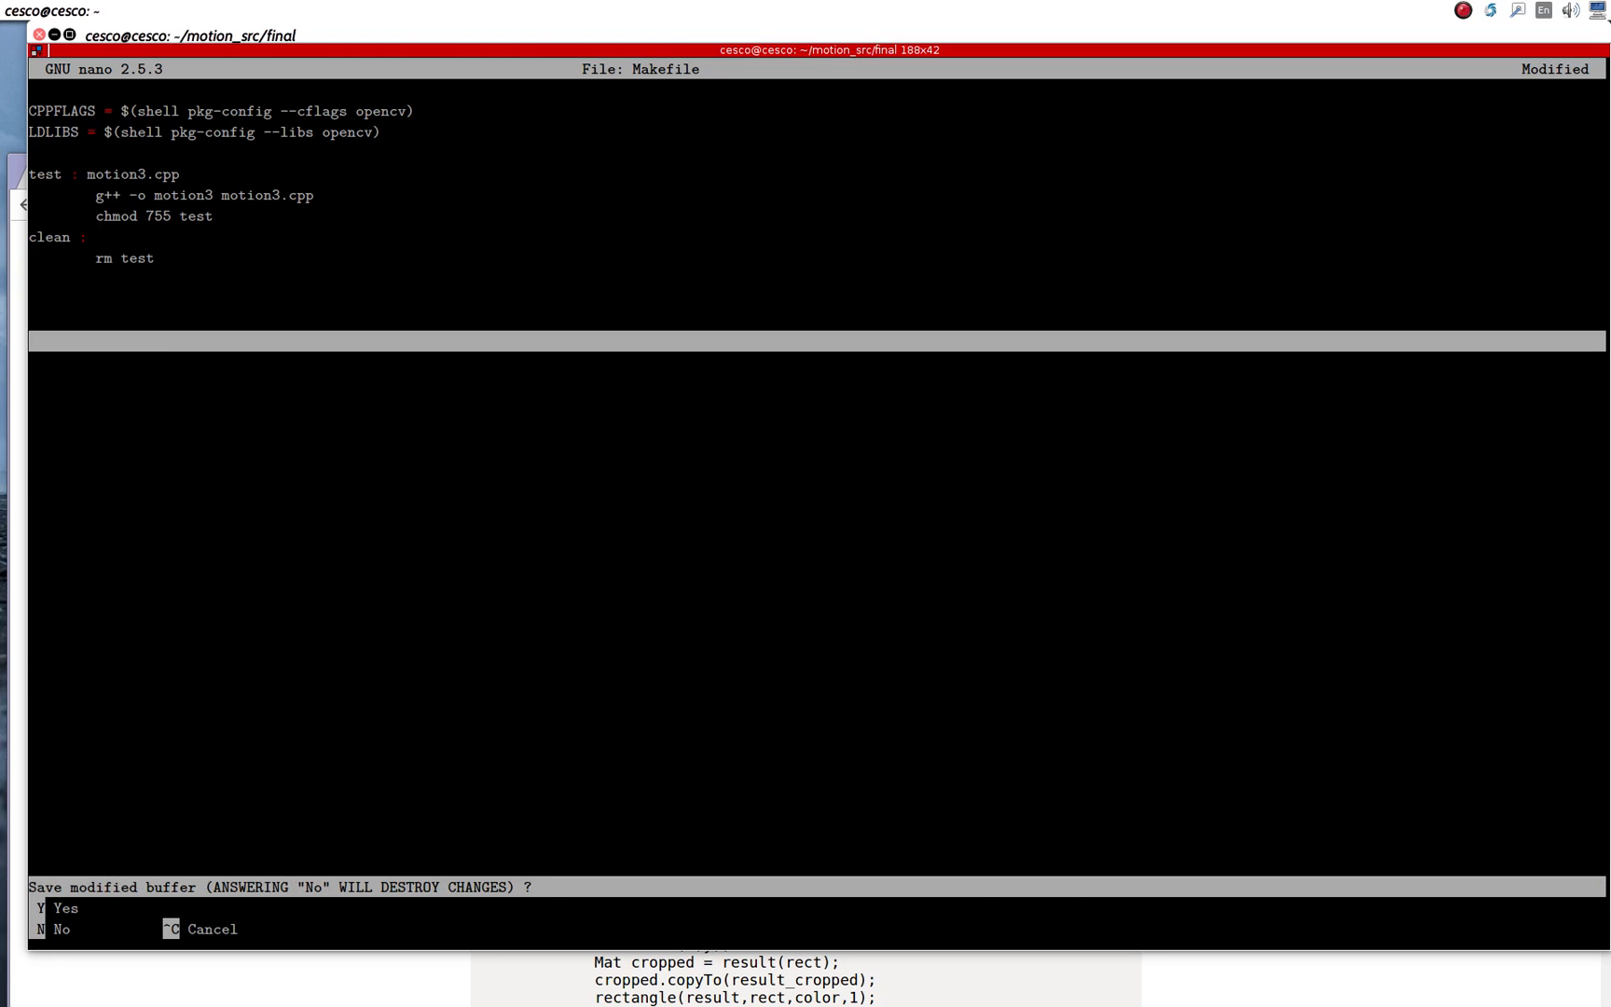
{"action": "key", "text": "n"}
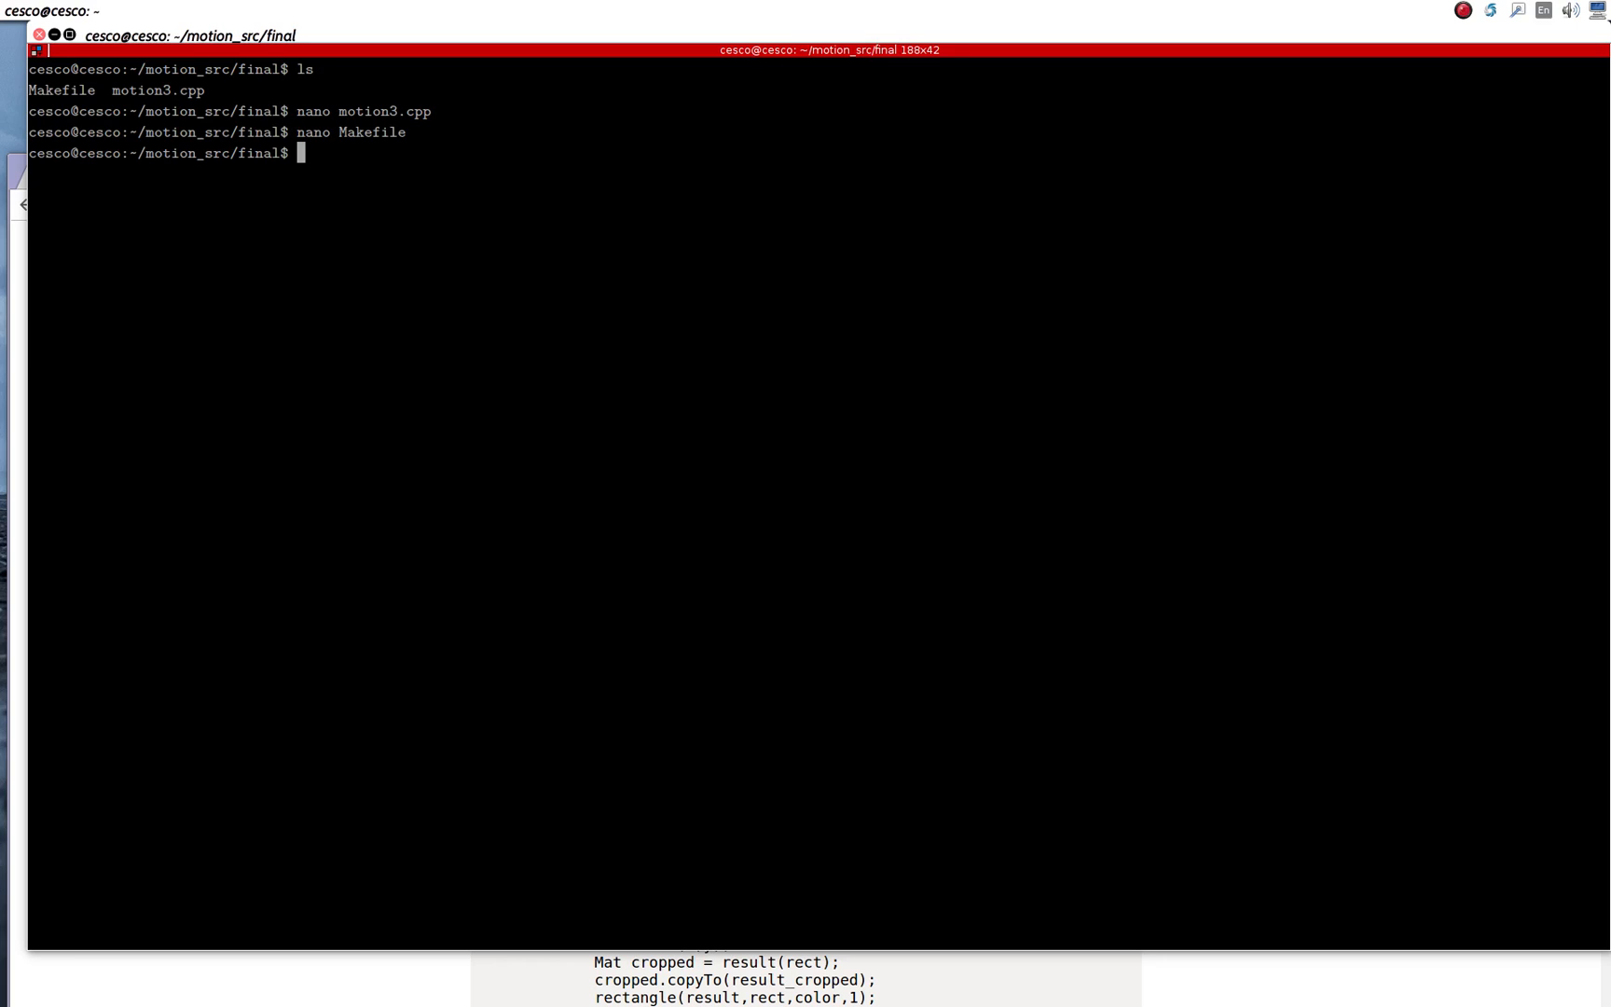
Step: Run a bare g++ (failing with no input files), then clear the terminal
{"action": "type", "text": "g"}
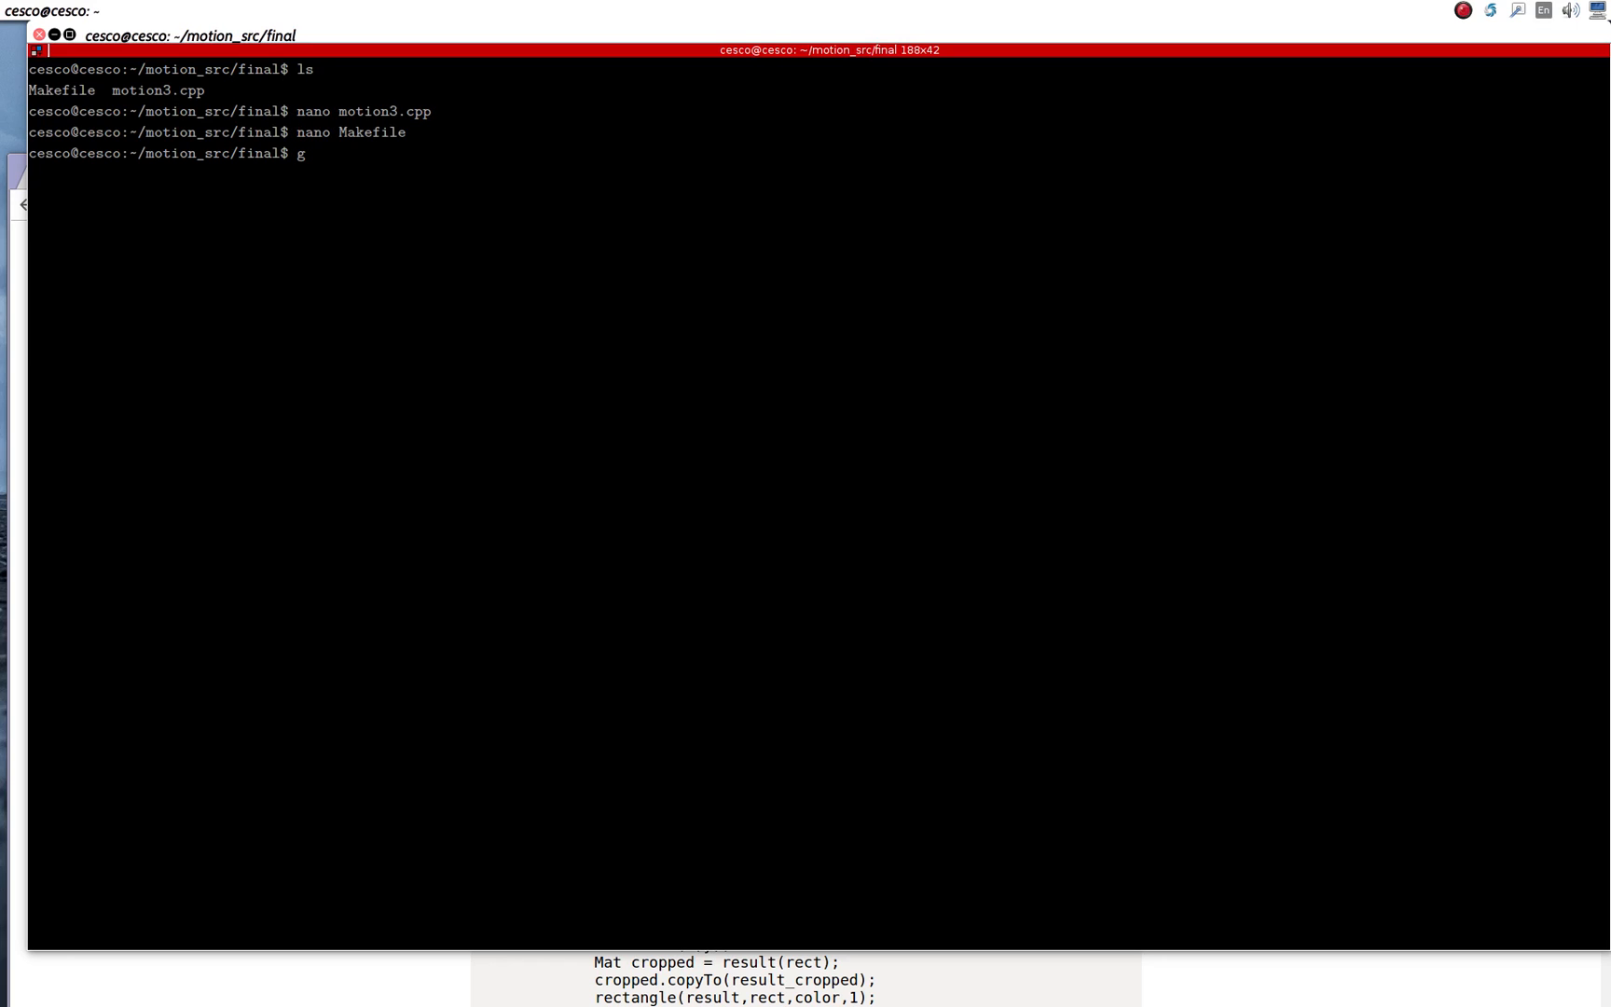
{"action": "type", "text": "++"}
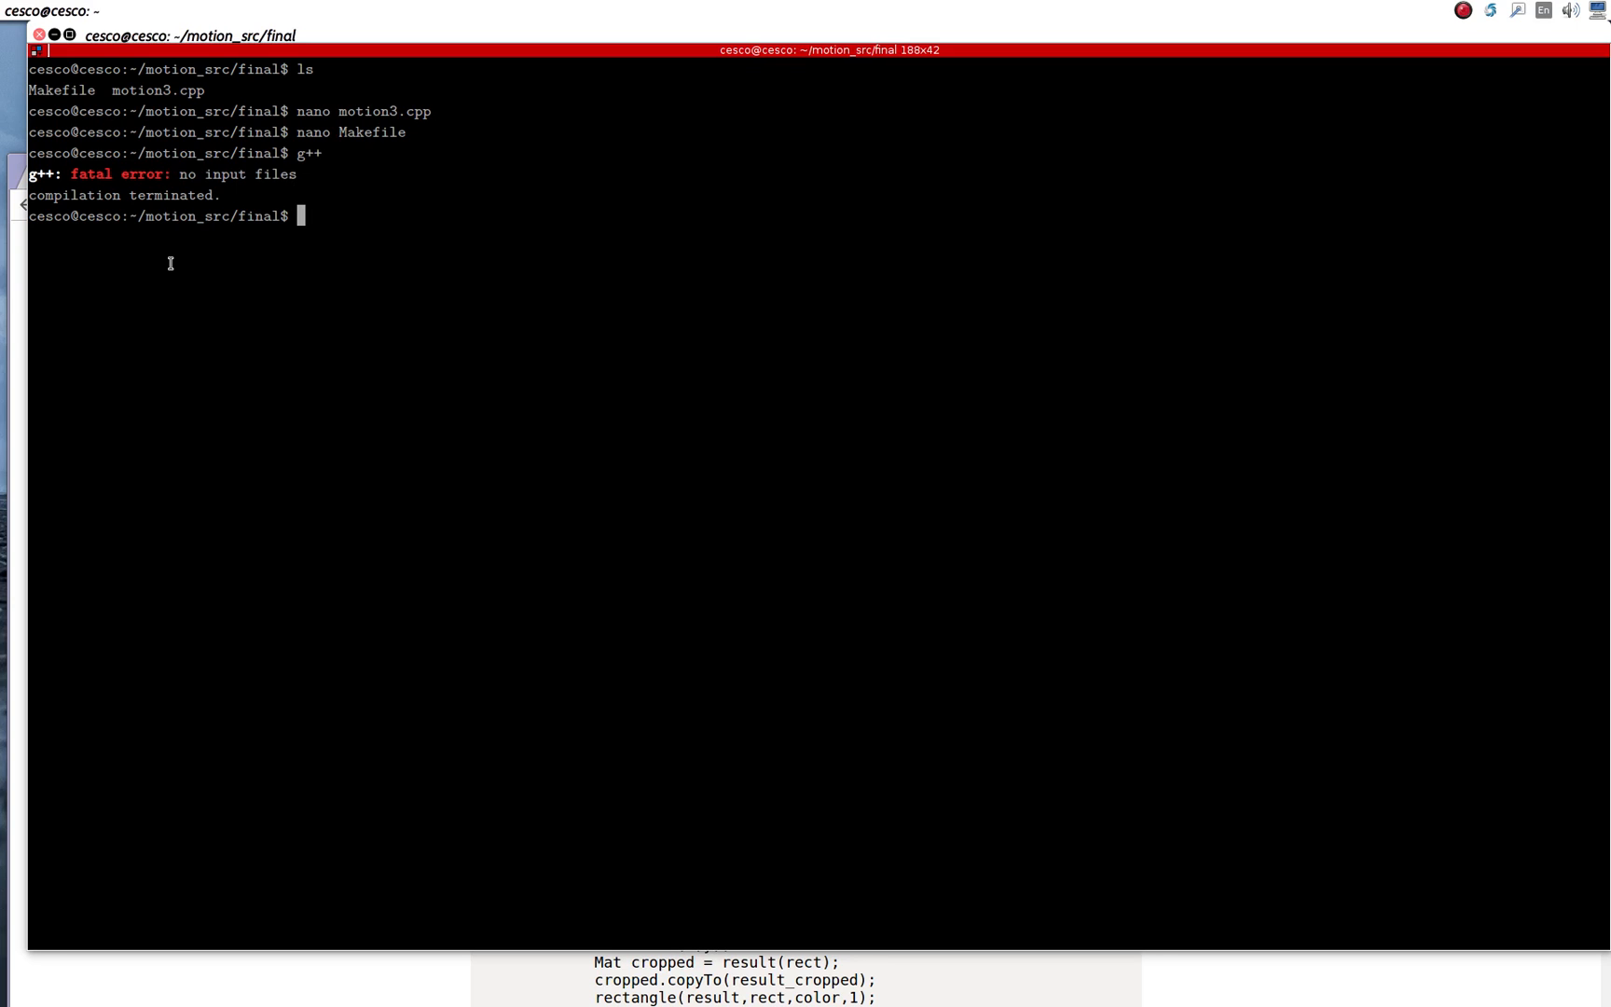
{"action": "mouse_move", "coordinate": [164, 273]}
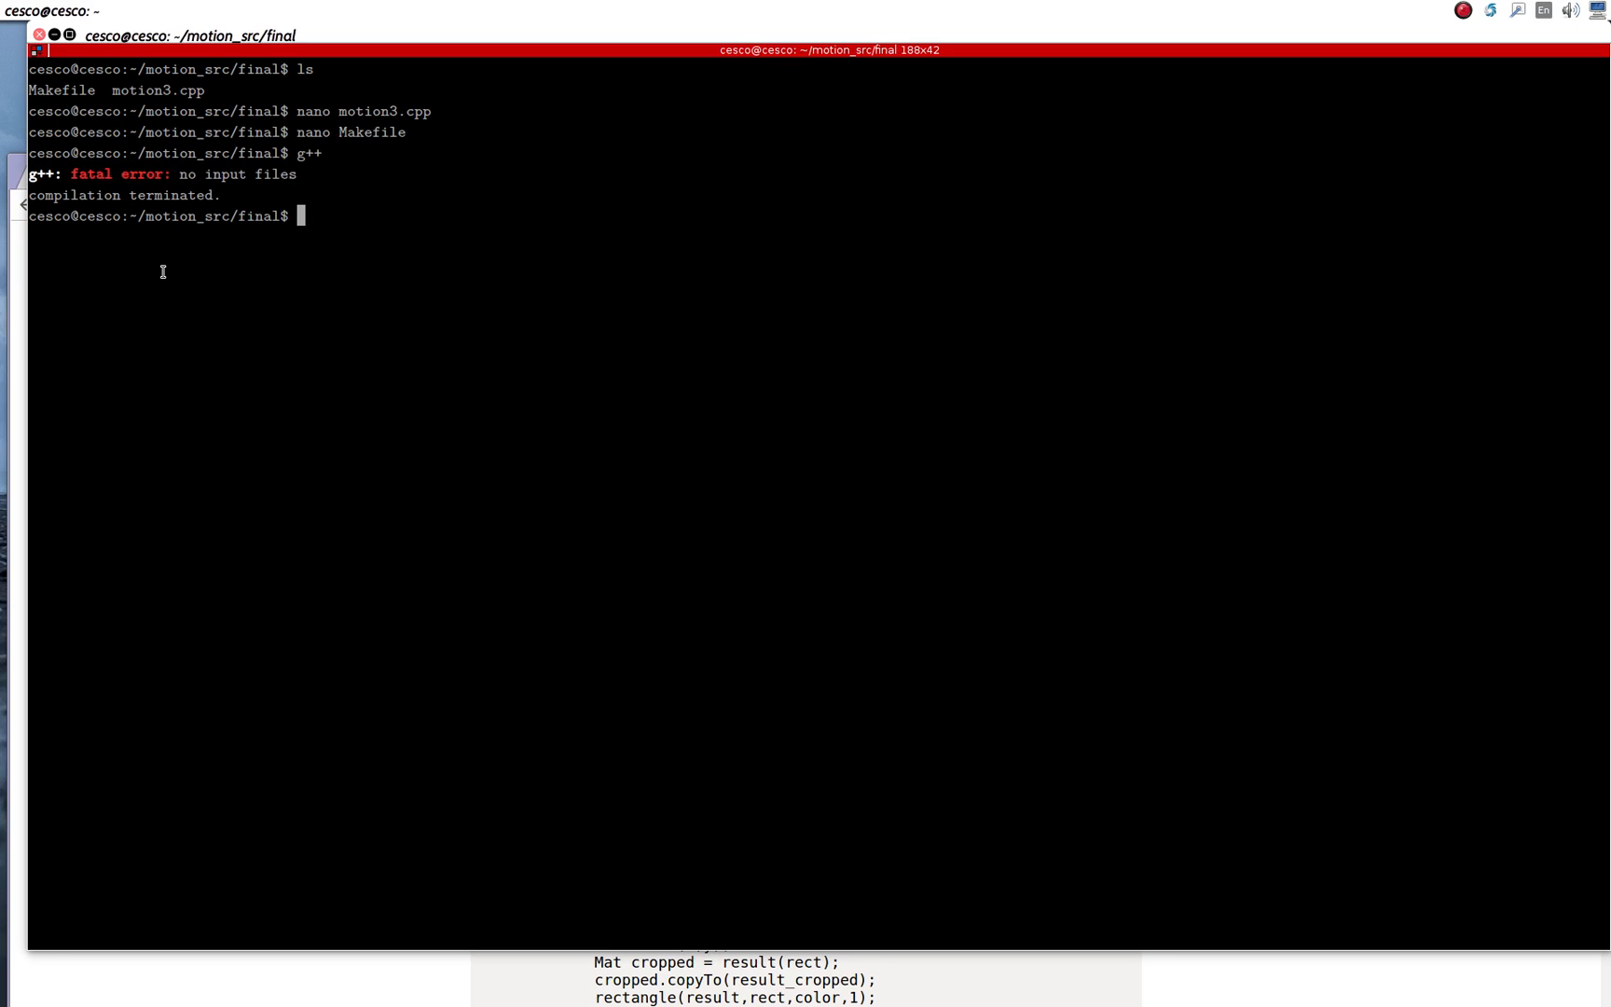
{"action": "type", "text": "cle"}
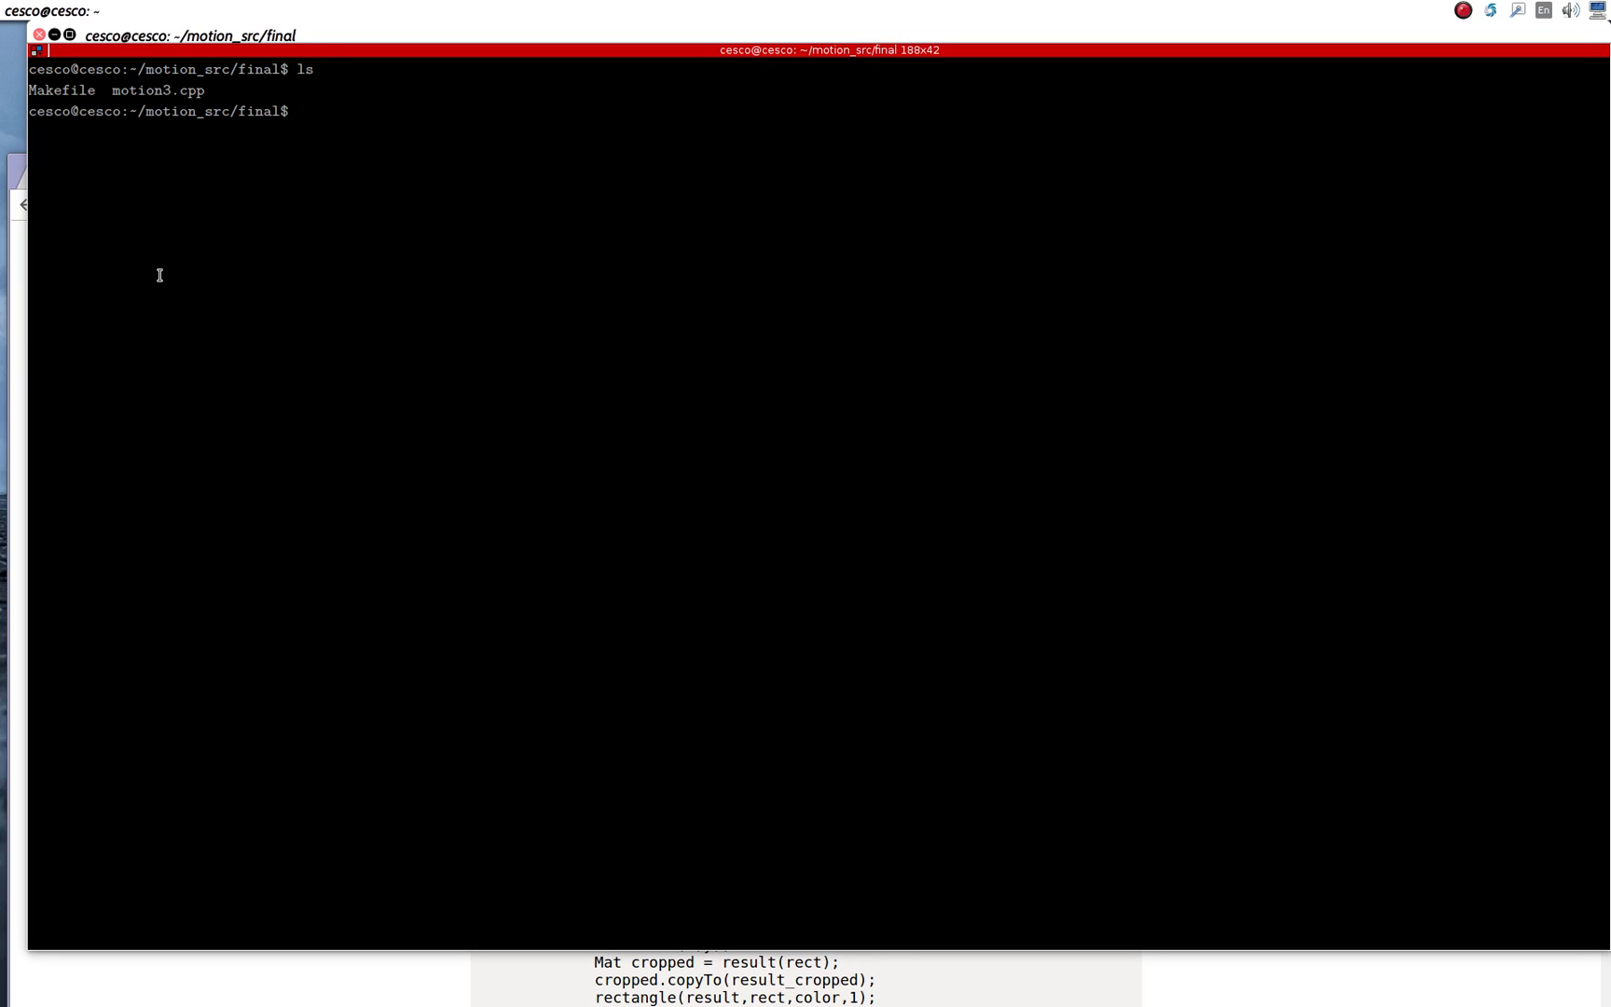
Step: Compile motion3 with make and list the directory to confirm the new executable
{"action": "type", "text": "mak"}
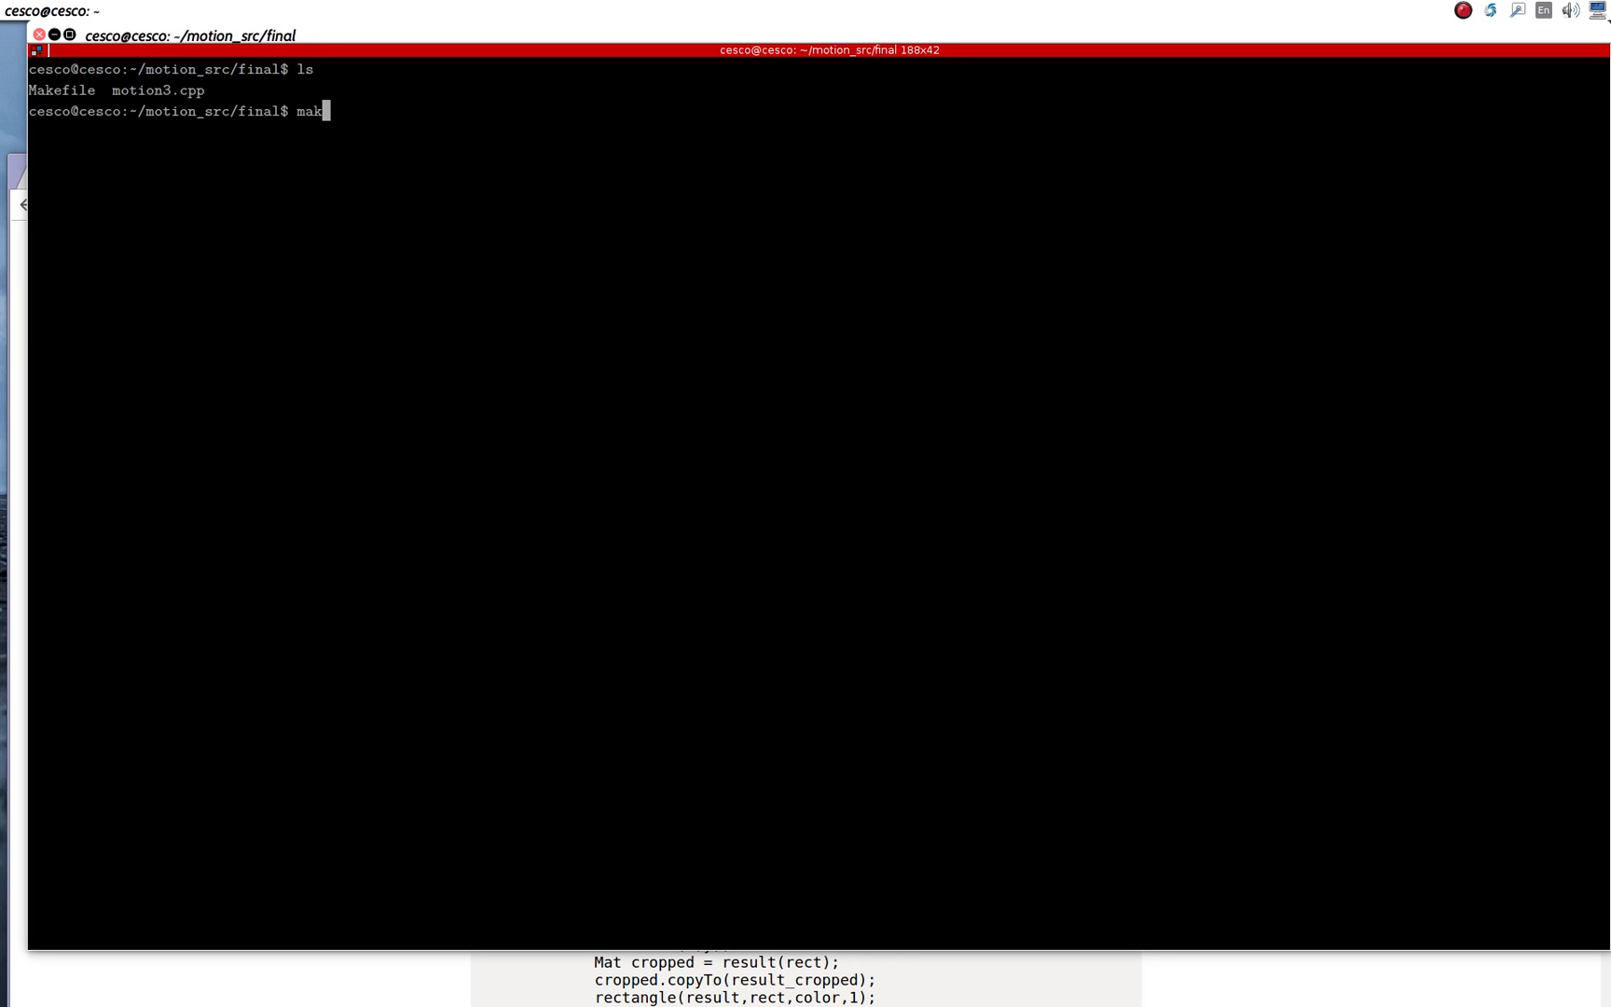
{"action": "type", "text": "e"}
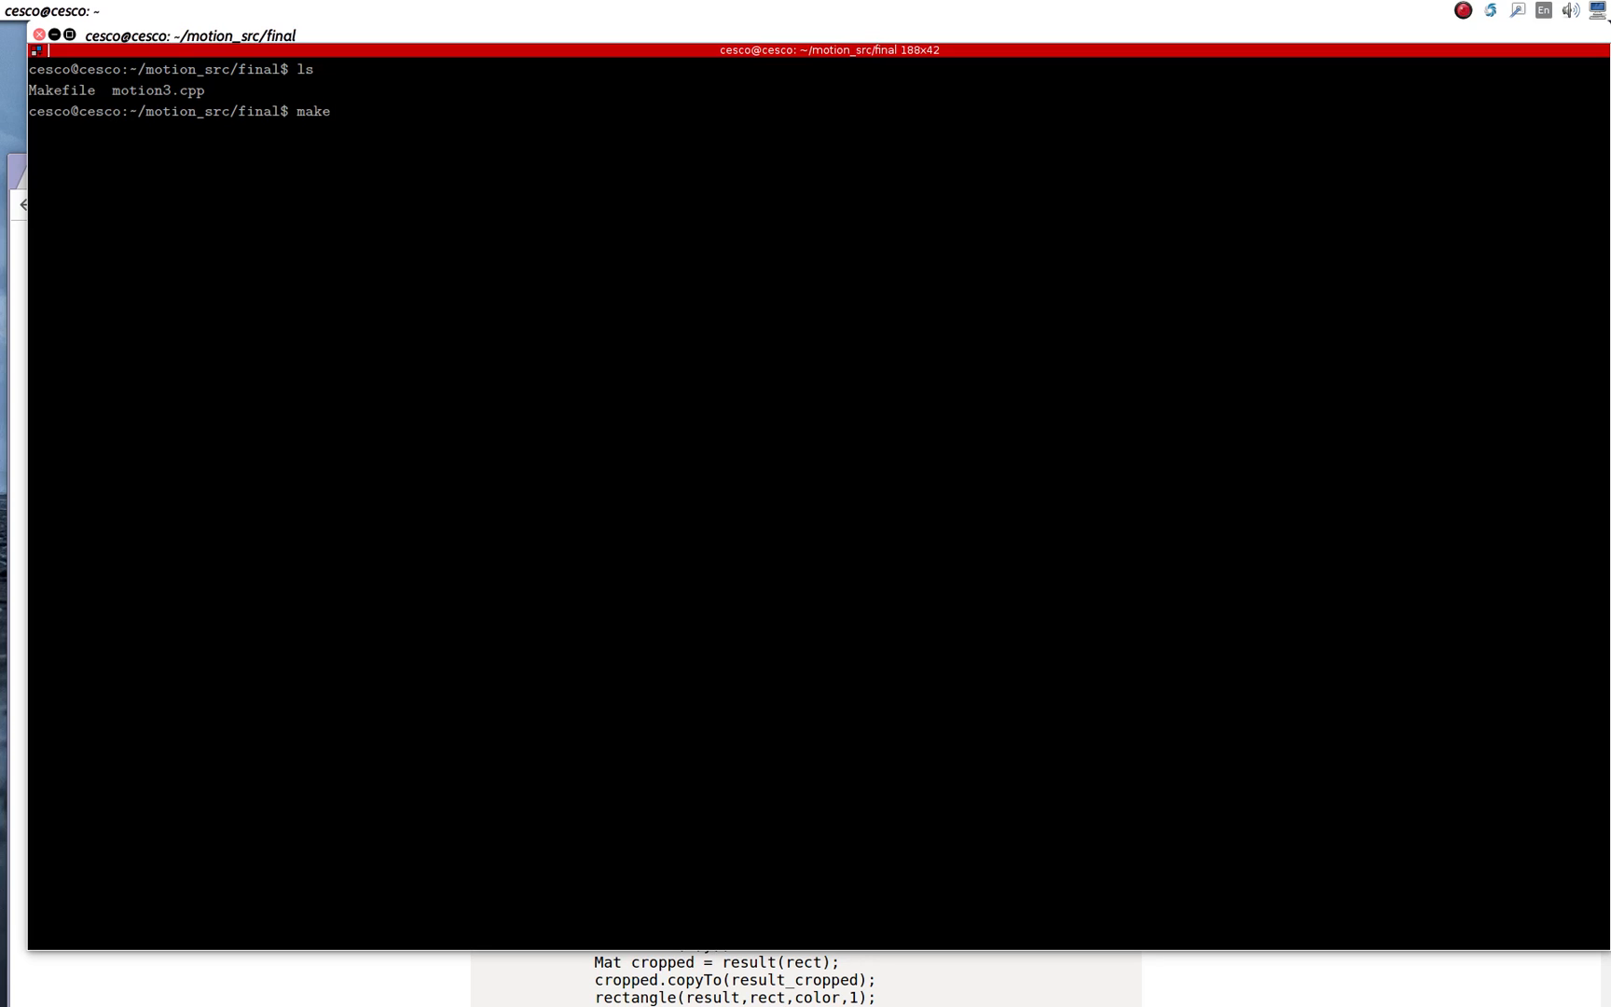
{"action": "type", "text": "moto"}
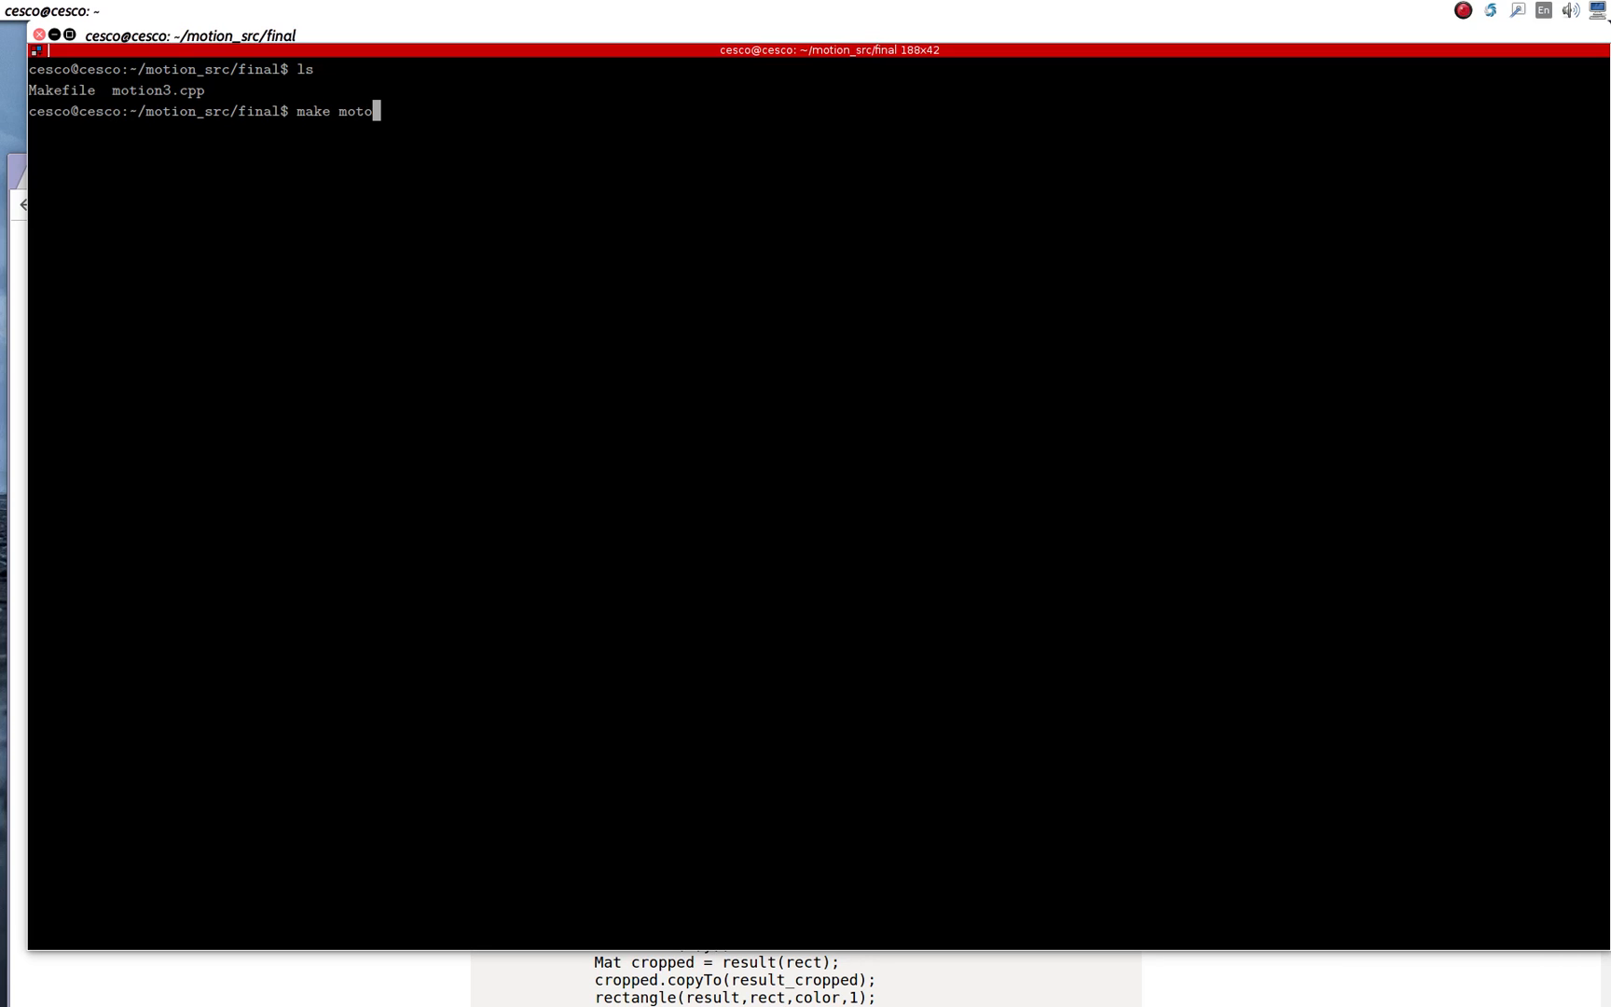
{"action": "type", "text": "n"}
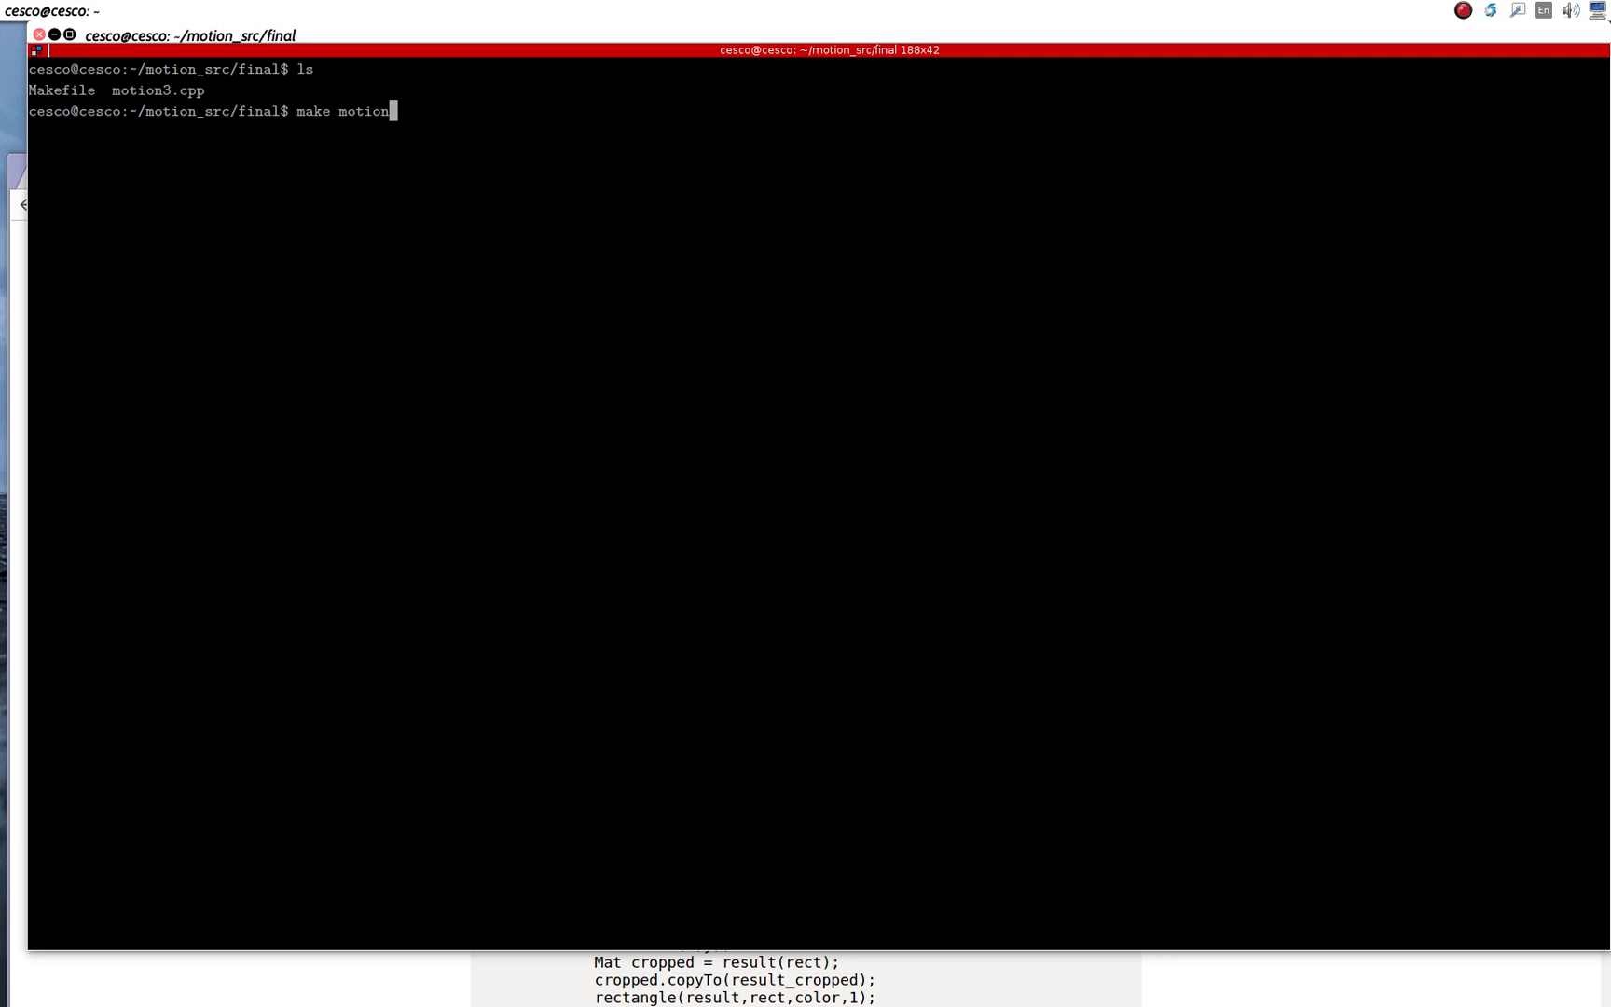
{"action": "type", "text": "2"}
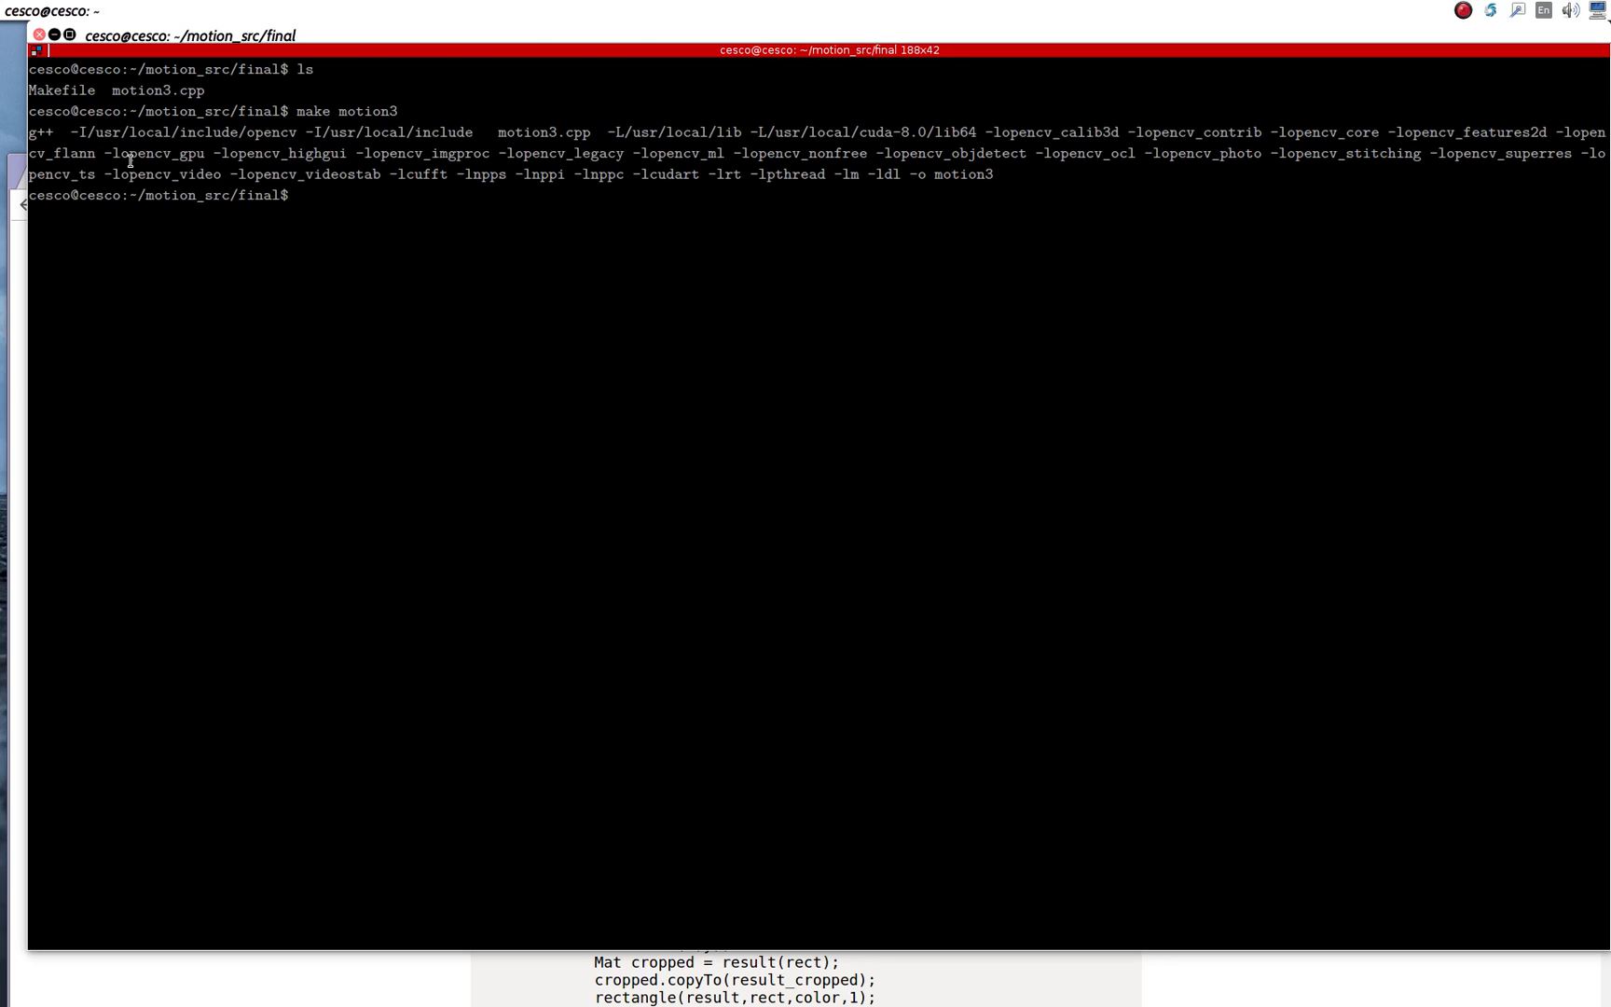
{"action": "type", "text": "ls"}
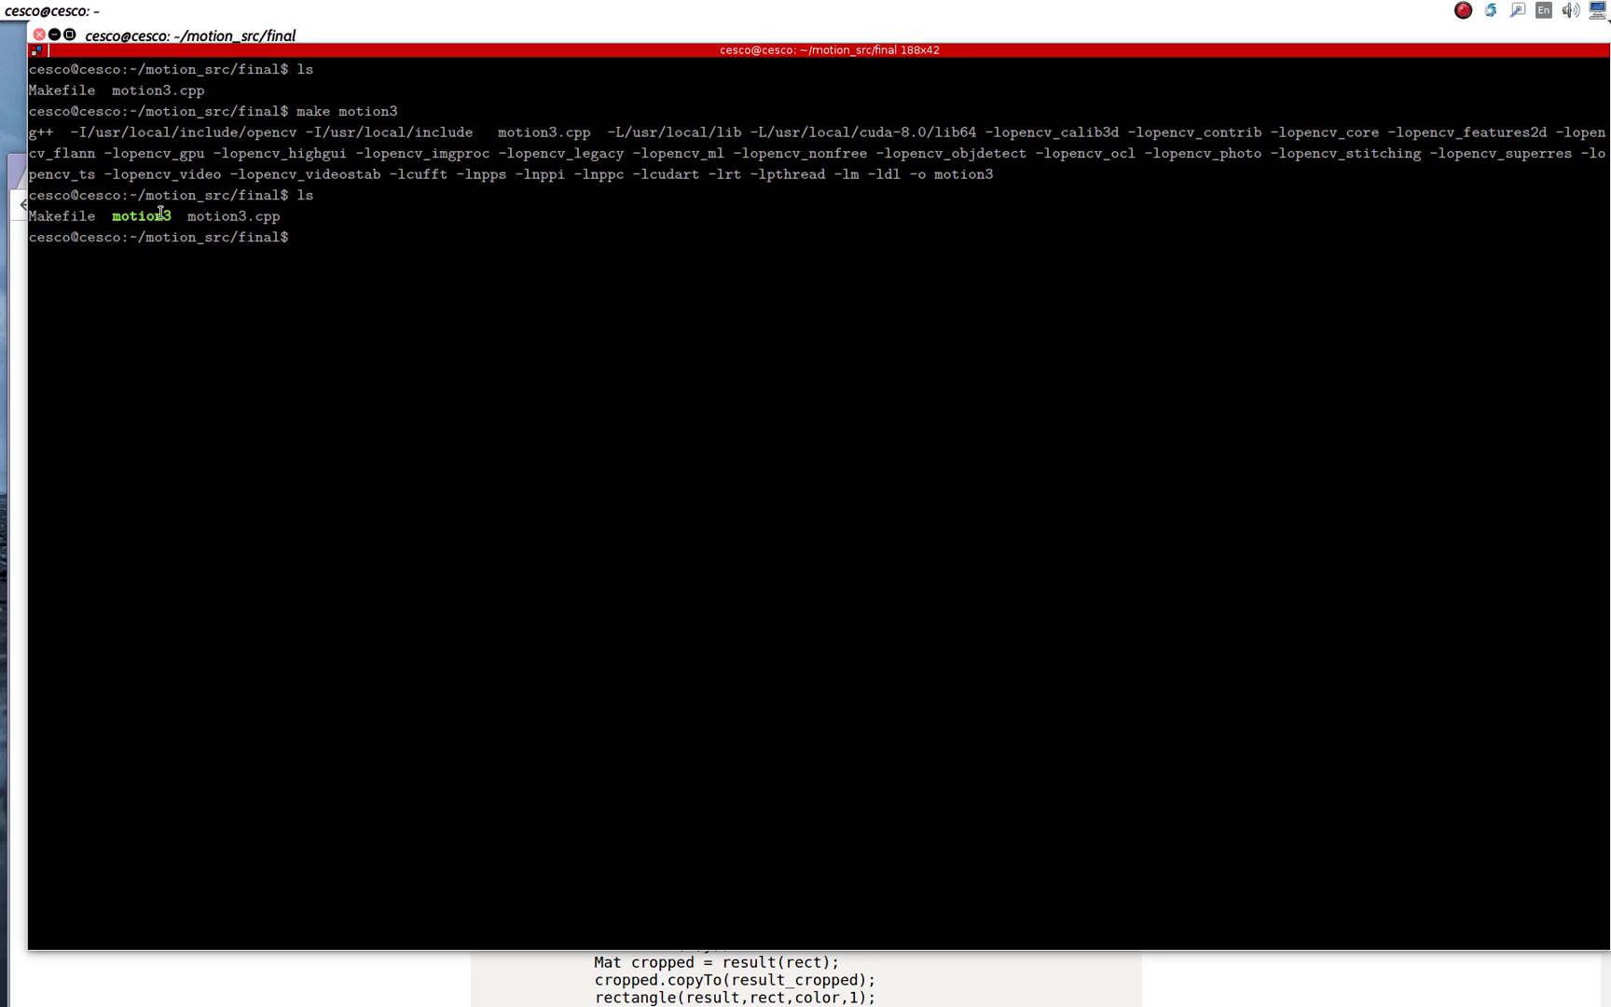
{"action": "mouse_move", "coordinate": [289, 39]}
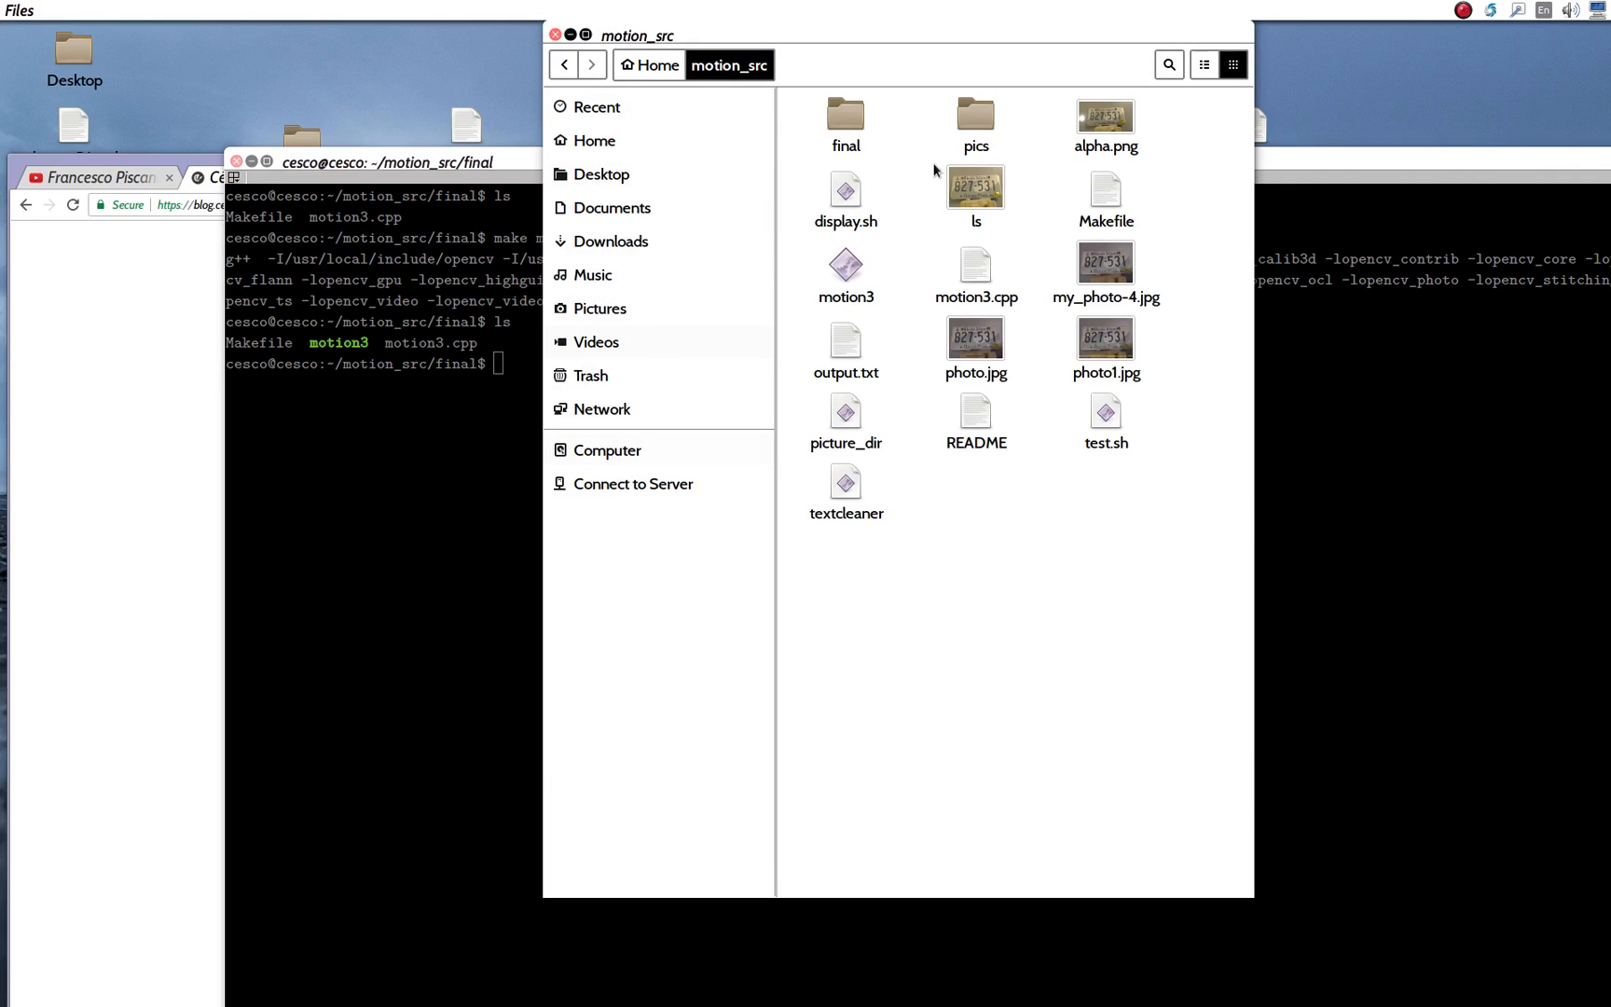
{"action": "mouse_move", "coordinate": [973, 129]}
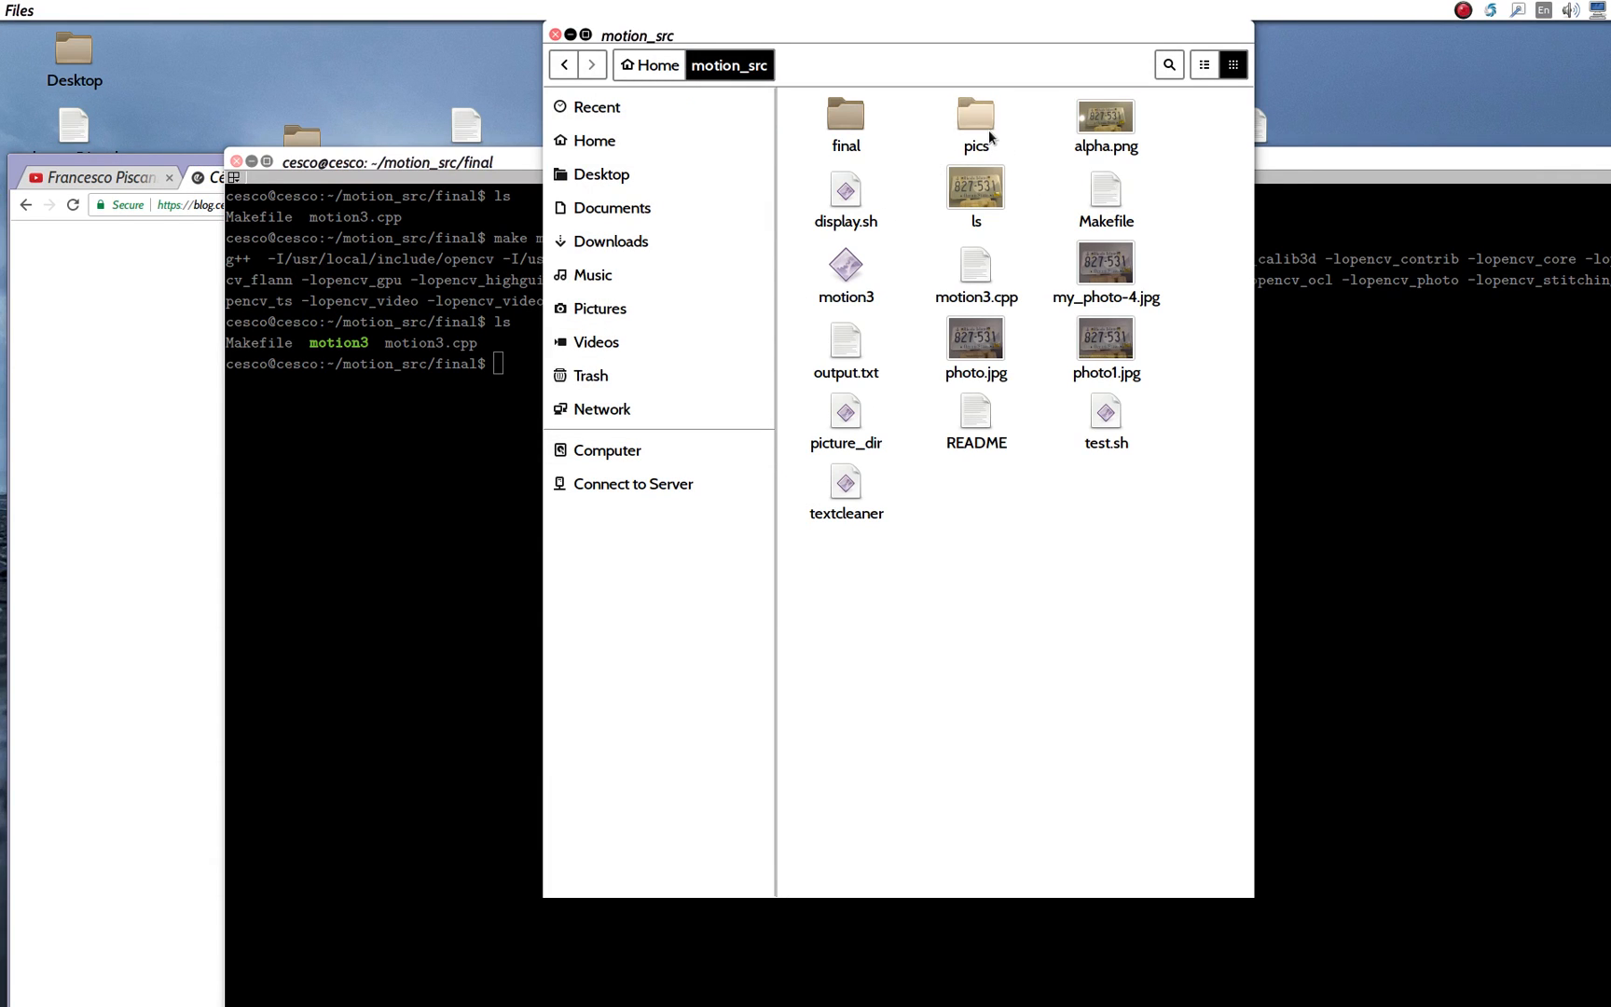
Step: Browse into pics/21Jan2017 in Files and place the window beside the terminal
{"action": "double_click", "coordinate": [974, 114]}
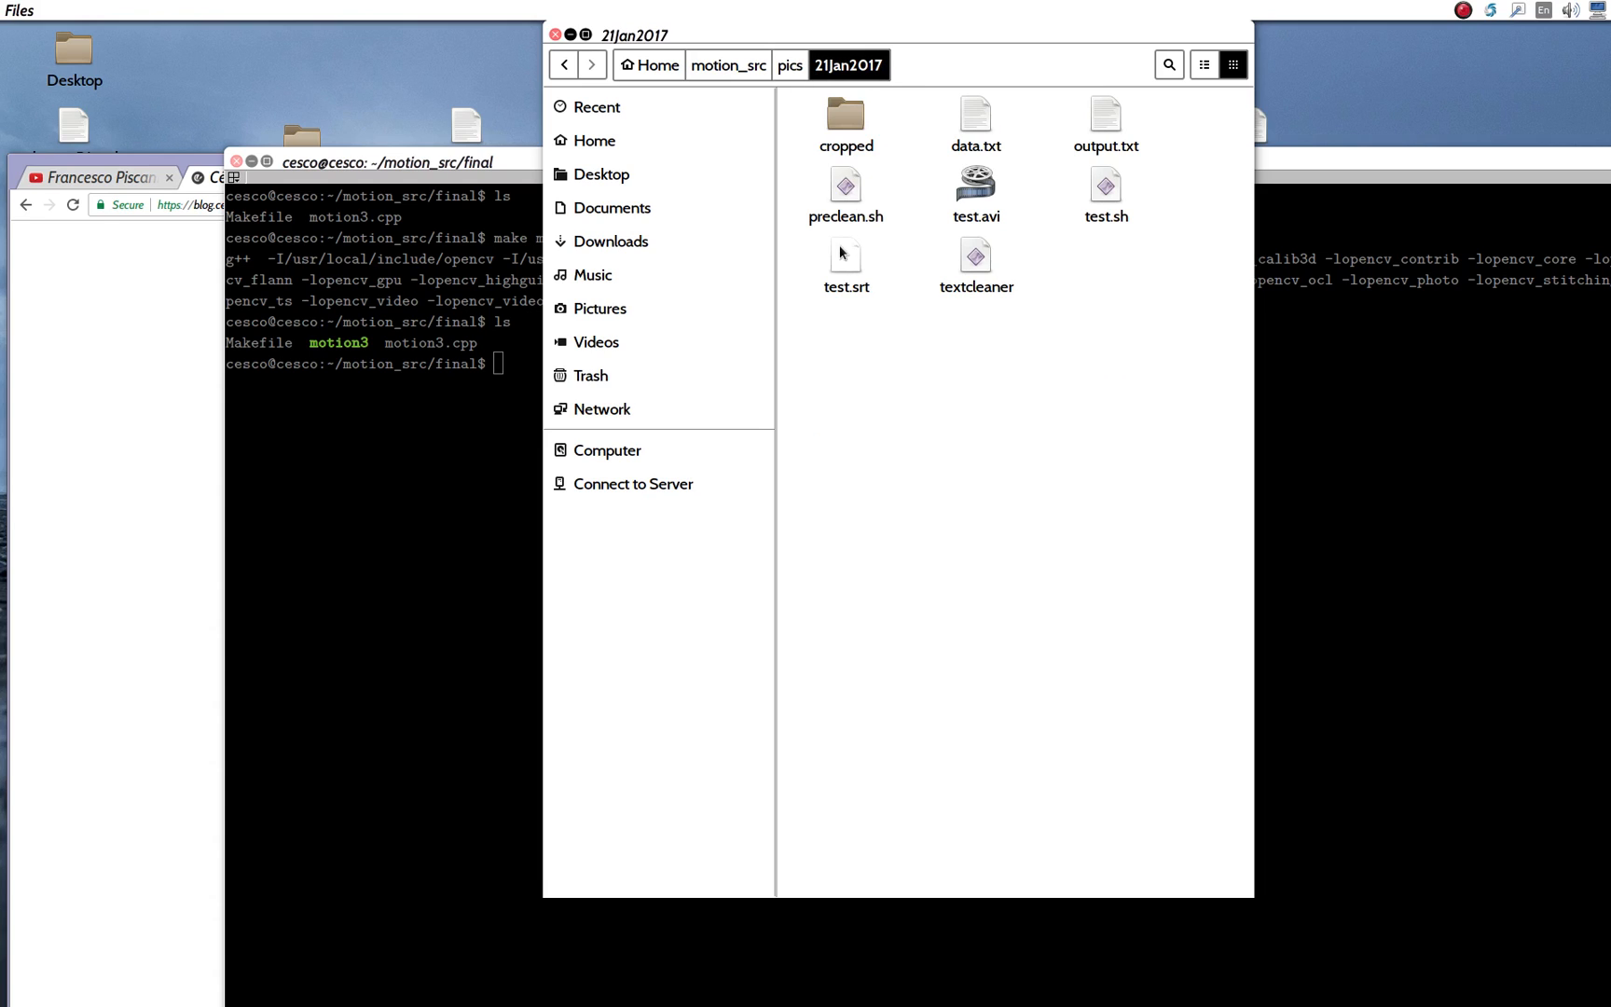
{"action": "mouse_move", "coordinate": [831, 165]}
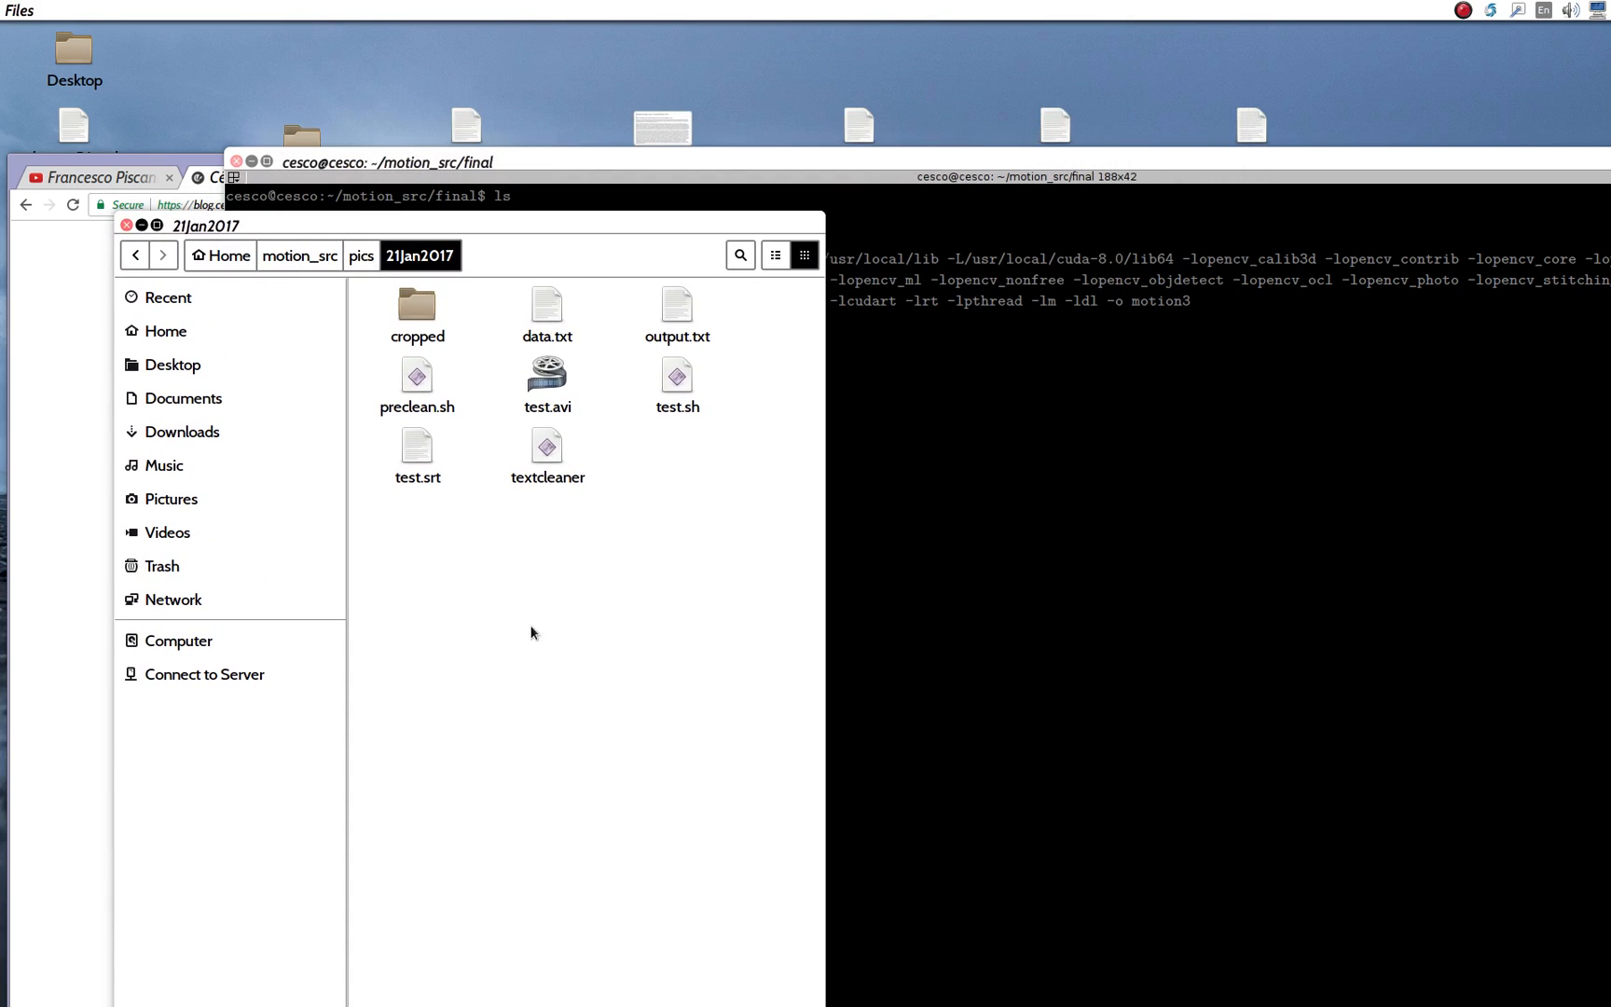
{"action": "mouse_move", "coordinate": [644, 345]}
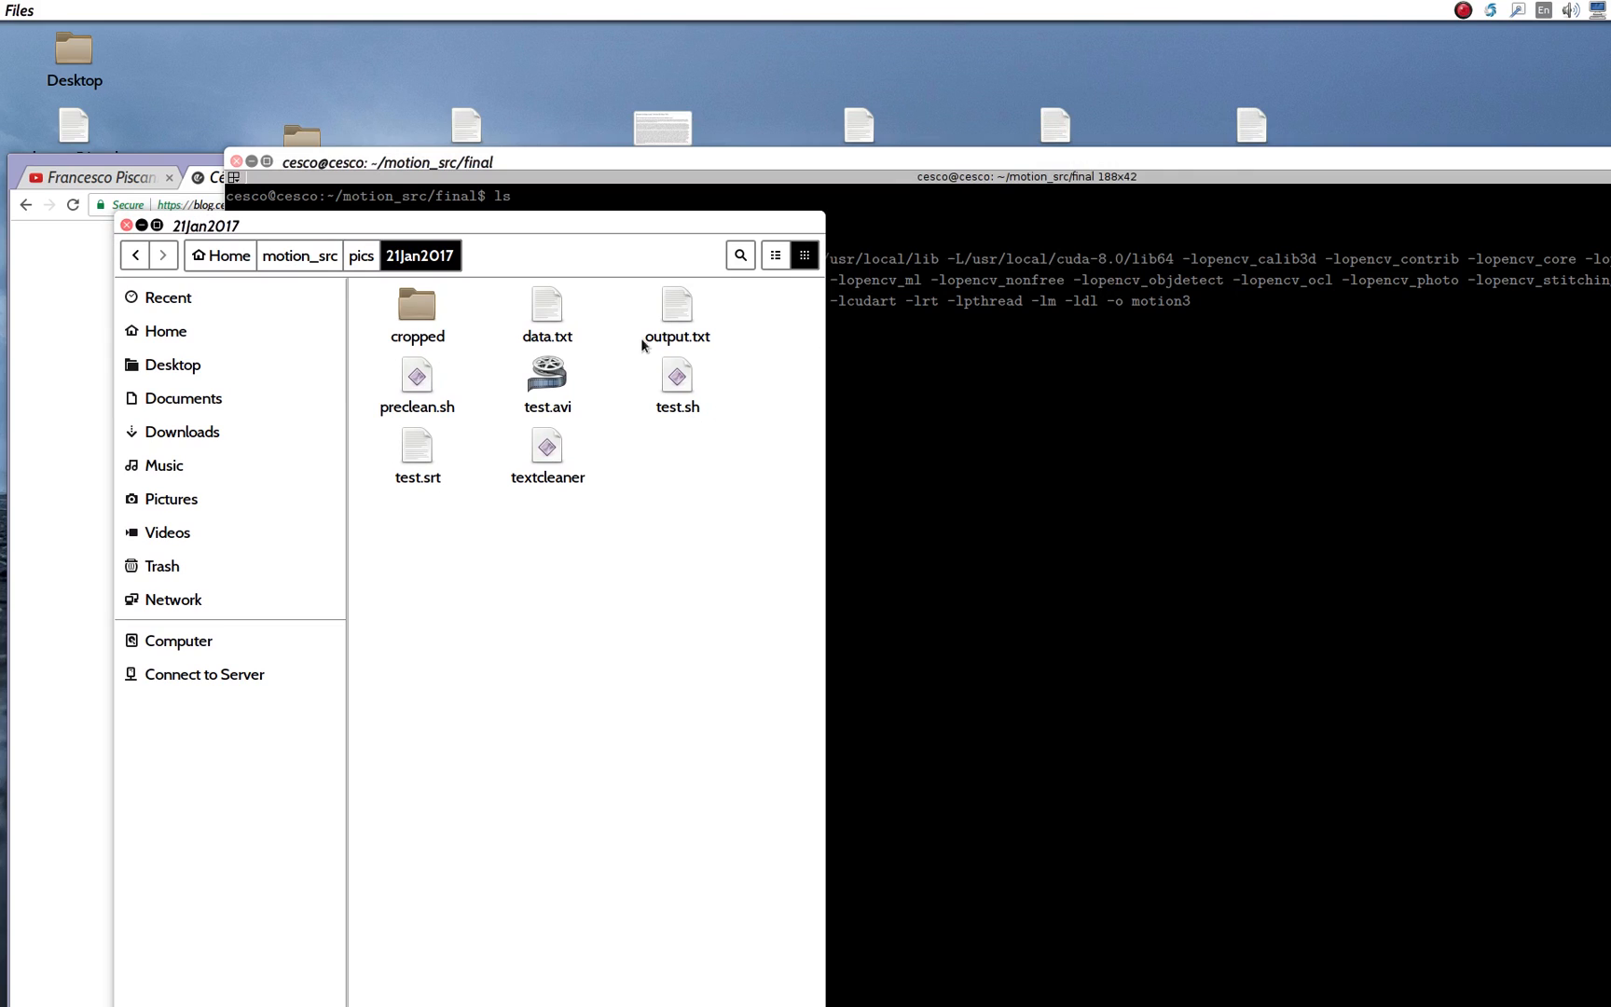
{"action": "left_click", "coordinate": [546, 306]}
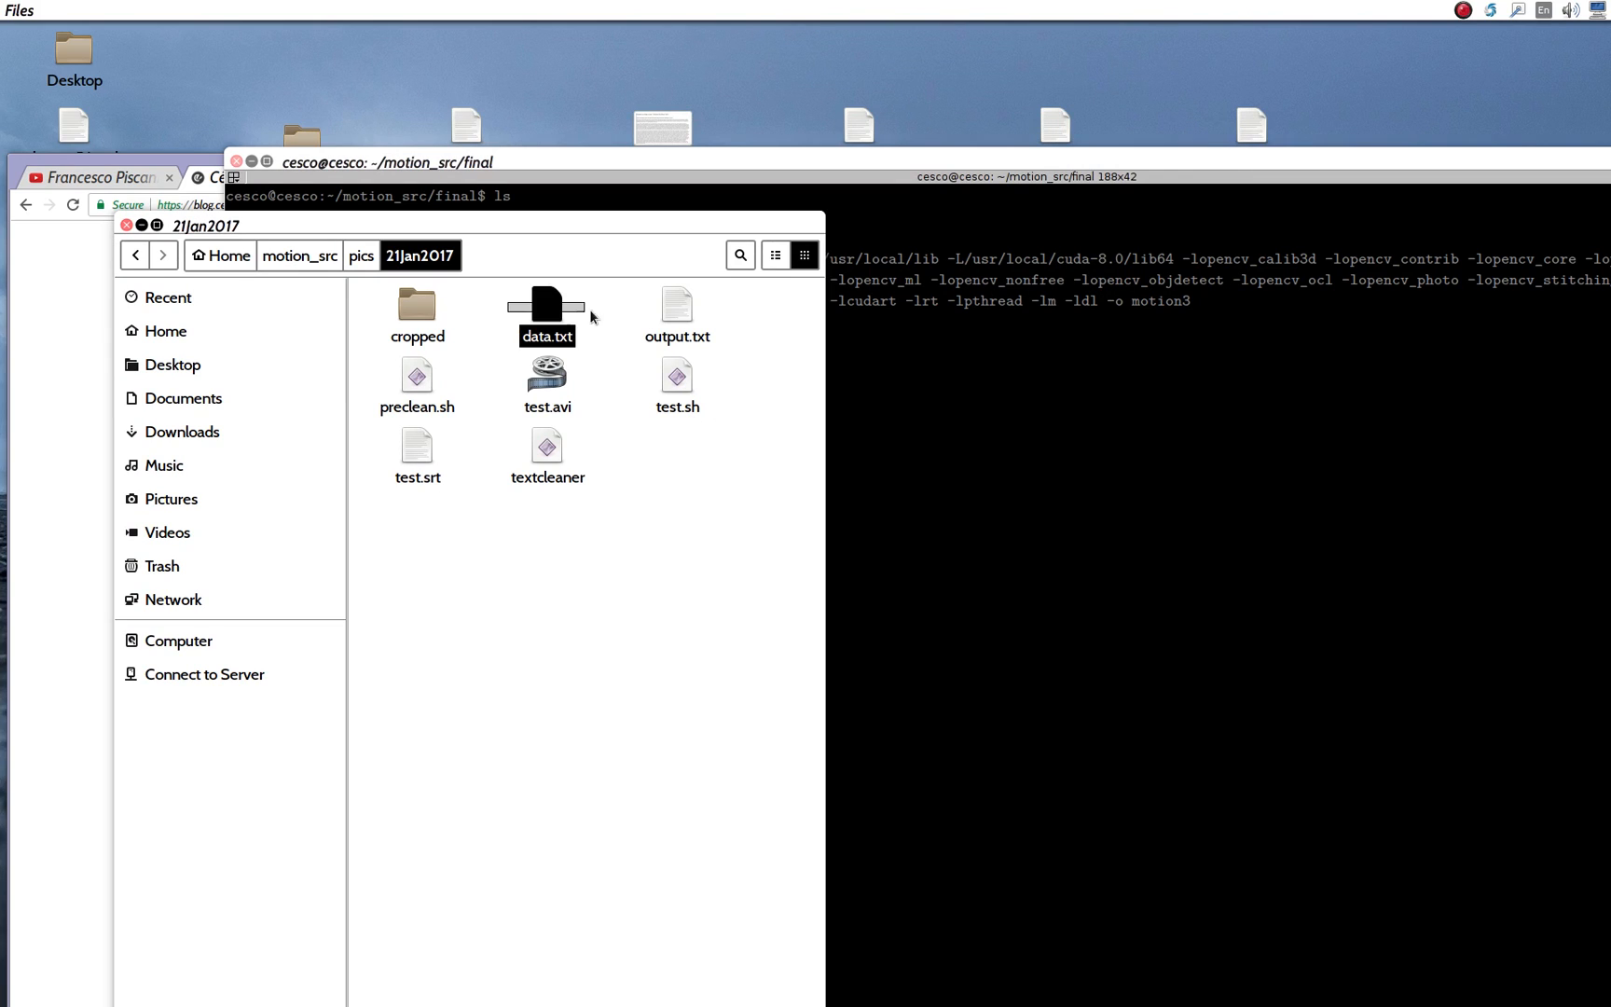
{"action": "left_click_drag", "start_coordinate": [591, 317], "coordinate": [628, 485]}
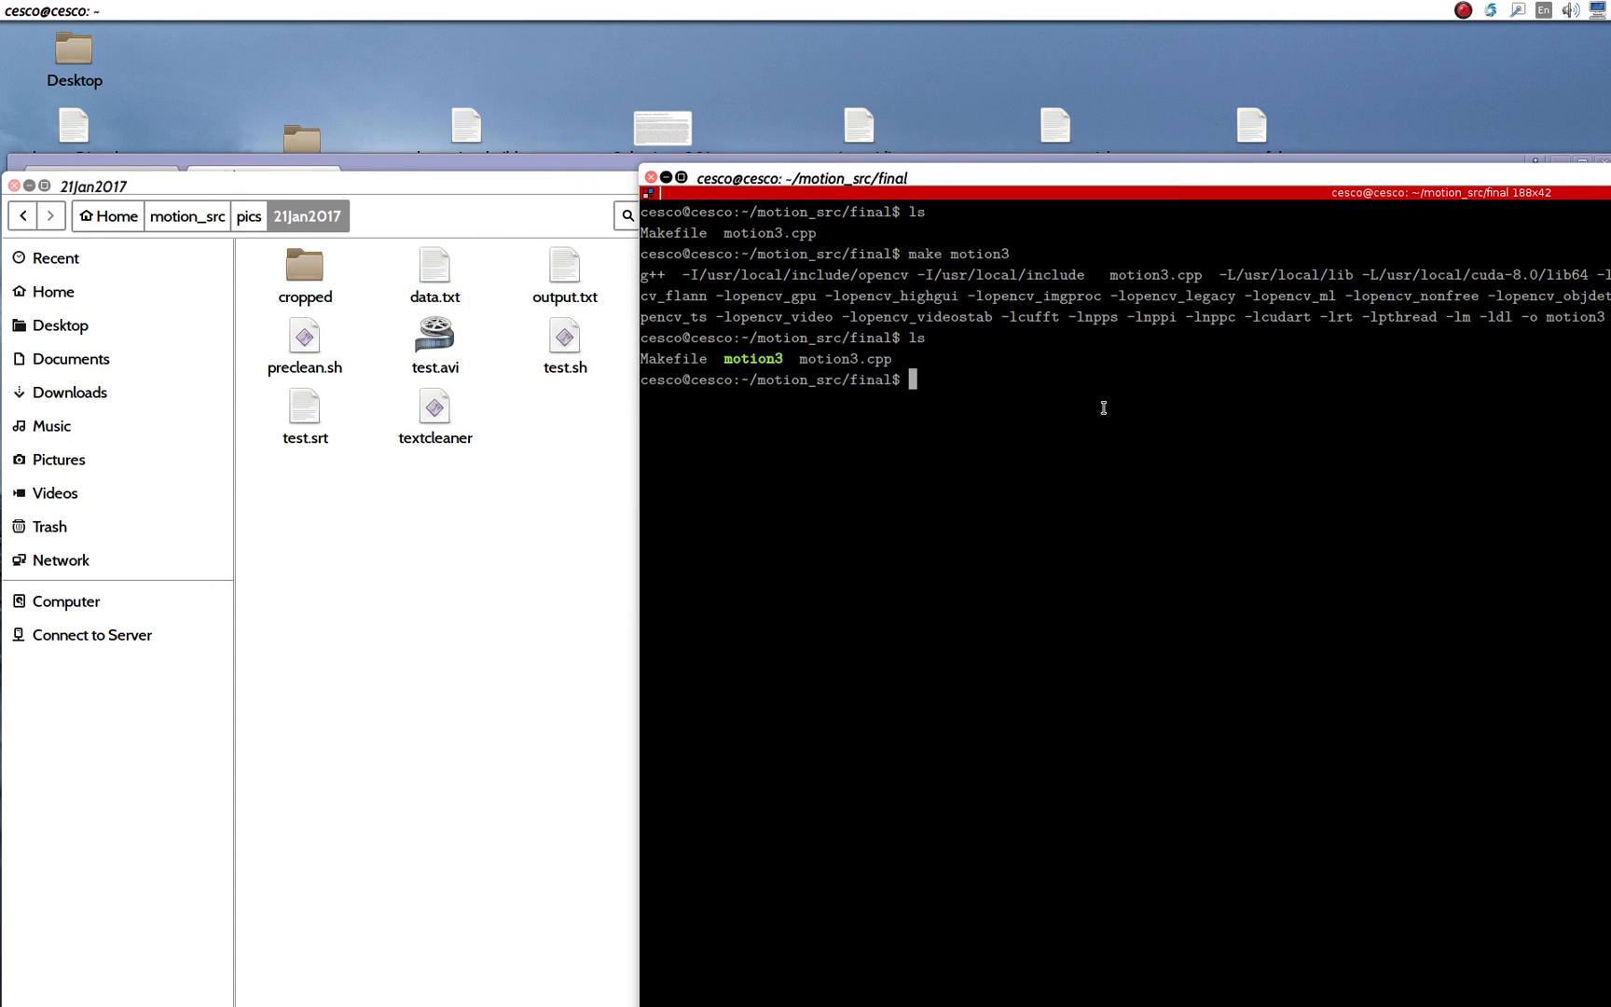
Step: Run ./motion3 to start motion detection, capturing PNGs into 21Jan2017
{"action": "type", "text": "./mo"}
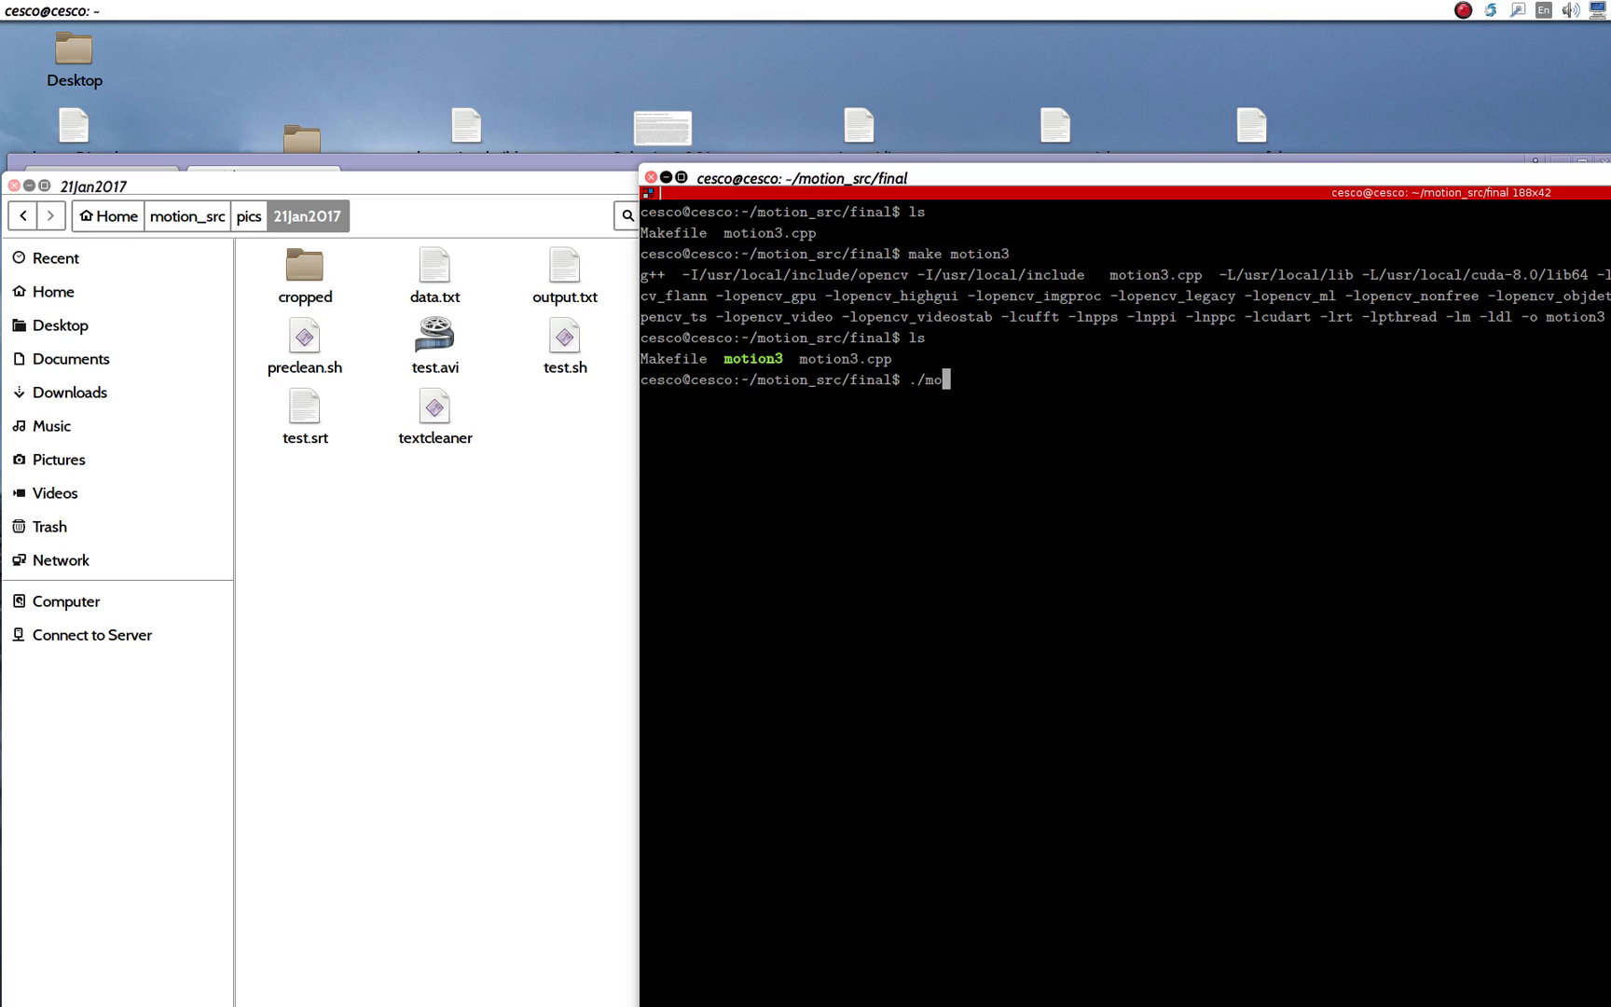
{"action": "type", "text": "tion3"}
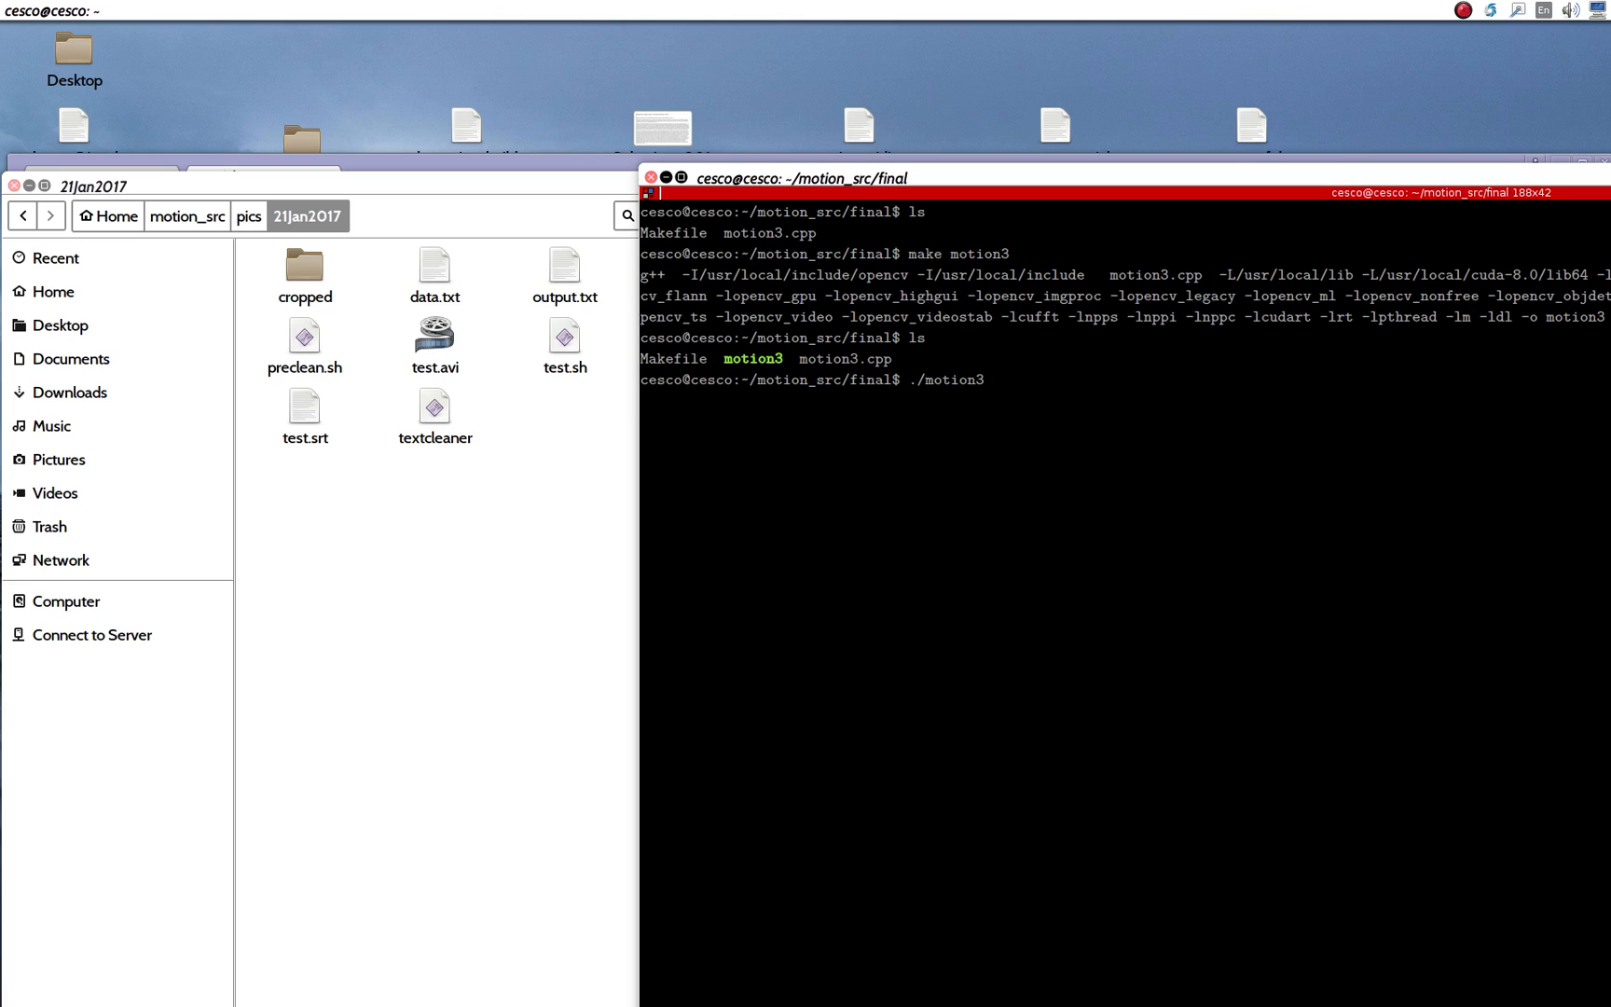
{"action": "key", "text": "Return"}
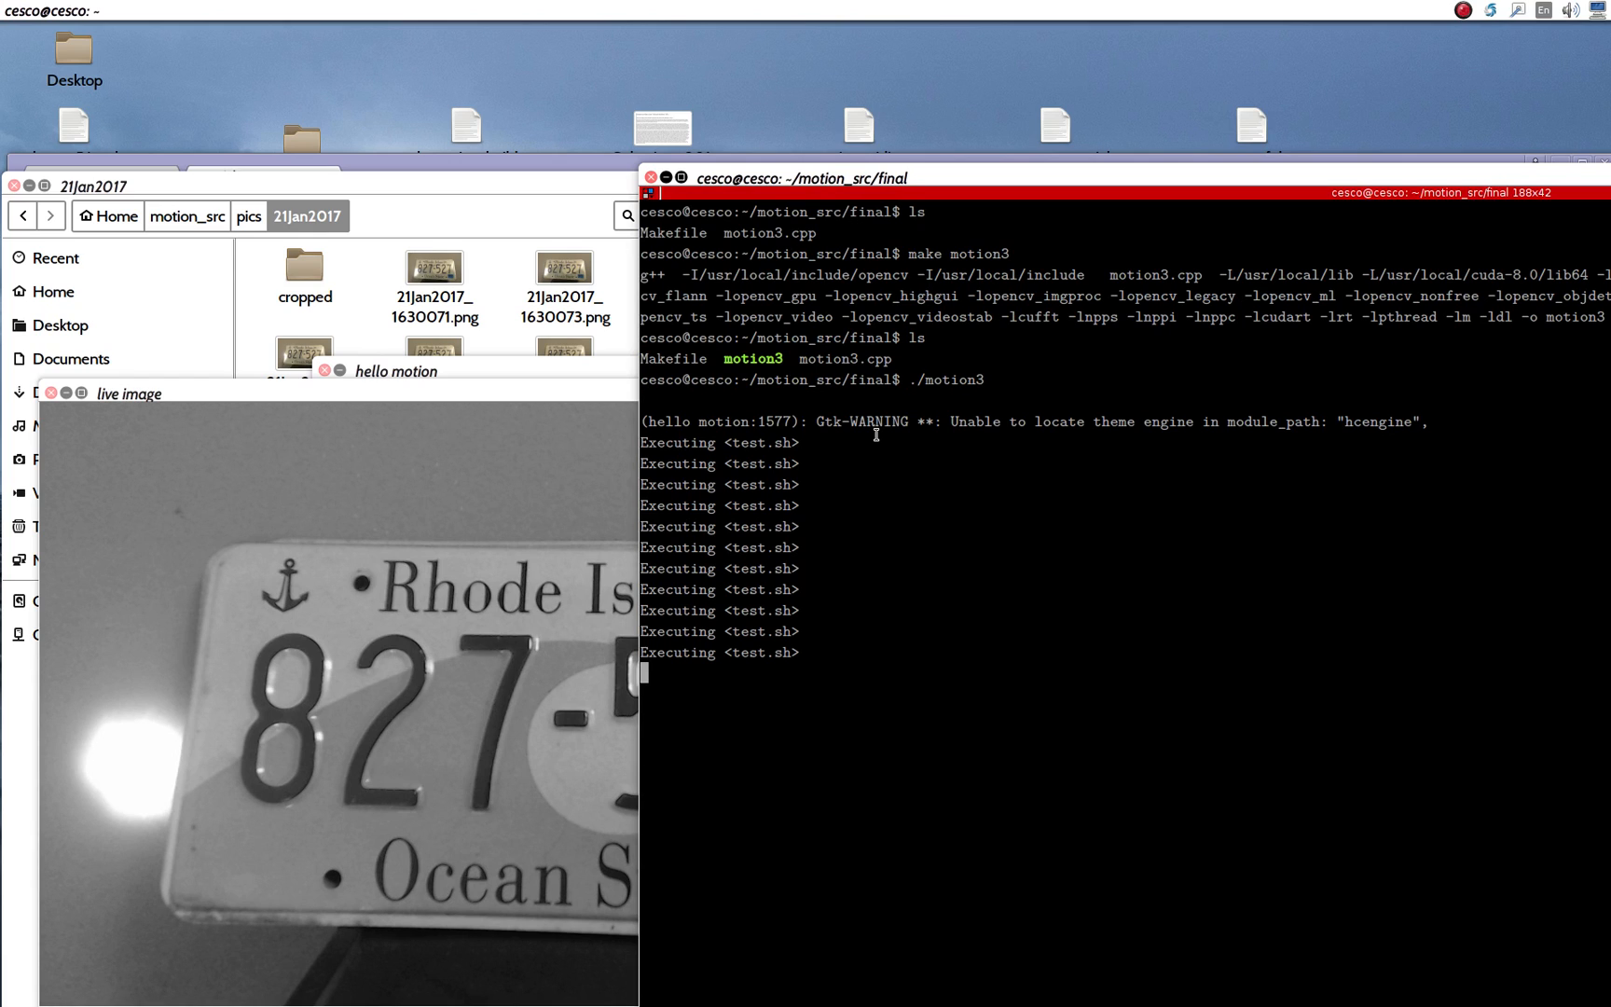
{"action": "mouse_move", "coordinate": [434, 225]}
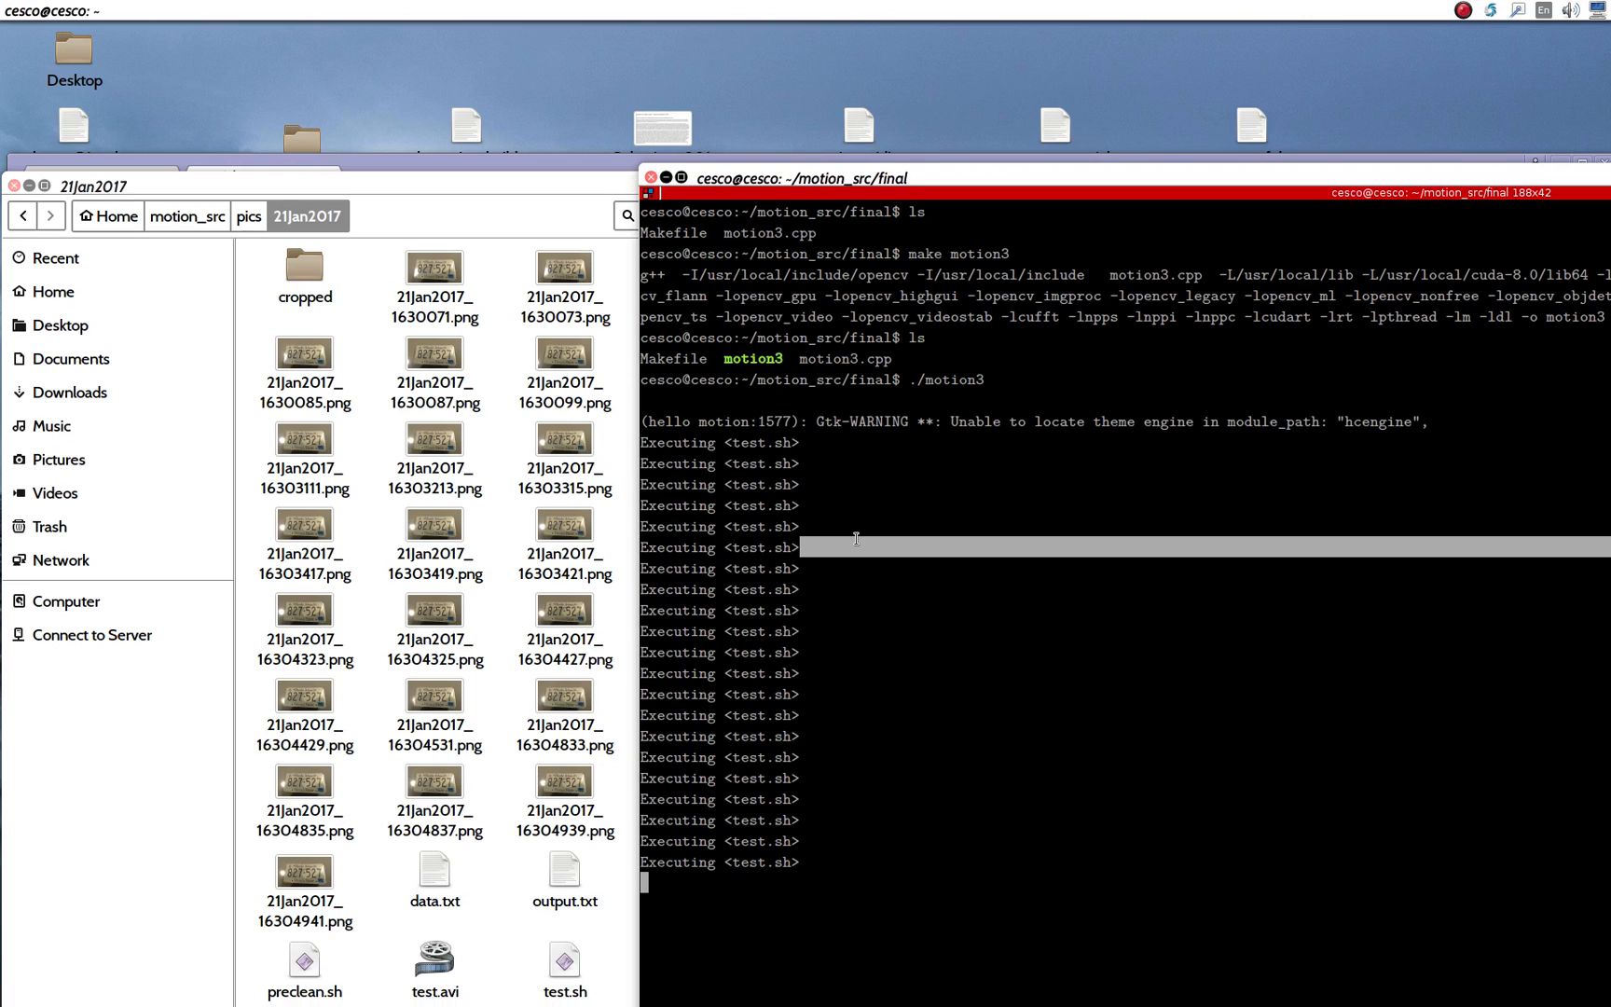
Step: Stop the running motion3 program with Ctrl+C, returning to the prompt
{"action": "key", "text": "ctrl+c"}
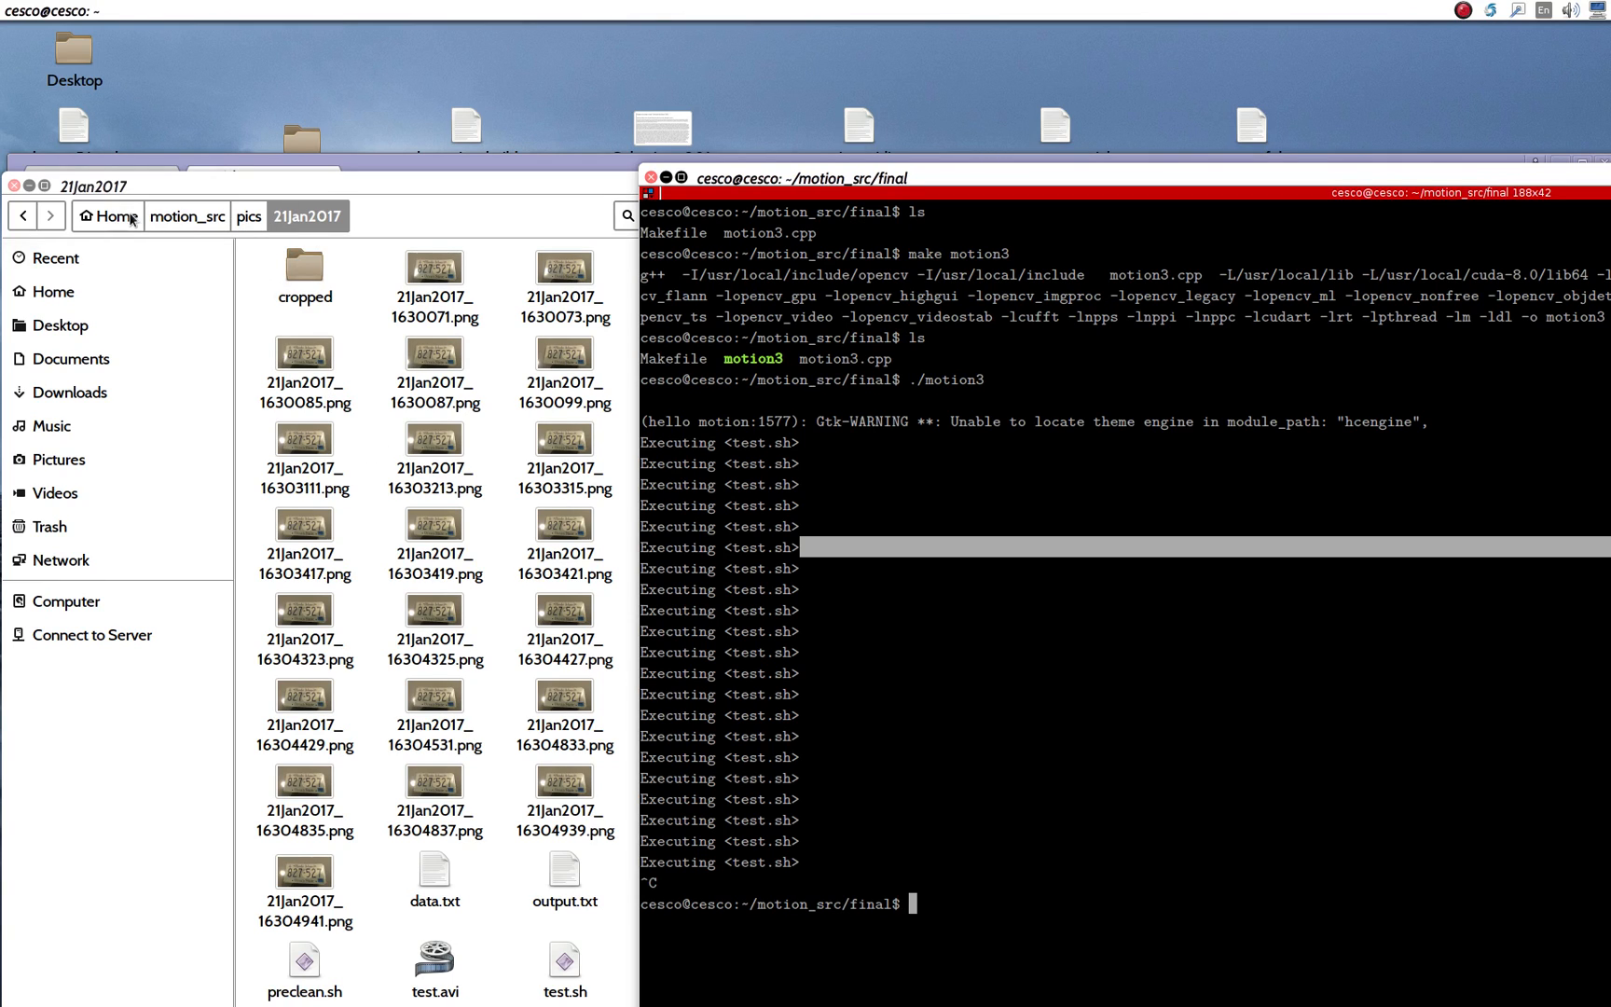
{"action": "mouse_move", "coordinate": [307, 195]}
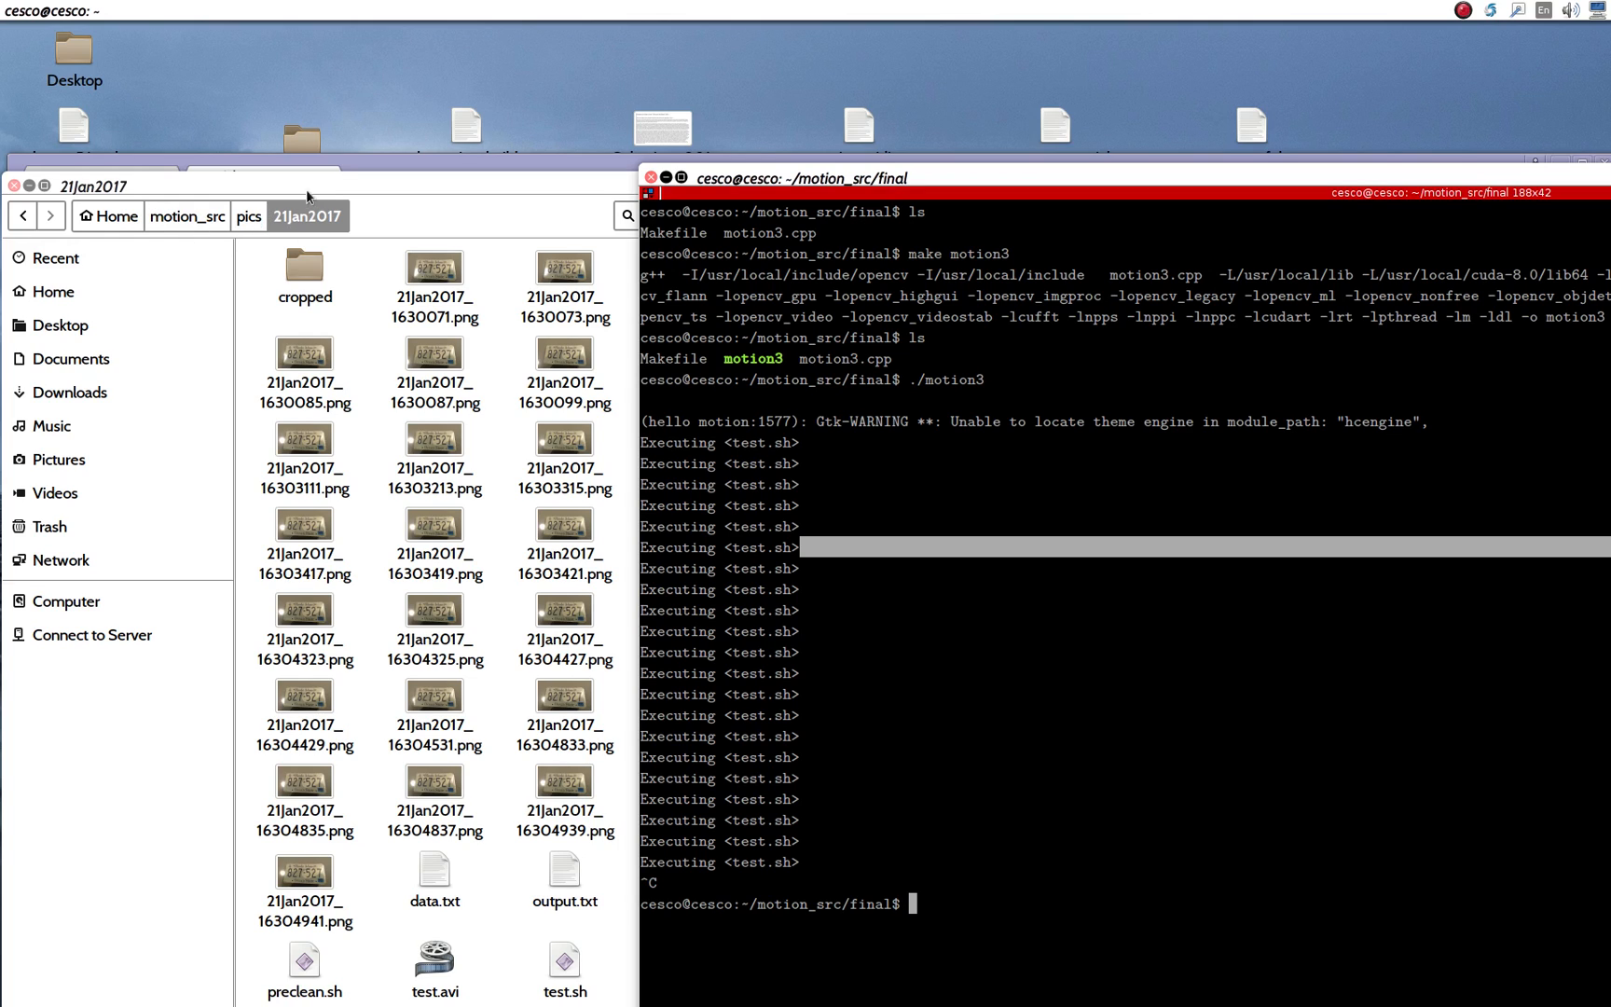
{"action": "mouse_move", "coordinate": [347, 241]}
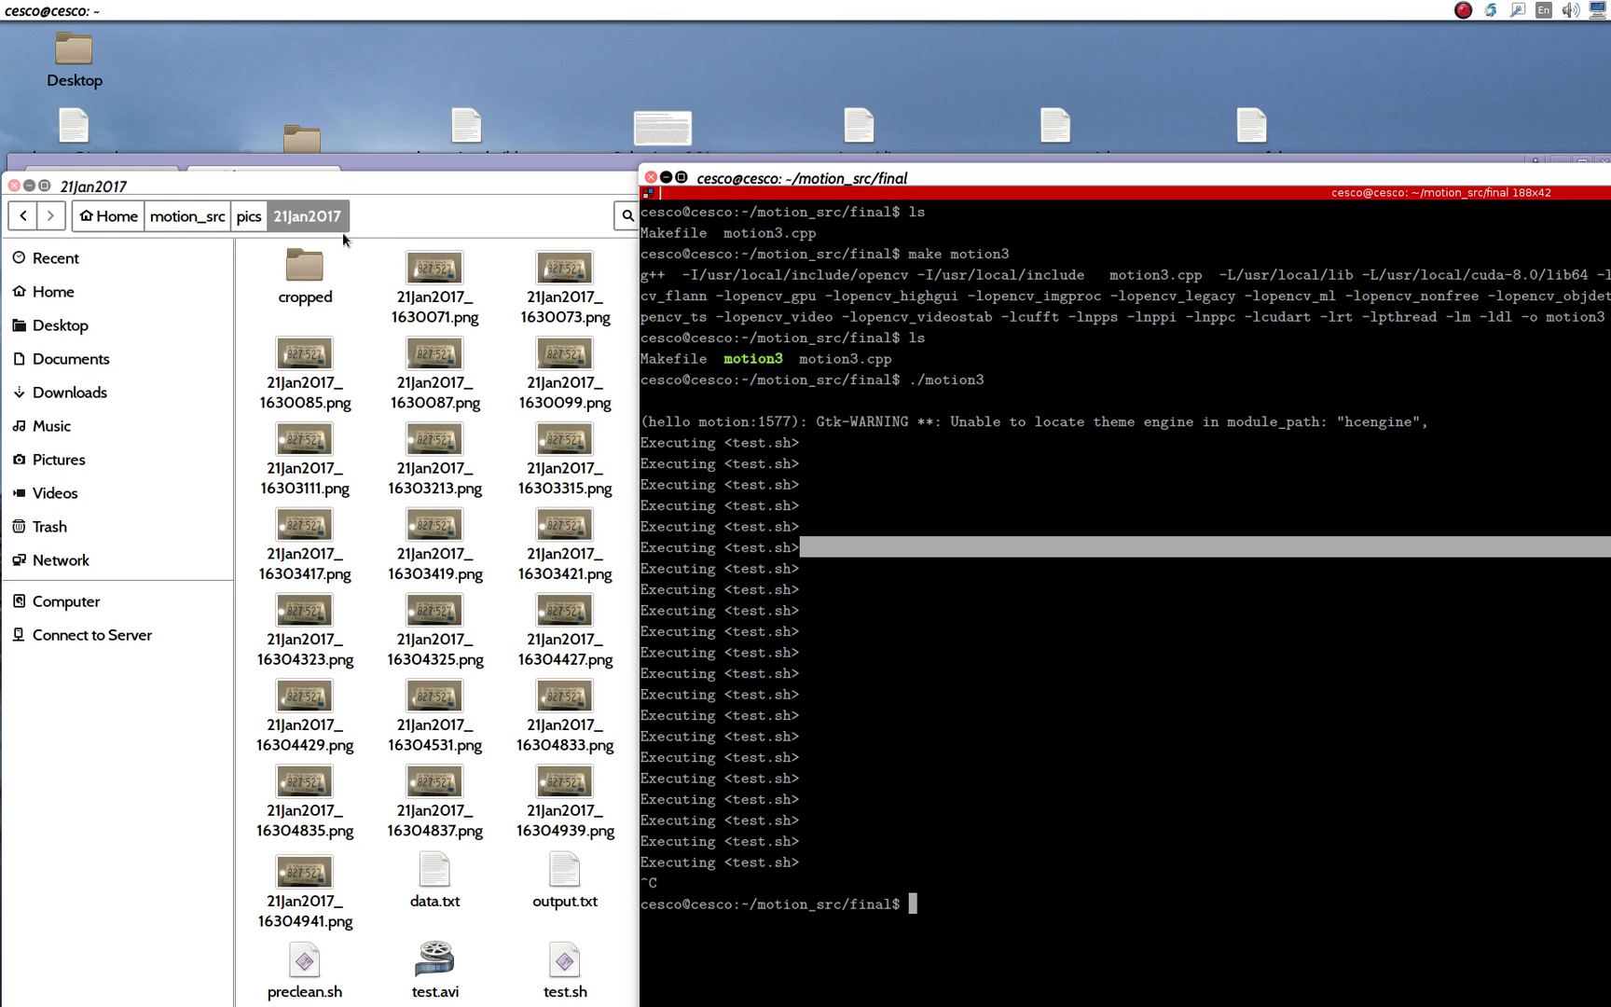
{"action": "mouse_move", "coordinate": [416, 230]}
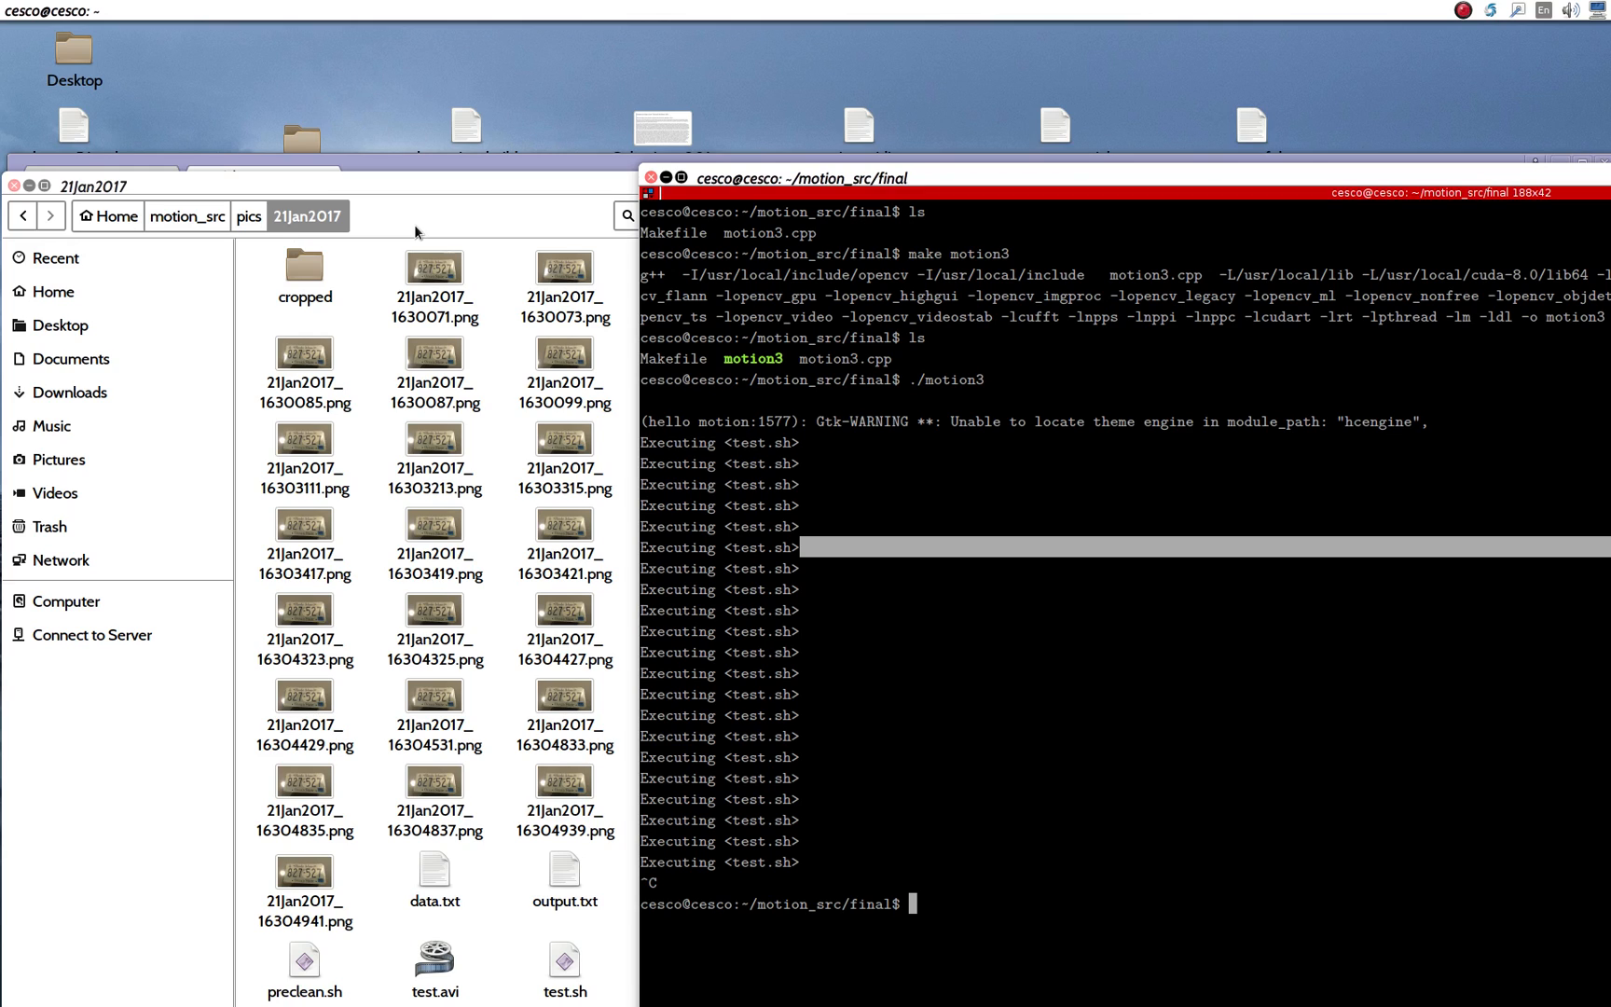